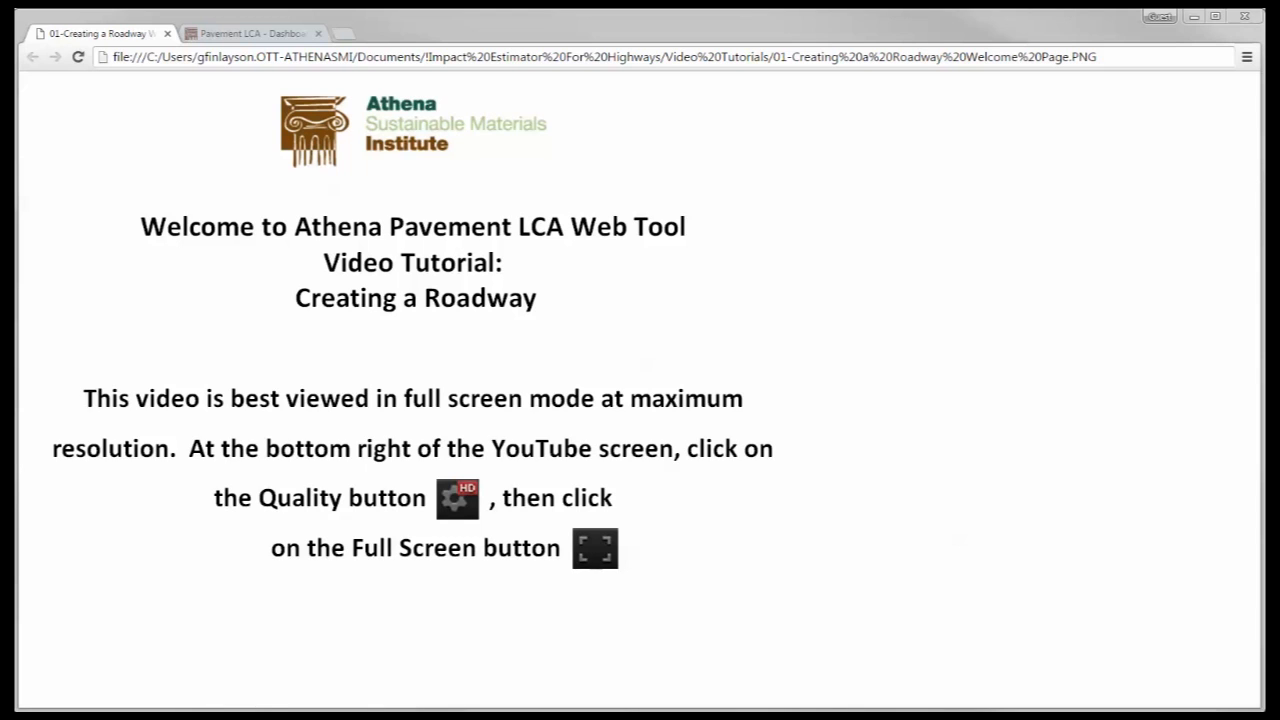
mouse_move(703, 463)
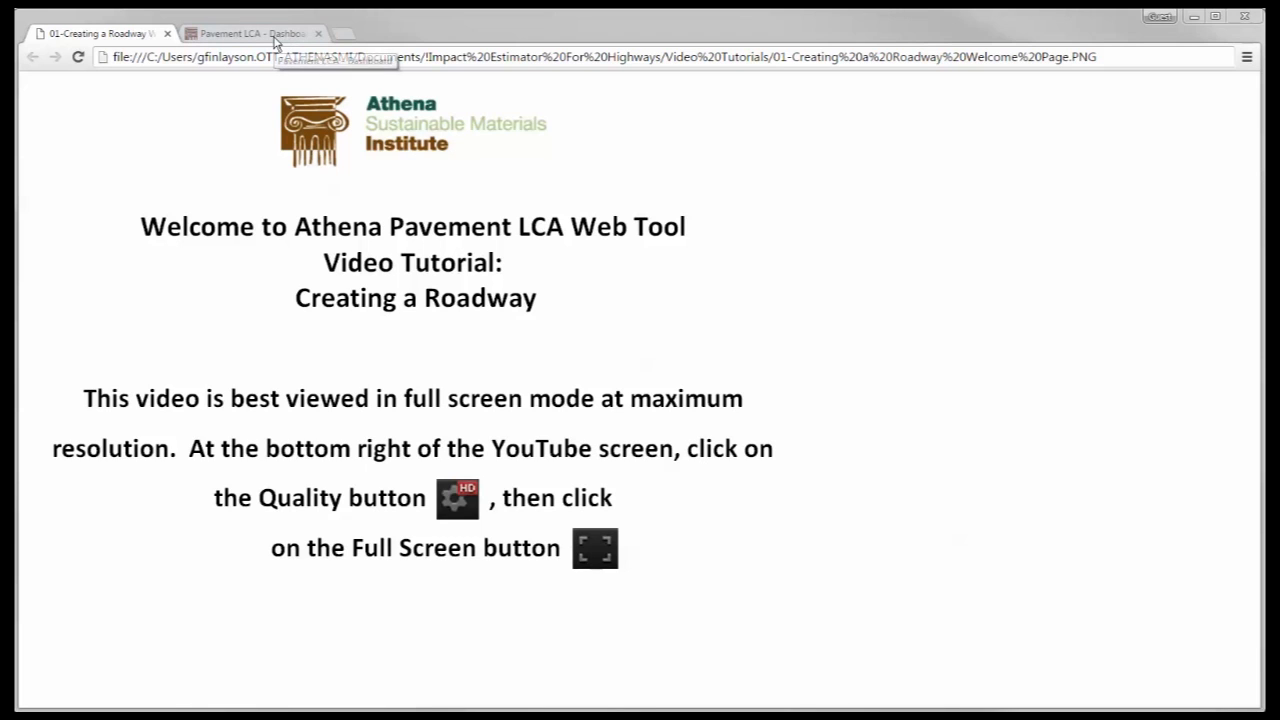
- Switch to the Pavement LCA Dashboard browser tab with its empty My Projects list
left_click(250, 33)
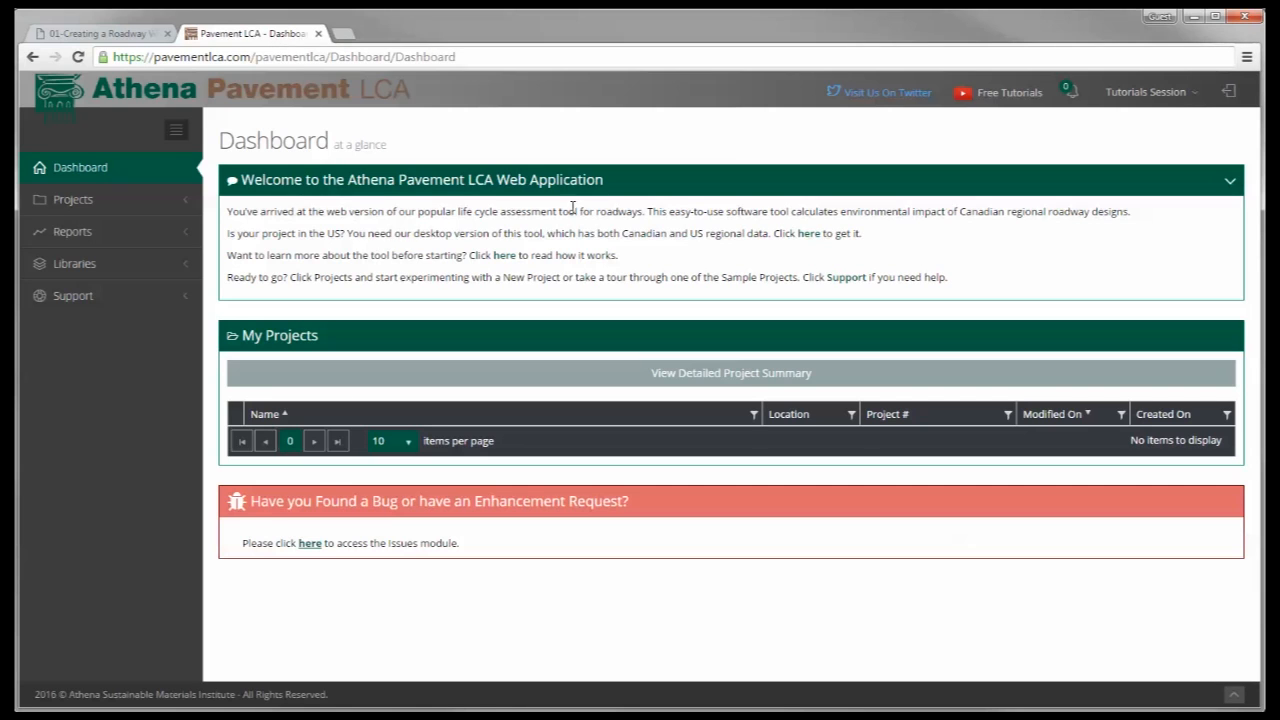
mouse_move(160, 239)
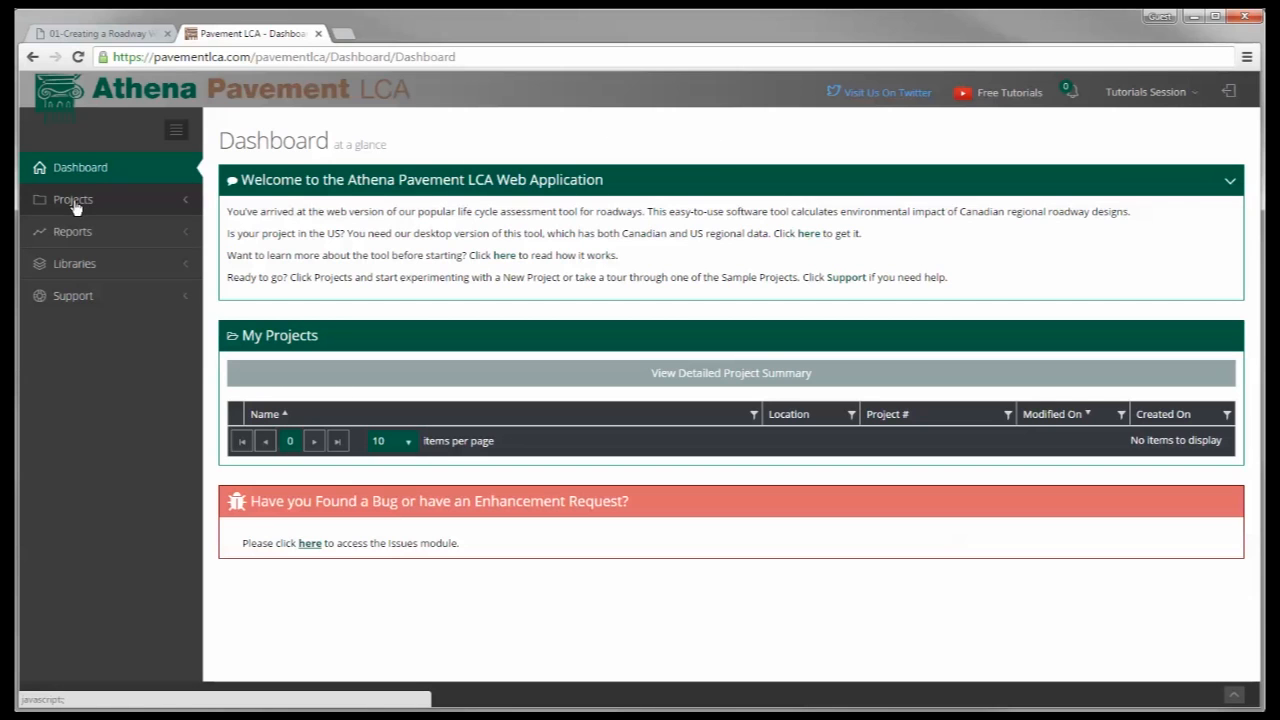
- Start a new project and name it 'Tutorial HMA'
left_click(72, 199)
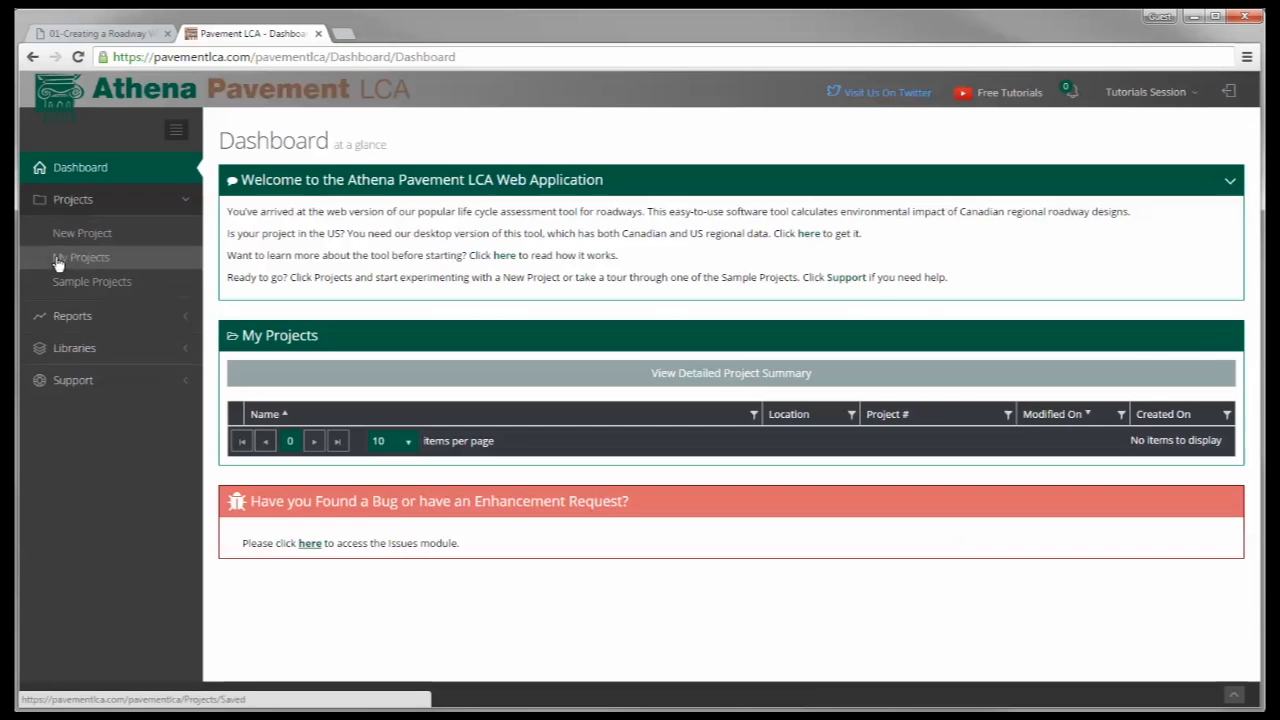
left_click(82, 232)
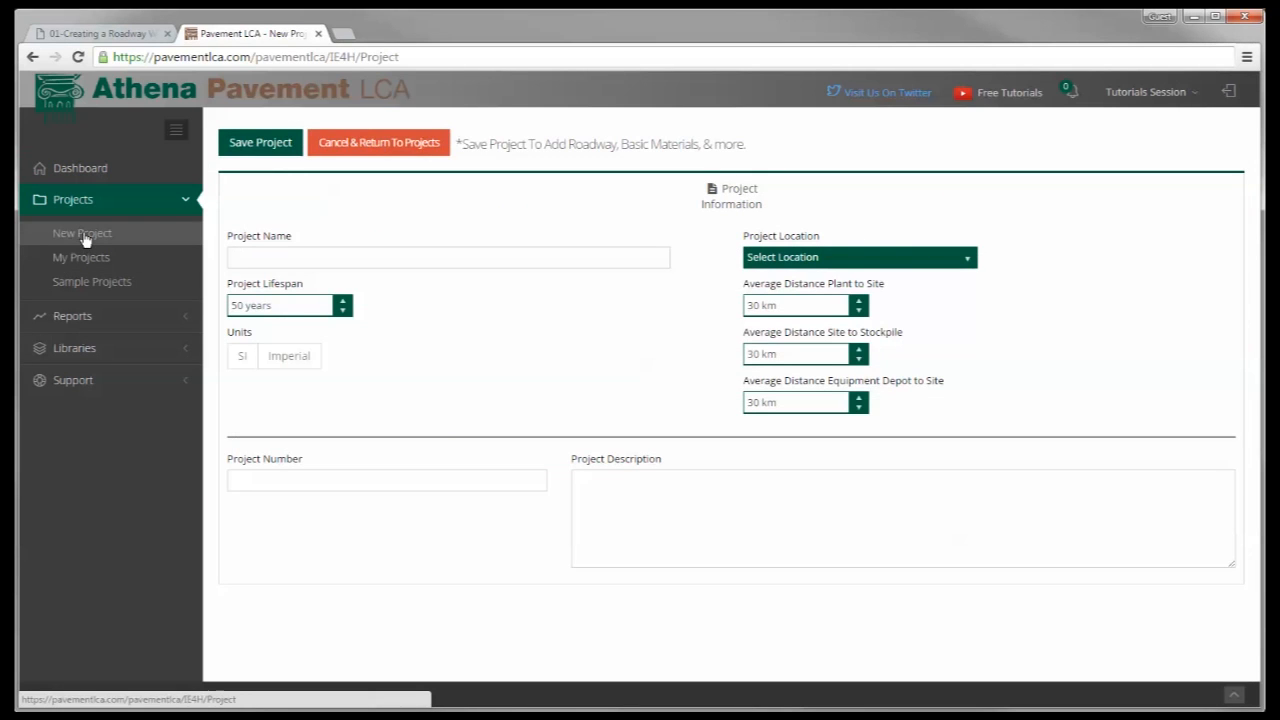
mouse_move(86, 238)
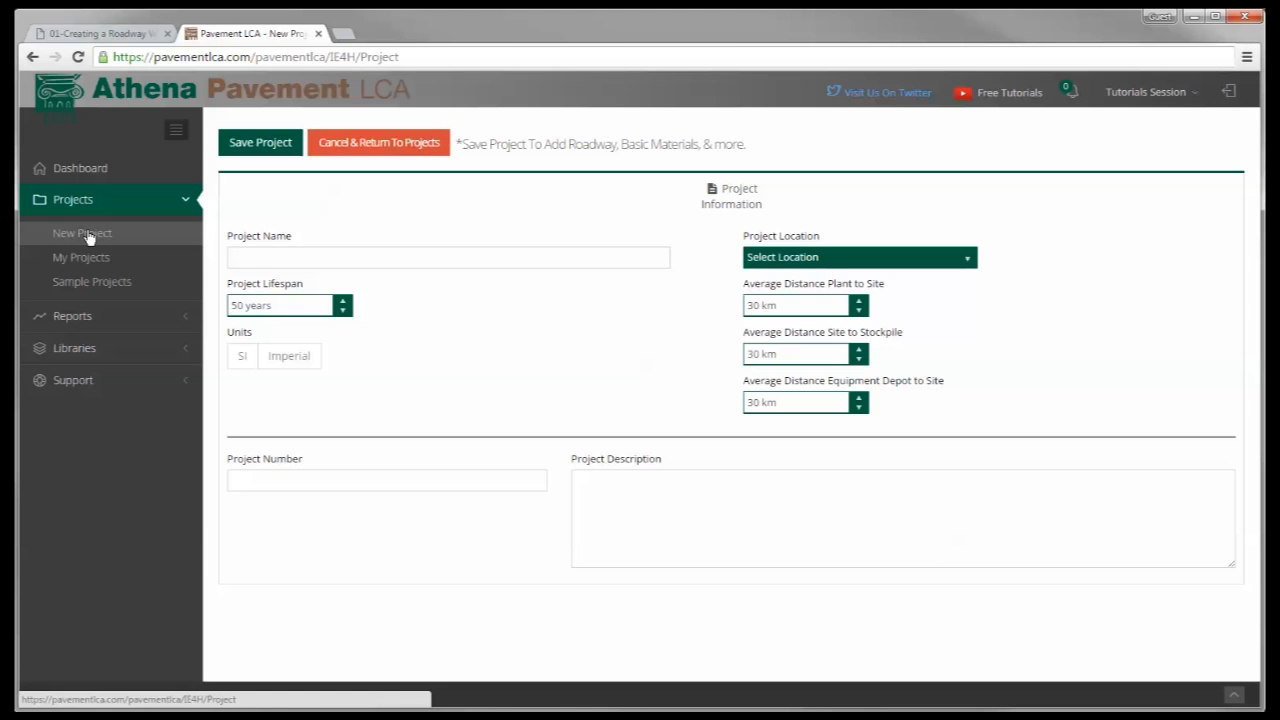
type("Tutro")
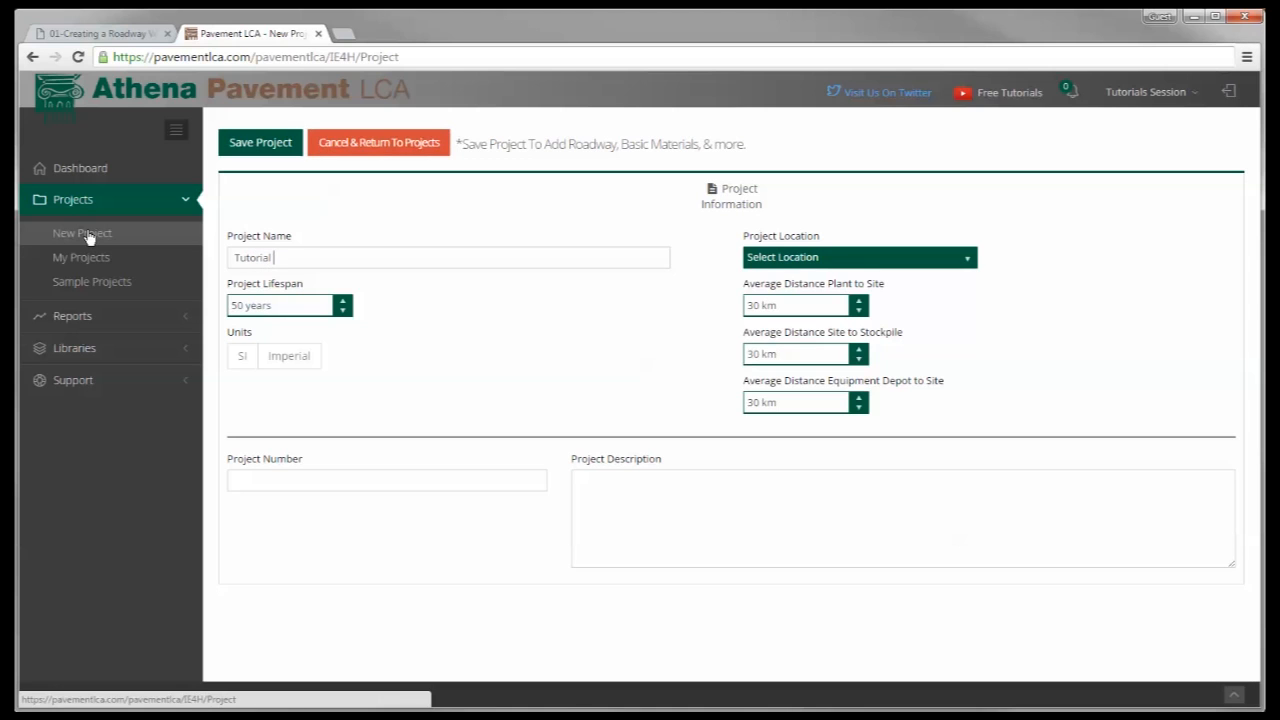
type("HMA")
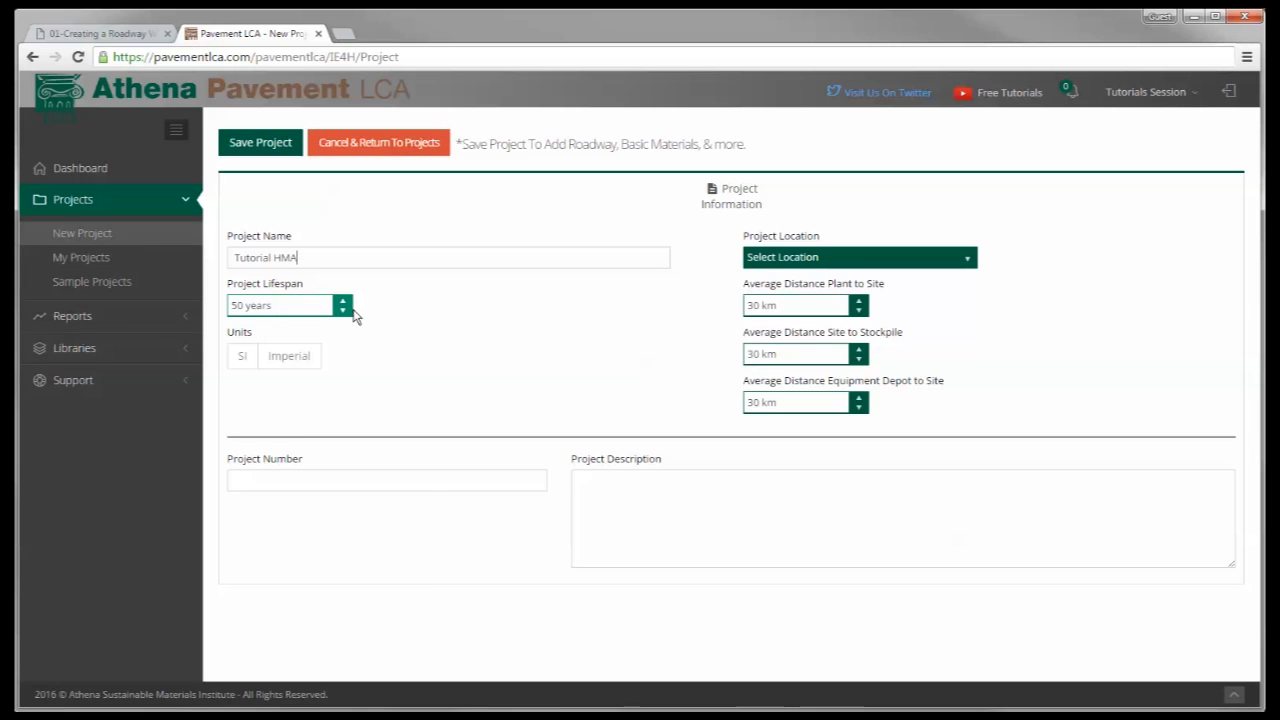
- Set the project lifespan to 50 years
left_click(290, 305)
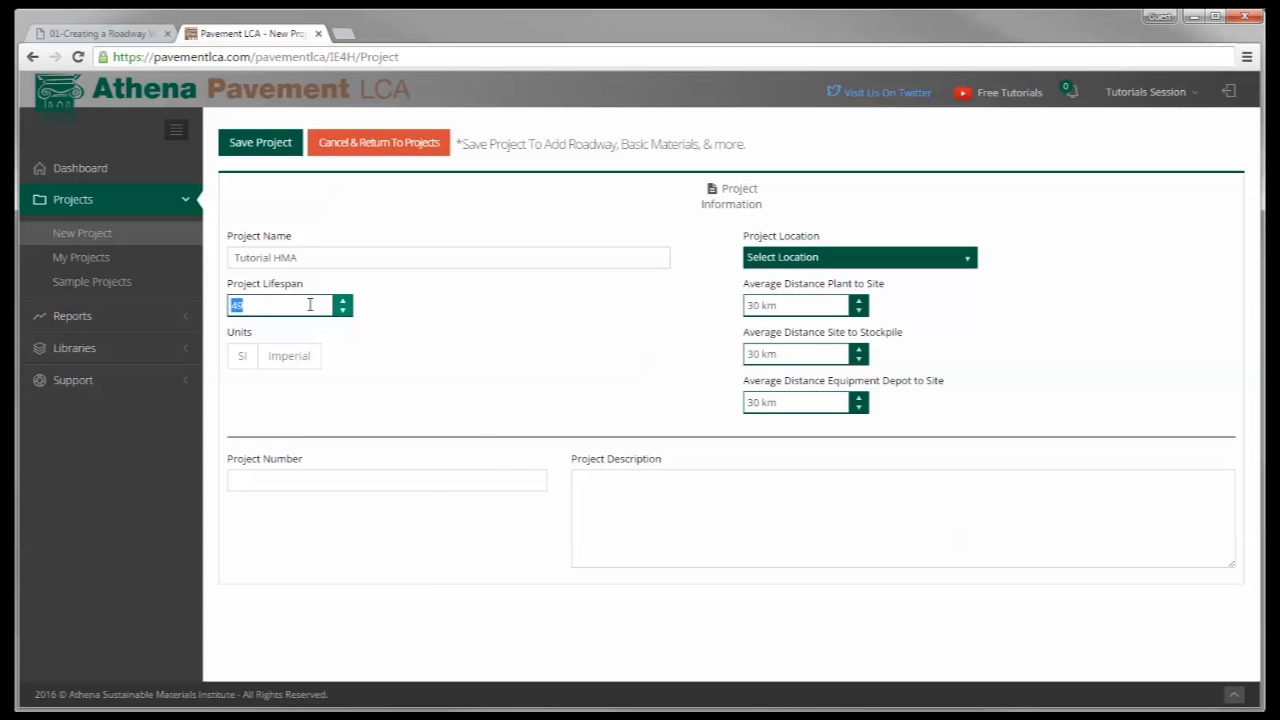
mouse_move(225, 318)
type("30")
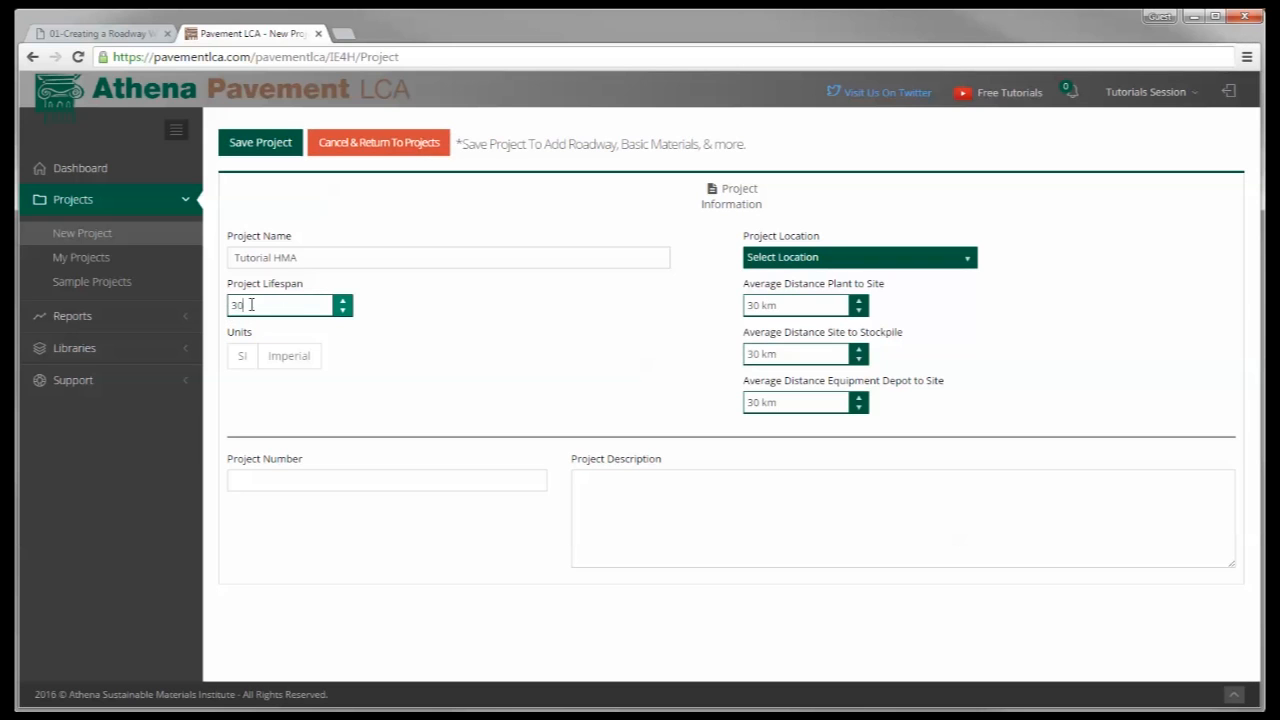
type("20")
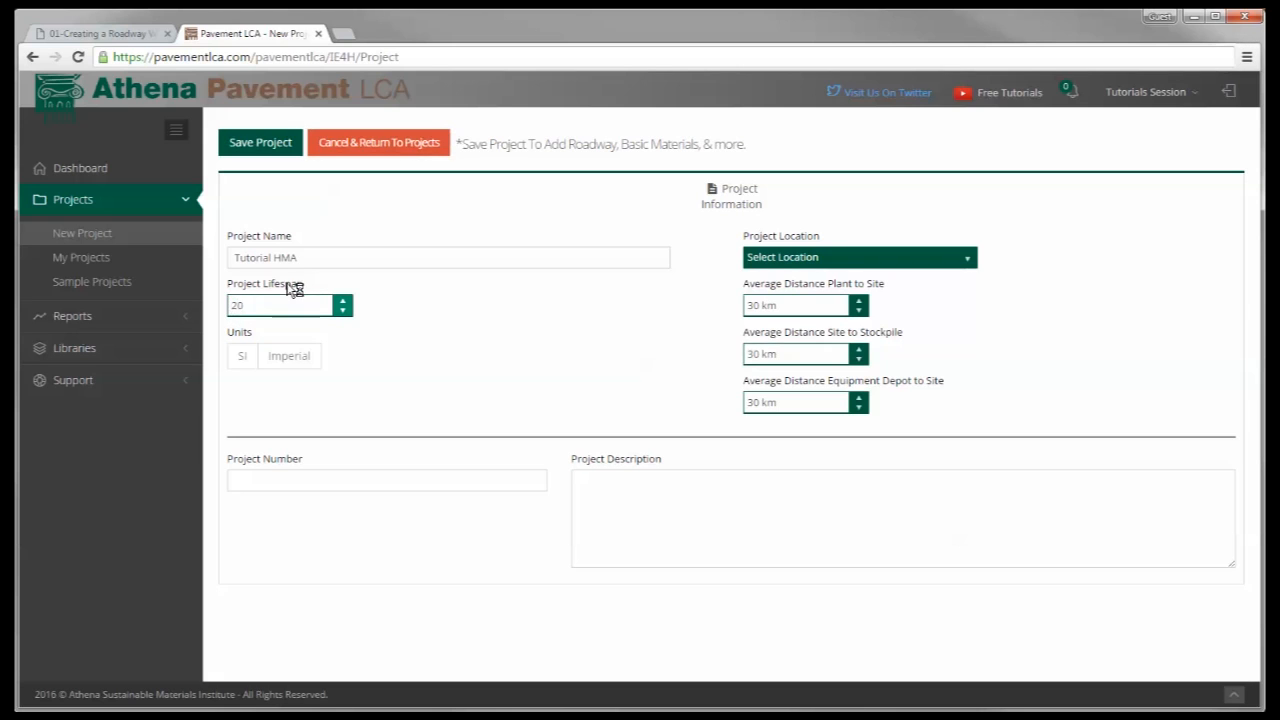
left_click(342, 301)
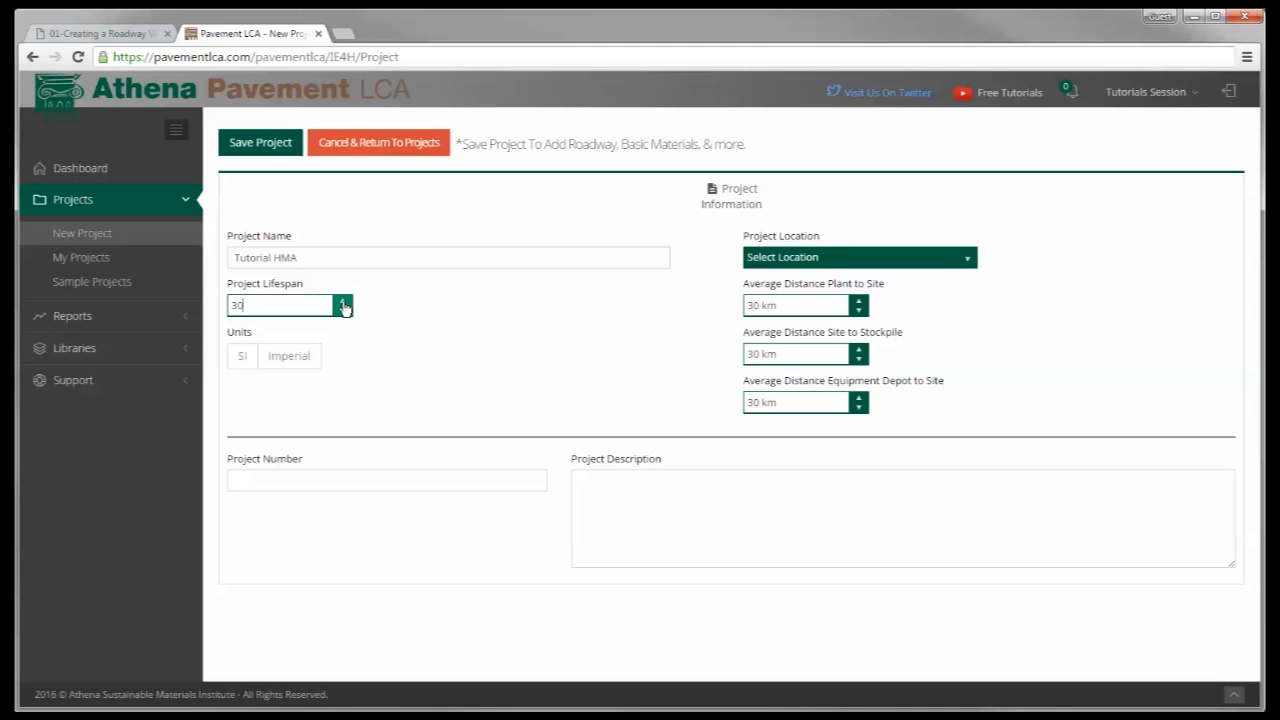
type("5")
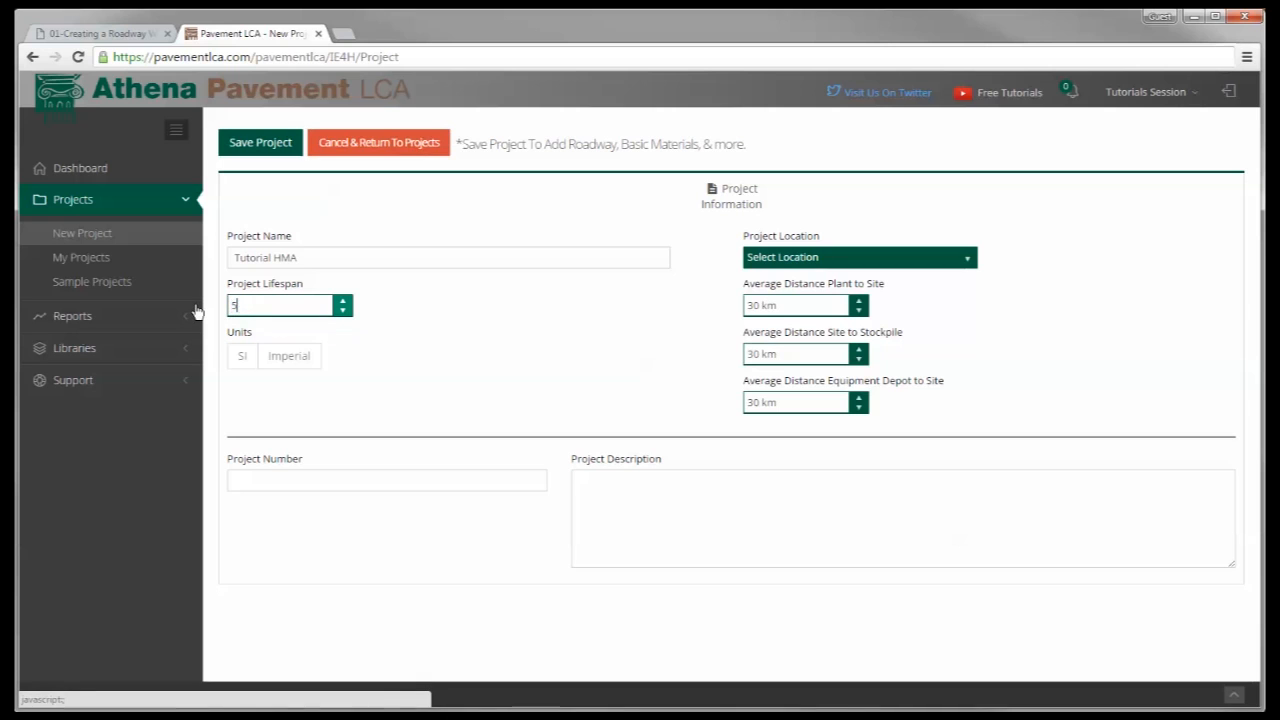
type("0")
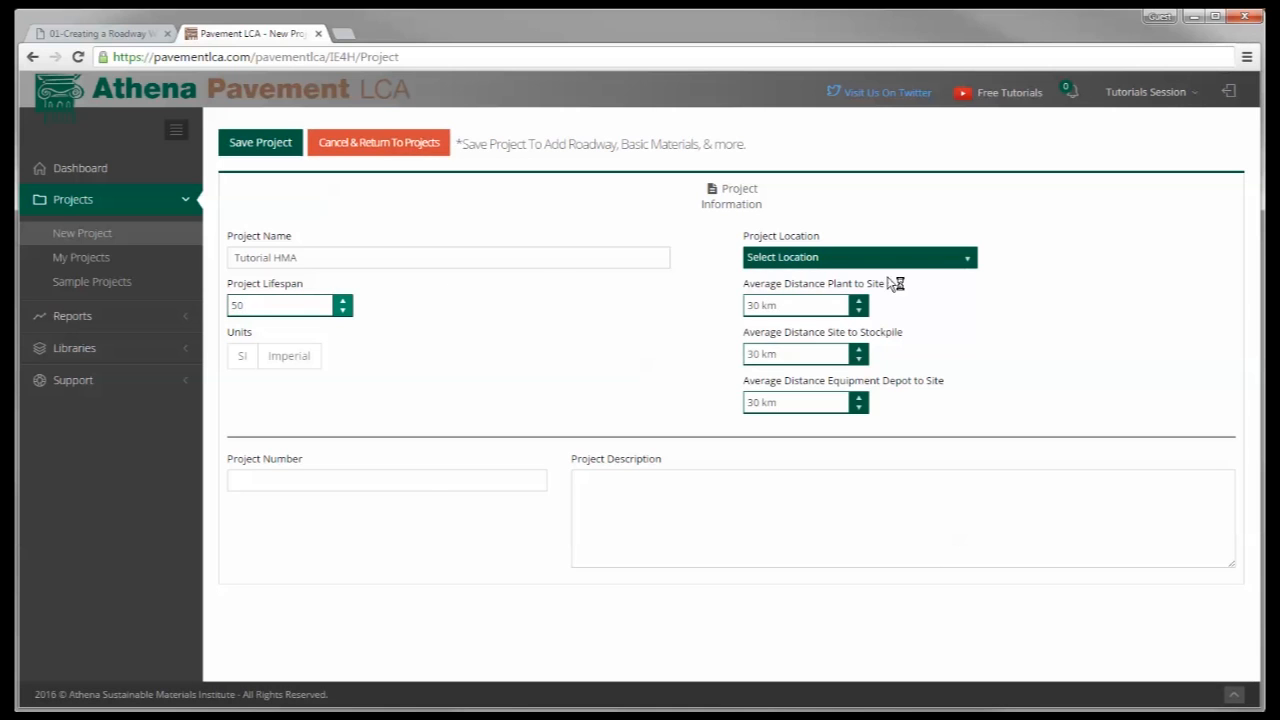
- Choose Ontario - East as the project location
left_click(858, 257)
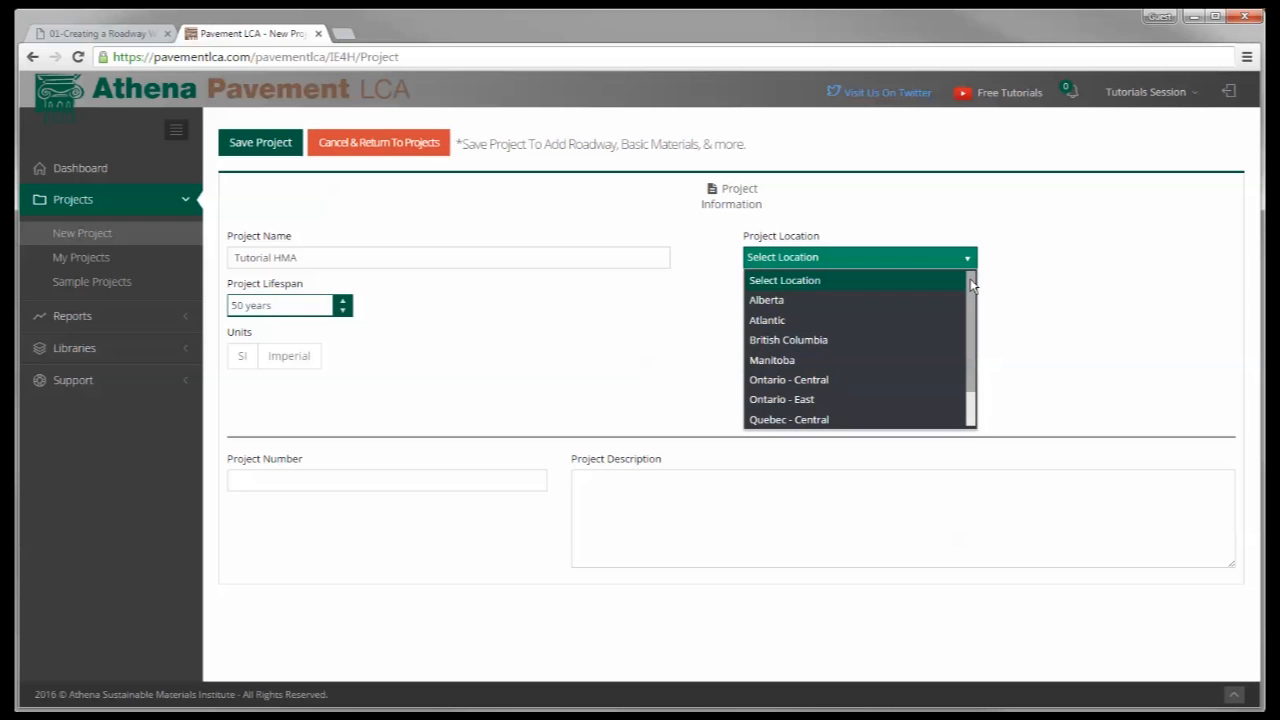
scroll("down", 3)
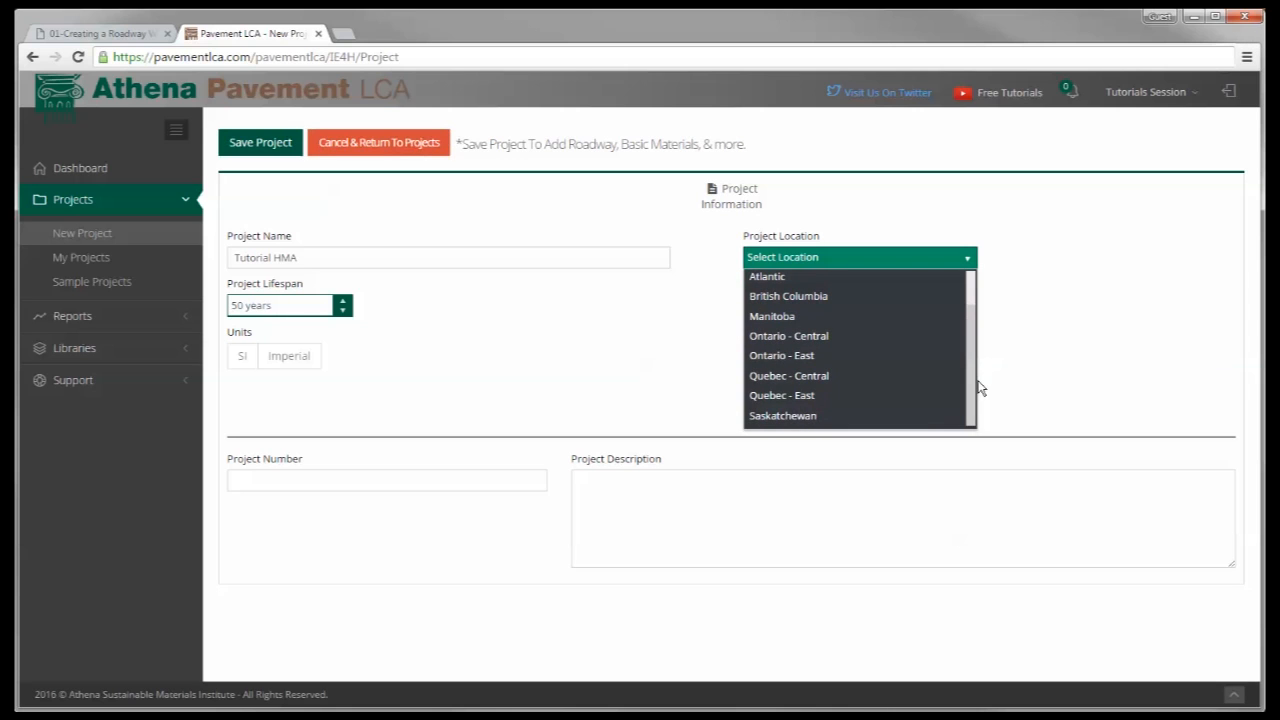
mouse_move(781, 355)
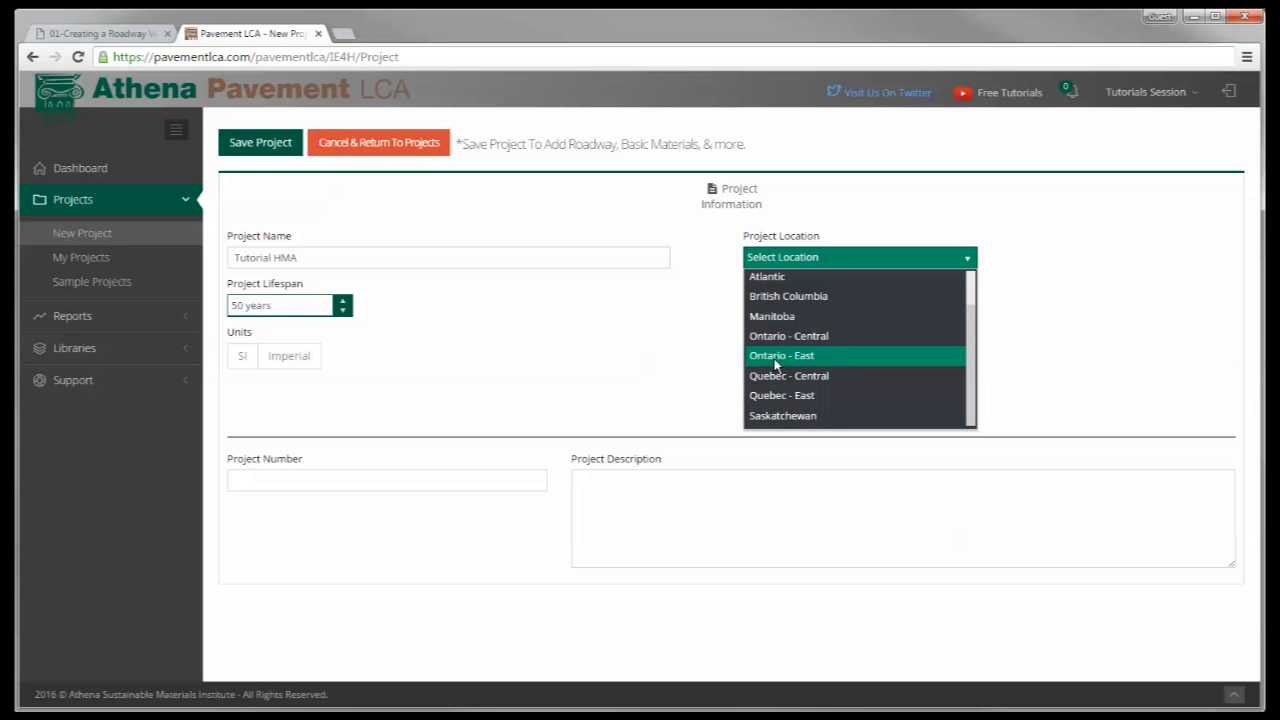
left_click(782, 355)
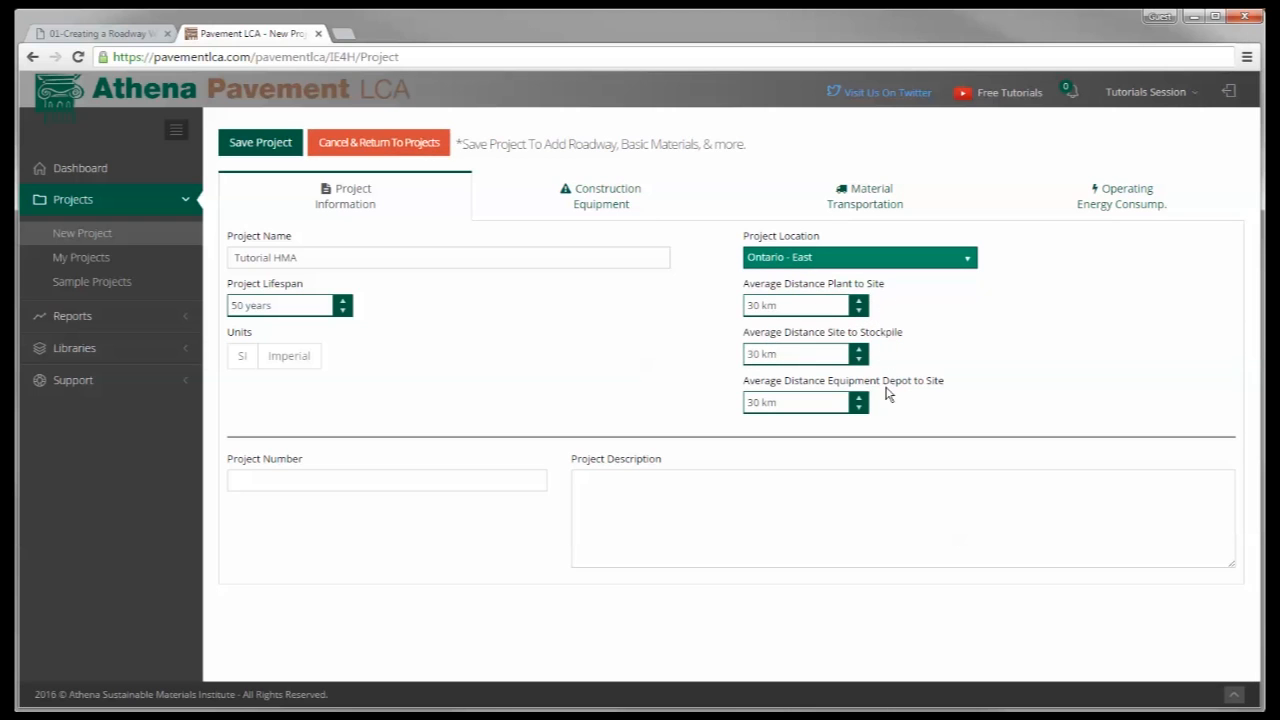
mouse_move(895, 290)
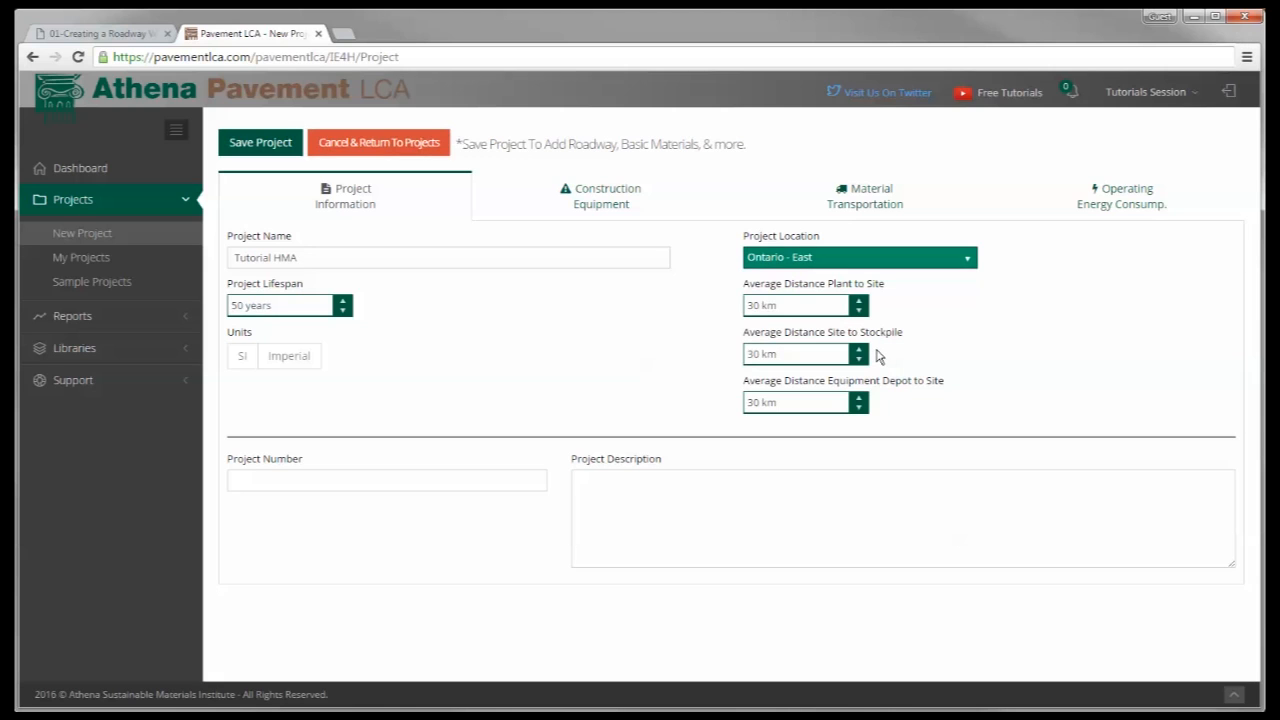
mouse_move(880, 360)
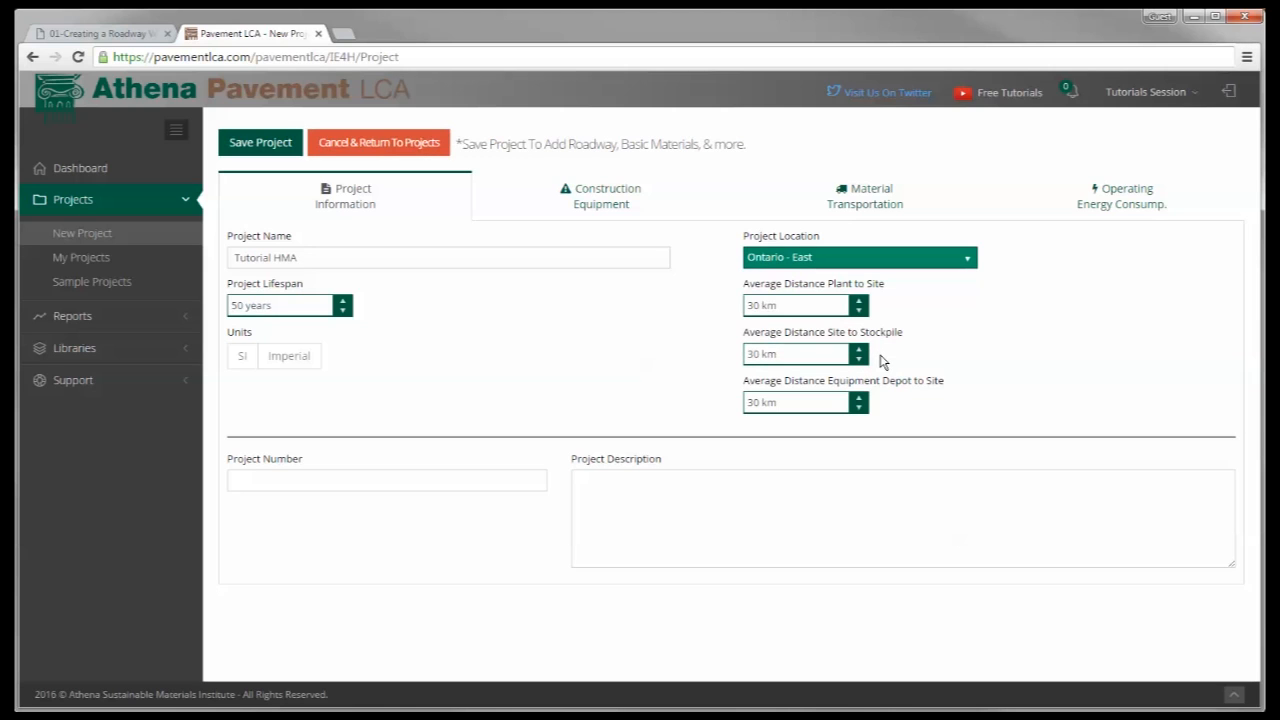
mouse_move(895, 412)
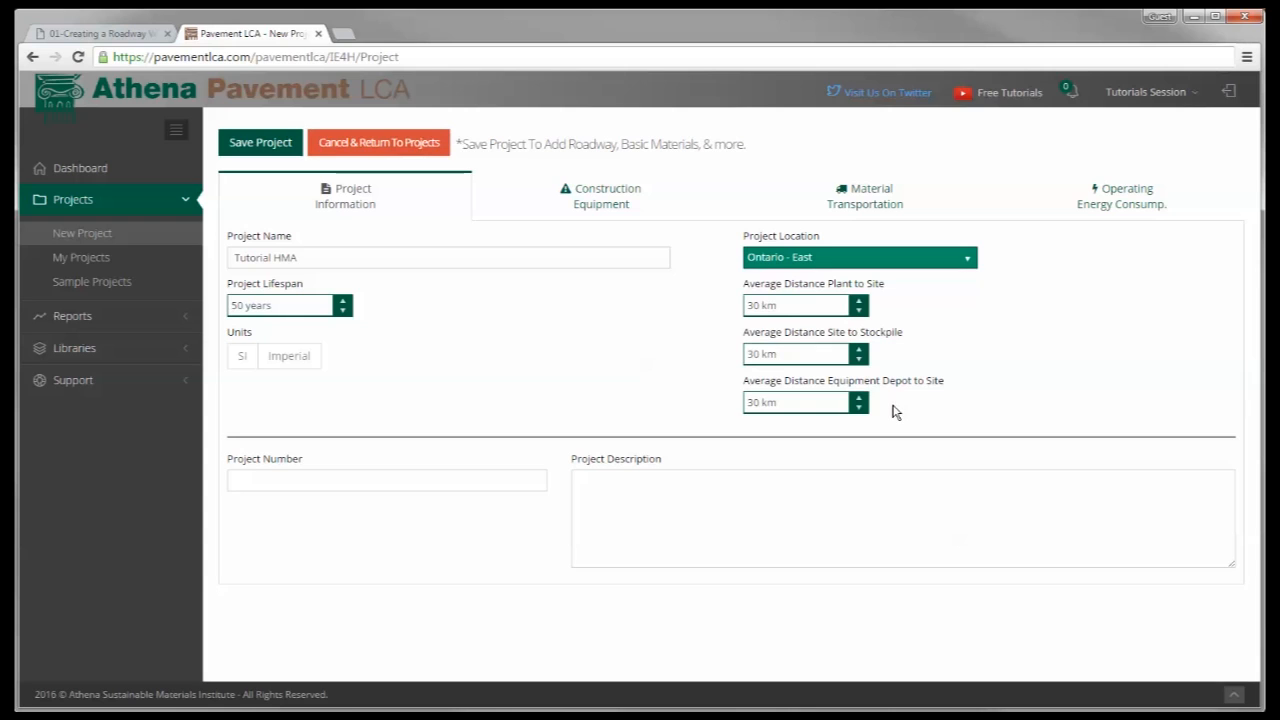
mouse_move(893, 410)
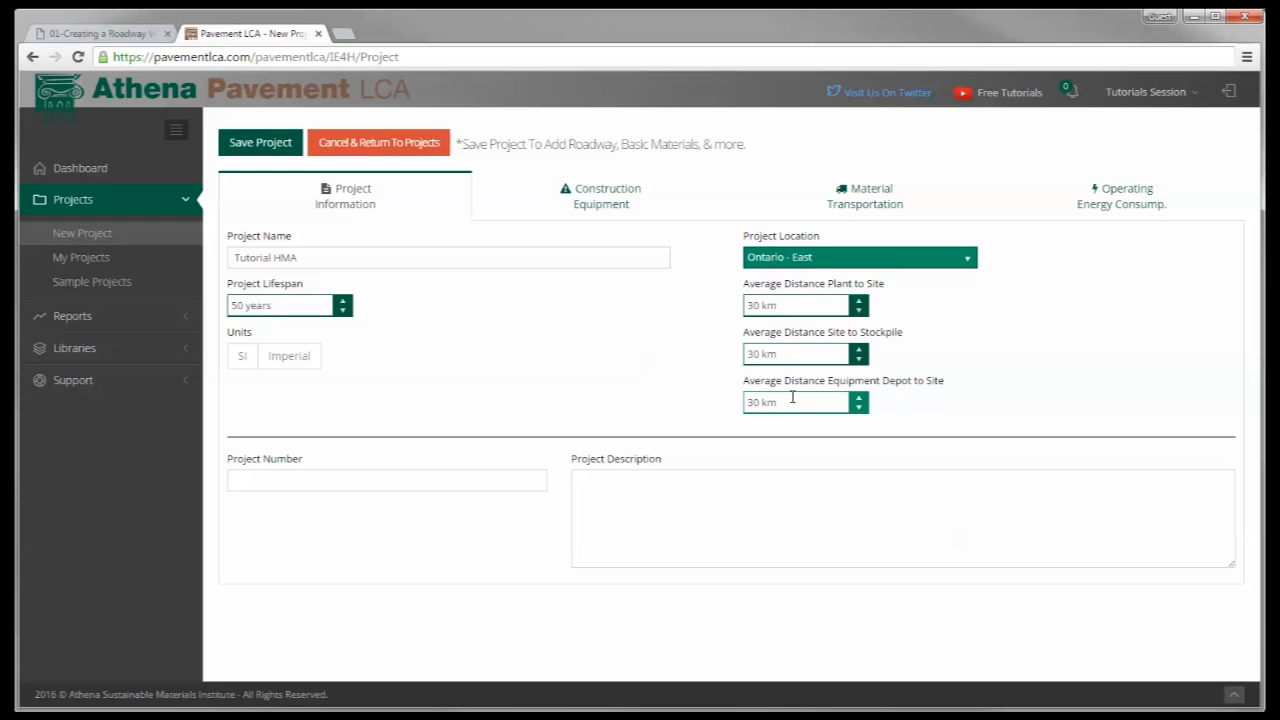
- Enter 'Description' in the Project Description field
left_click(386, 480)
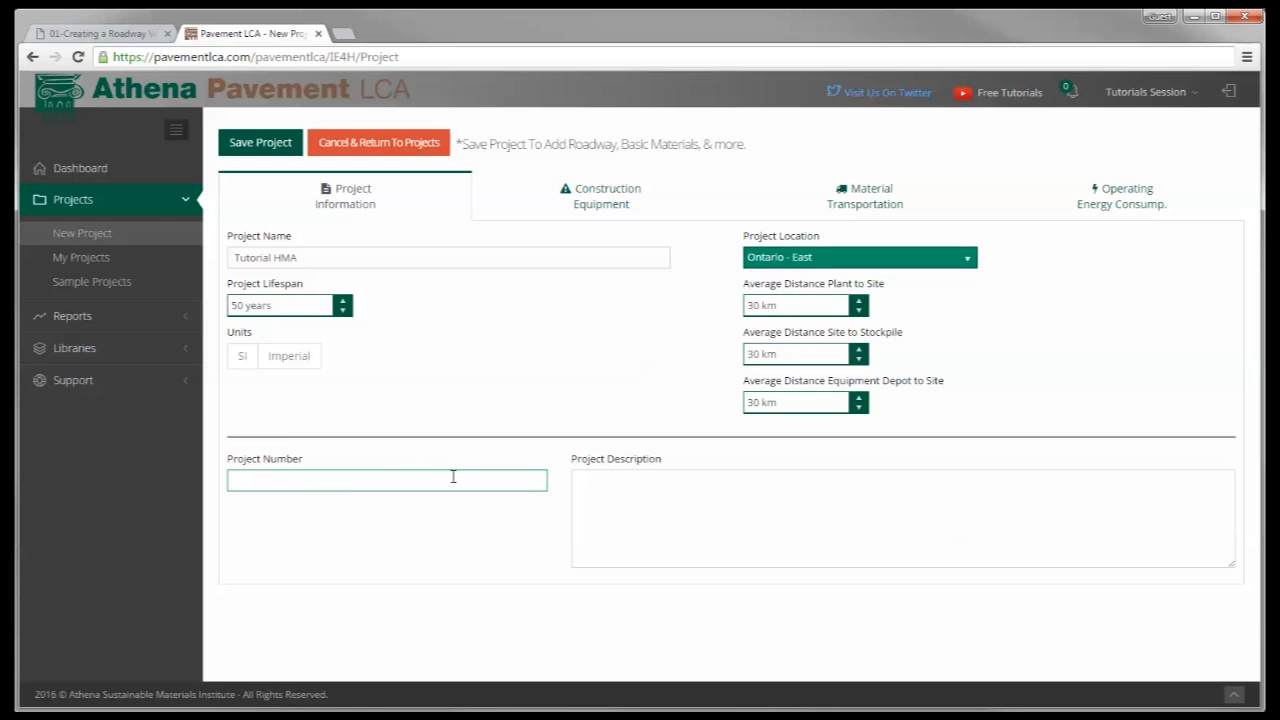
left_click(900, 517)
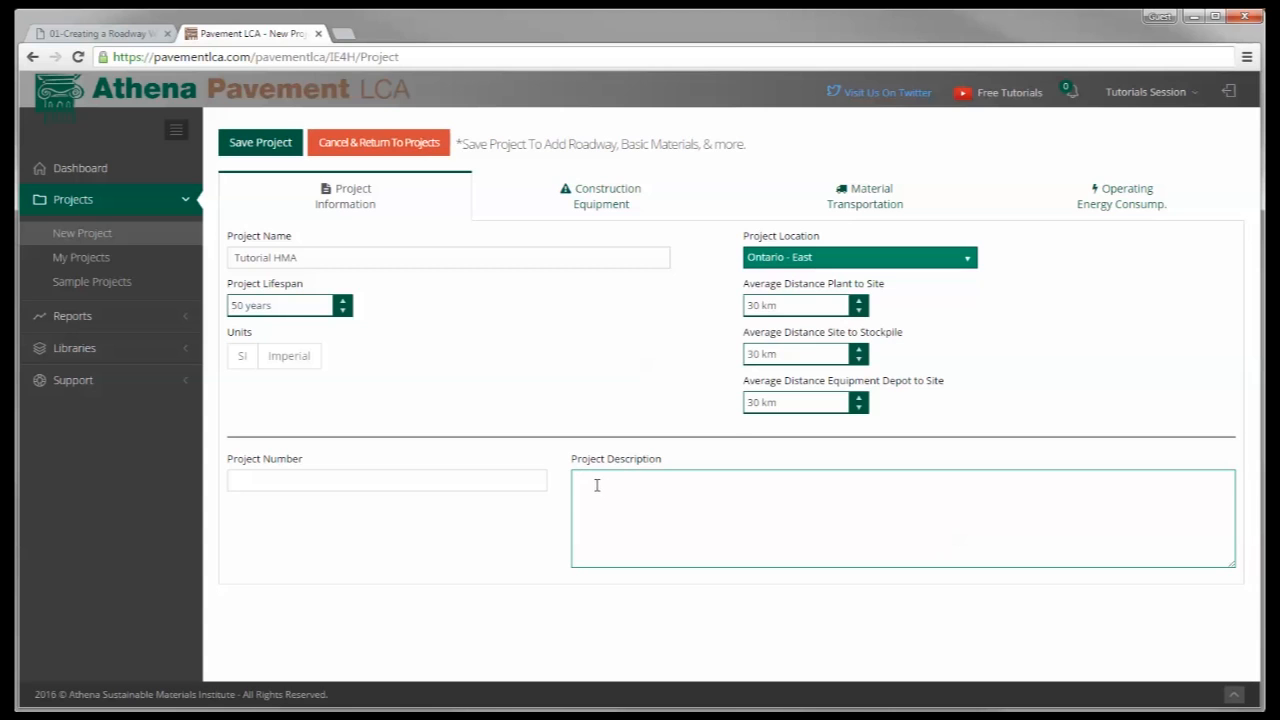
type("d")
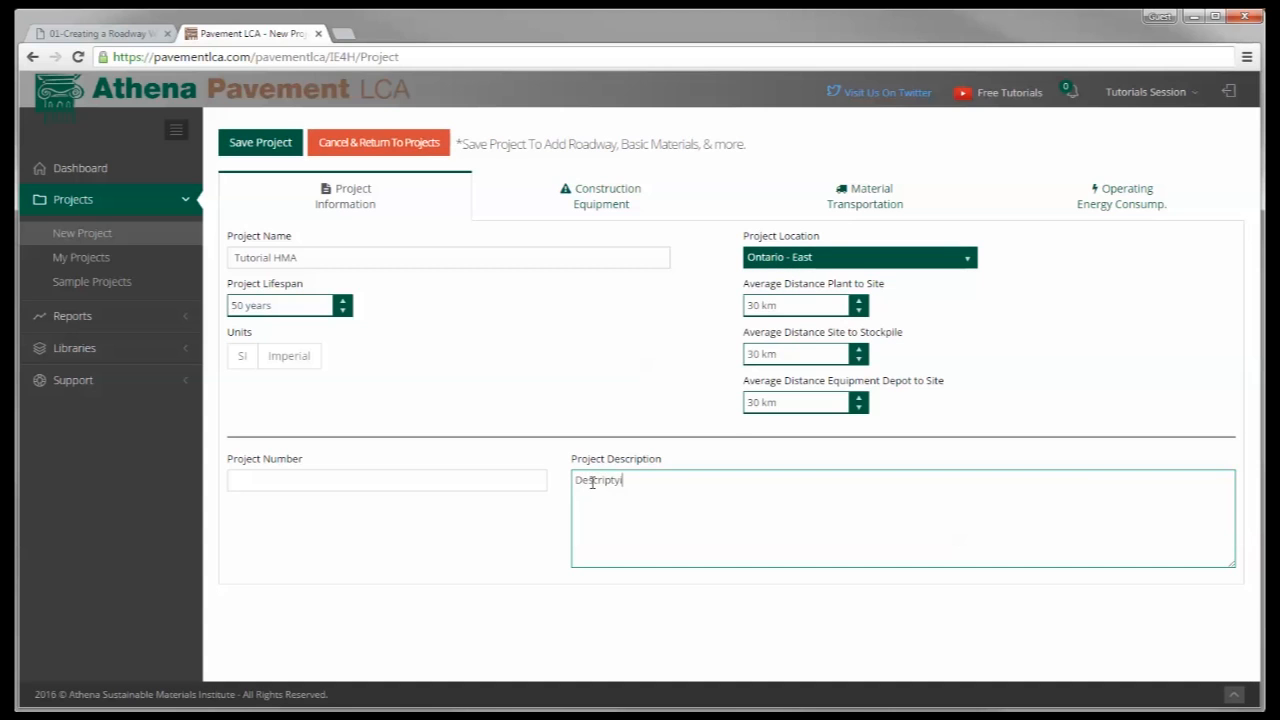
key("Backspace")
type("ion")
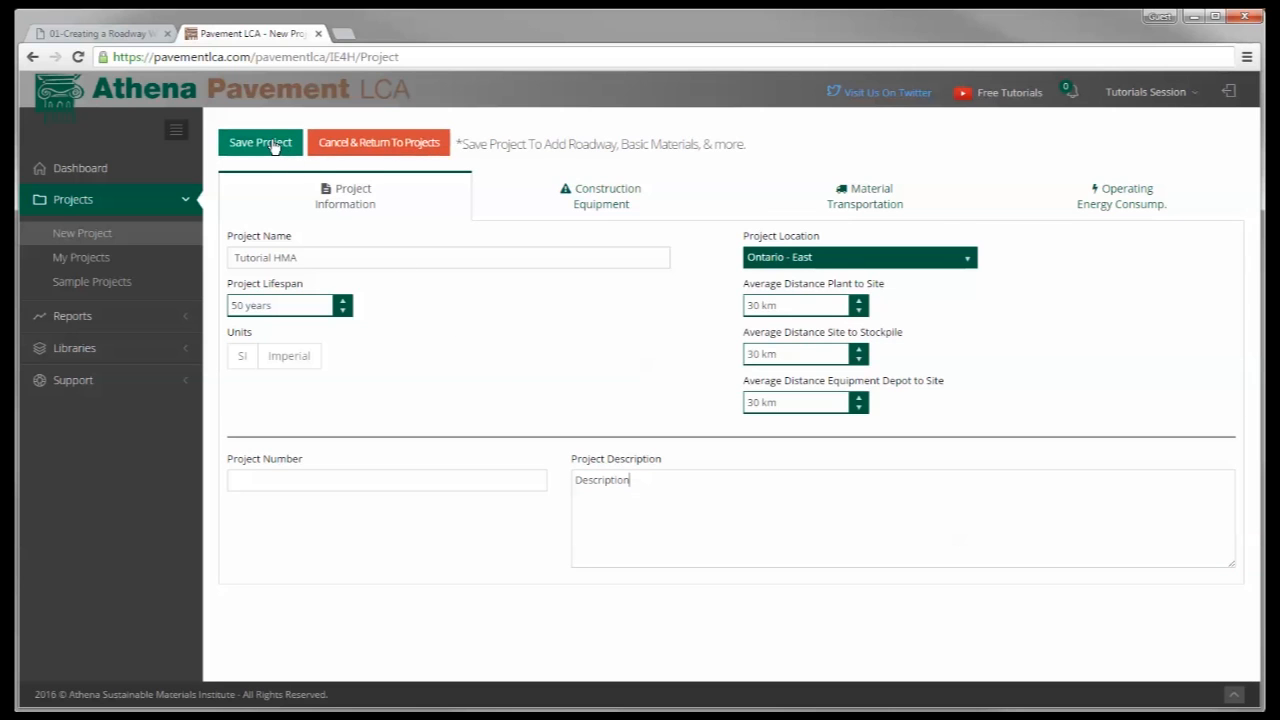
- Save Tutorial HMA, show Project Roadways and begin adding a roadway
left_click(260, 142)
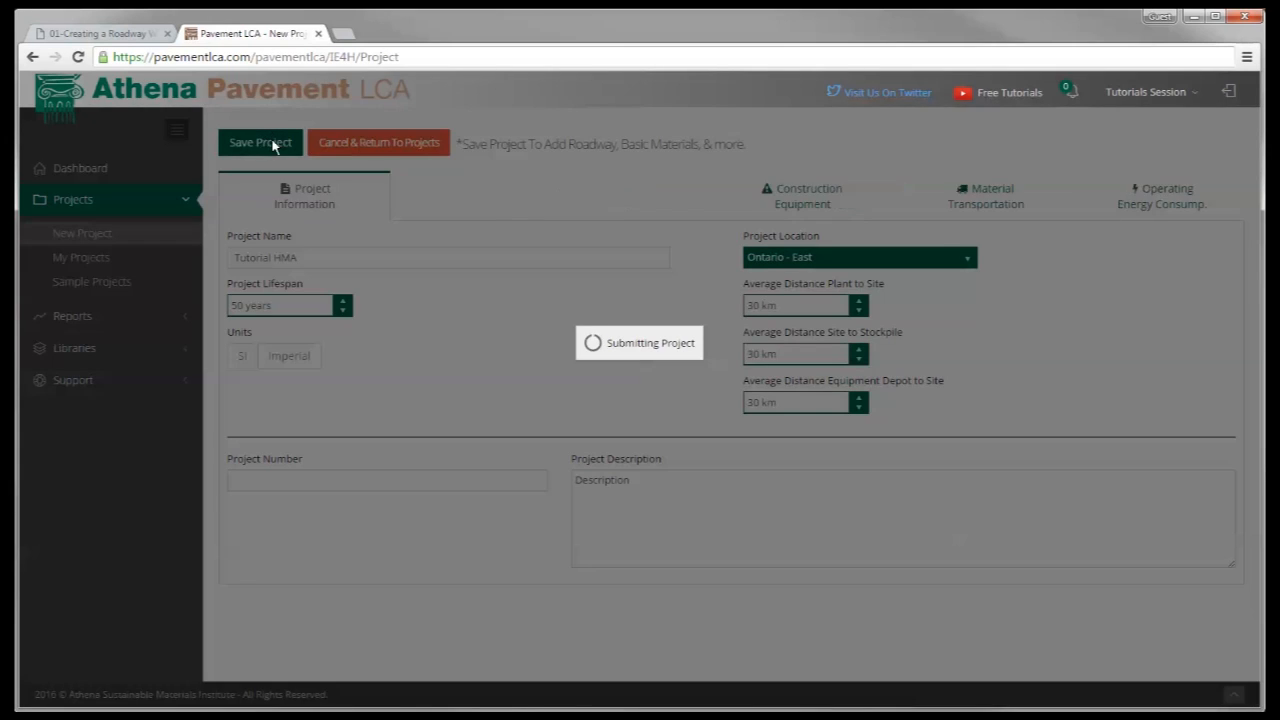
left_click(260, 142)
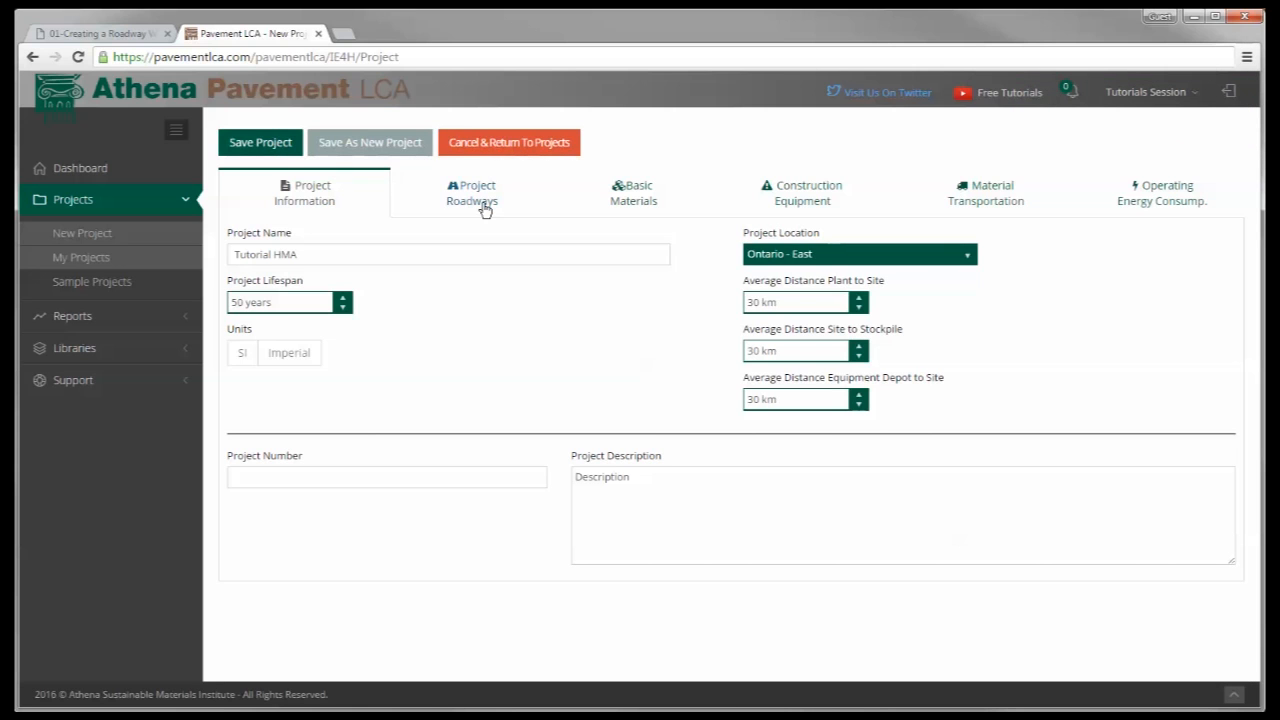
left_click(471, 192)
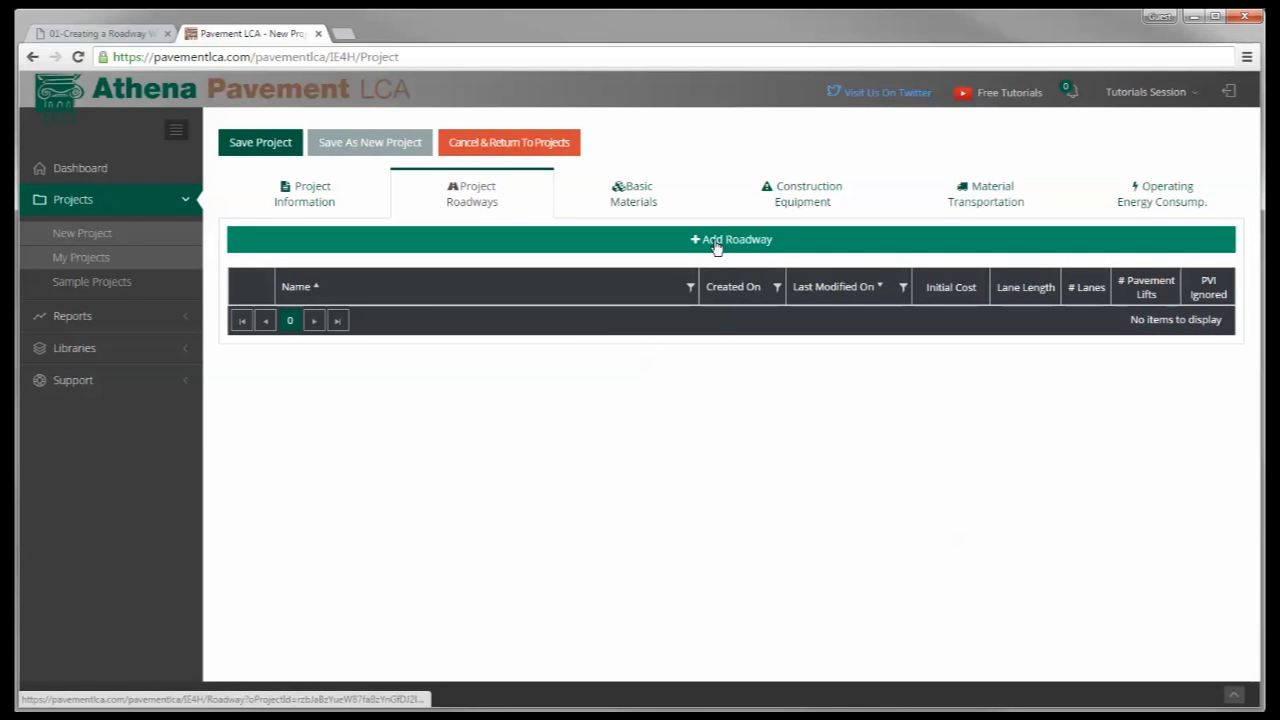
left_click(731, 239)
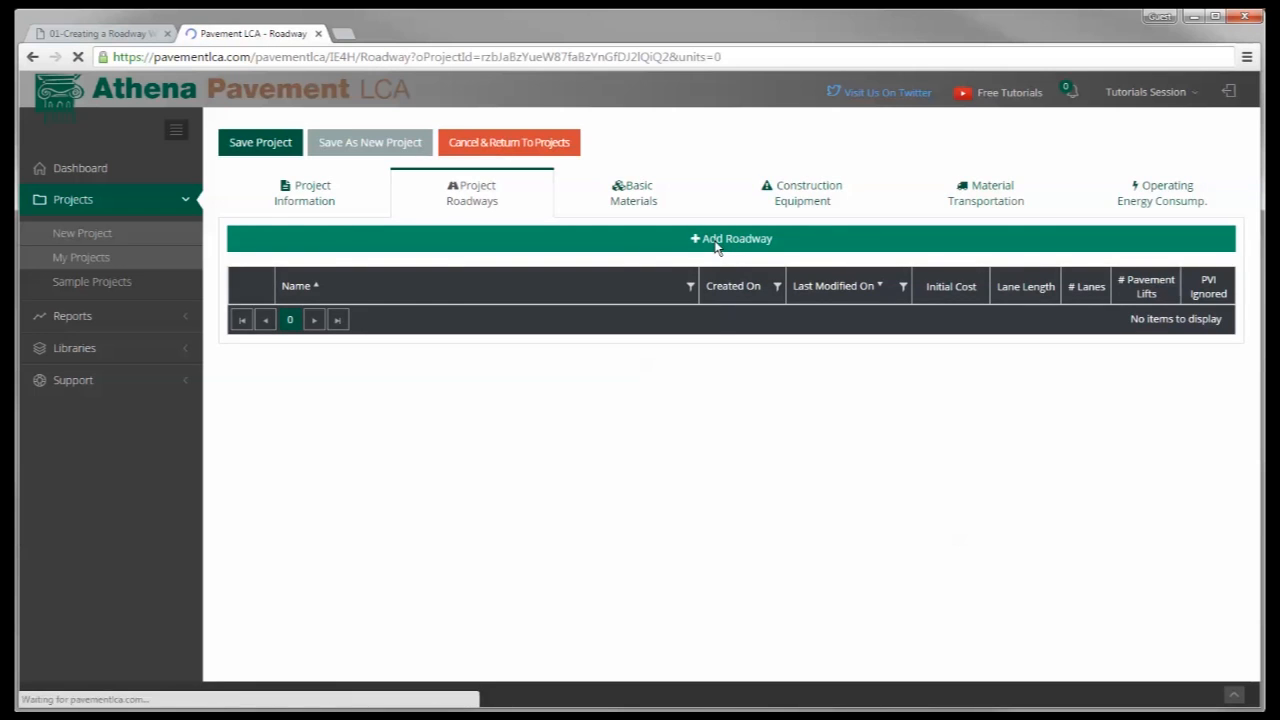
- Name the new roadway 'HMA Roadway' in the Survey section
left_click(731, 238)
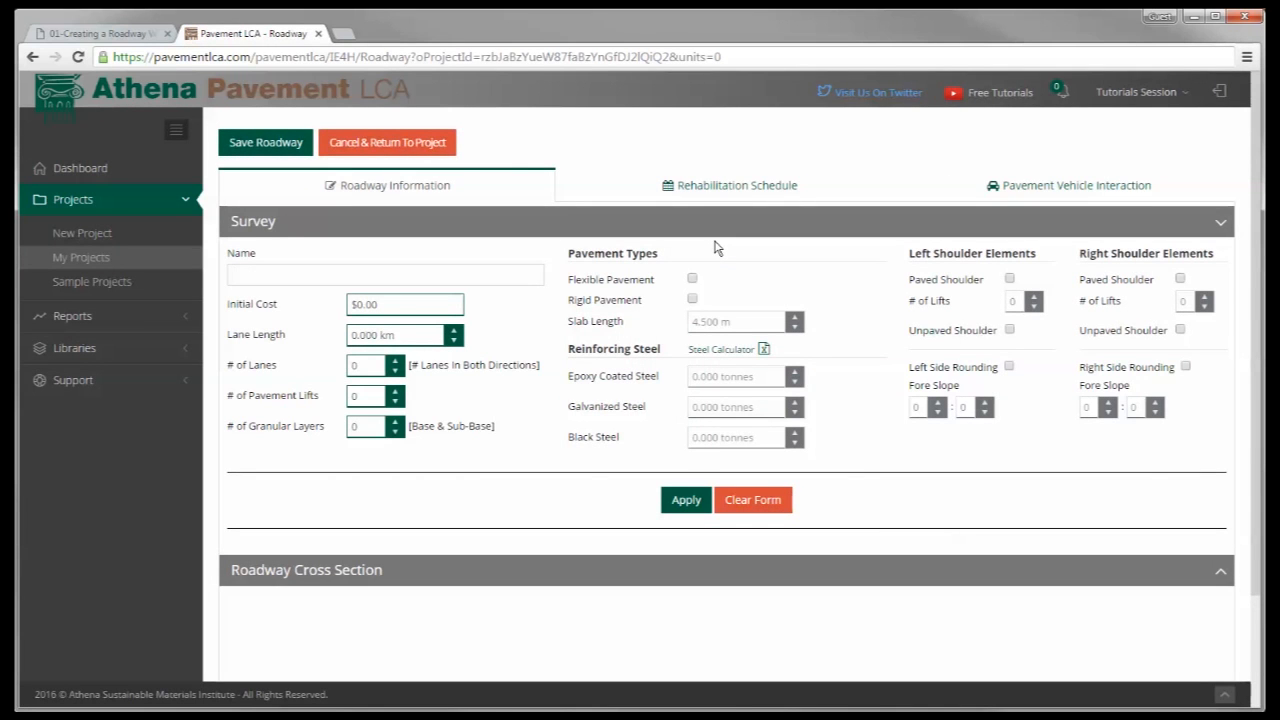
left_click(385, 274)
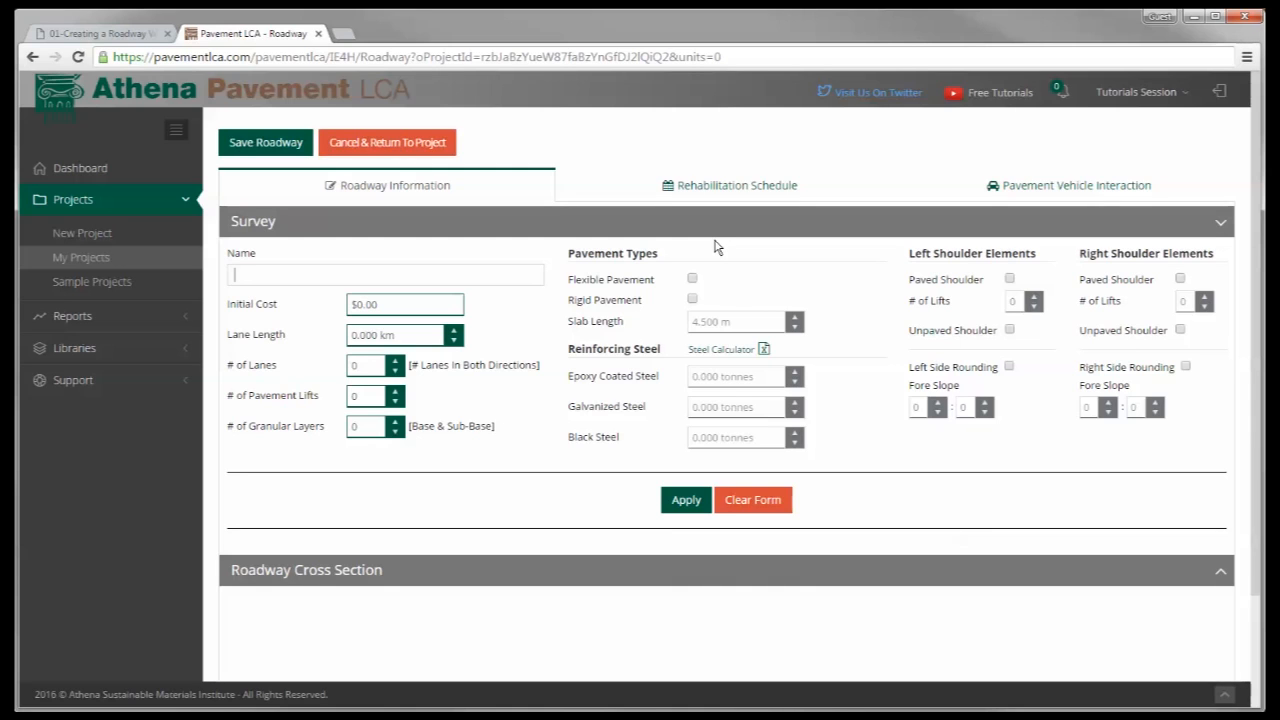
type("HMA Roadway")
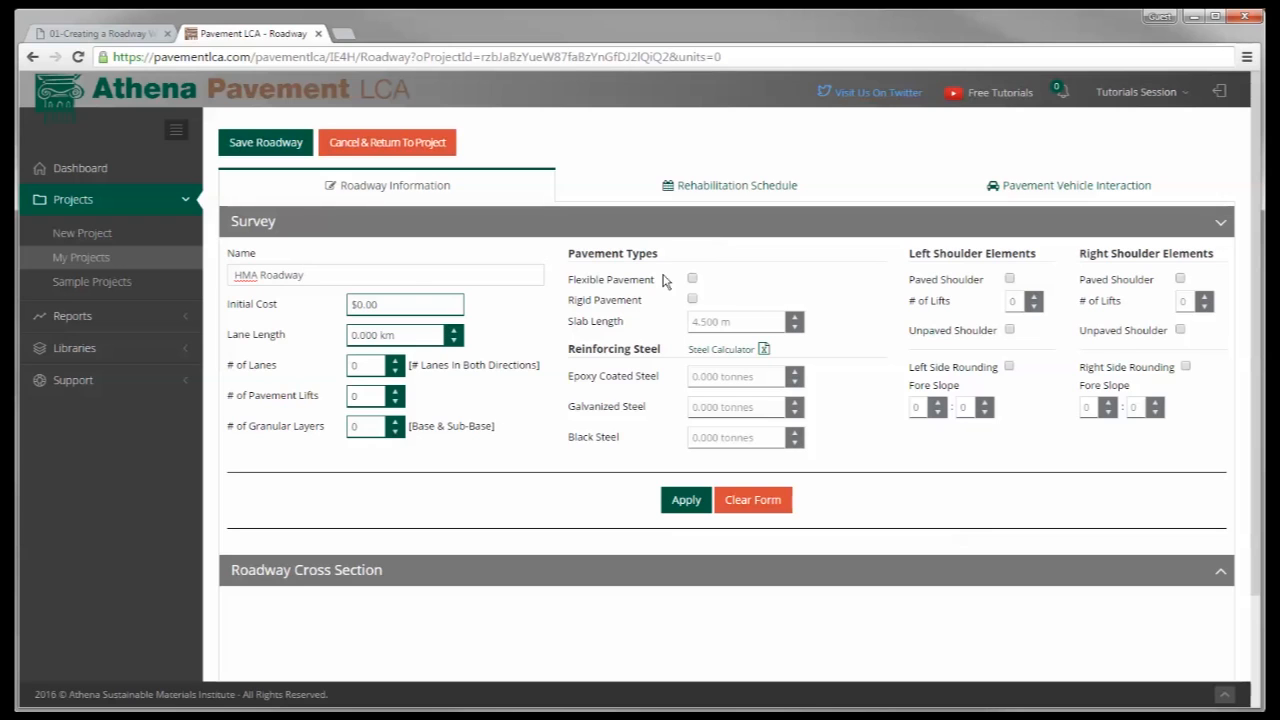
left_click(405, 304)
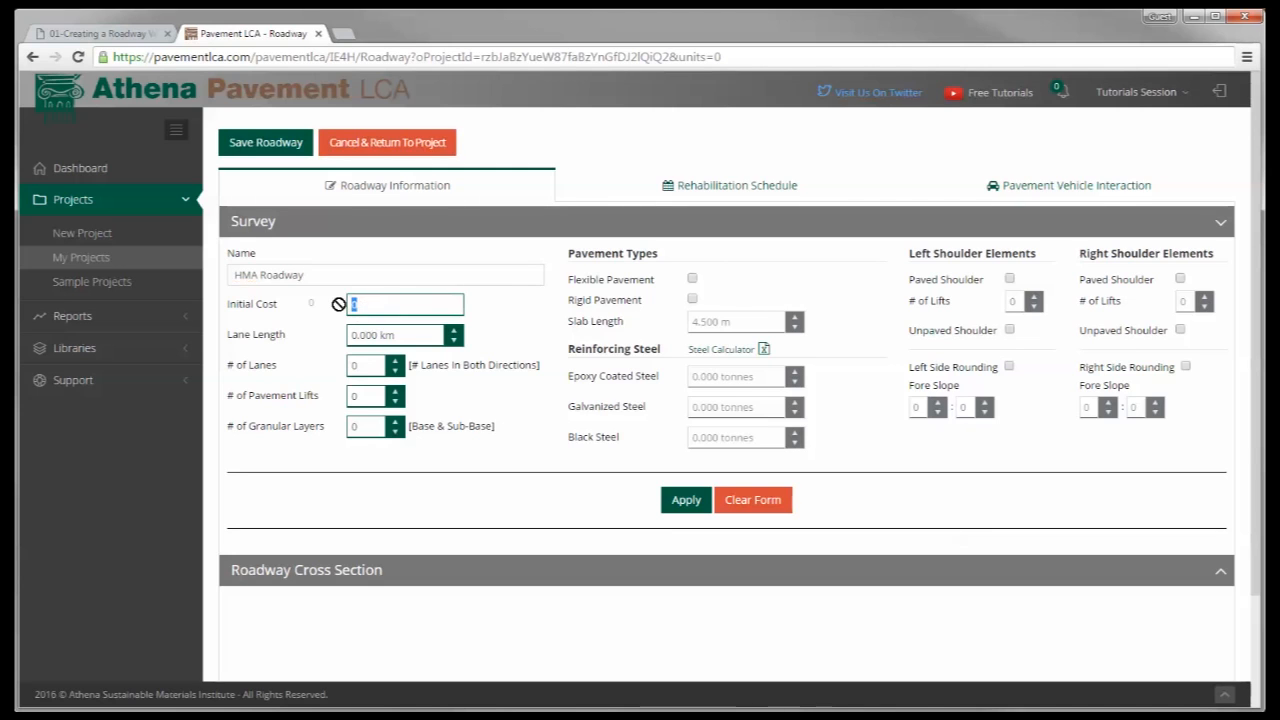
- Give HMA Roadway a $1,000,000 initial cost, 1 km lane length and 2 lanes
type("1000000")
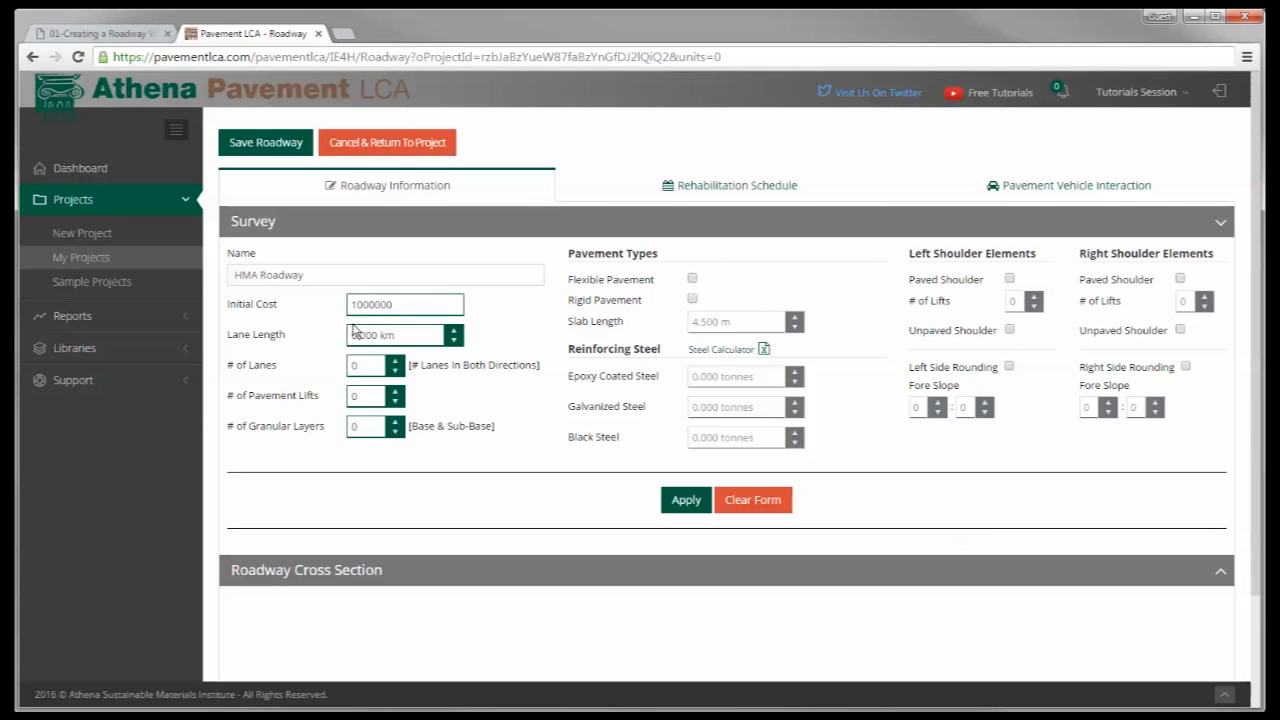
mouse_move(454, 335)
type("1")
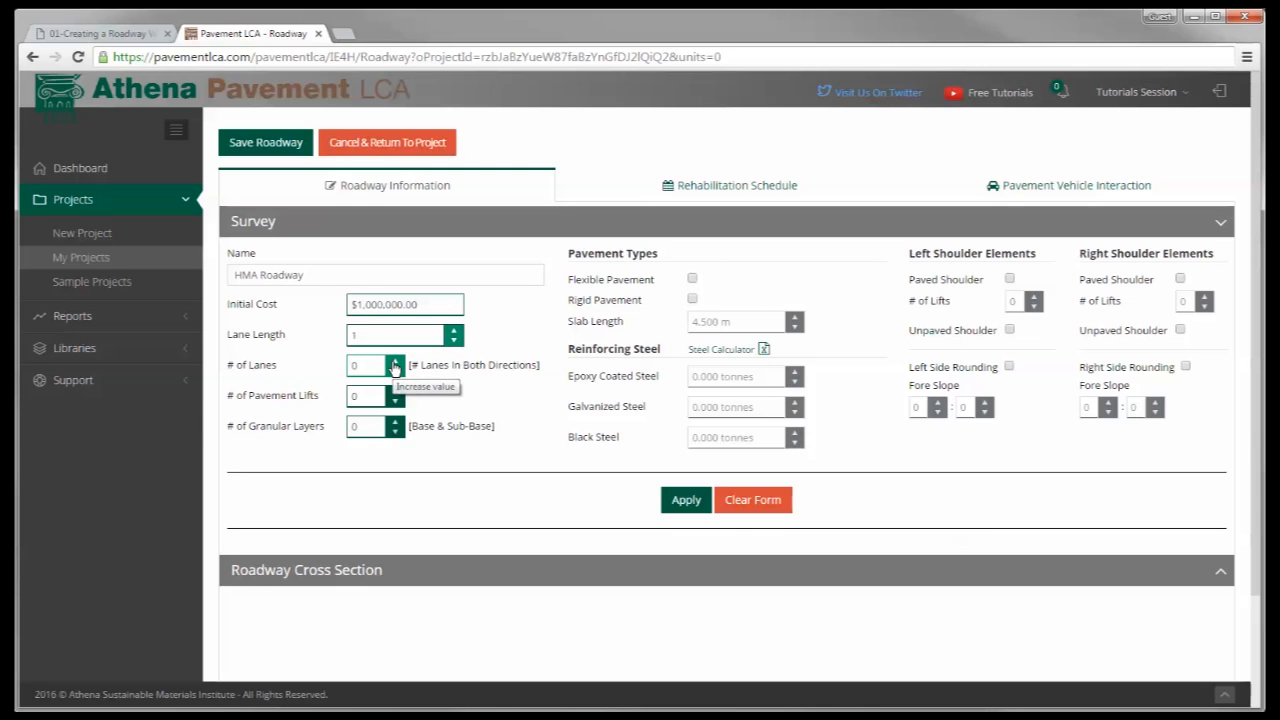
left_click(394, 360)
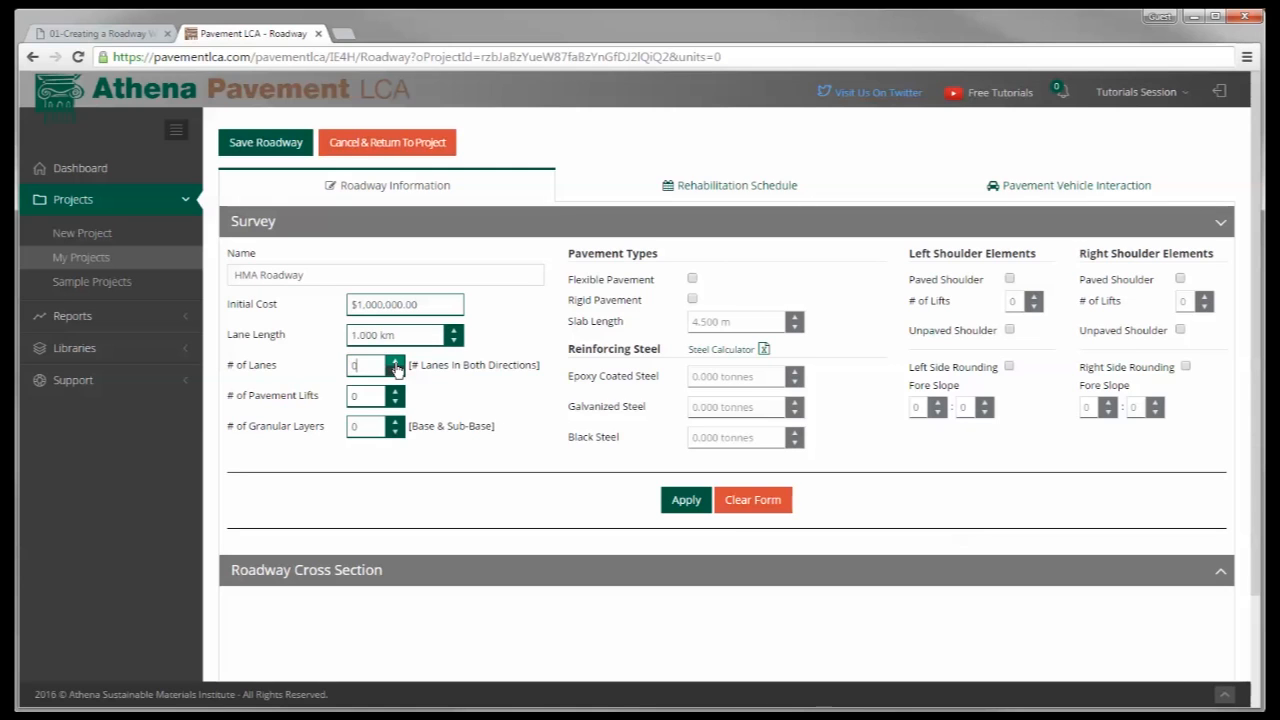
left_click(396, 361)
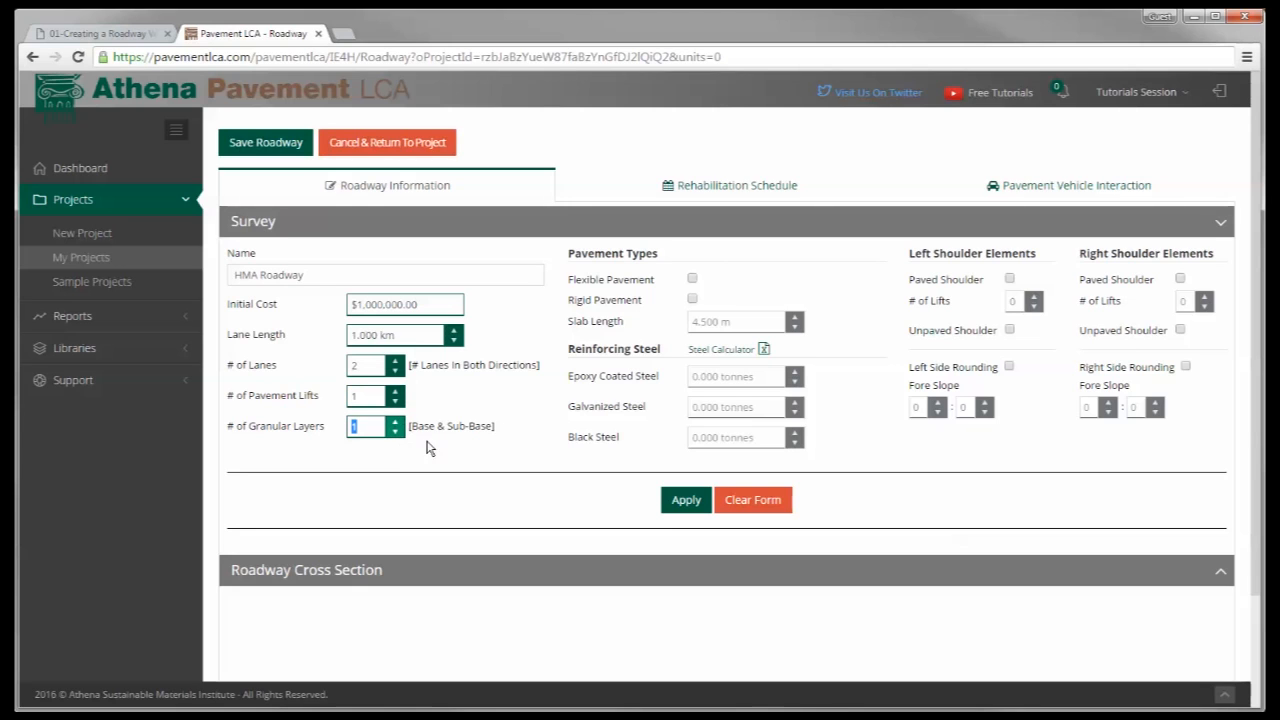
mouse_move(556, 444)
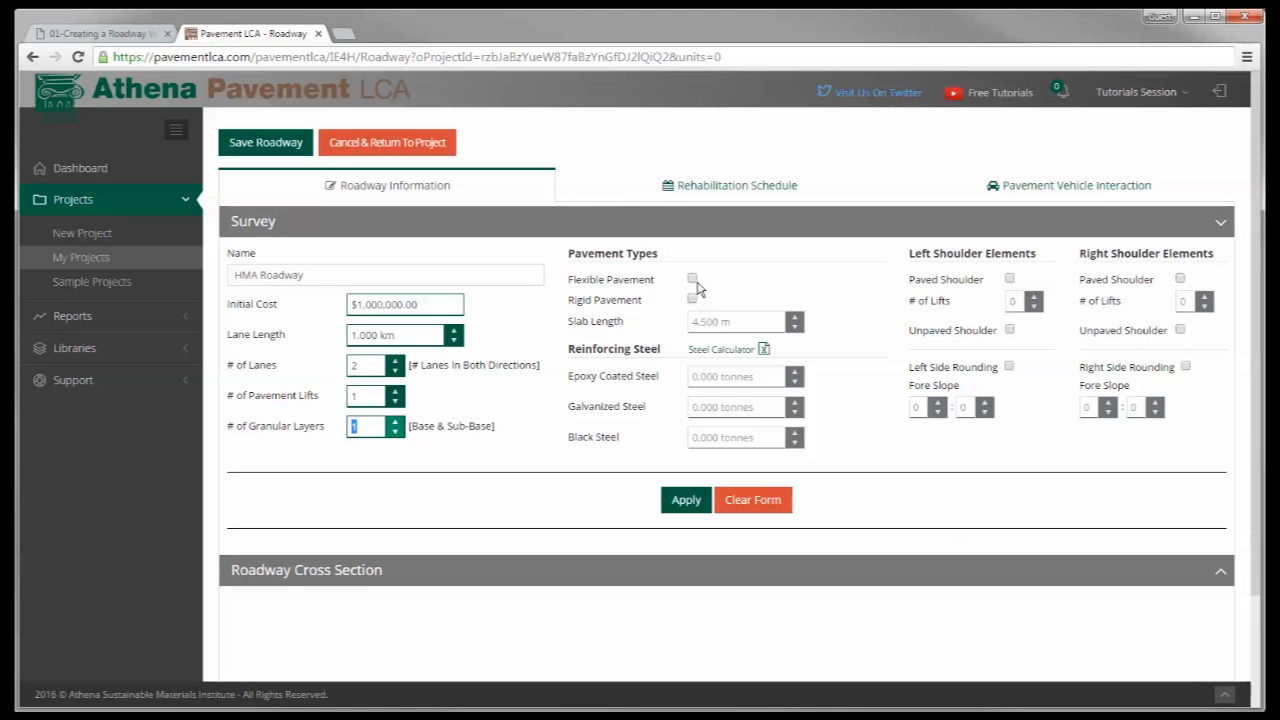
- Mark HMA Roadway as a Flexible Pavement type
left_click(692, 279)
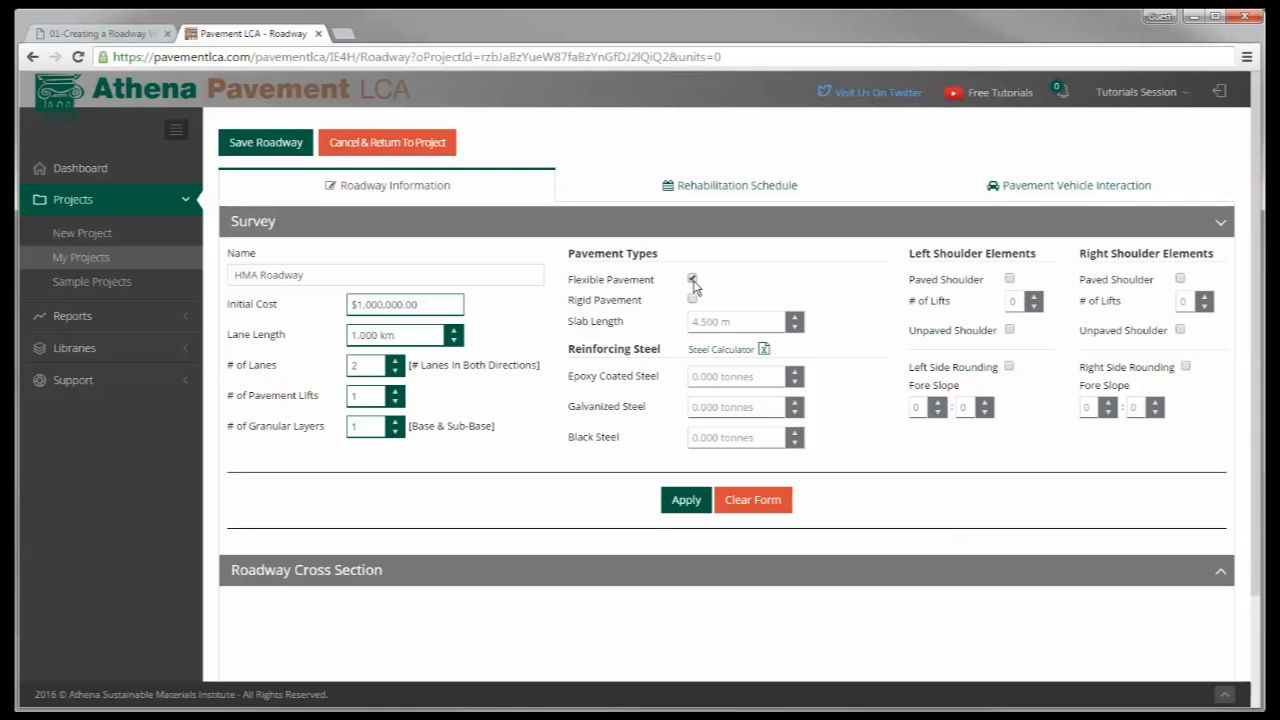
left_click(692, 278)
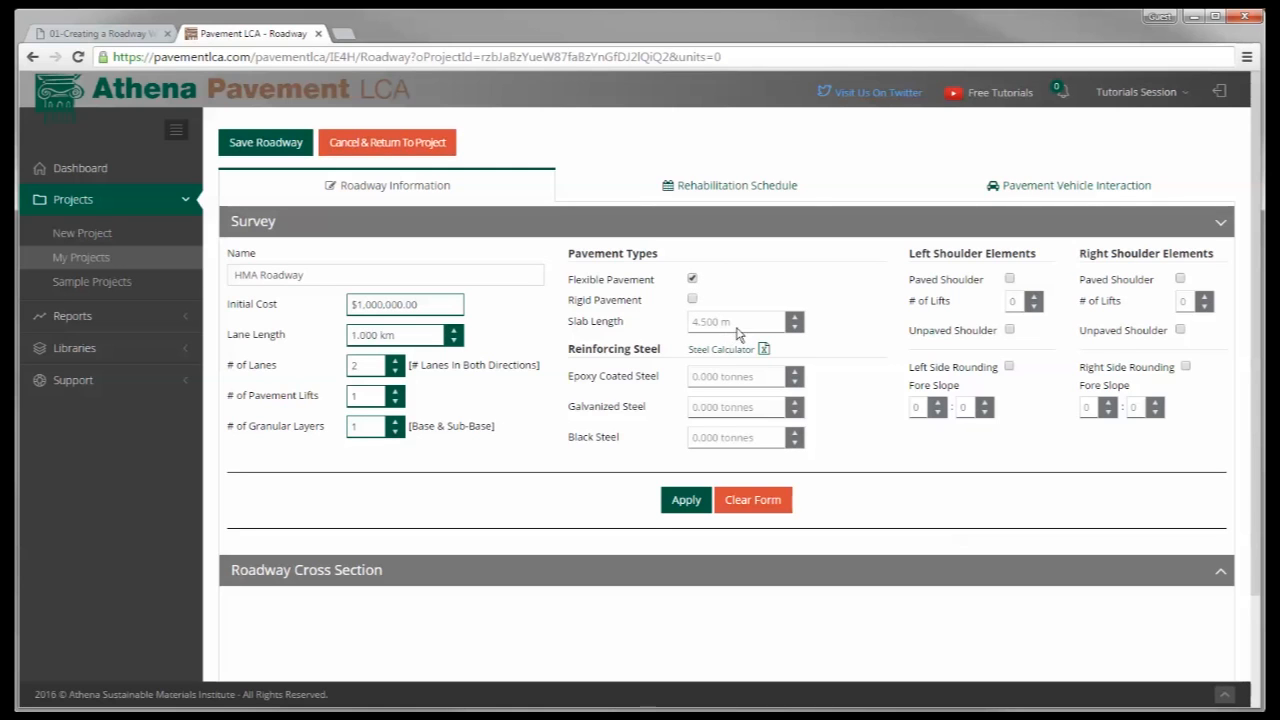
mouse_move(685, 407)
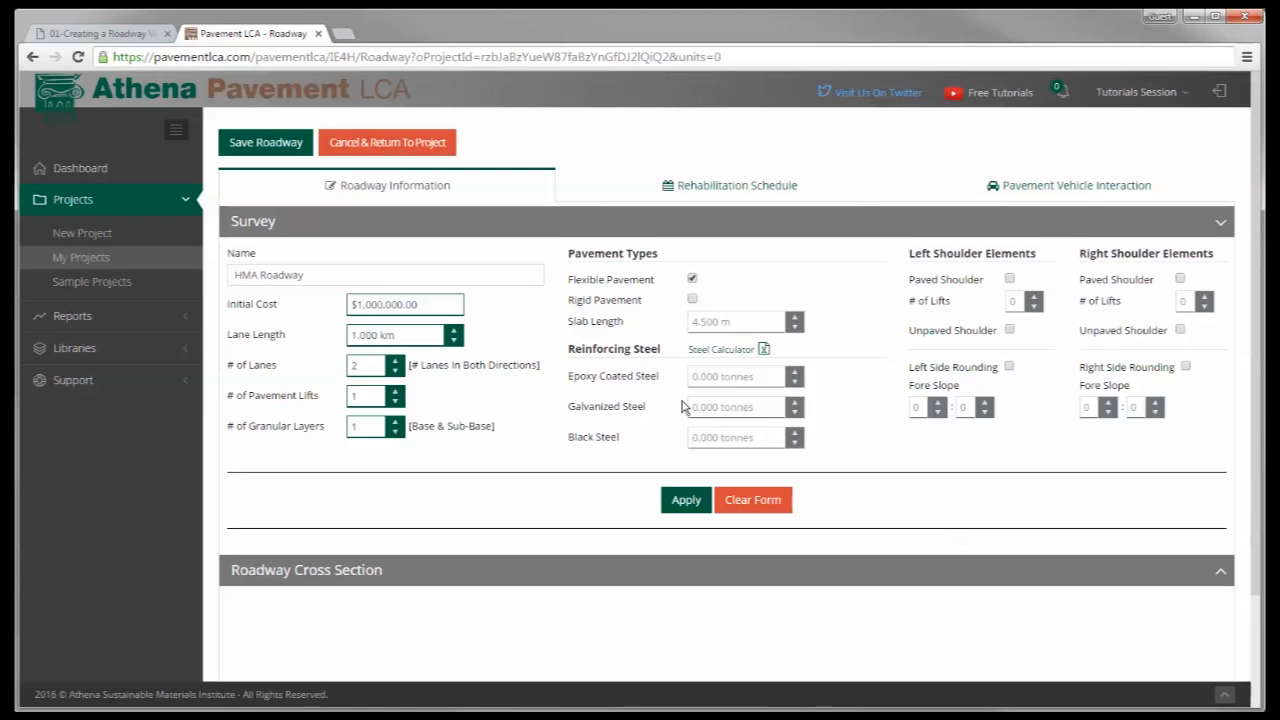
mouse_move(713, 338)
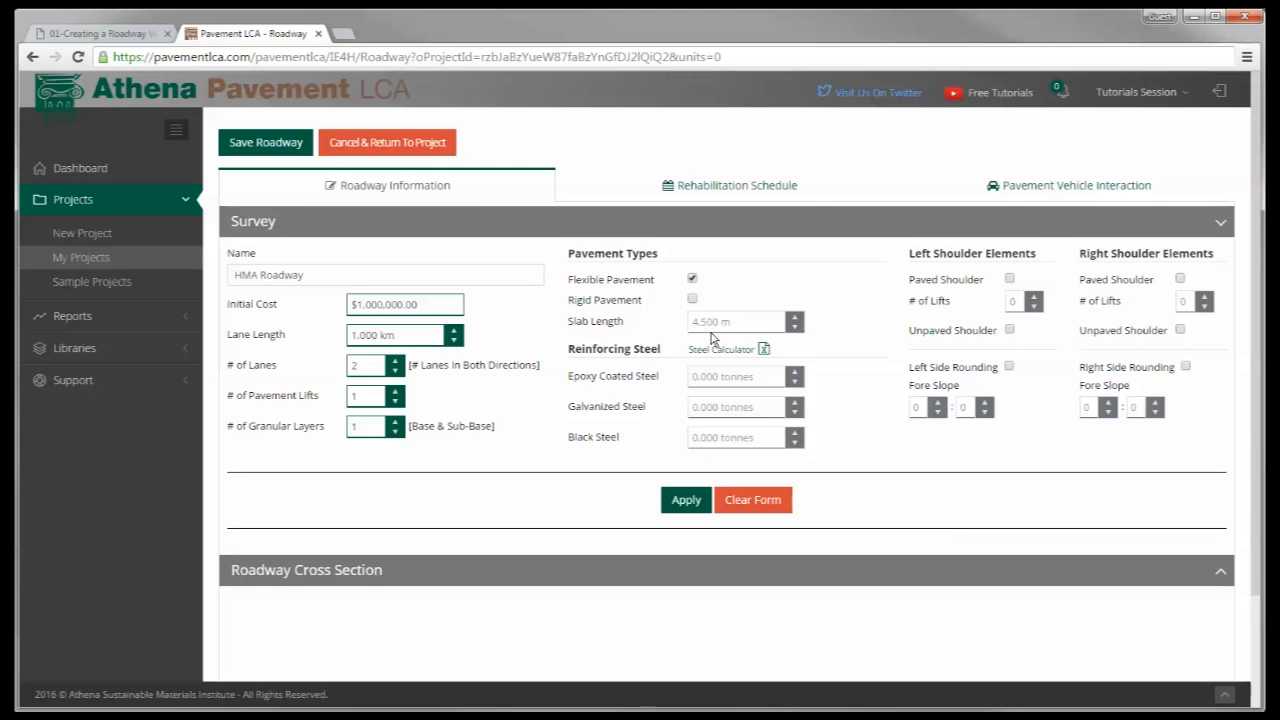
mouse_move(980, 285)
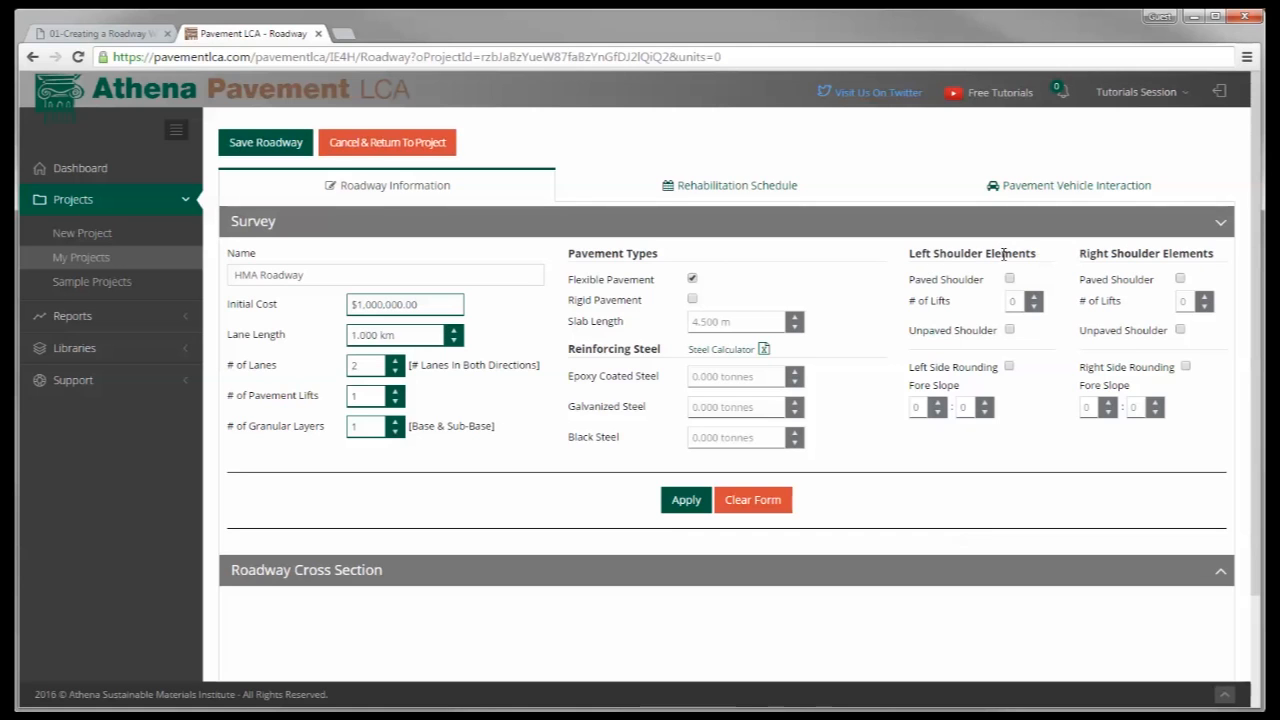
mouse_move(884, 366)
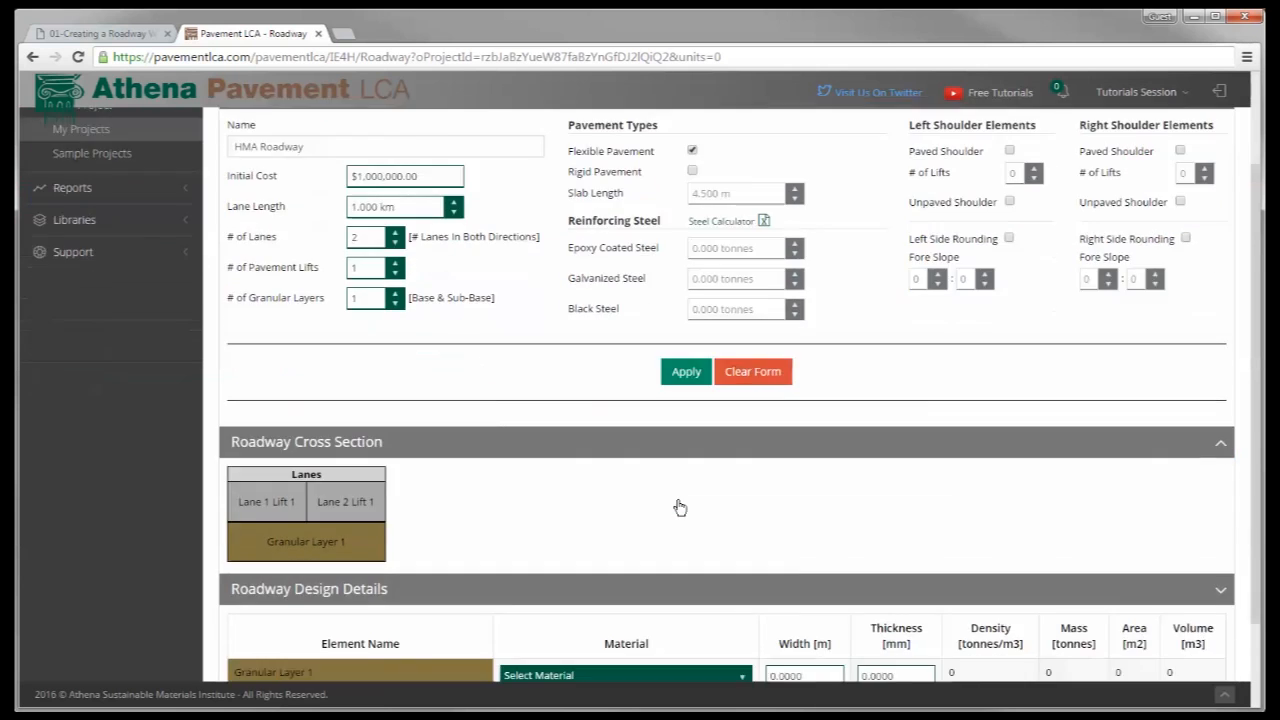
- Scroll down to the Roadway Cross Section and Design Details tables
scroll("down", 3)
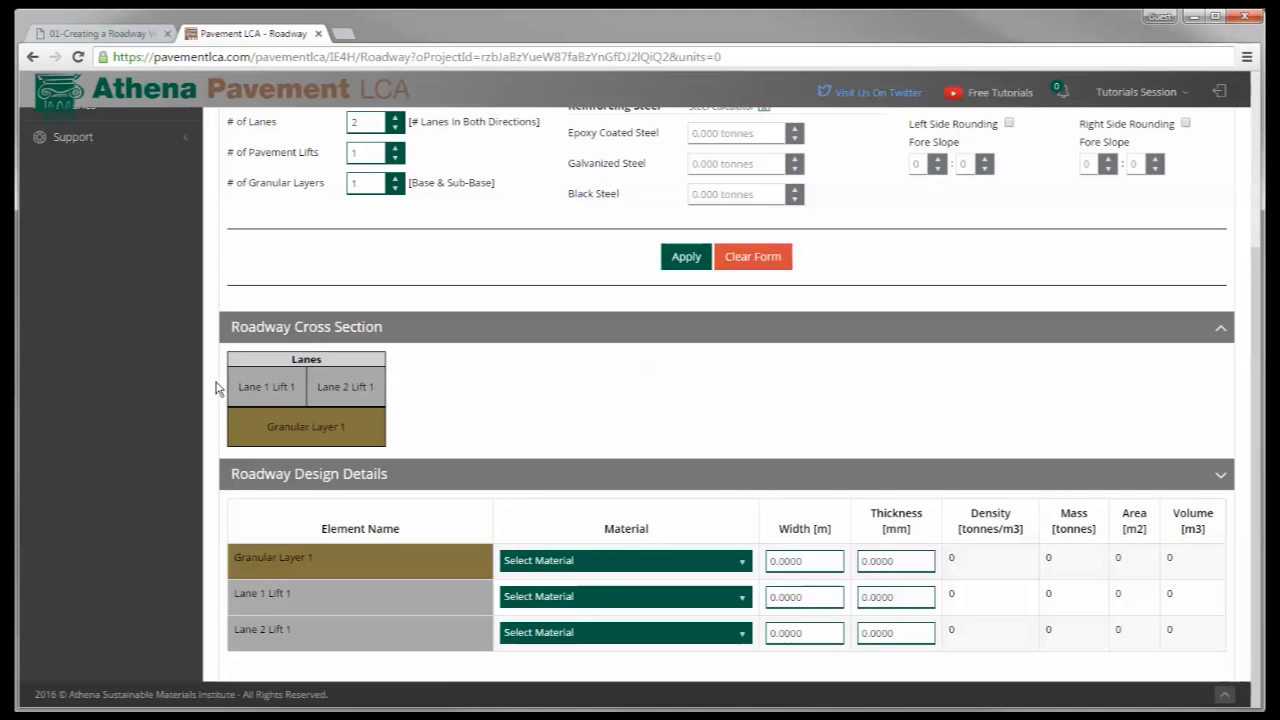
mouse_move(435, 432)
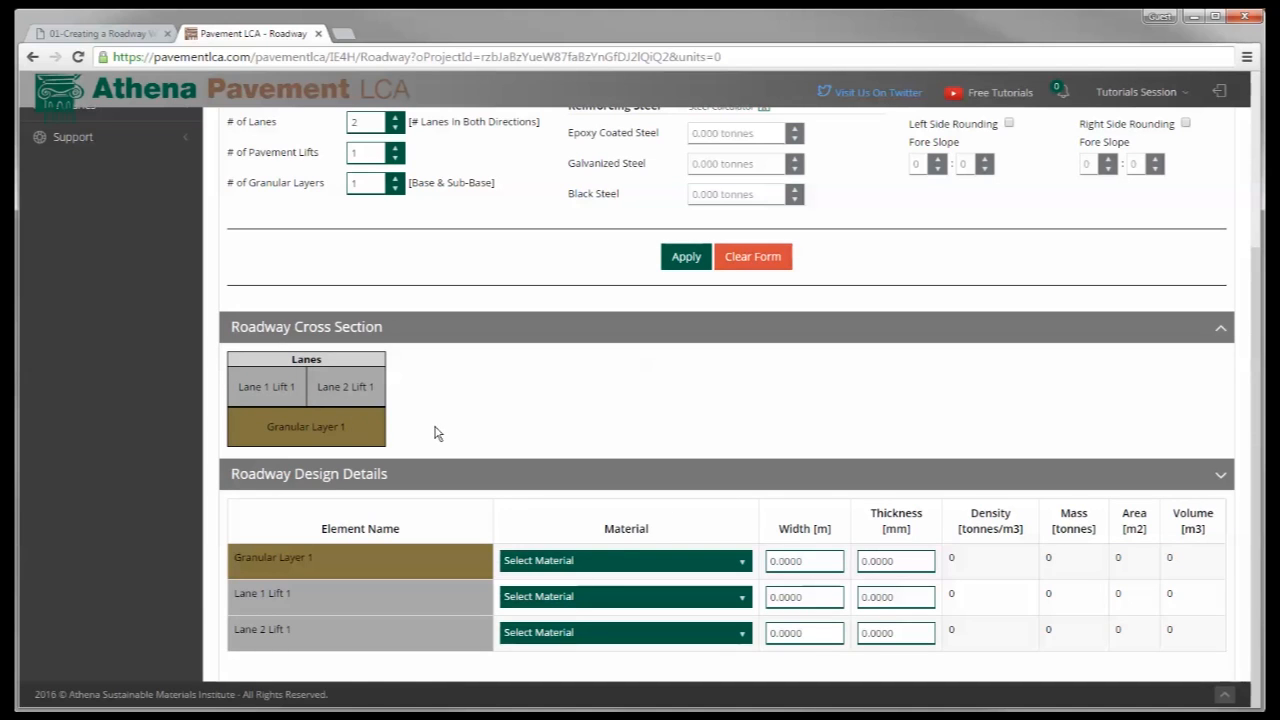
mouse_move(445, 423)
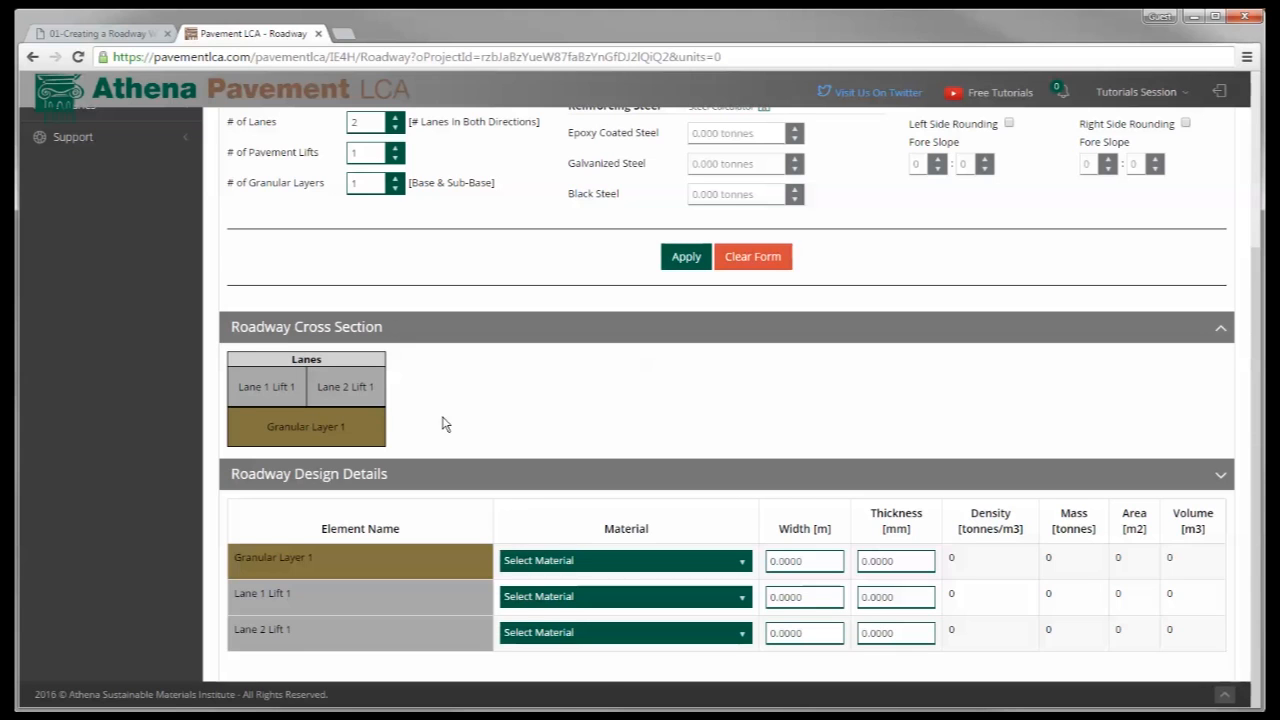
mouse_move(463, 425)
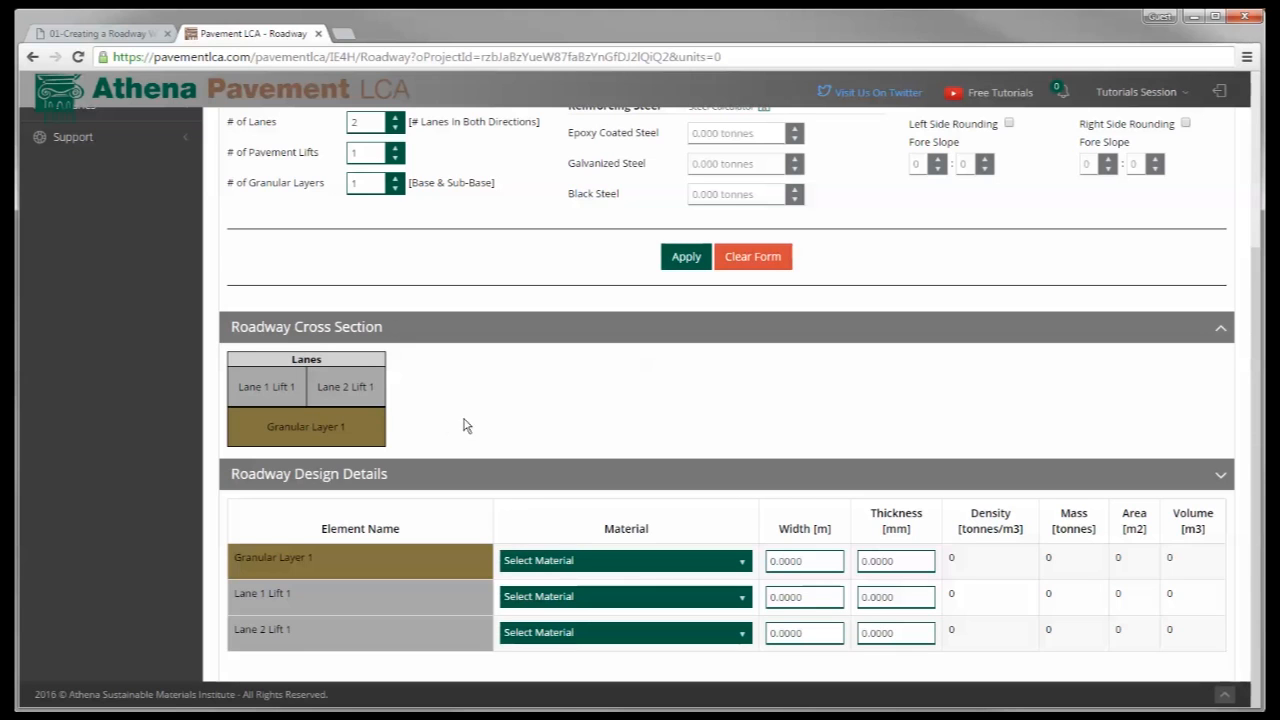
mouse_move(413, 491)
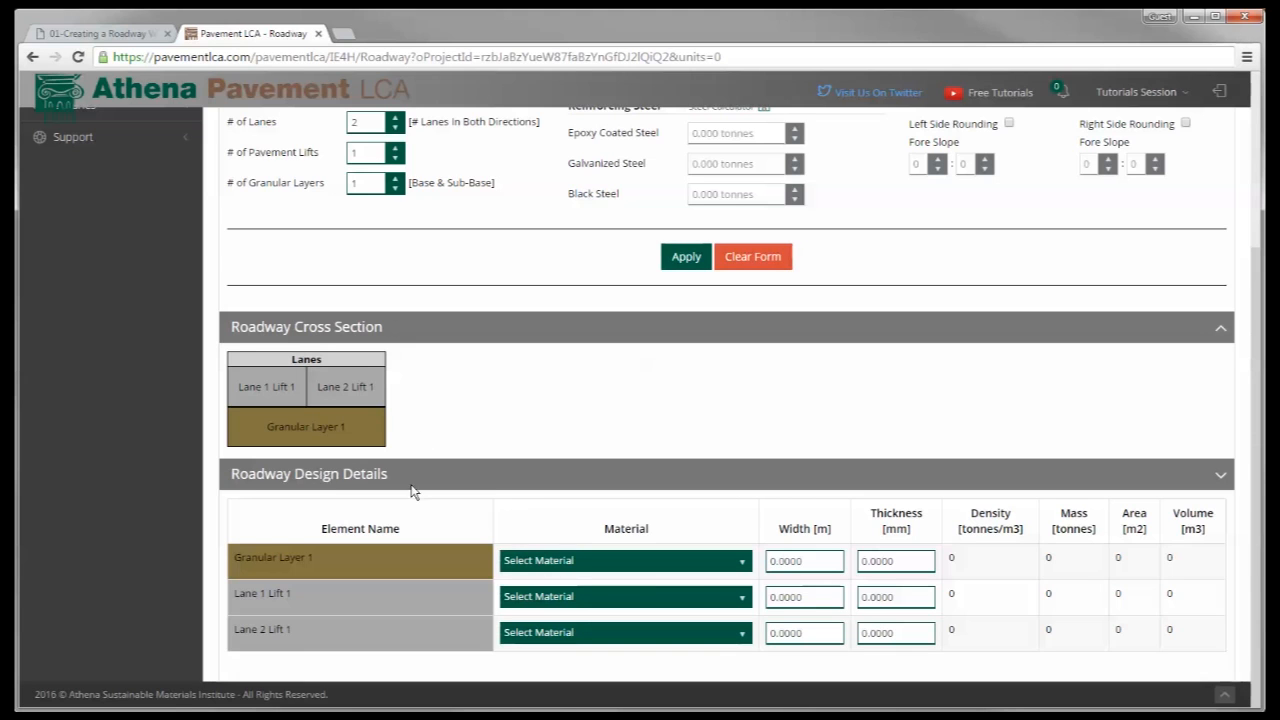
mouse_move(305, 387)
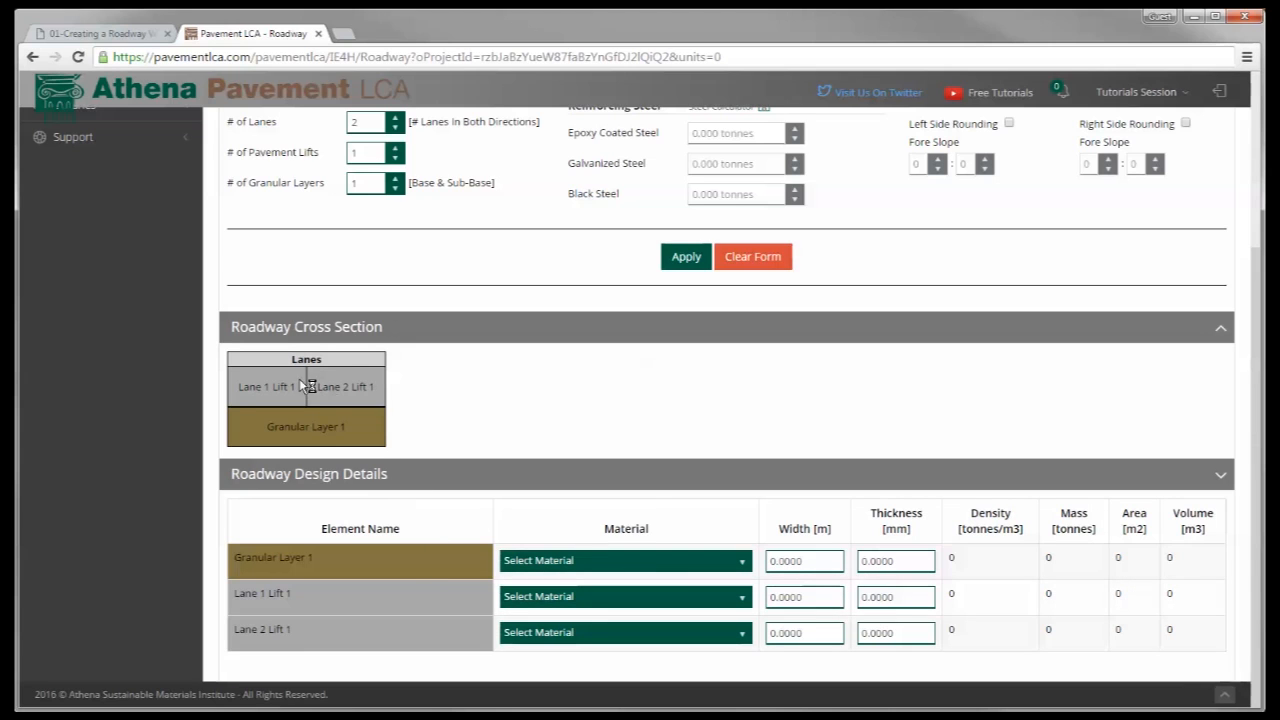
mouse_move(627, 522)
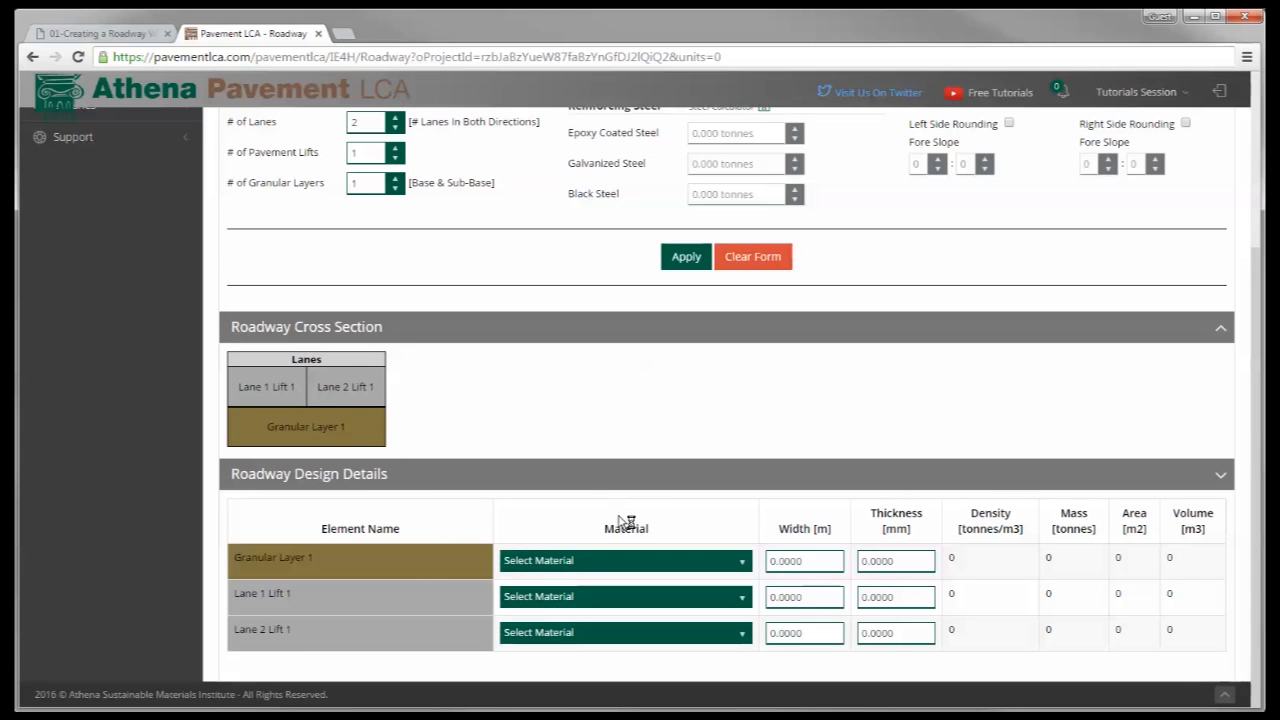
mouse_move(810, 524)
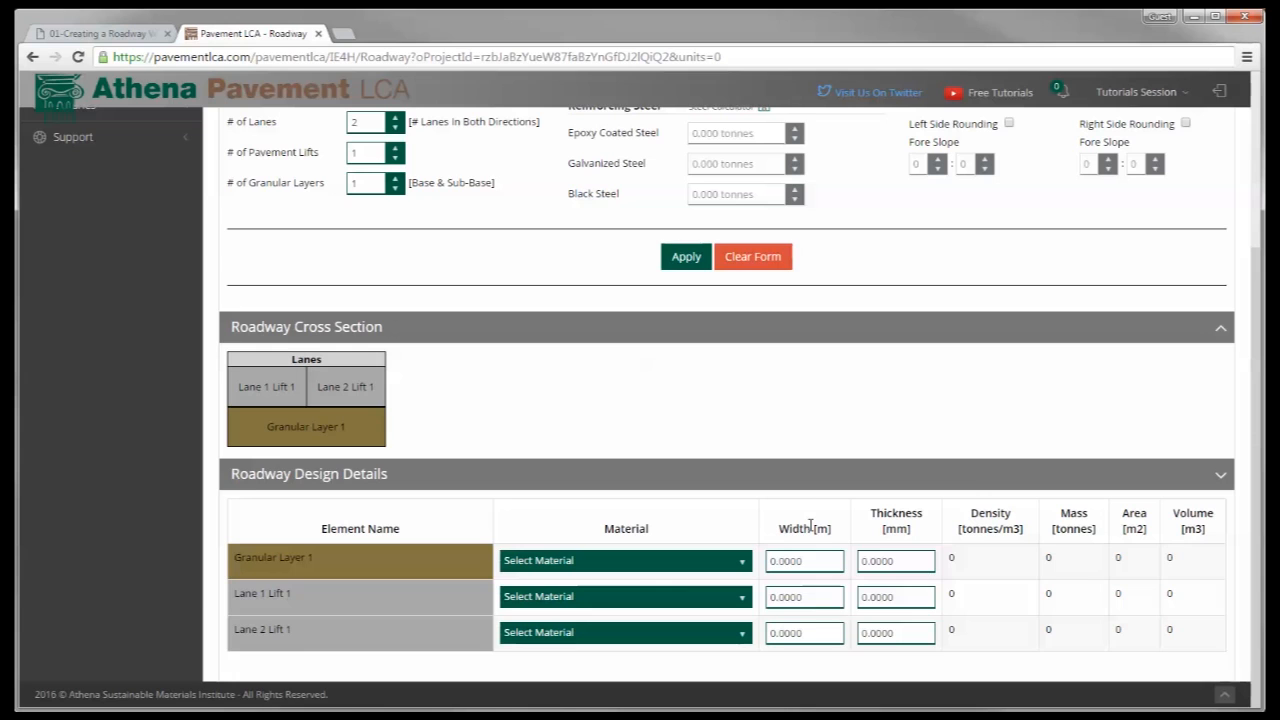
mouse_move(811, 524)
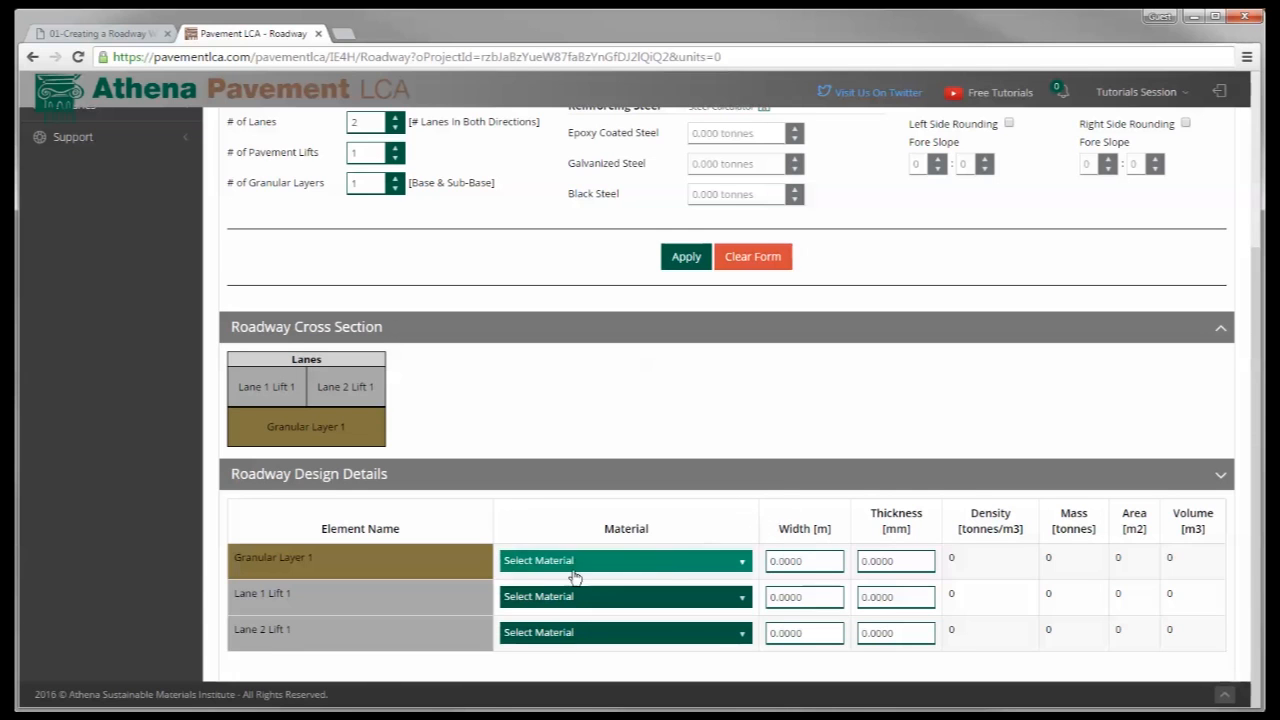
mouse_move(620, 614)
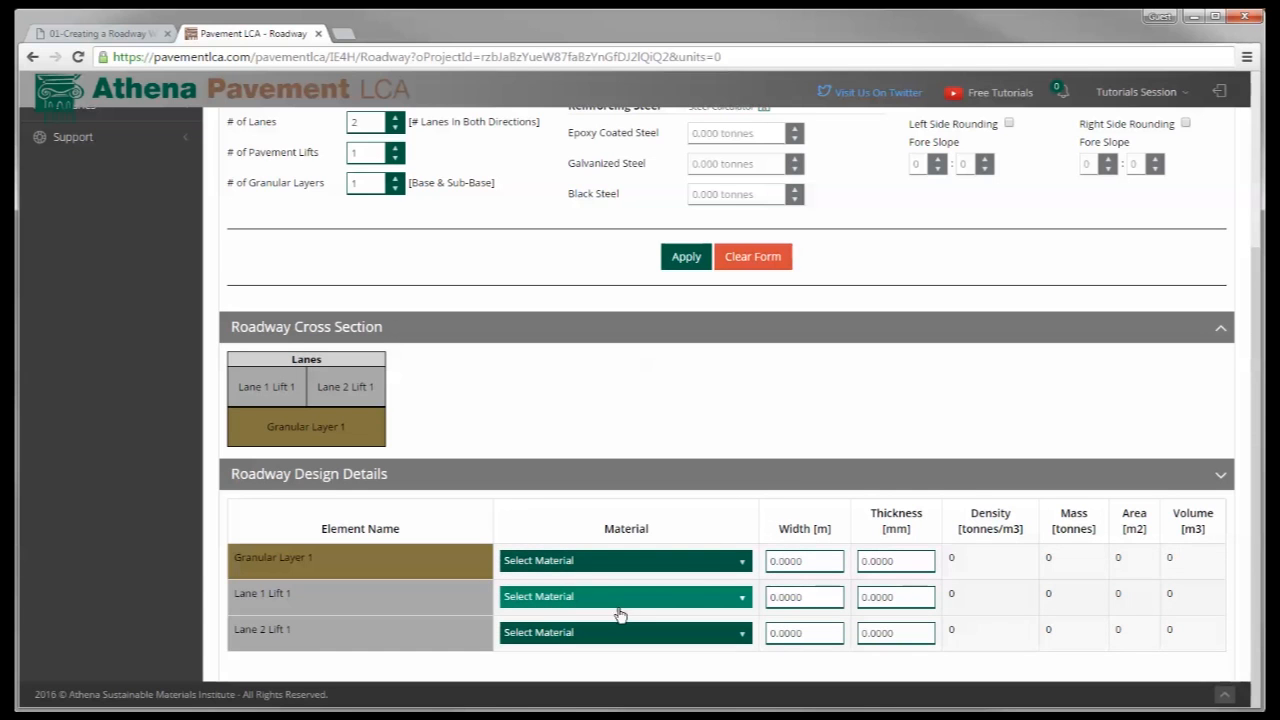
mouse_move(617, 602)
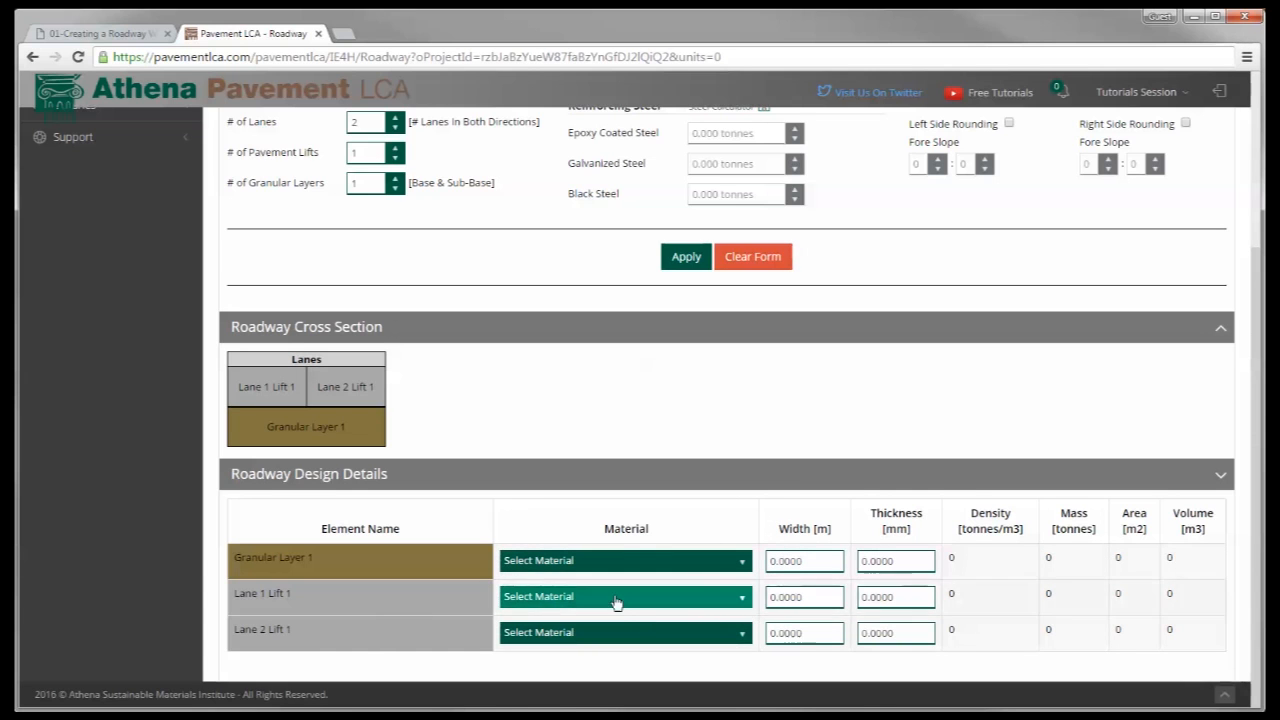
- Assign ON HMA SuperPave 12.5 (density 2.46) to Lane 1 Lift 1 and Lane 2 Lift 1
left_click(625, 596)
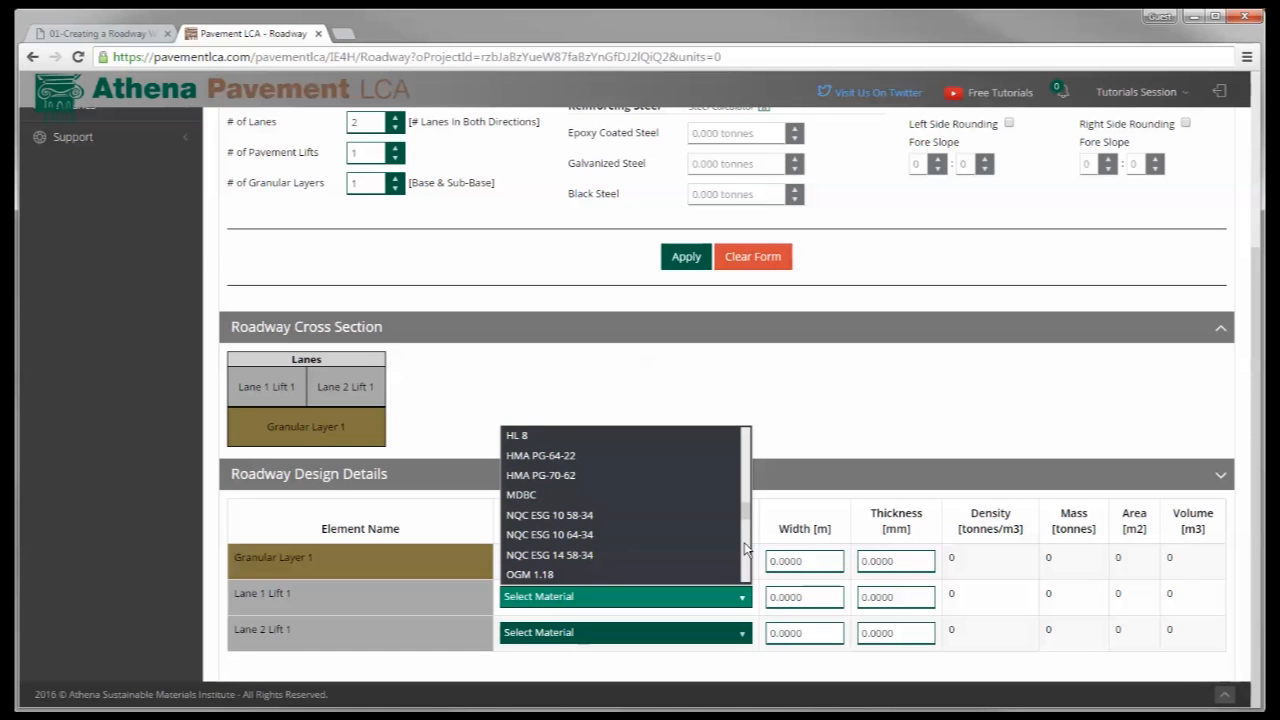
scroll("down", 3)
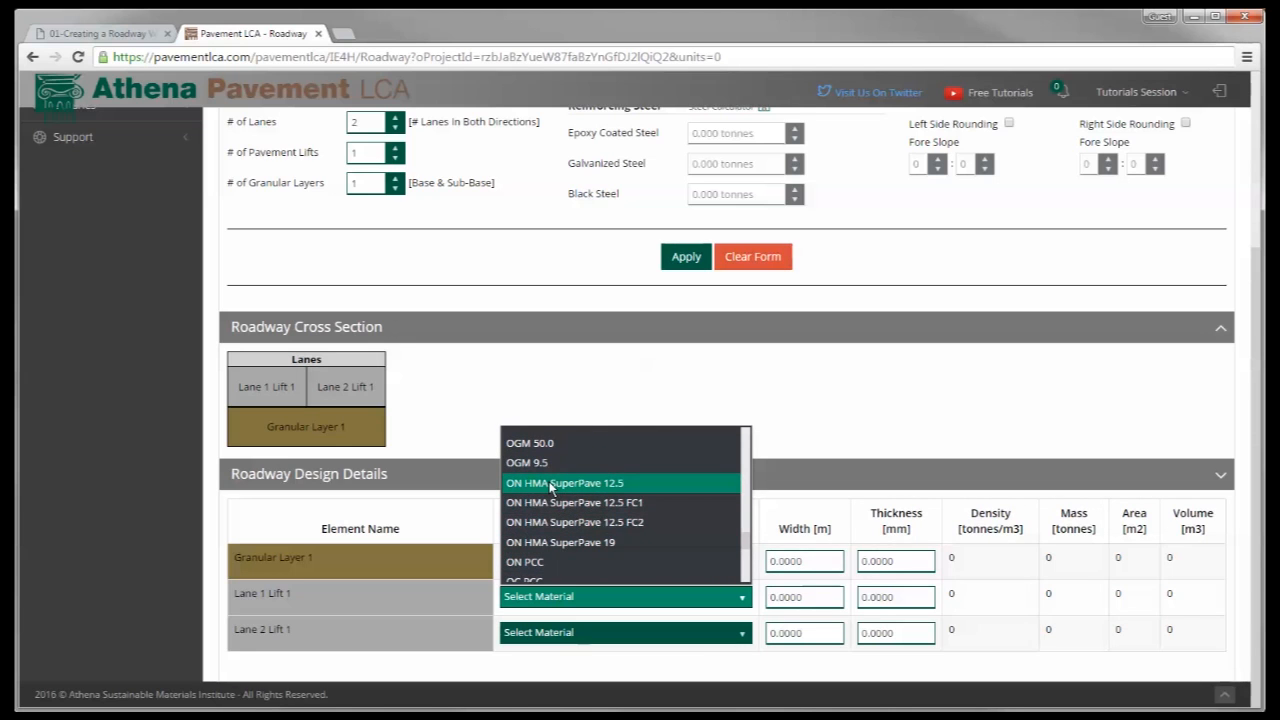
left_click(563, 483)
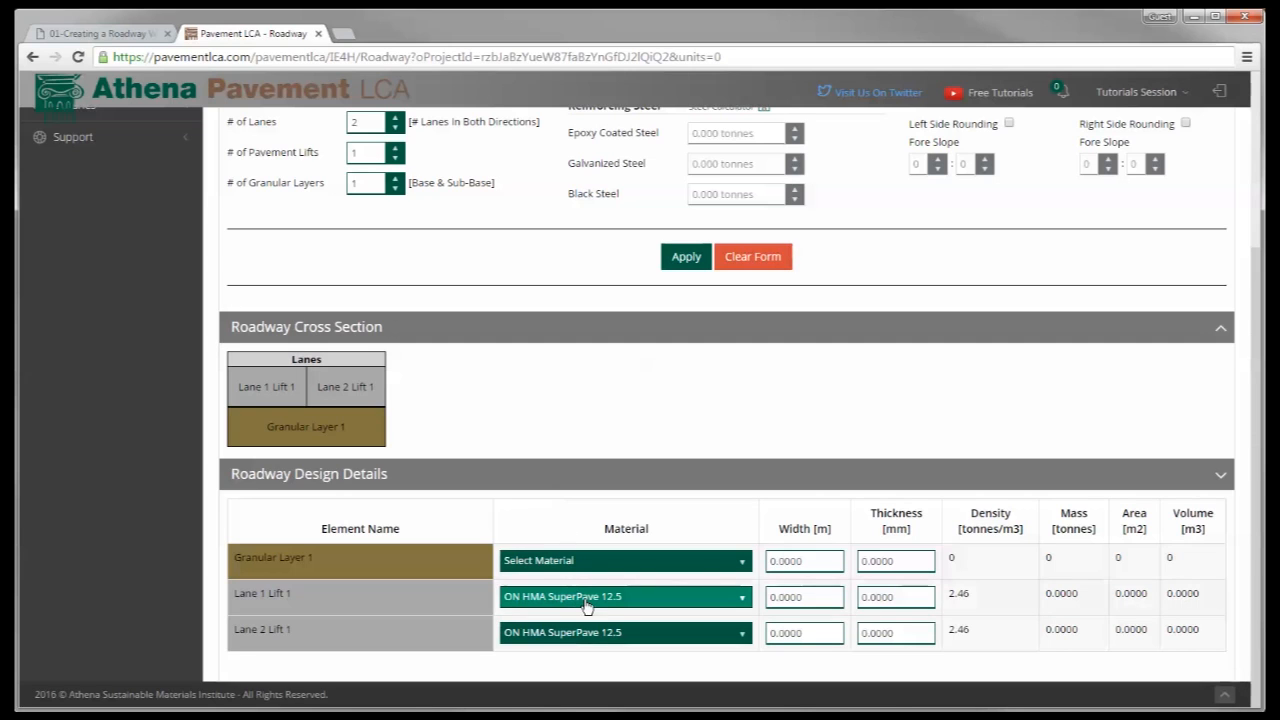
mouse_move(445, 632)
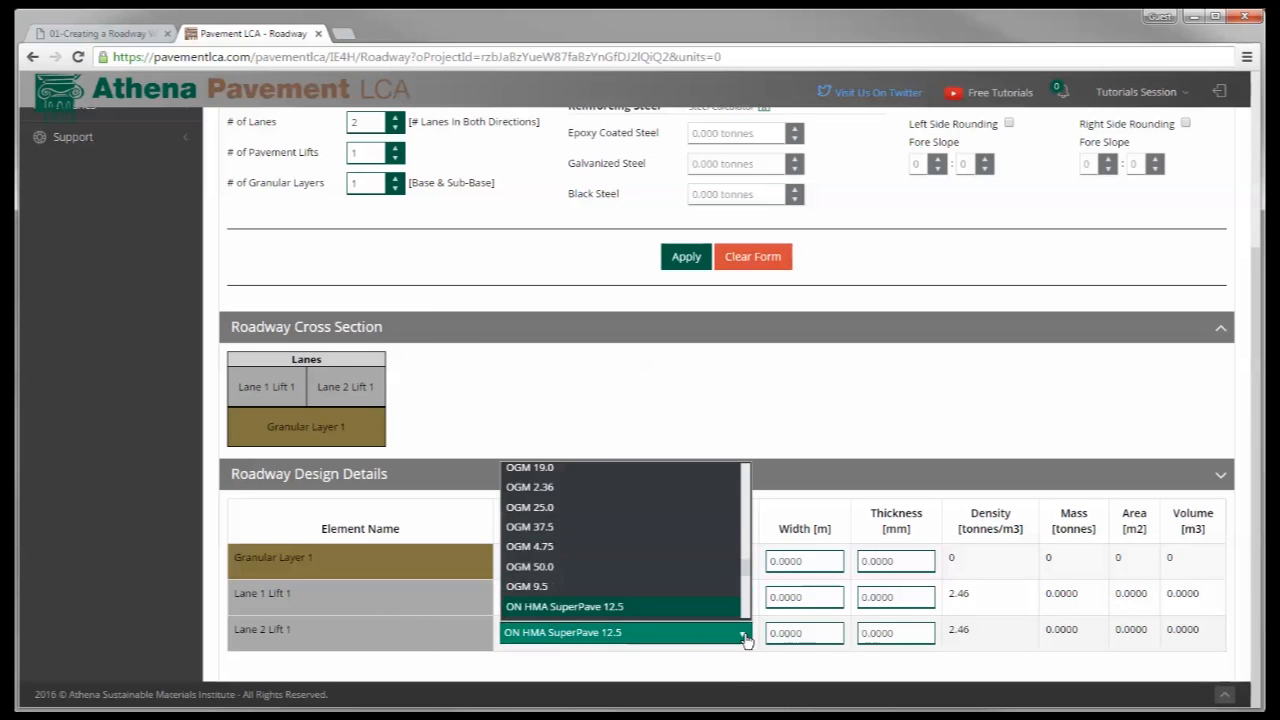
left_click(530, 585)
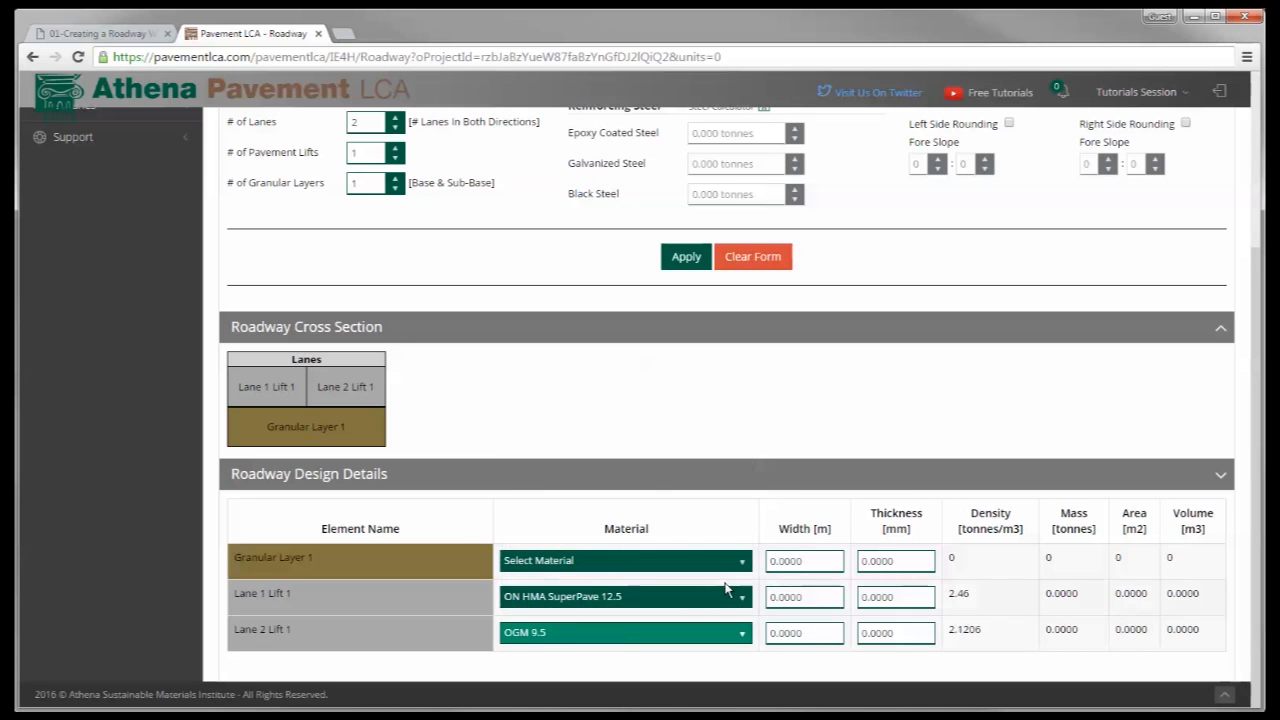
left_click(625, 632)
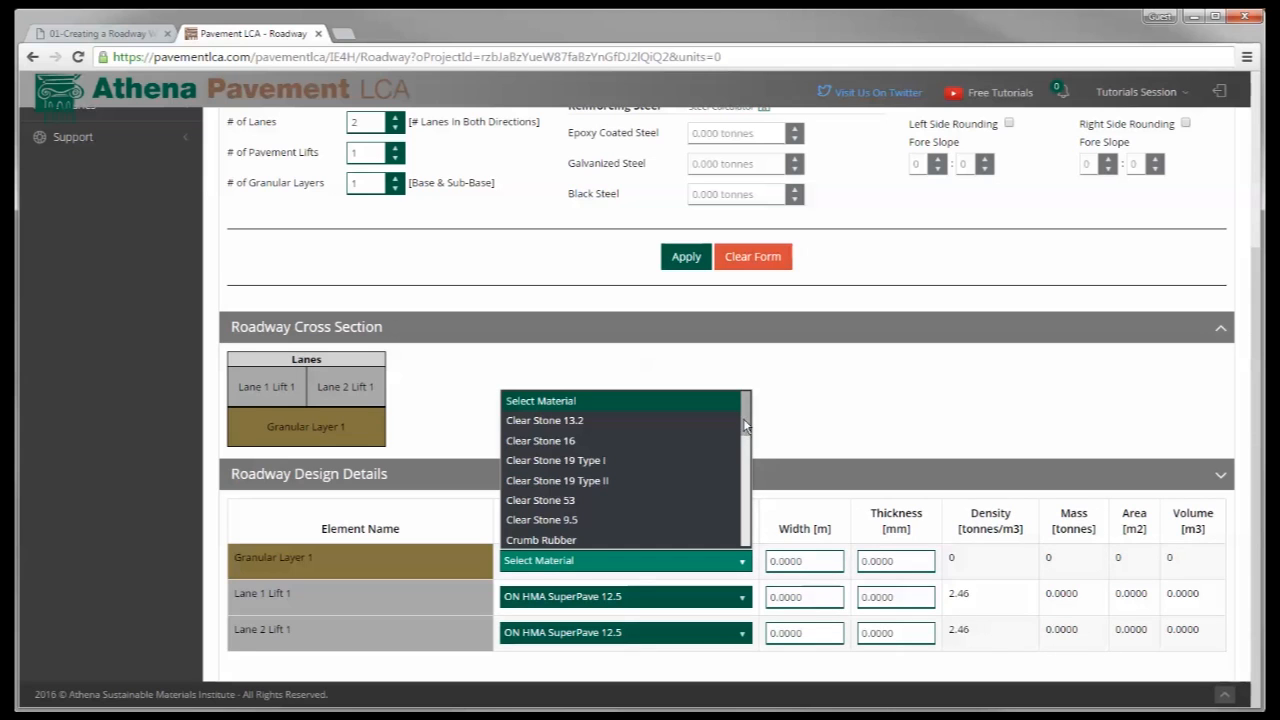
- Choose ON Granular A (density 2.4) as Granular Layer 1's material
left_click(545, 420)
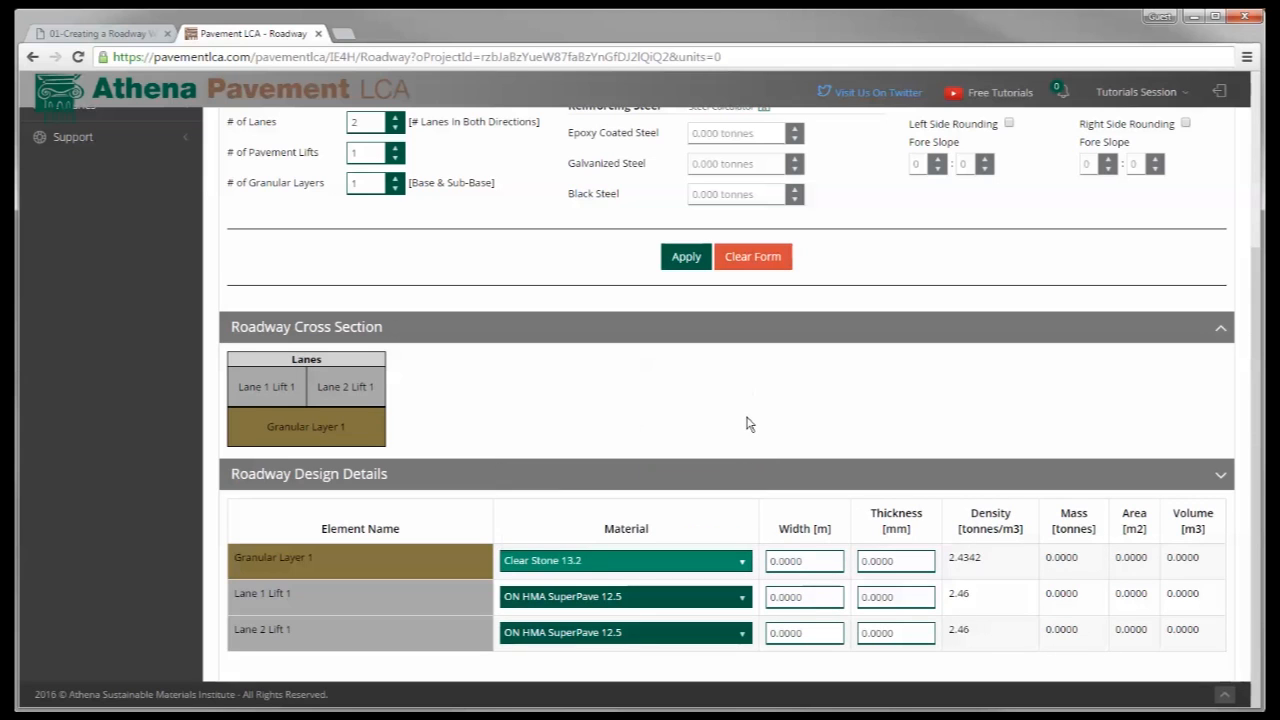
left_click(625, 560)
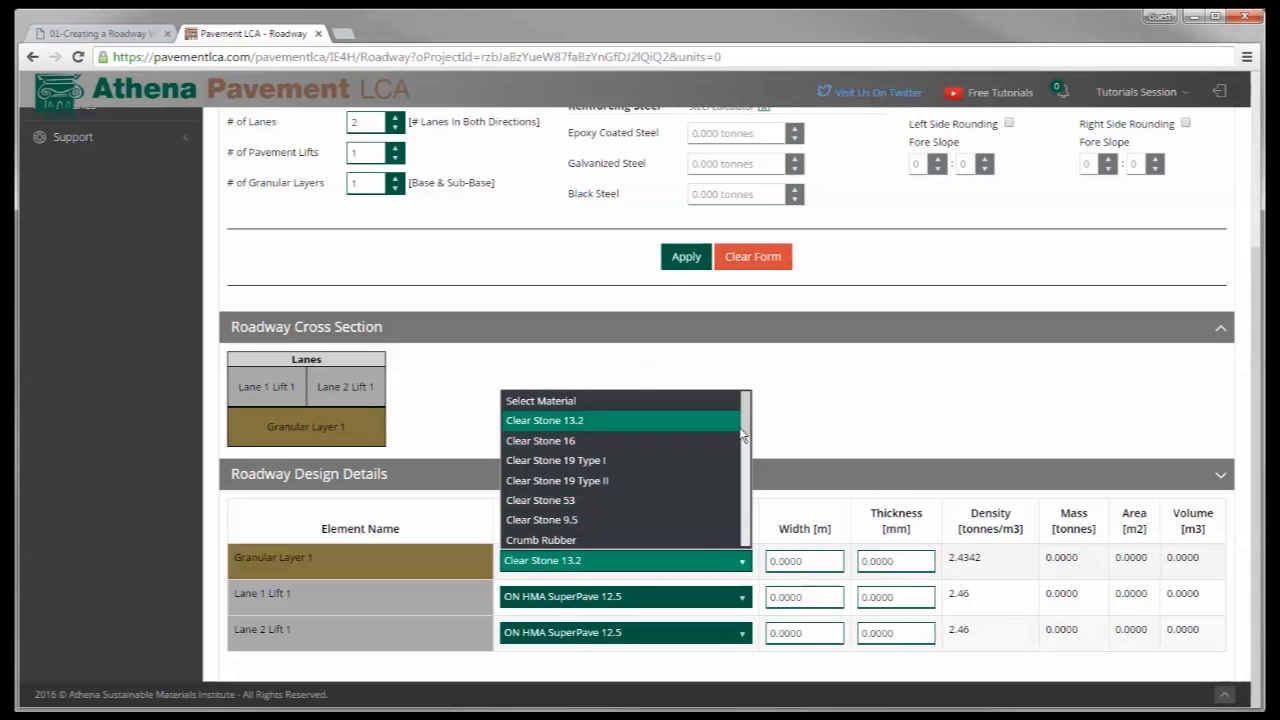
scroll("down", 3)
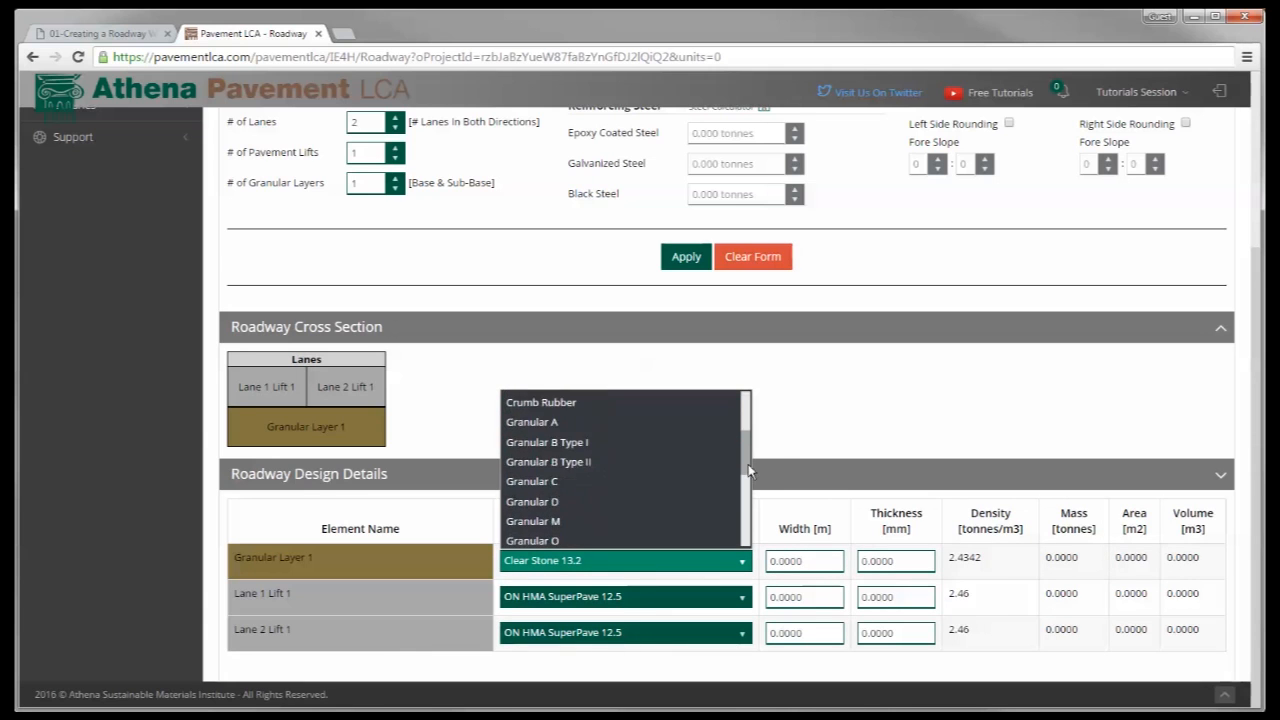
scroll("down", 3)
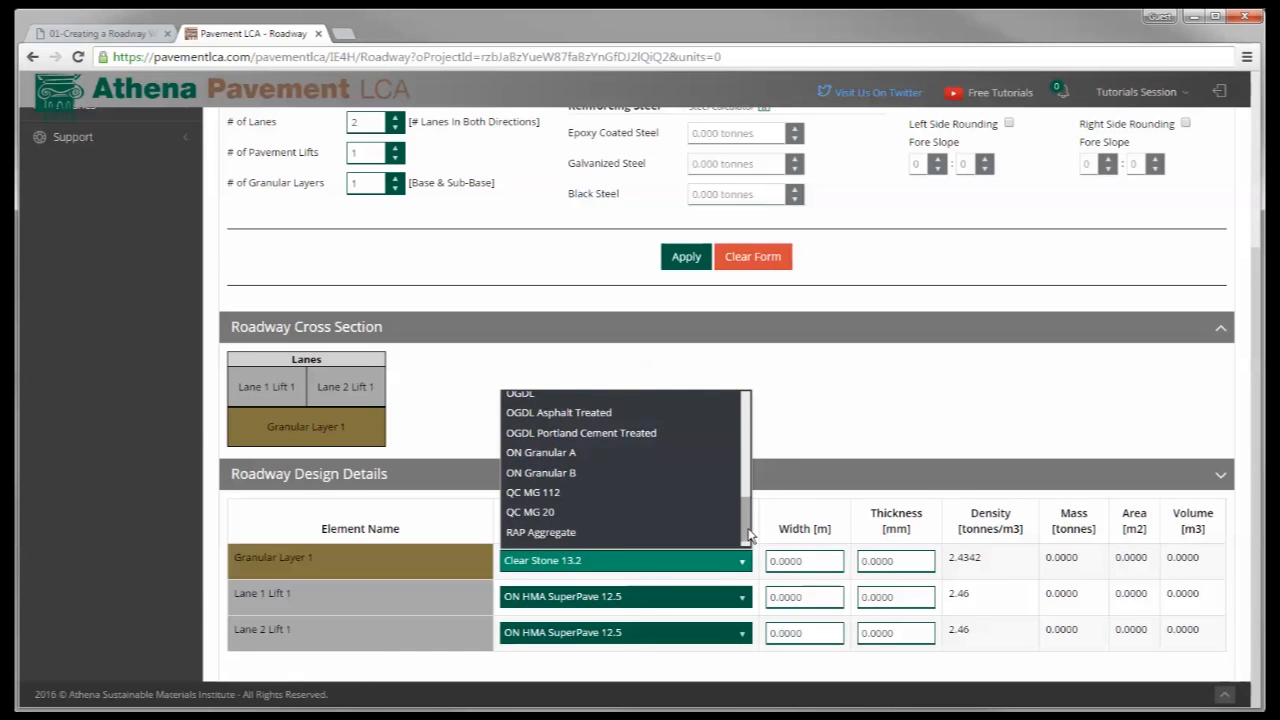
left_click(541, 452)
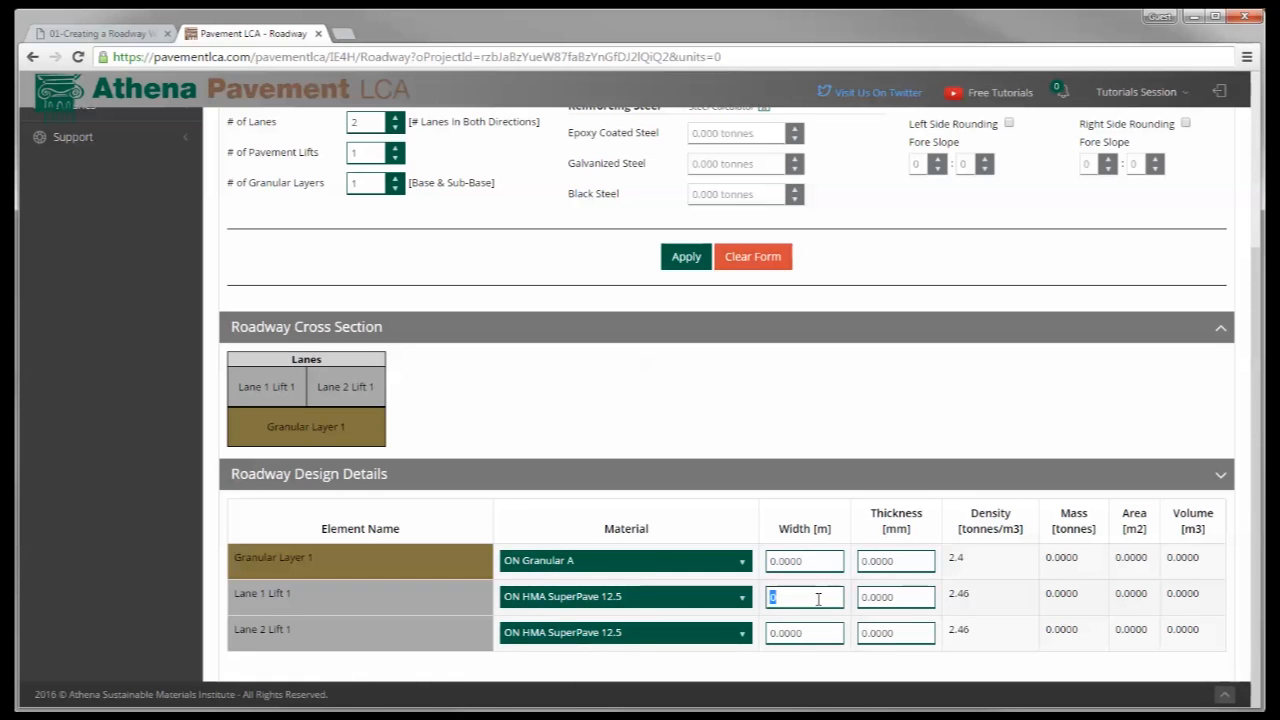
- Enter lane lift width 4 m and thickness 100 mm, and granular layer thickness 300 mm
type("4.0000")
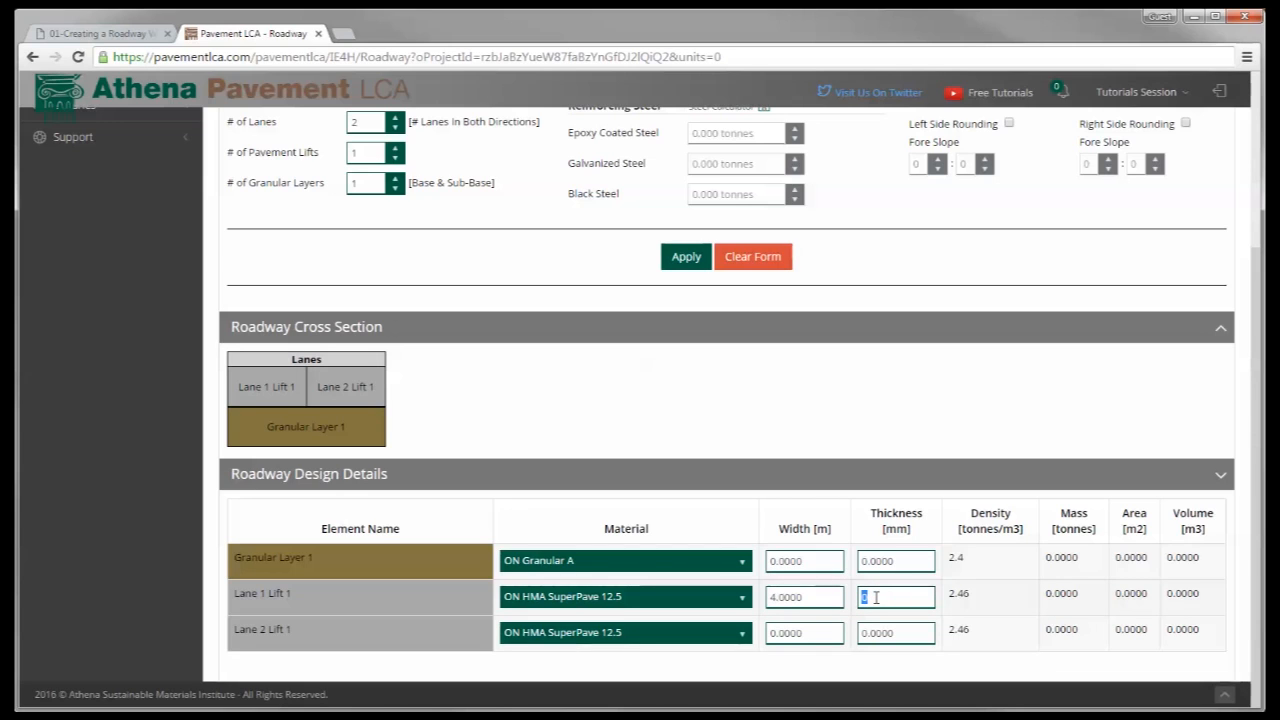
type("100.0000")
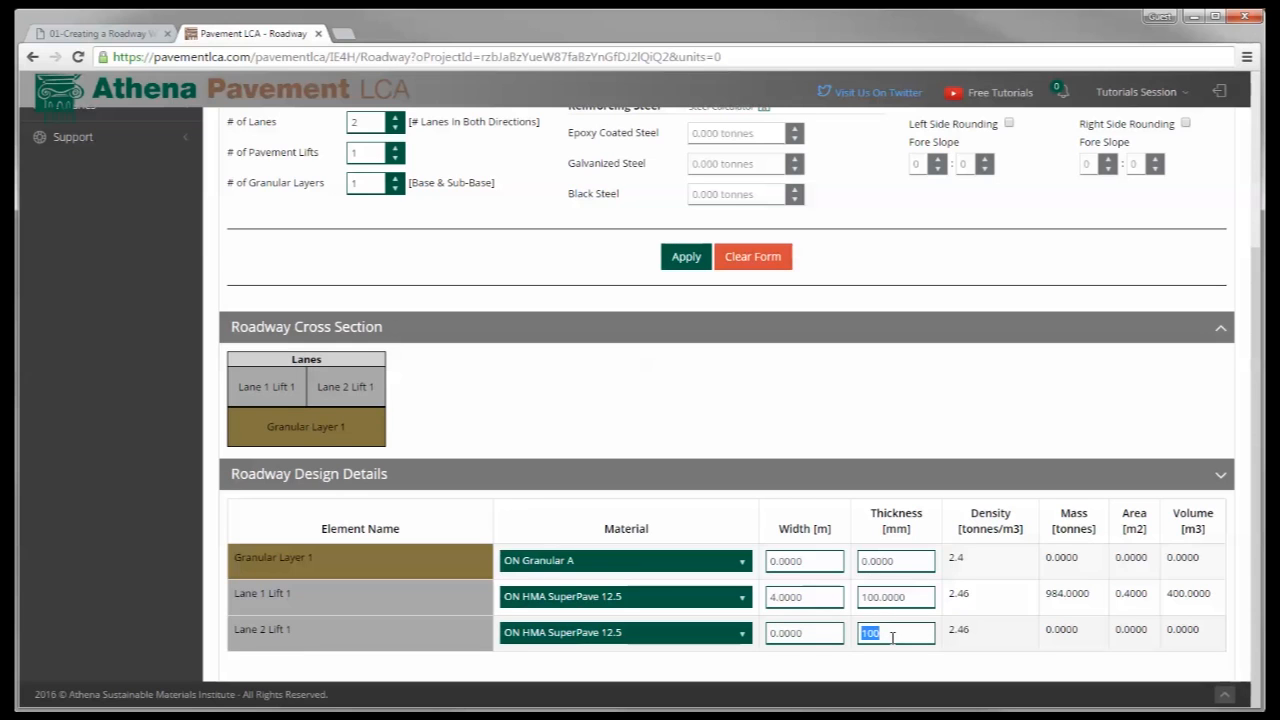
left_click(805, 632)
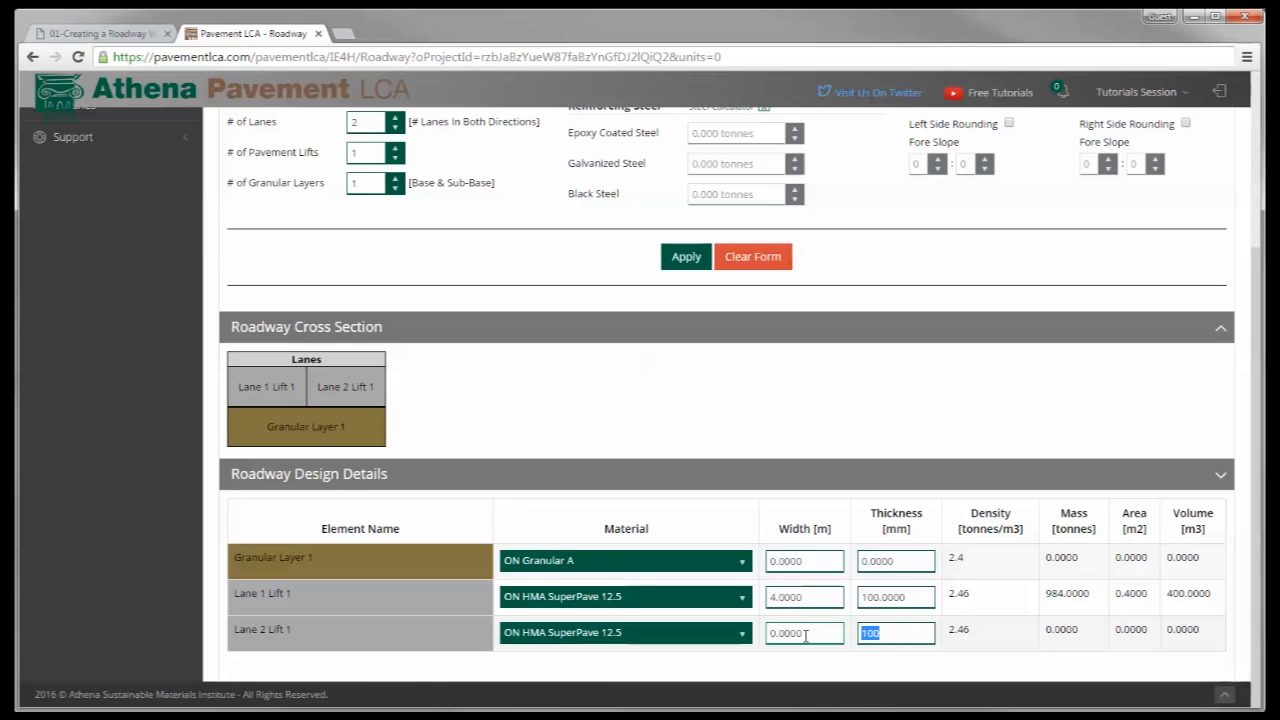
type("4")
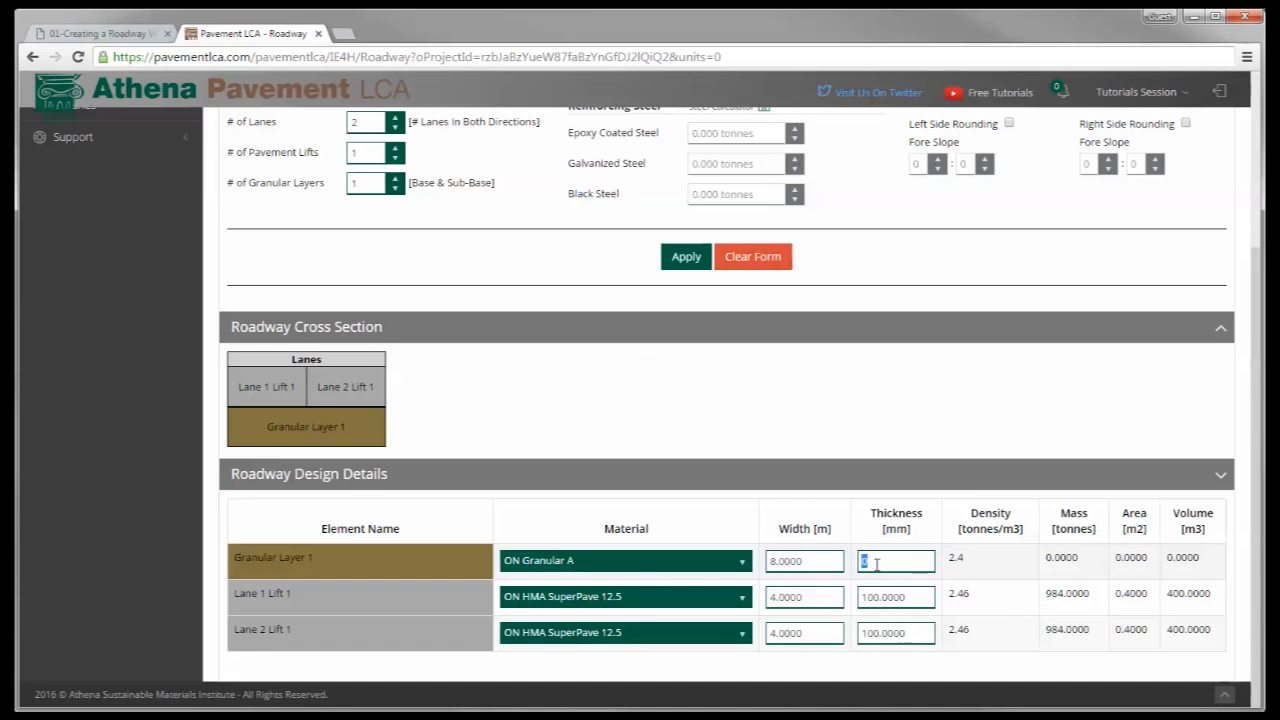
type("300.0000")
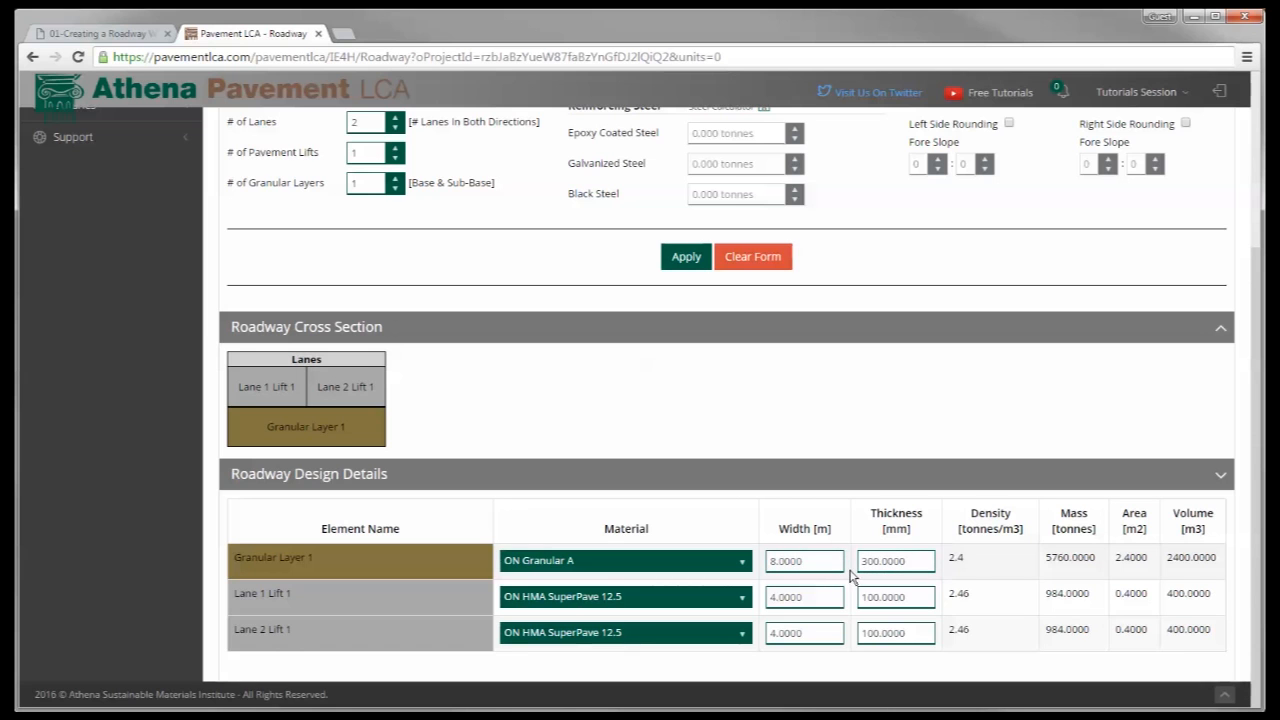
mouse_move(1190, 655)
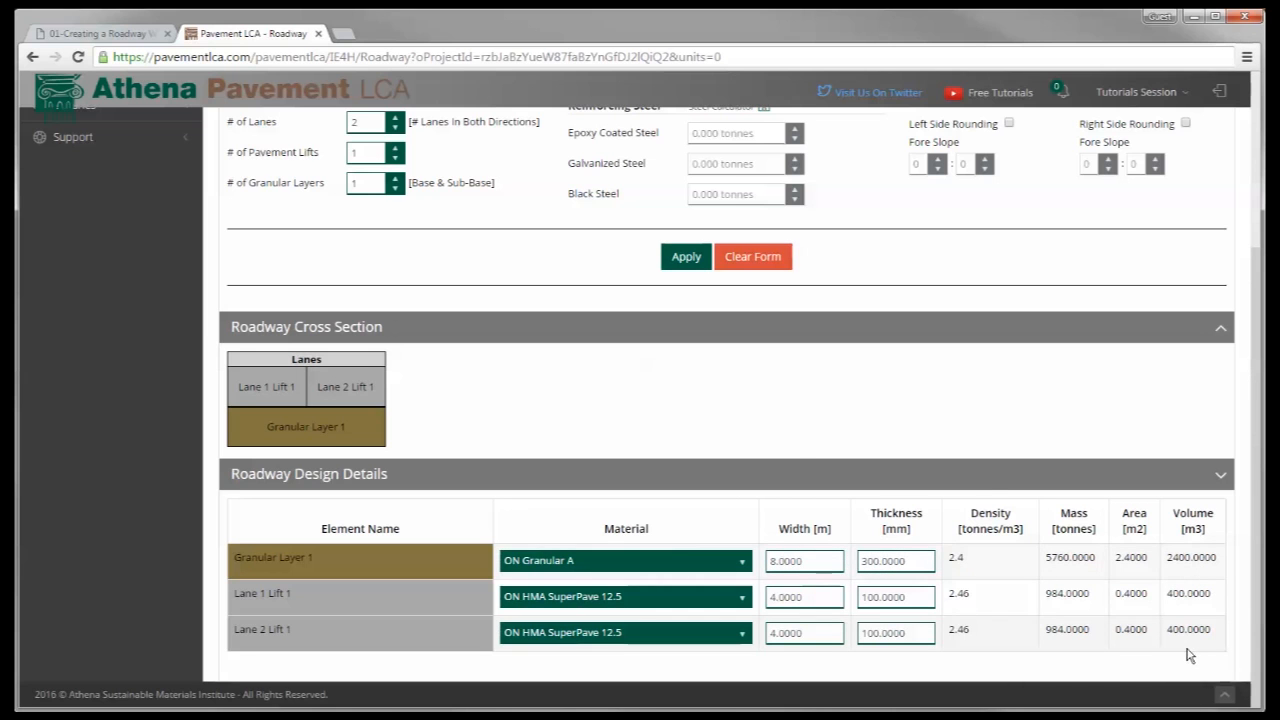
- Save the HMA Roadway design with Save Roadway at the top of the page
scroll("up", 3)
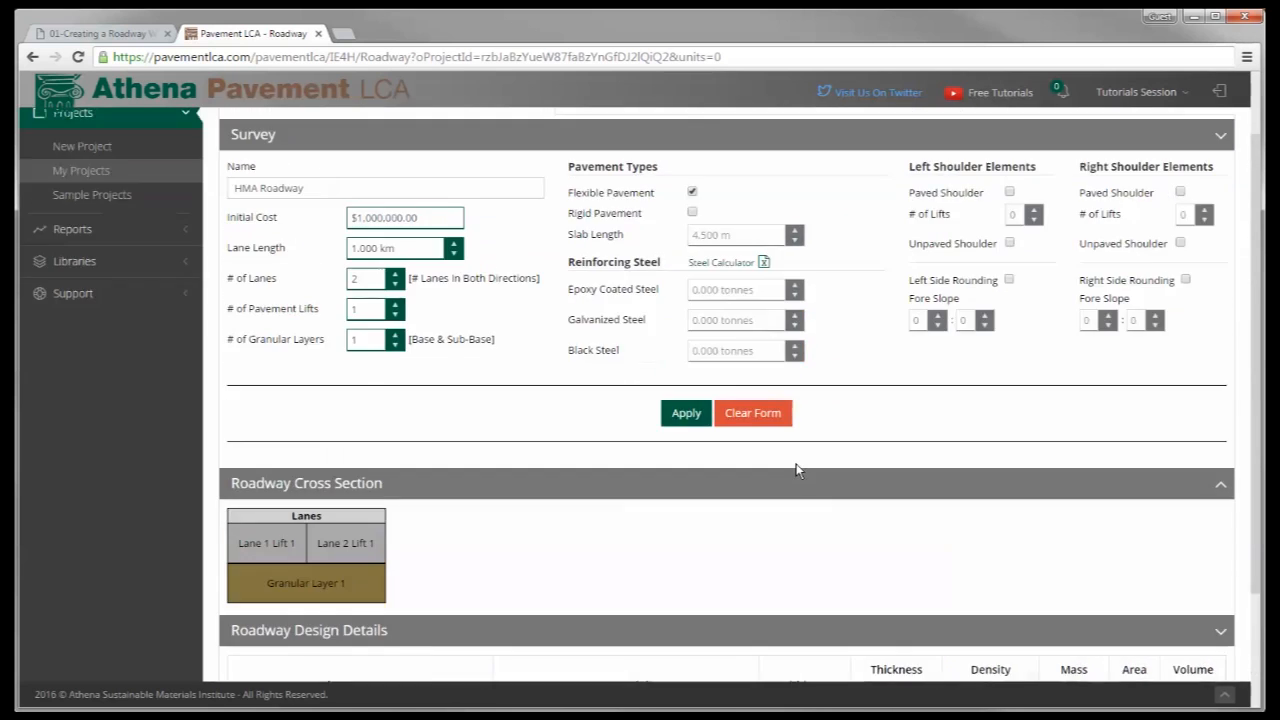
scroll("down", 3)
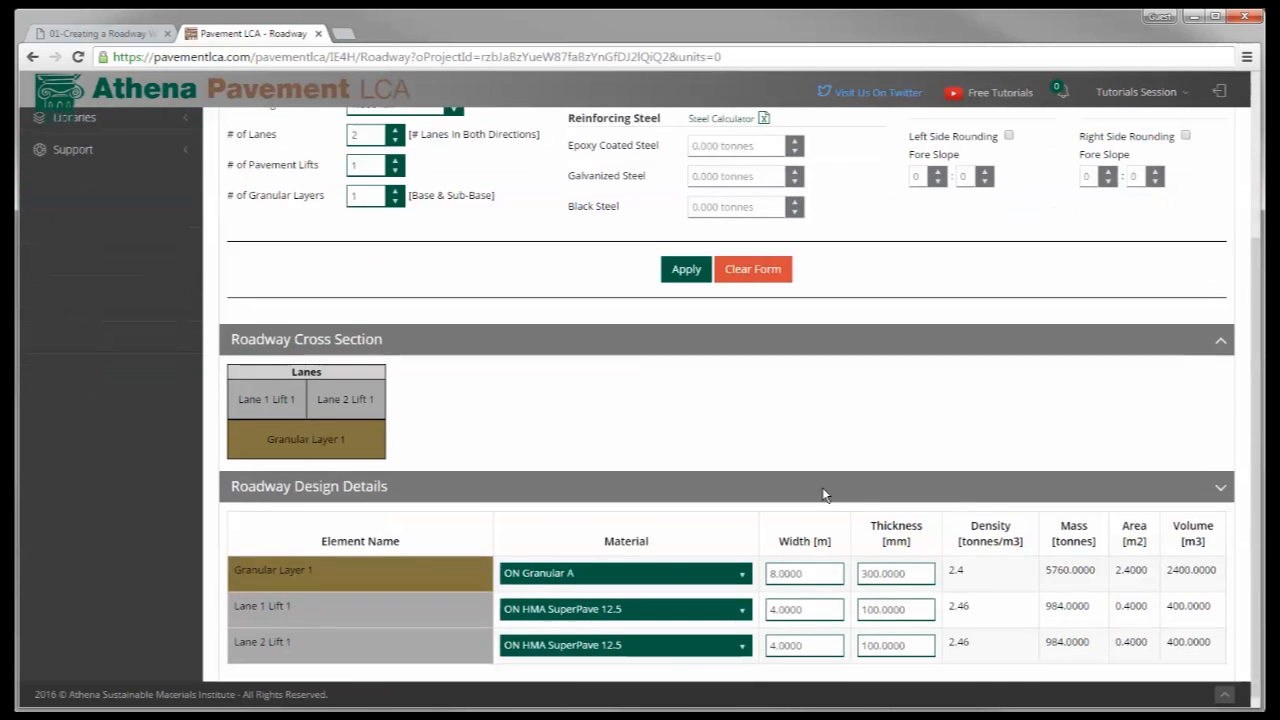
scroll("up", 3)
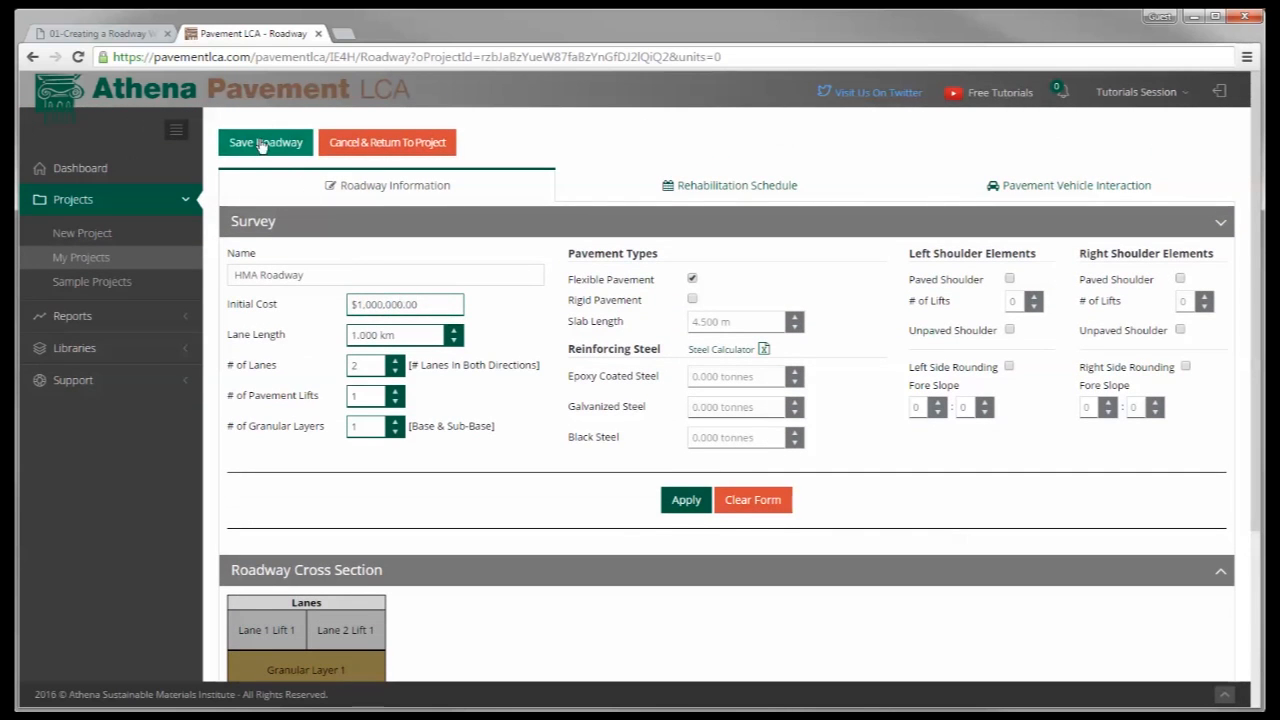
left_click(265, 142)
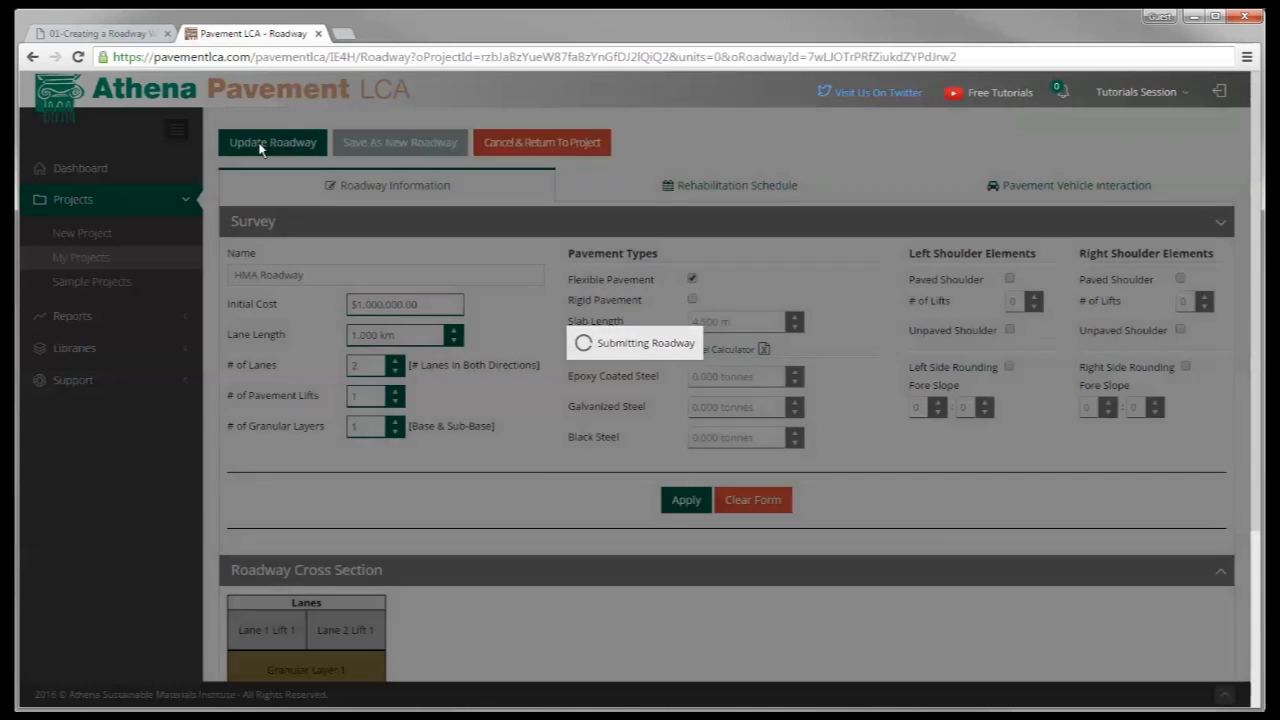
left_click(272, 142)
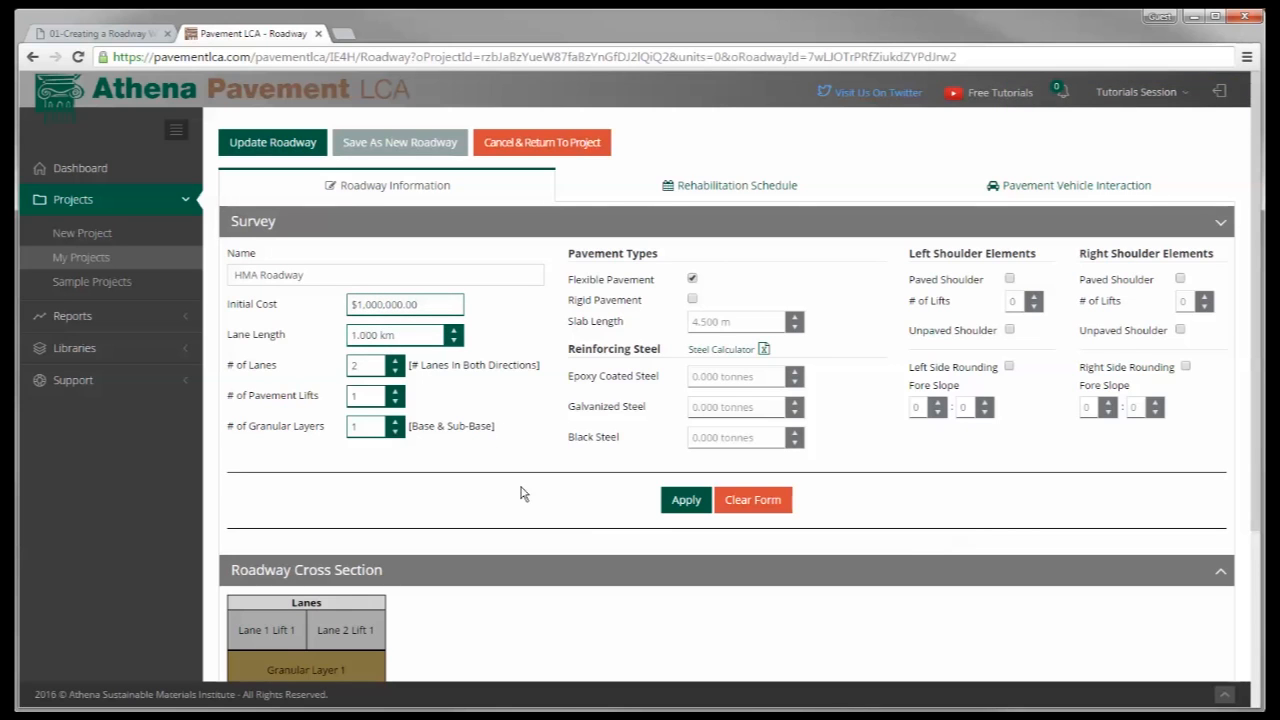
mouse_move(857, 501)
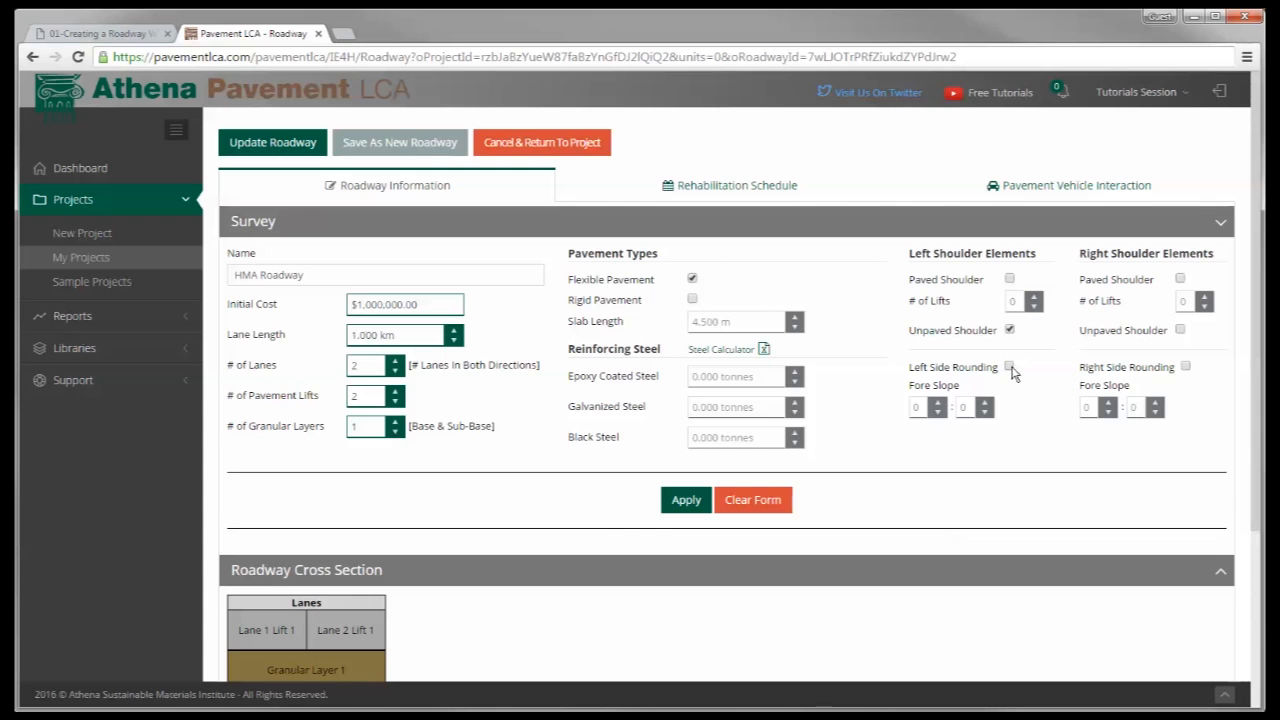
- Turn on left side rounding with a fore slope run of 4
left_click(1009, 367)
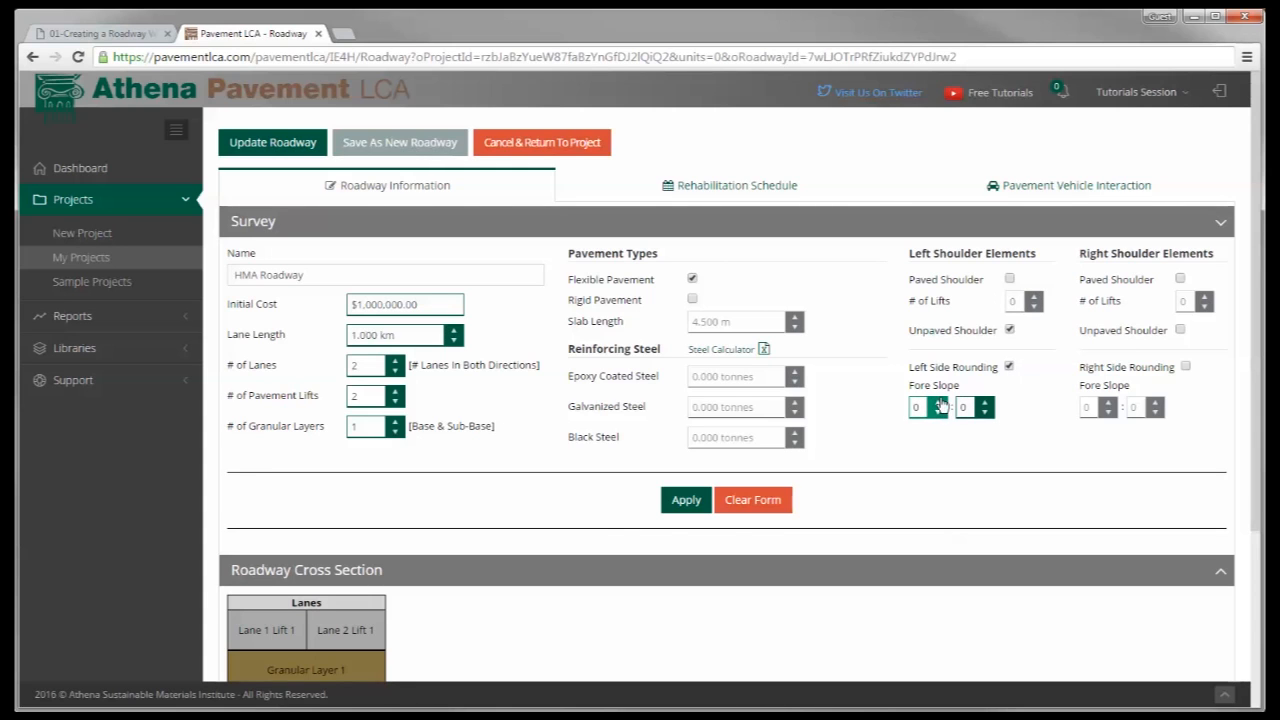
type("4")
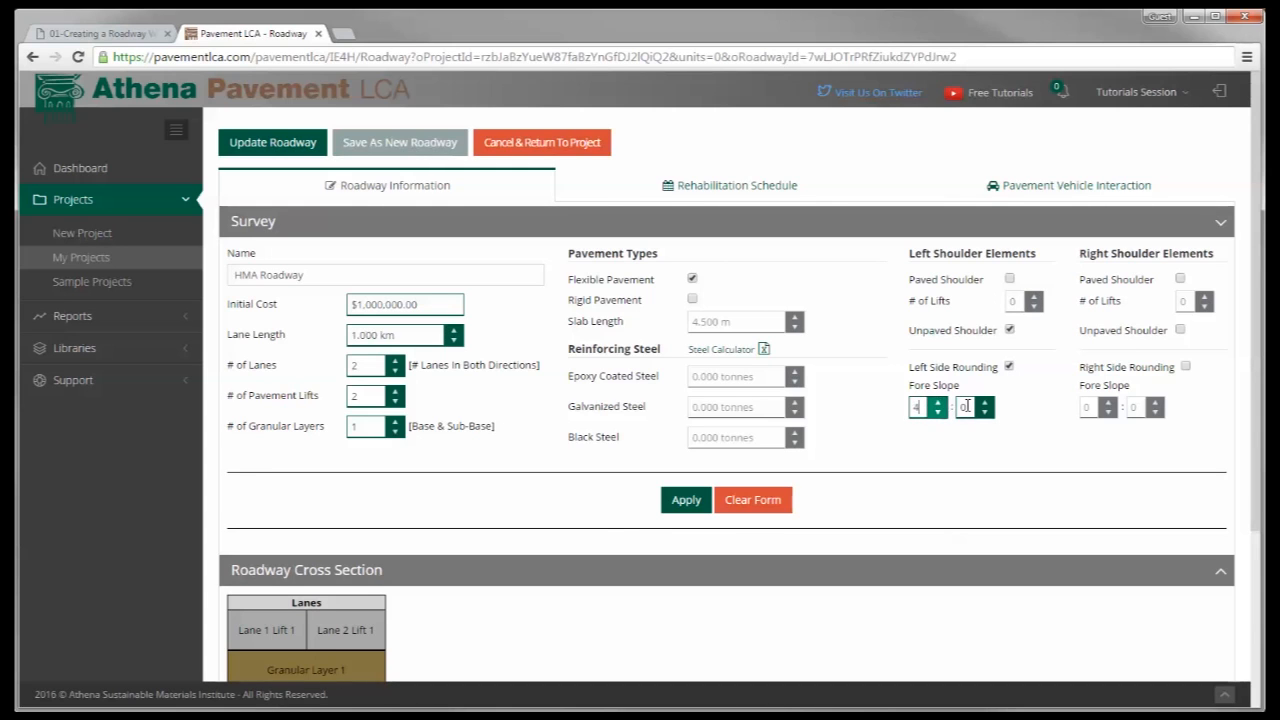
left_click(989, 402)
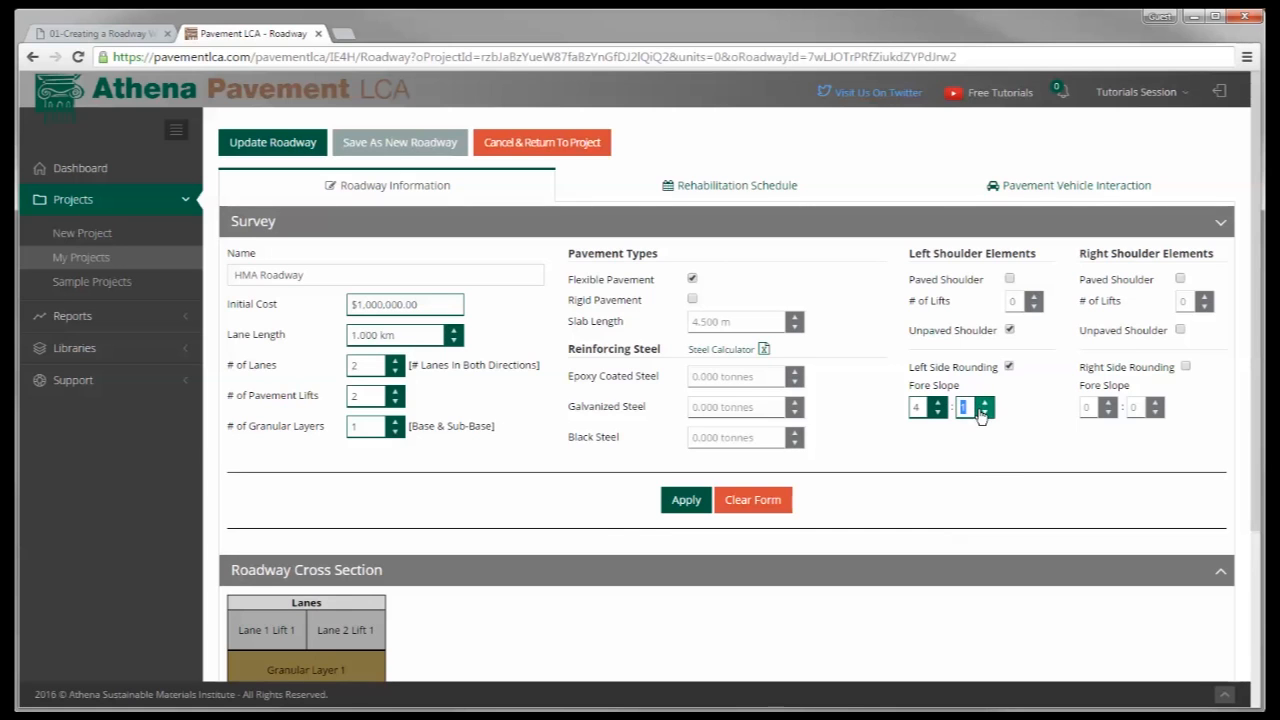
mouse_move(813, 470)
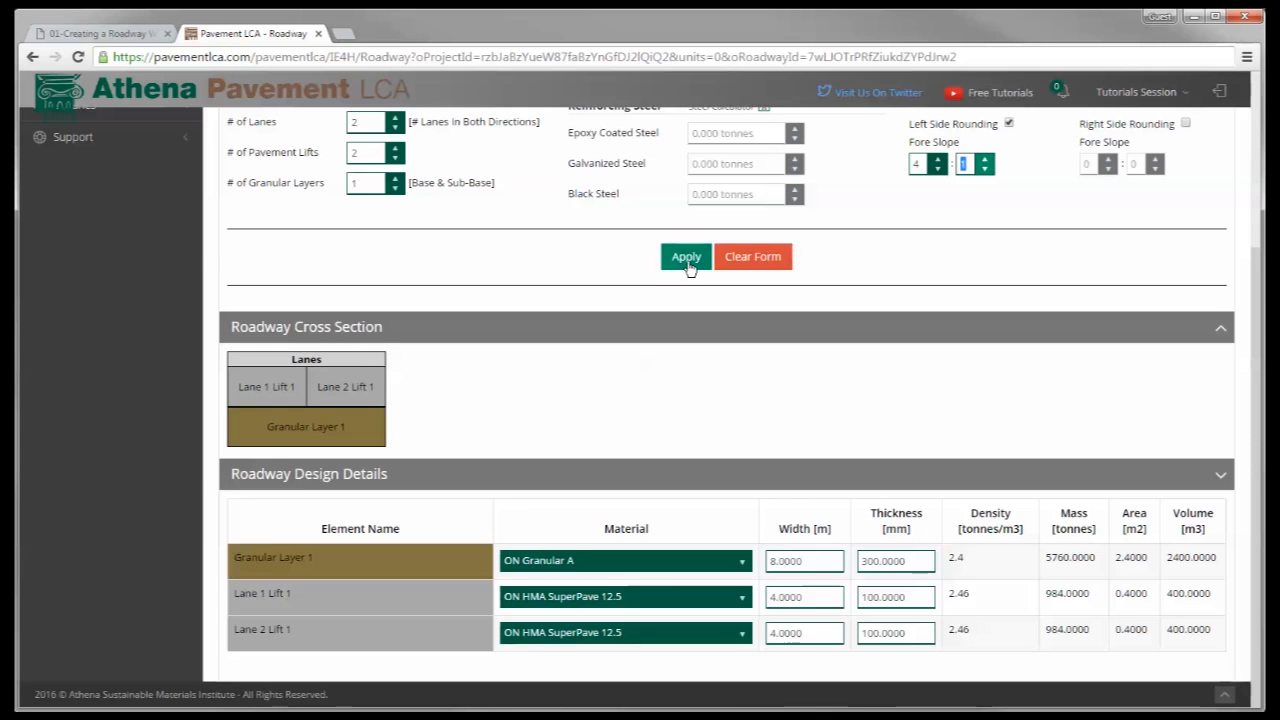
- Apply the survey changes and review the new cross section and design rows
left_click(686, 256)
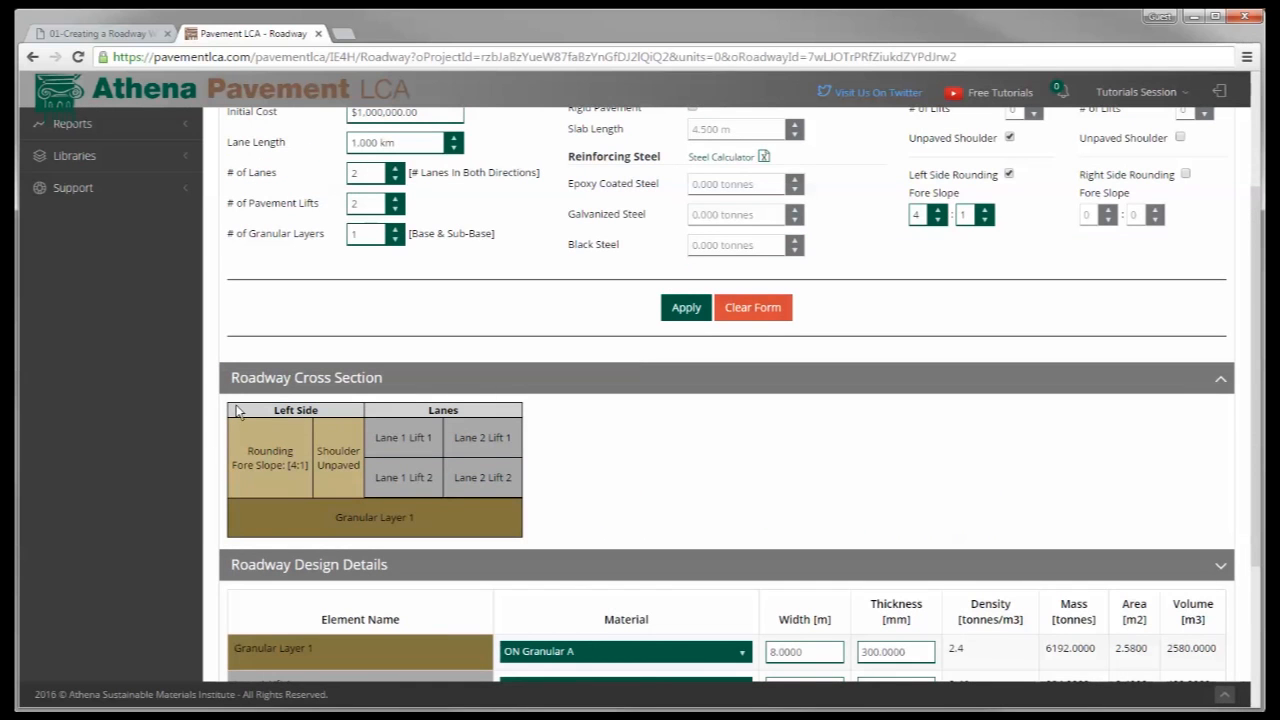
mouse_move(314, 426)
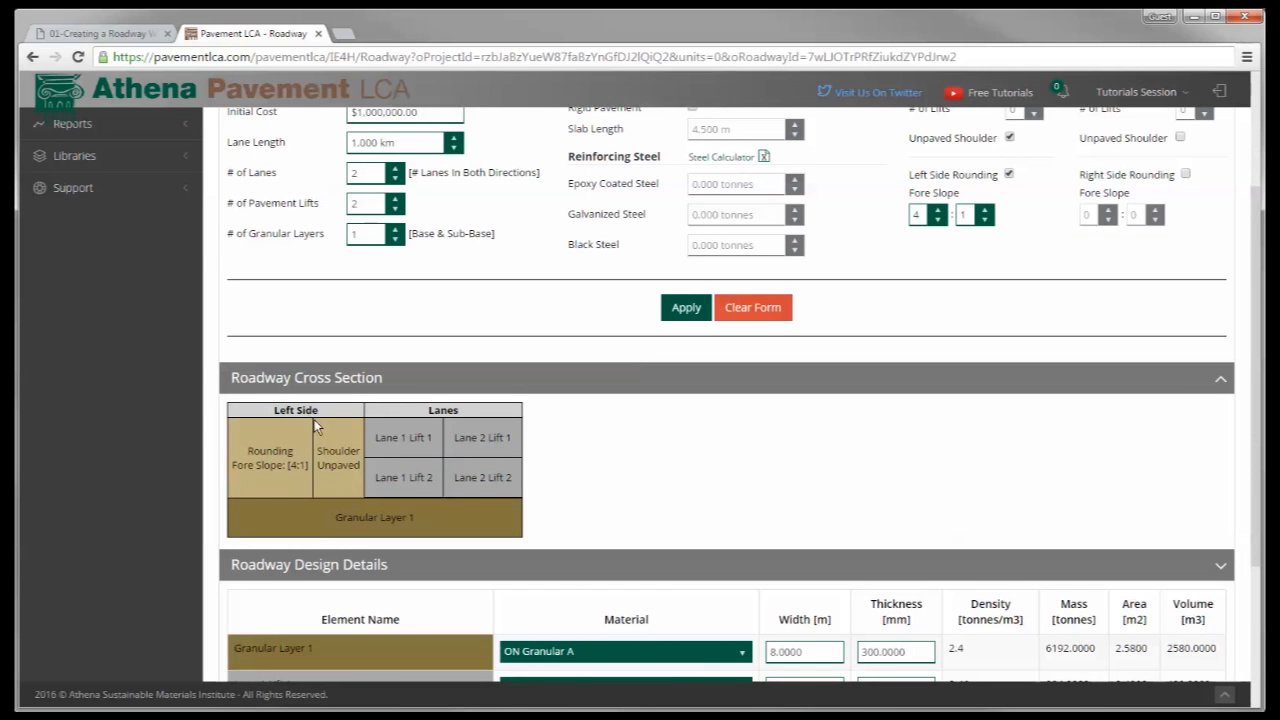
mouse_move(228, 498)
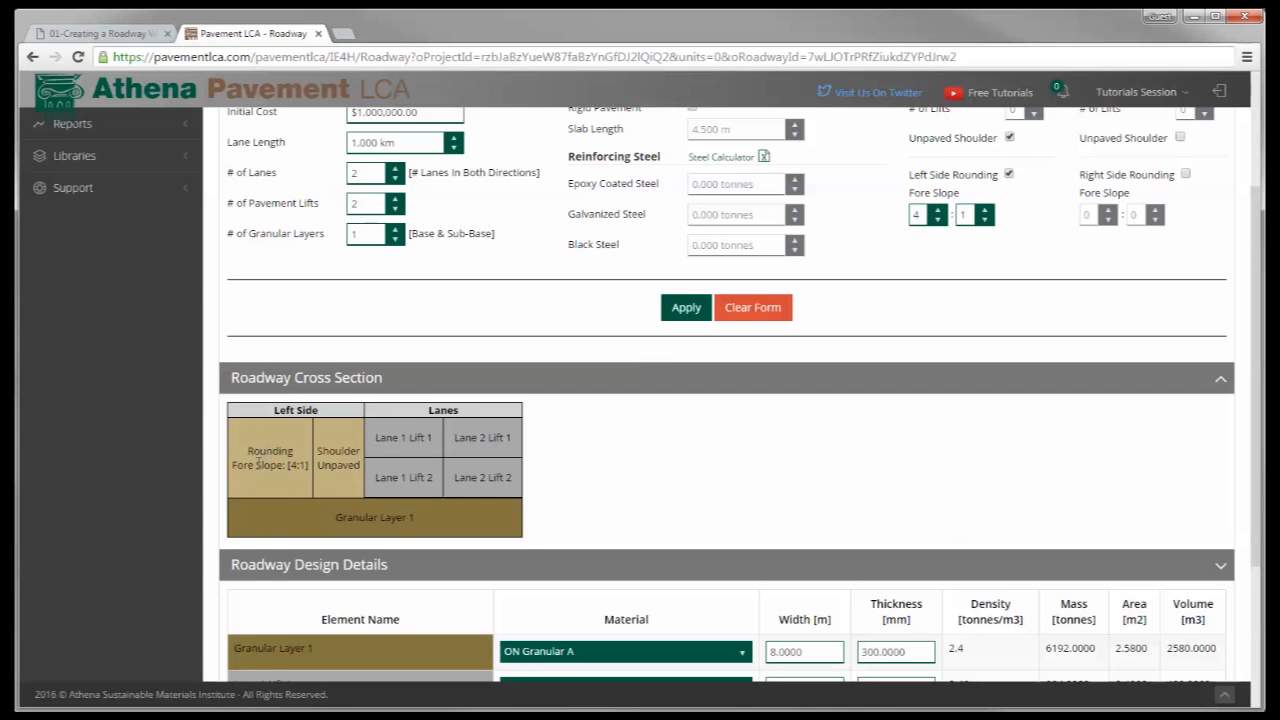
mouse_move(405, 457)
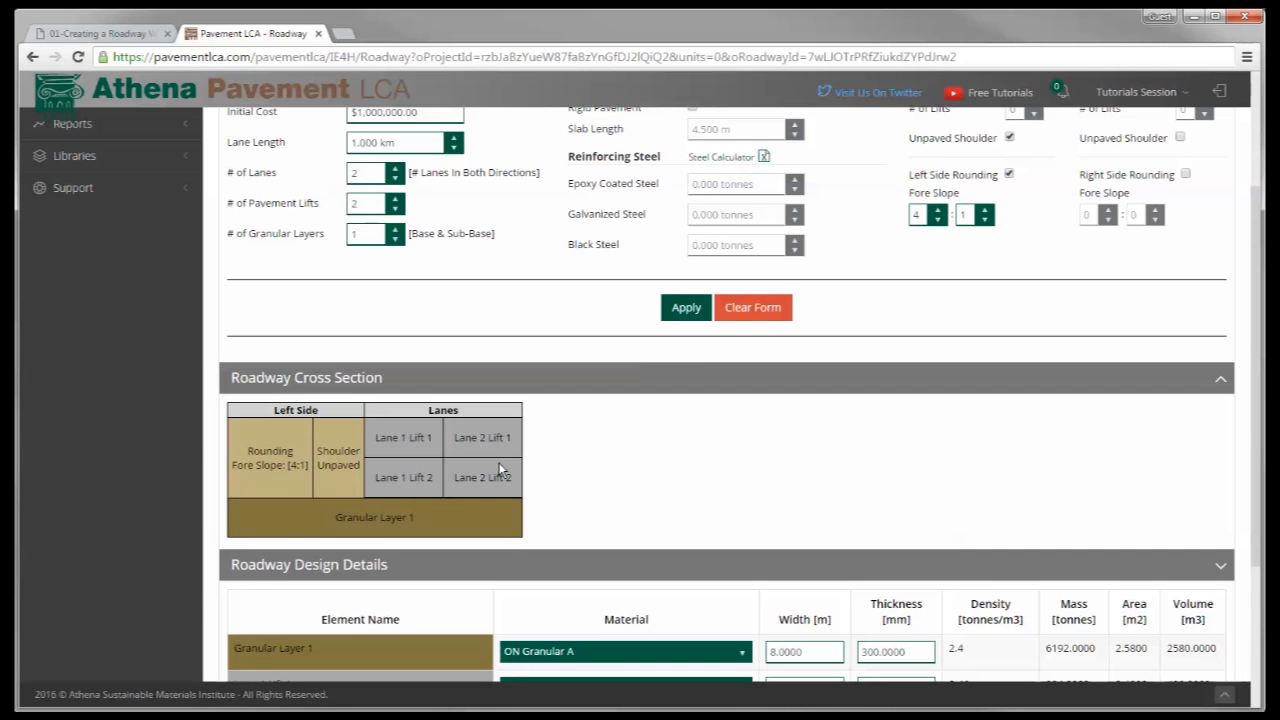
scroll("down", 3)
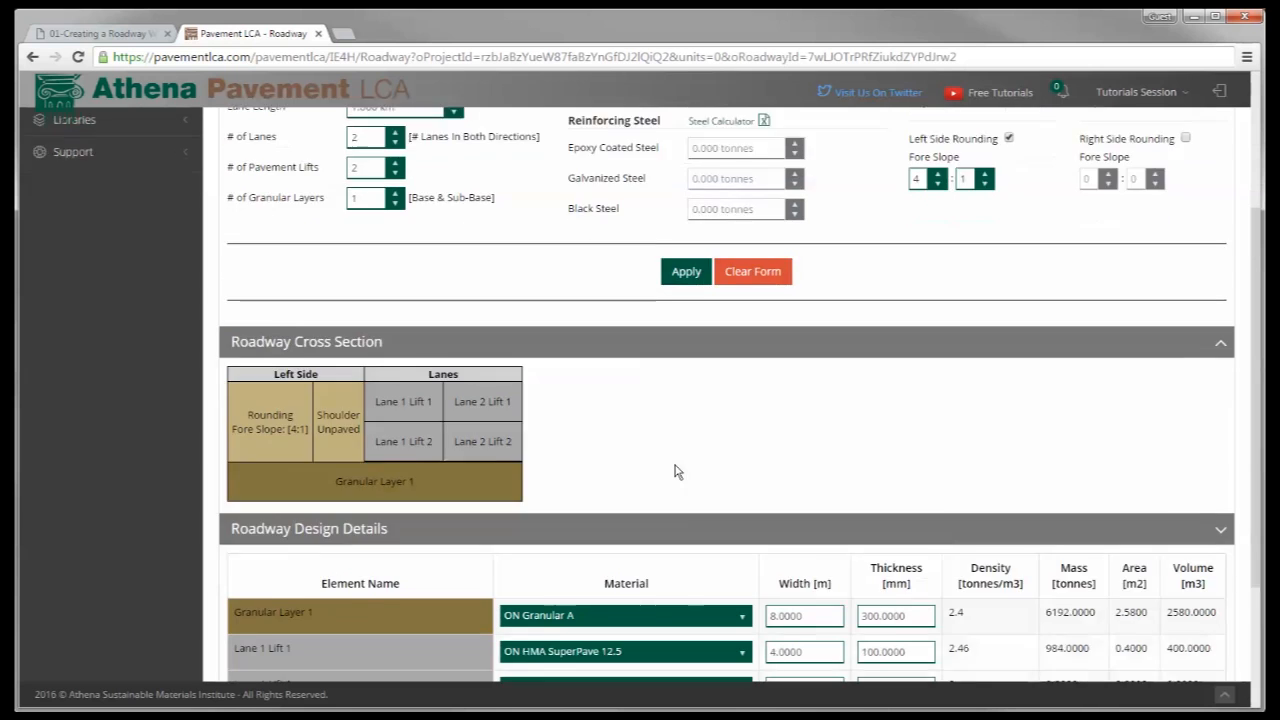
scroll("down", 3)
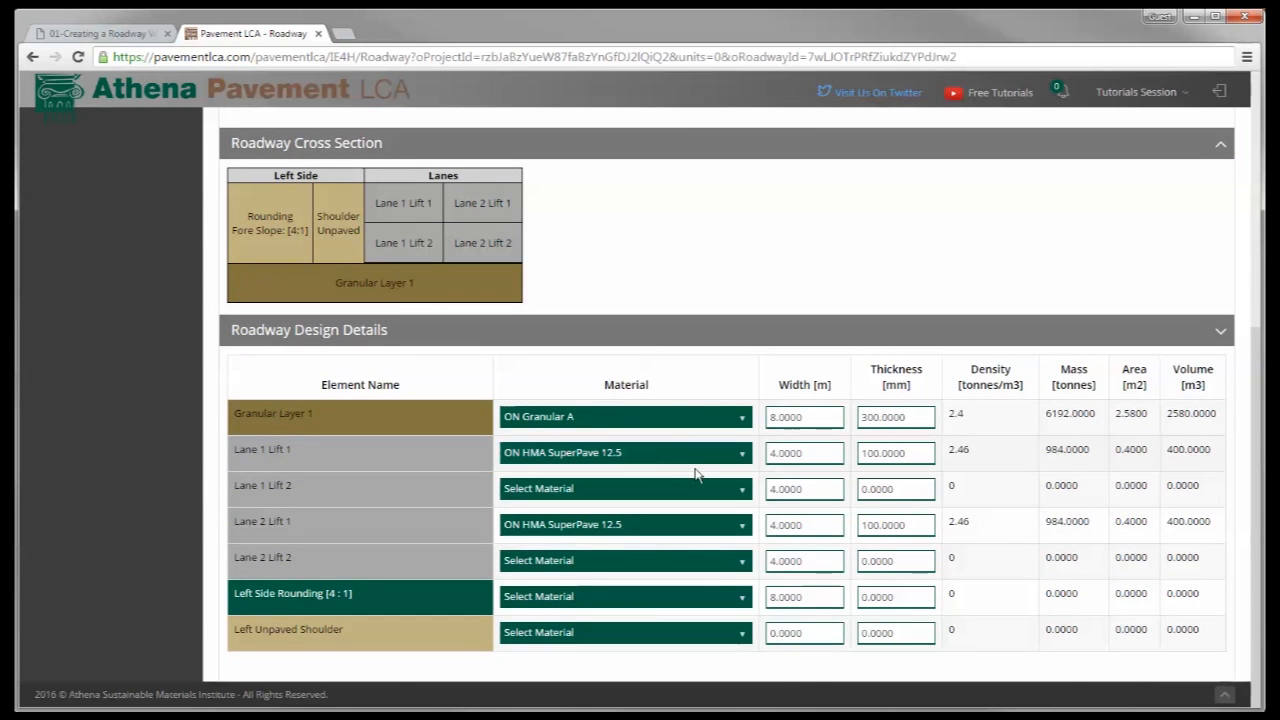
mouse_move(618, 596)
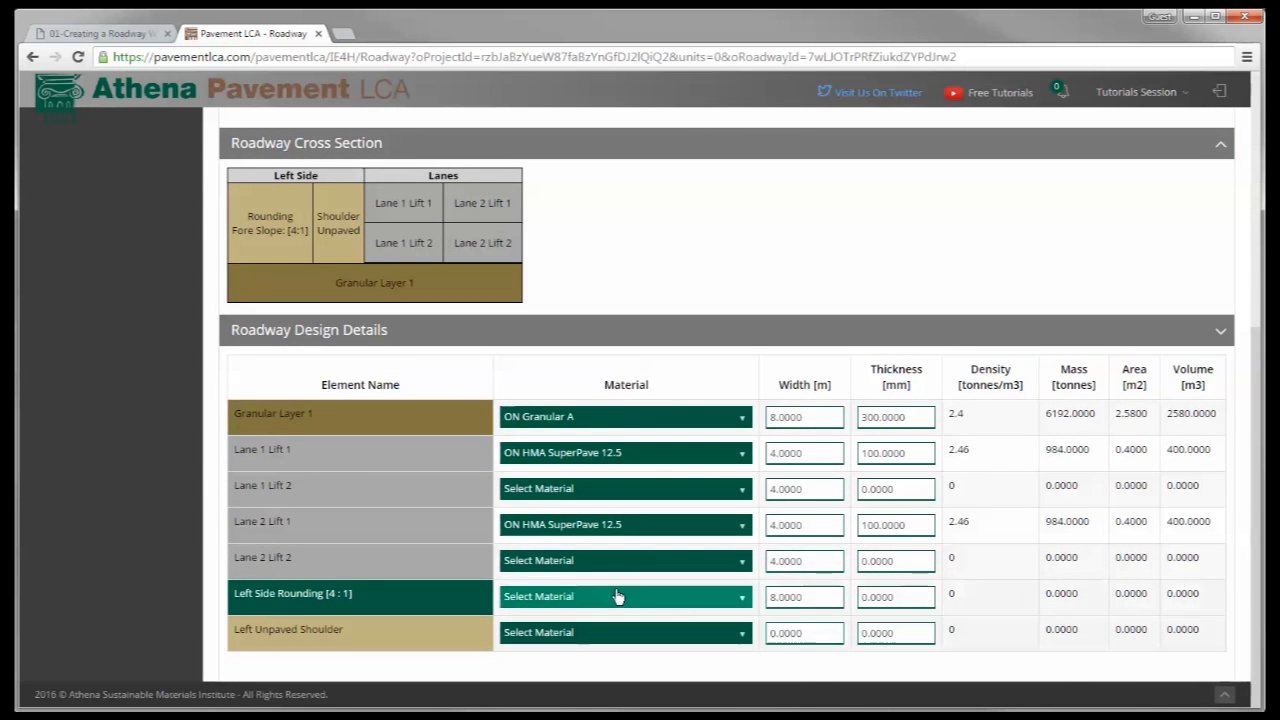
mouse_move(713, 497)
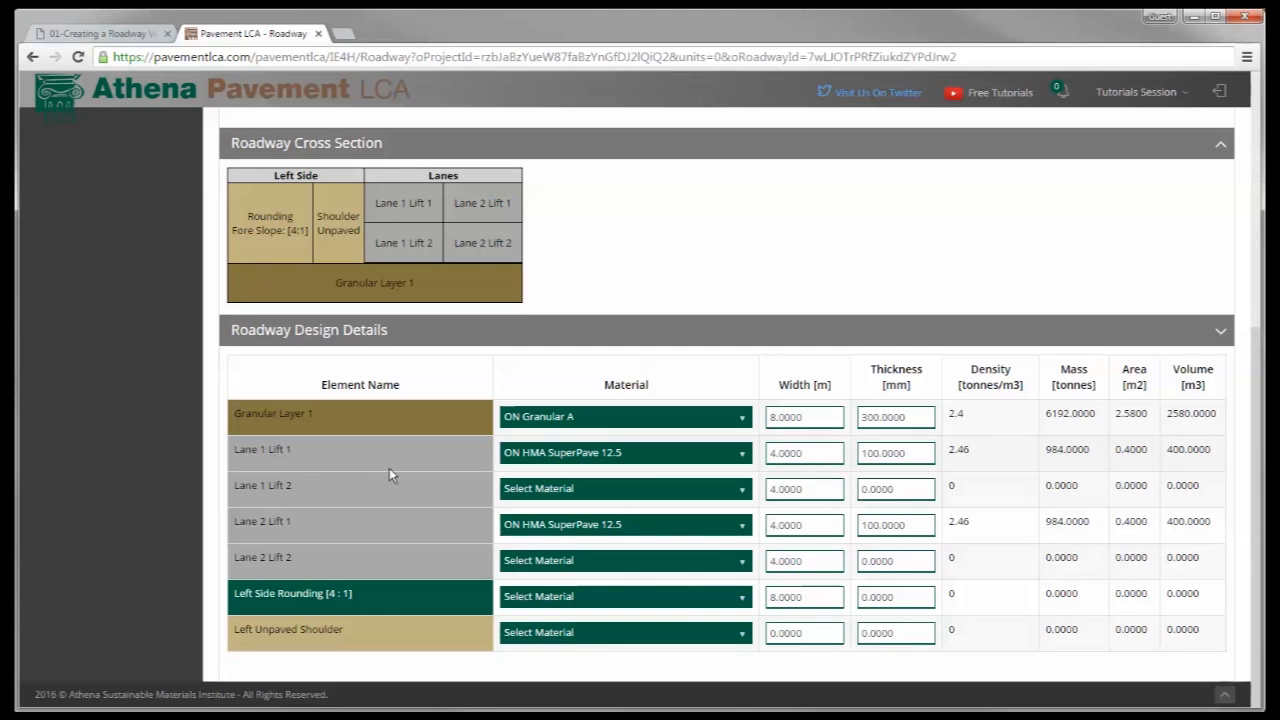
mouse_move(679, 464)
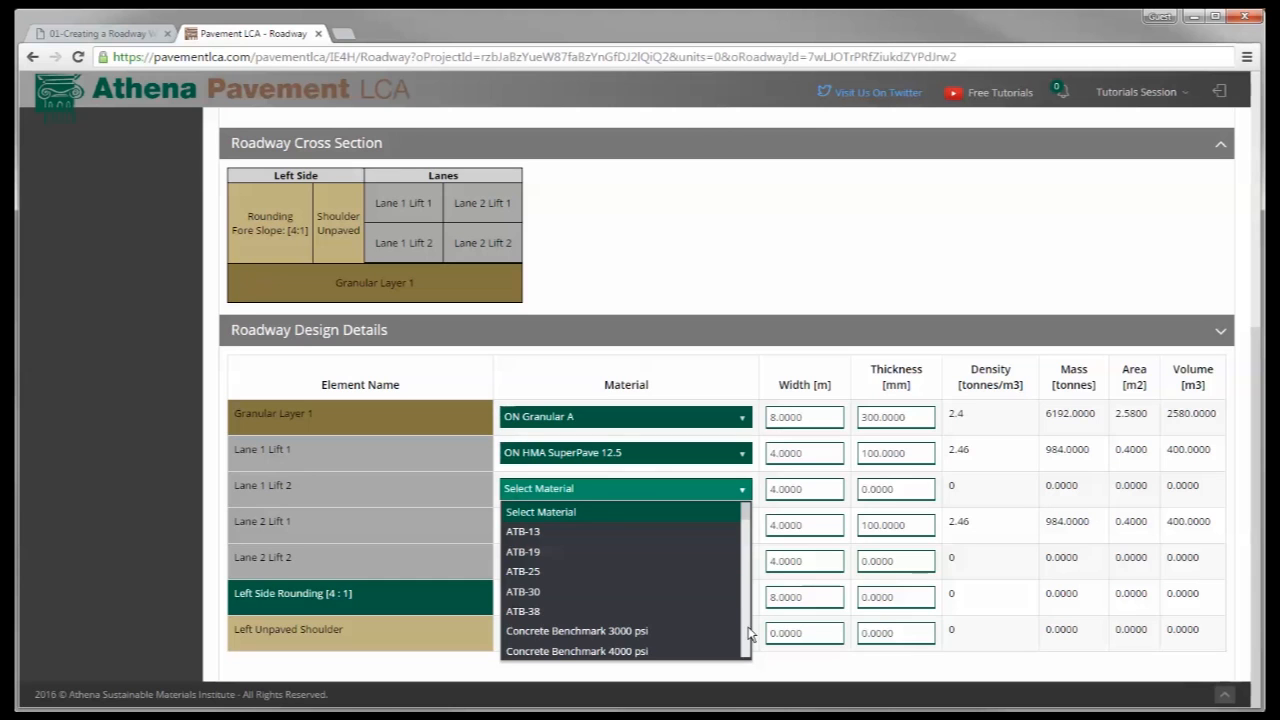
- Set the Lane 1 Lift 2 thickness to 50 mm
scroll("down", 3)
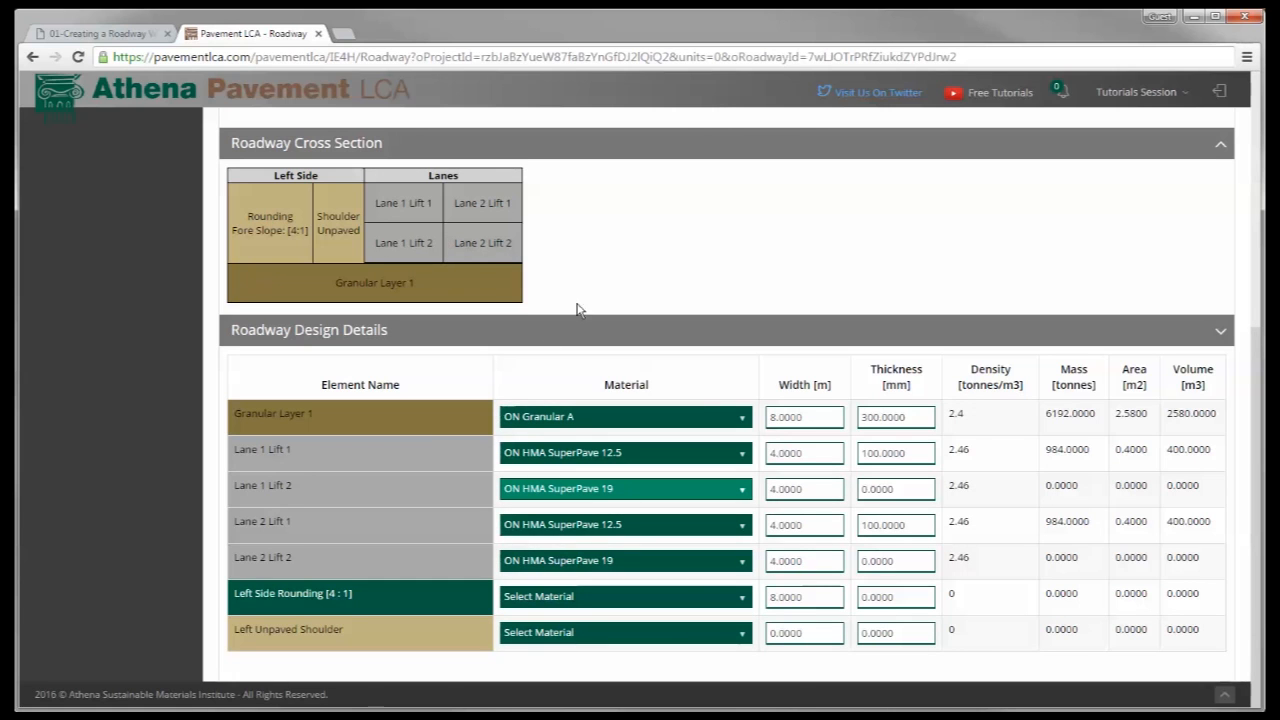
left_click(894, 489)
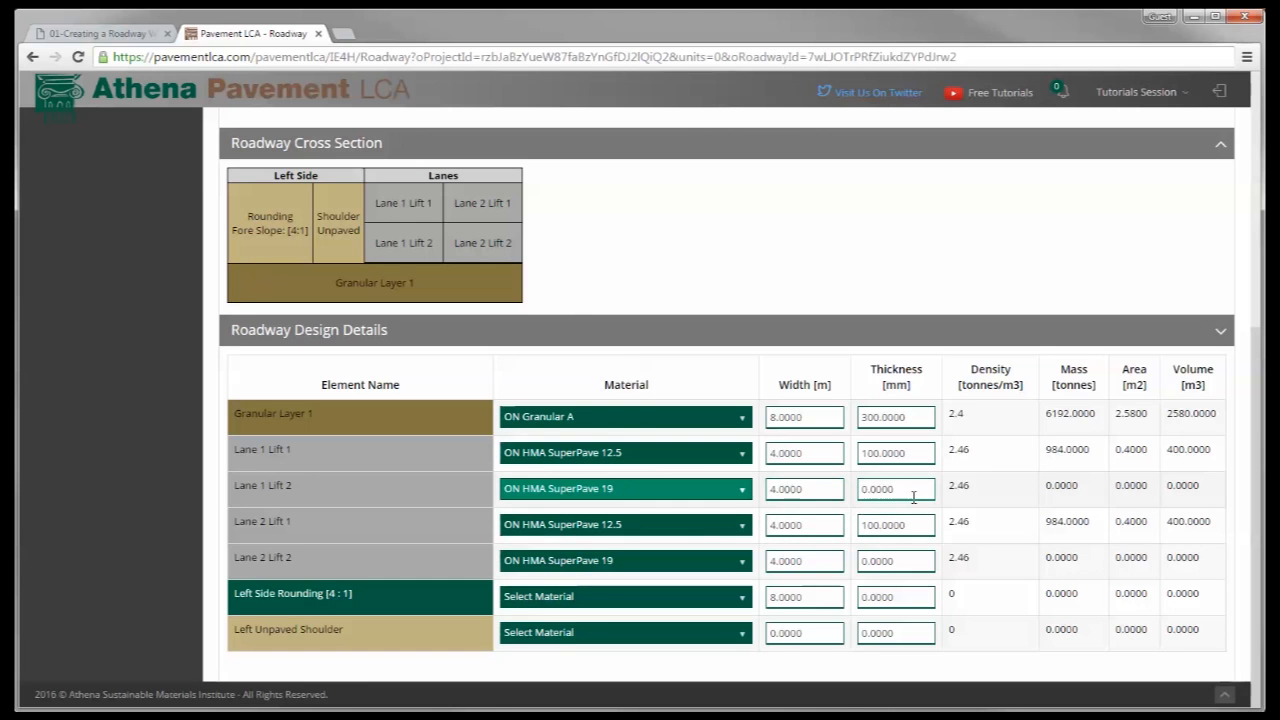
type("50")
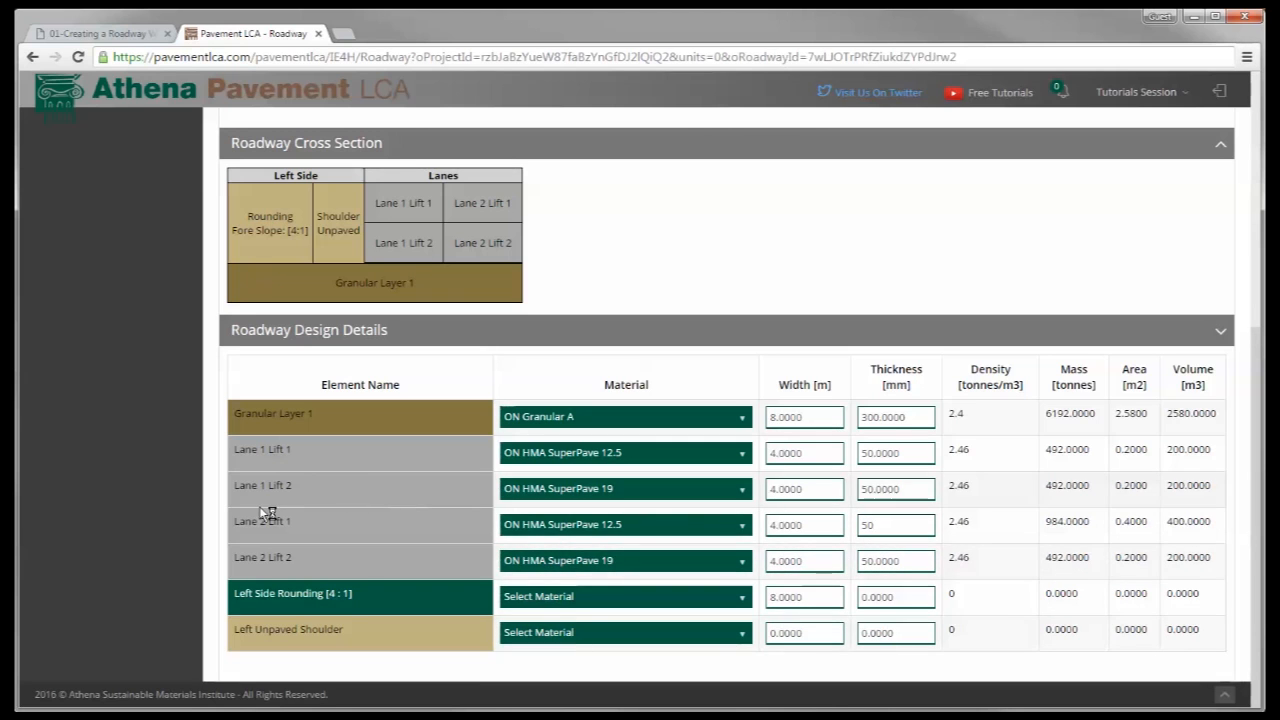
mouse_move(468, 494)
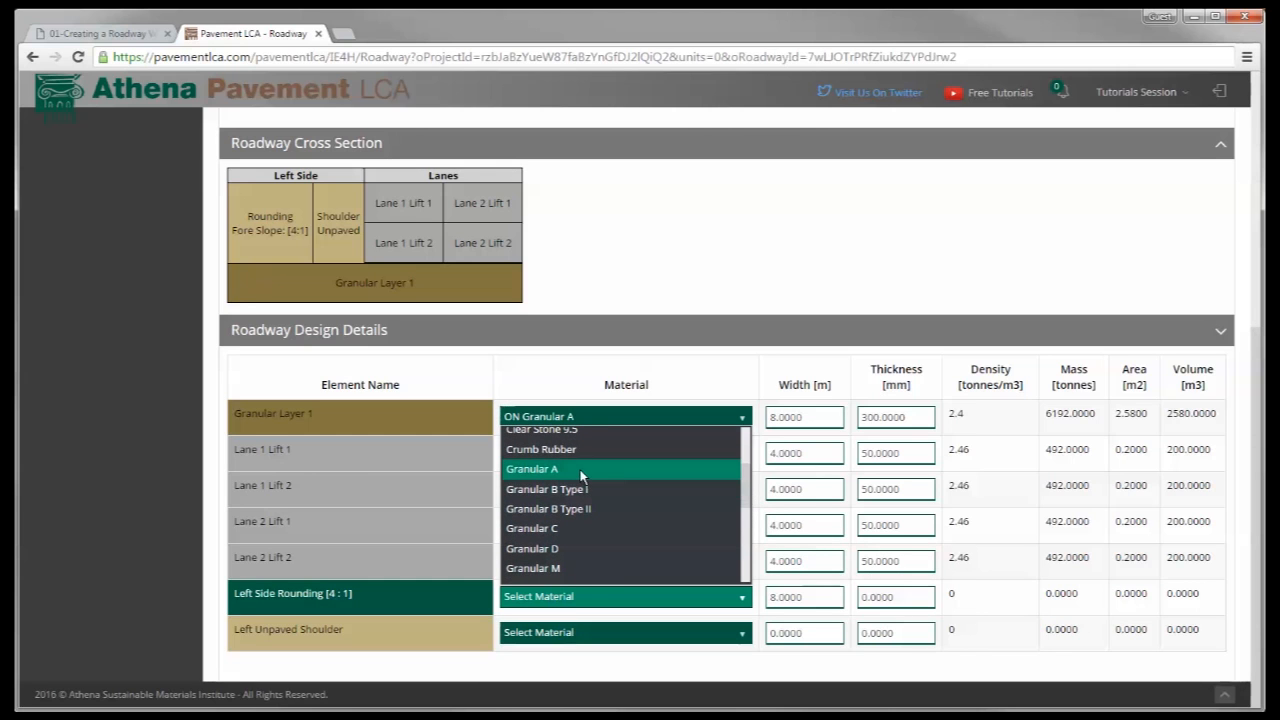
- Set Granular A for left side rounding and the left unpaved shoulder
left_click(533, 469)
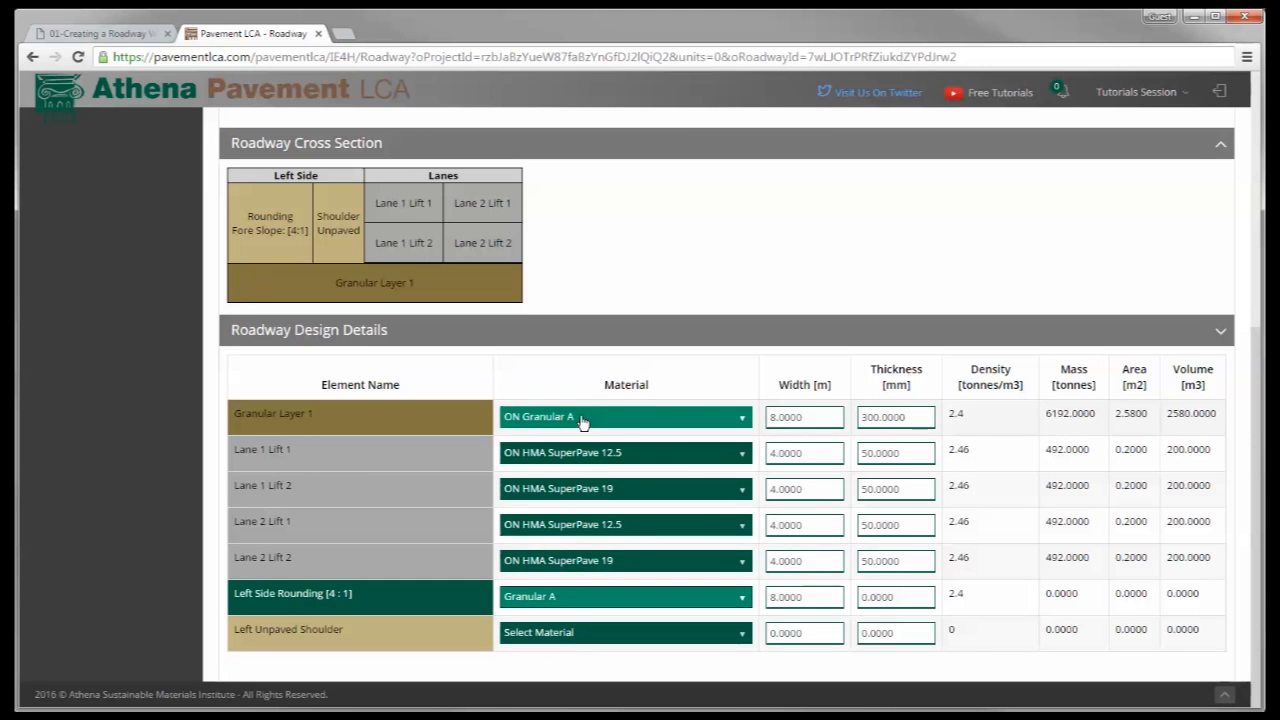
mouse_move(694, 637)
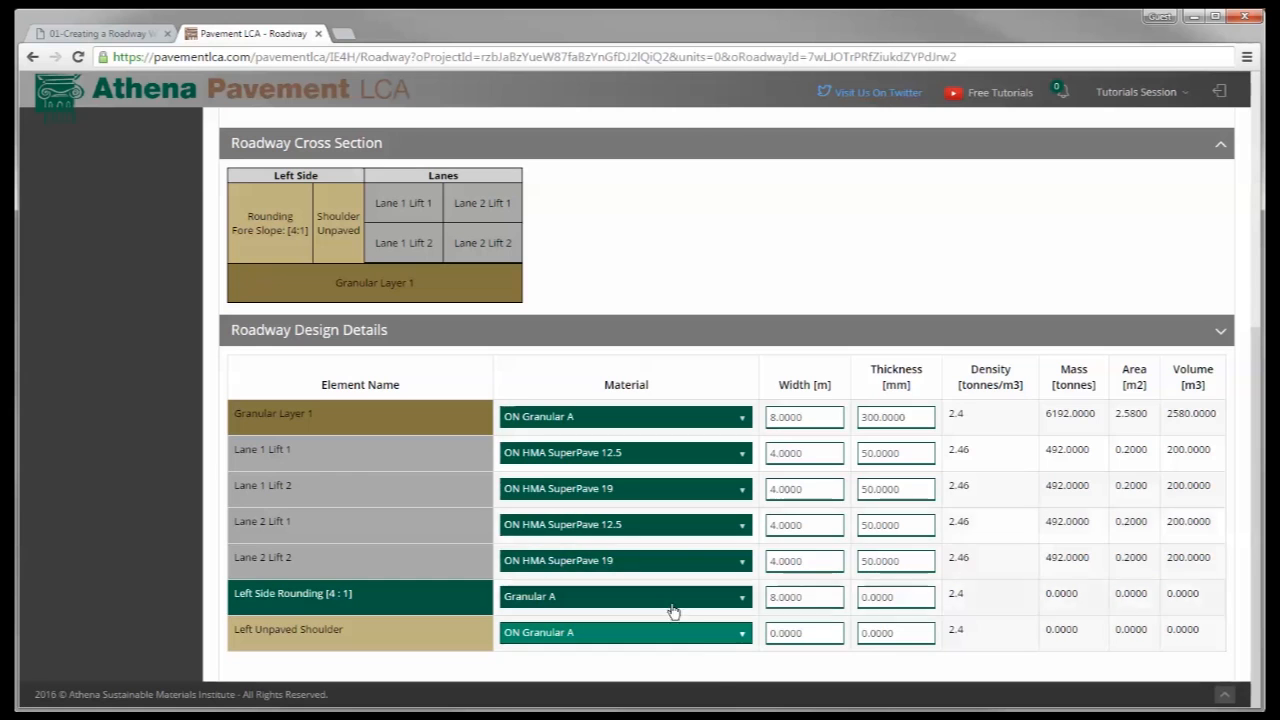
mouse_move(725, 668)
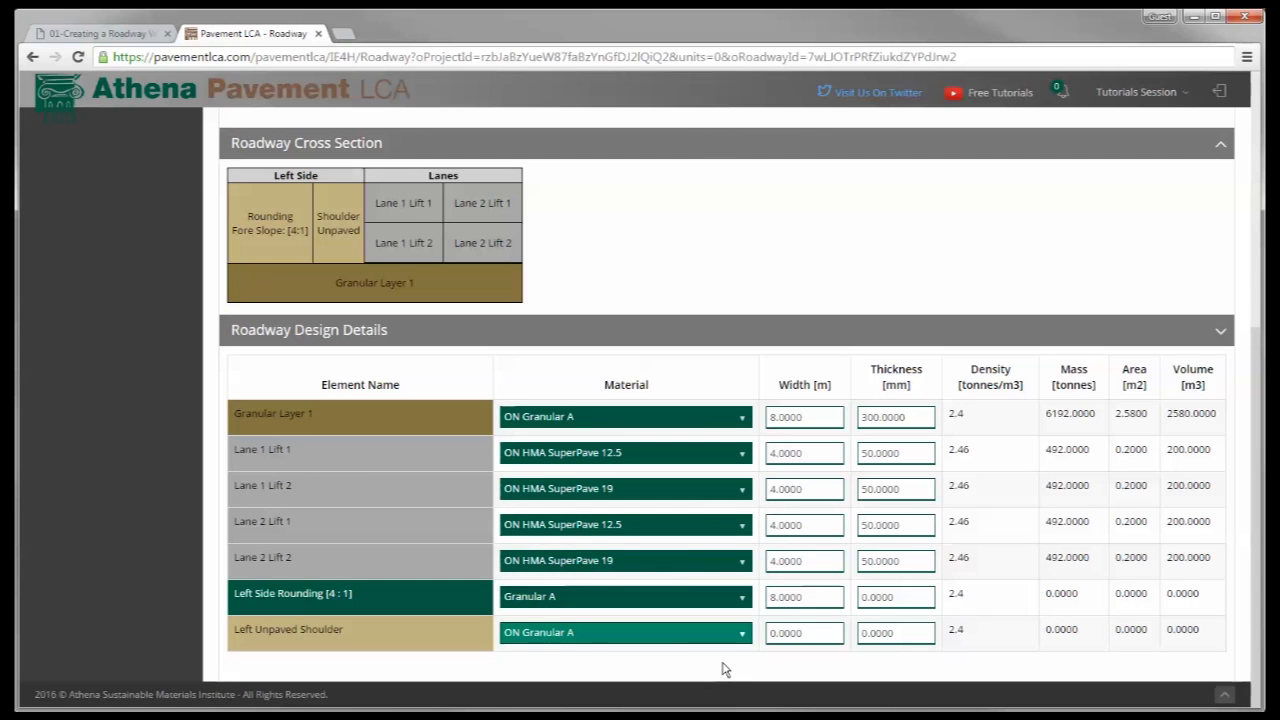
left_click(804, 597)
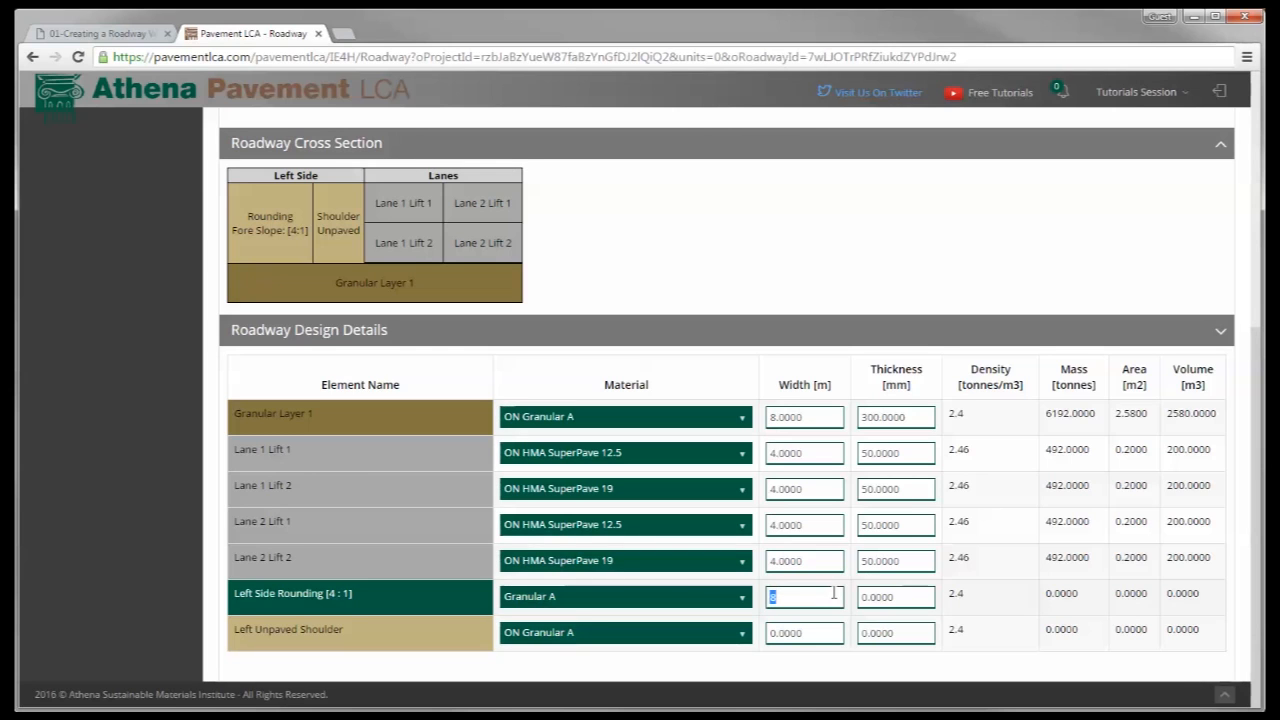
- Size the left rounding at 1 m by 100 mm and the unpaved shoulder at 100 mm
type("1.0000")
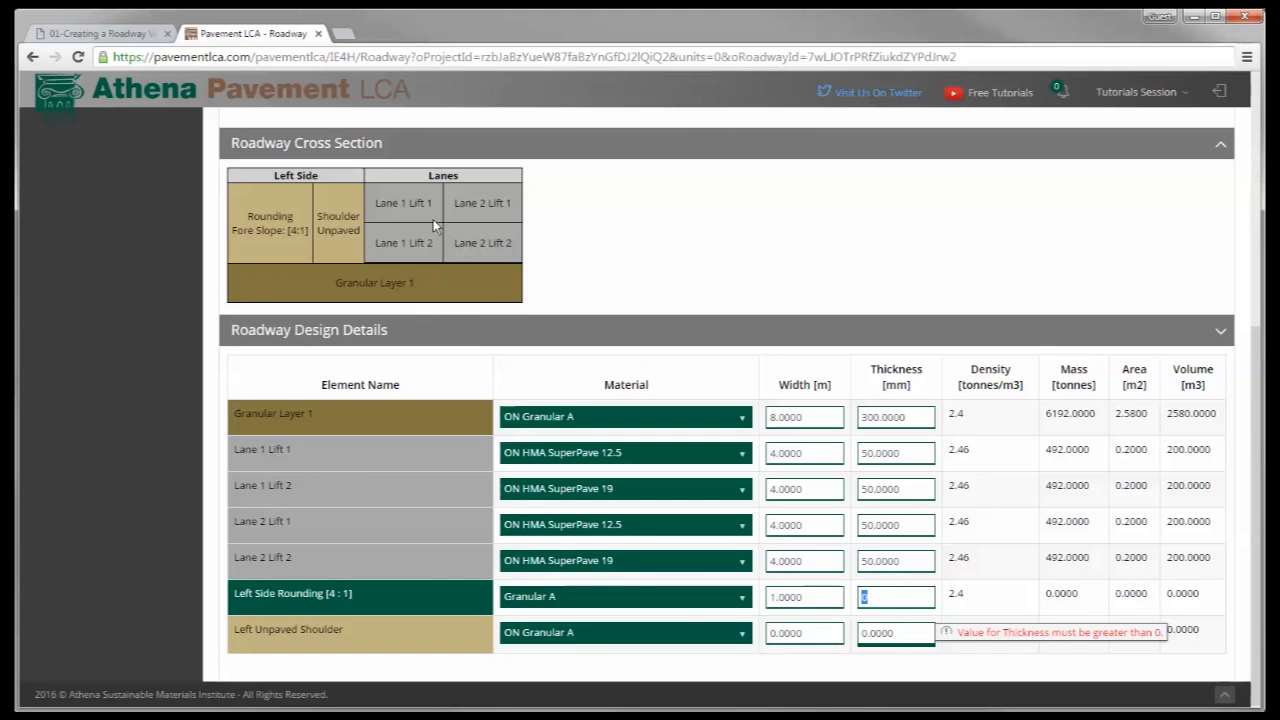
mouse_move(525, 288)
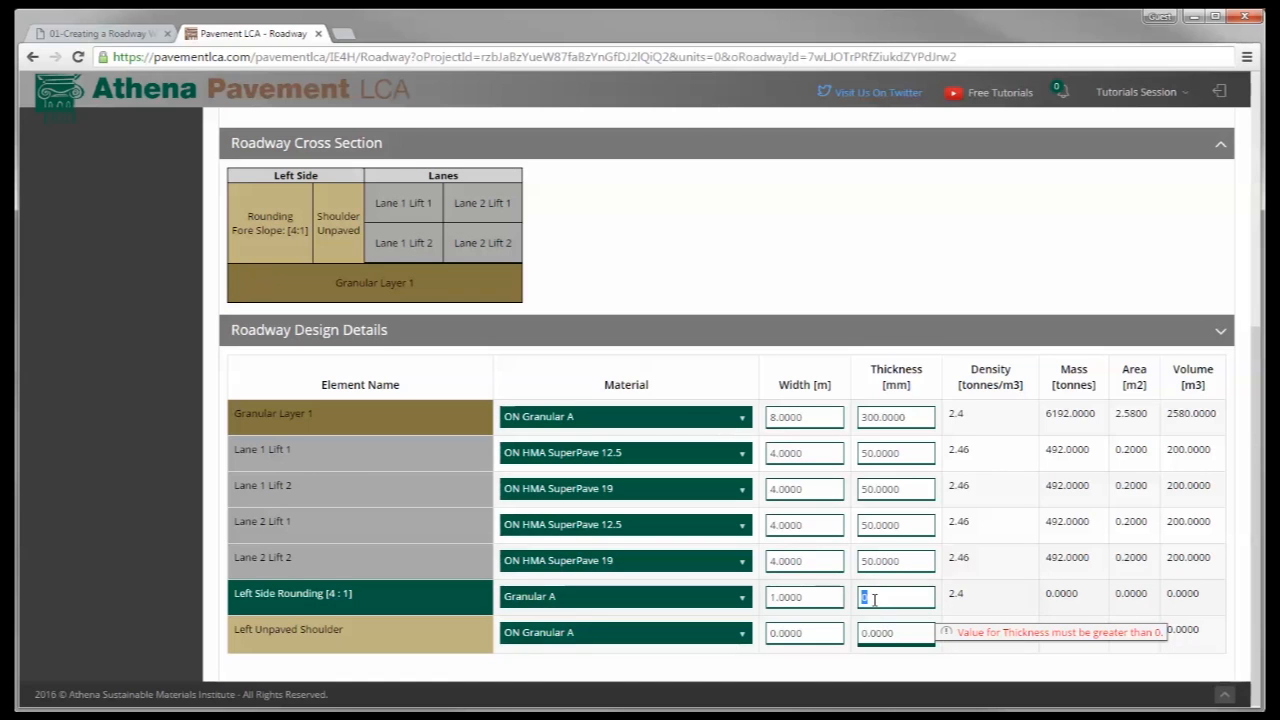
type("100")
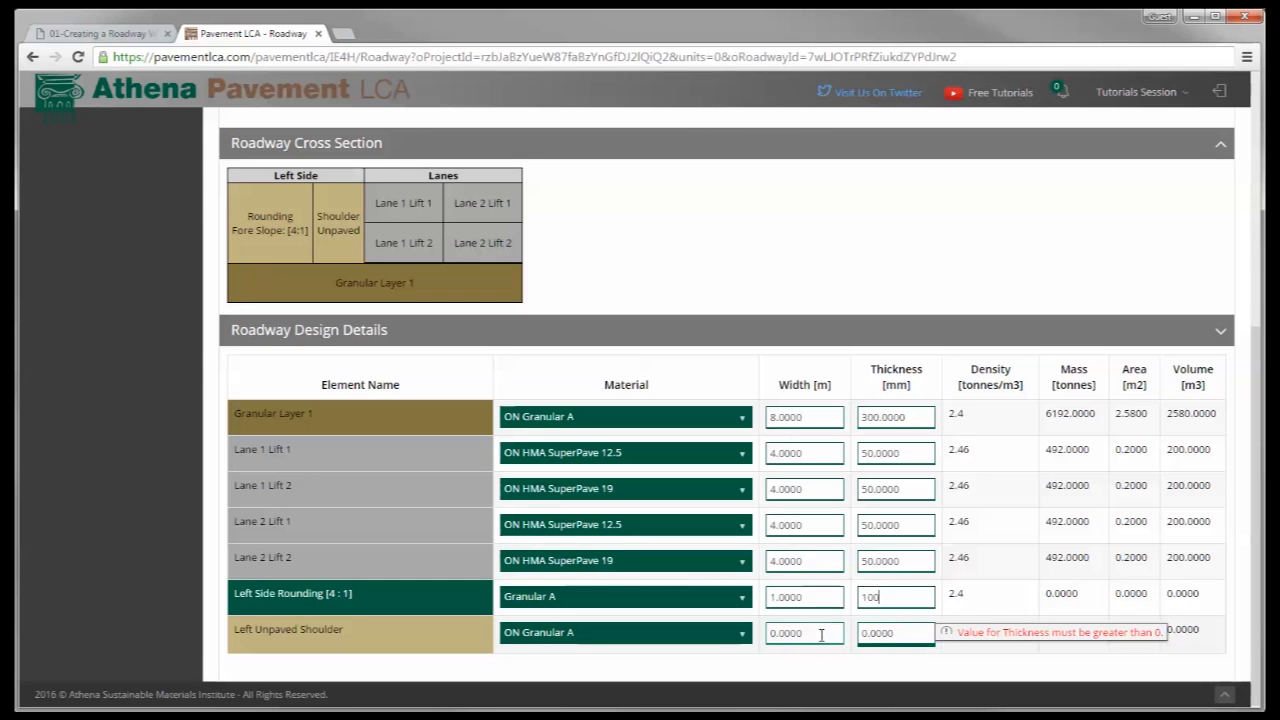
left_click(740, 633)
type("2")
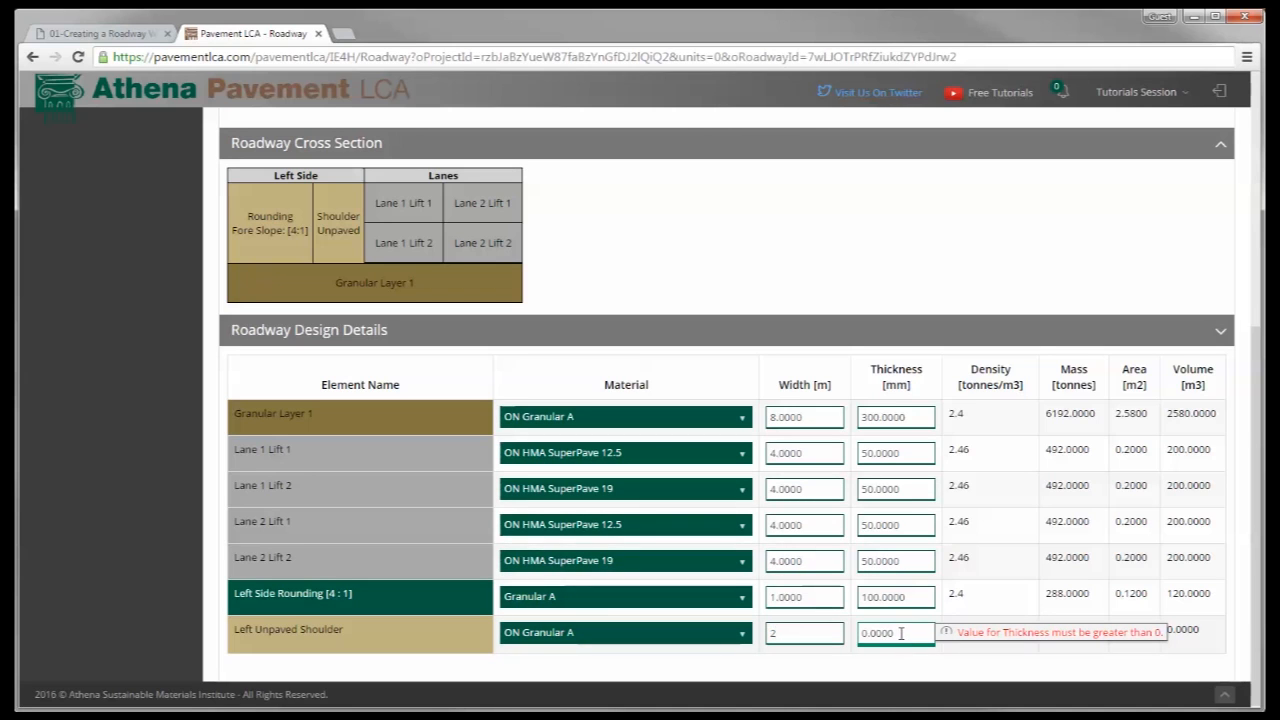
type("100")
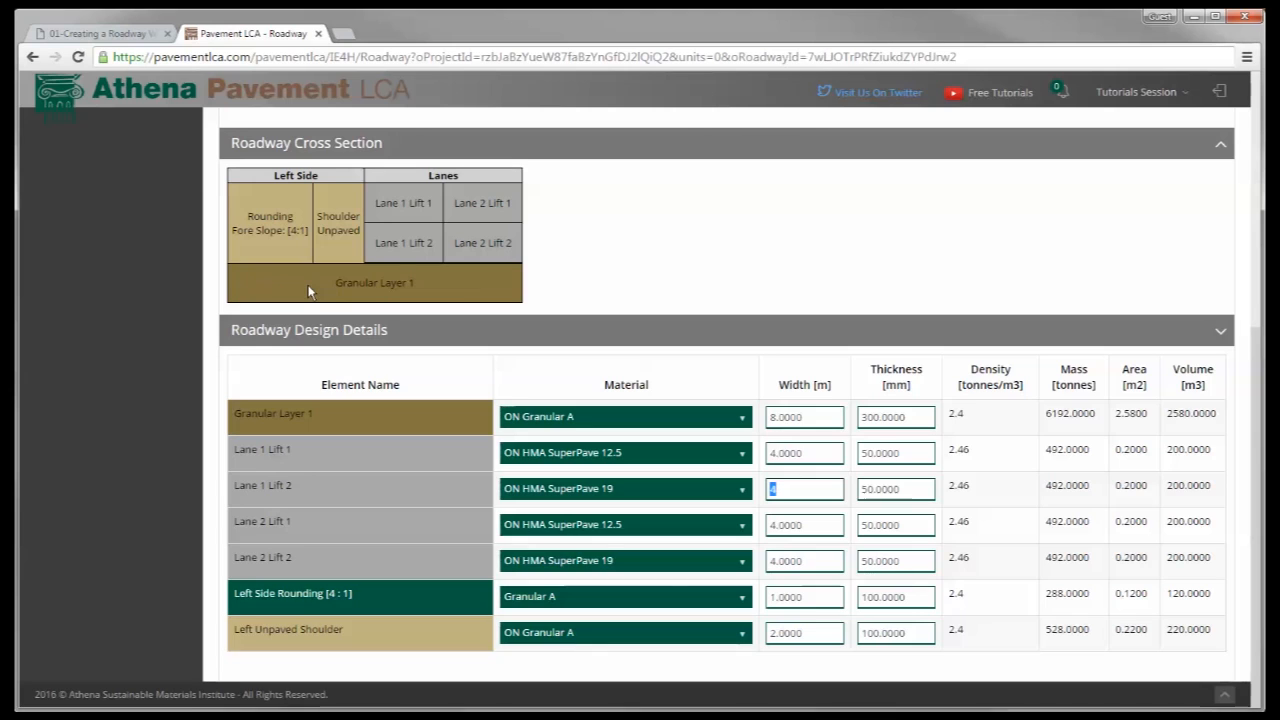
mouse_move(275, 207)
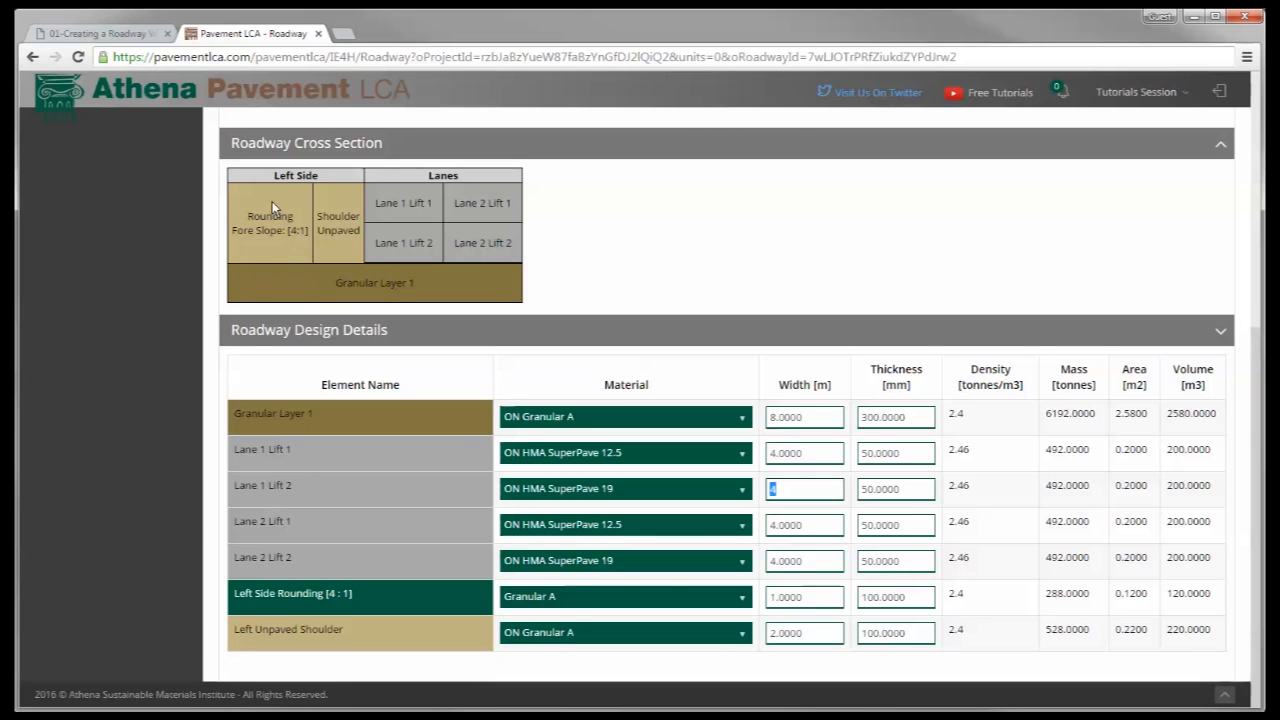
mouse_move(520, 213)
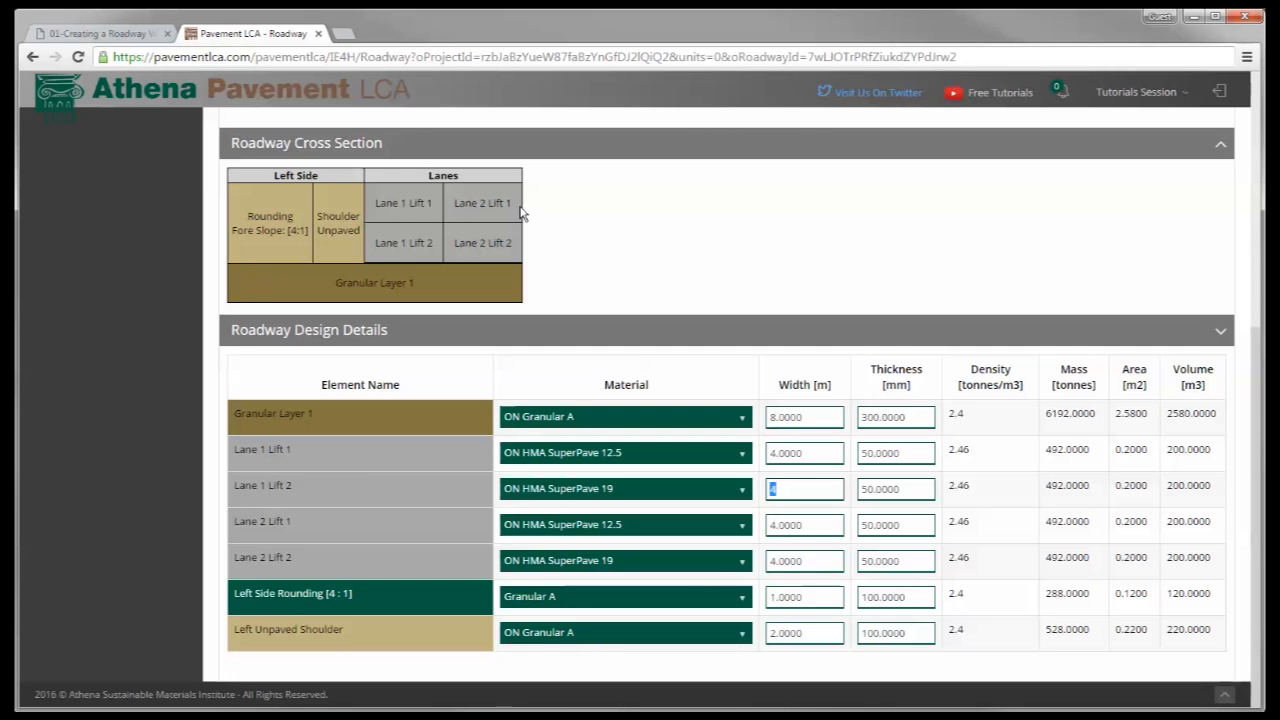
mouse_move(367, 207)
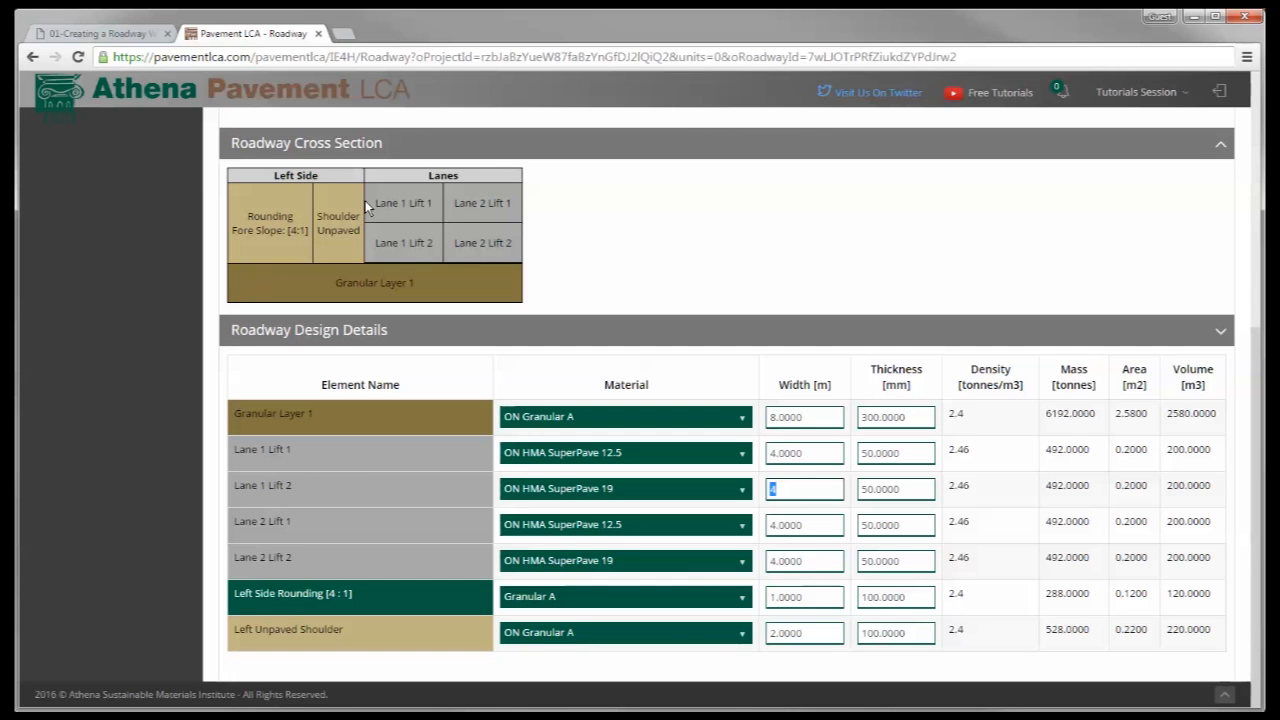
mouse_move(325, 205)
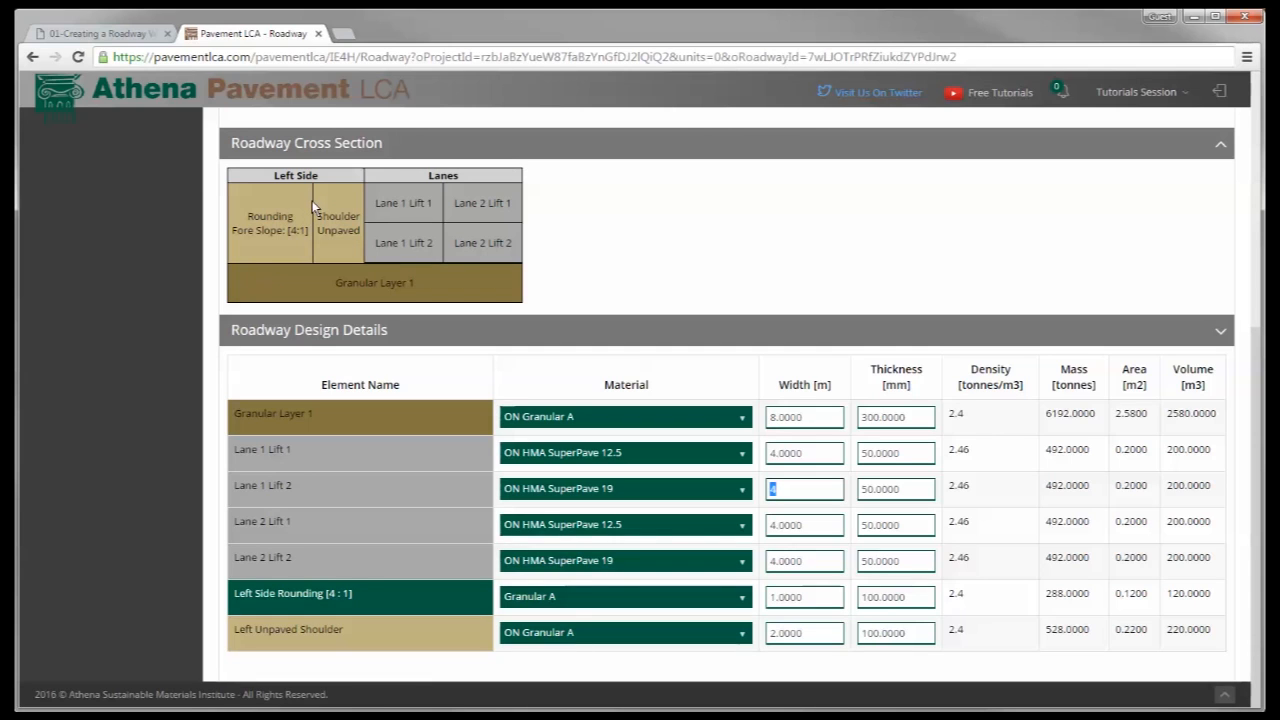
mouse_move(305, 203)
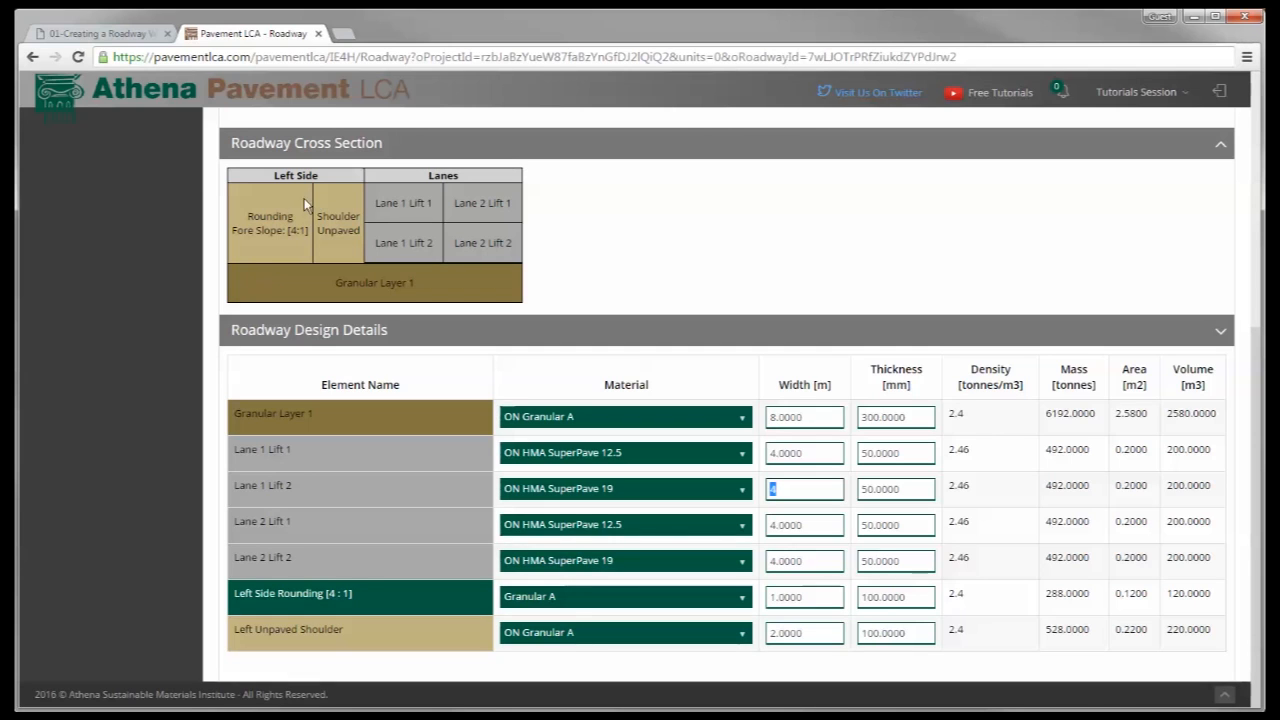
mouse_move(290, 190)
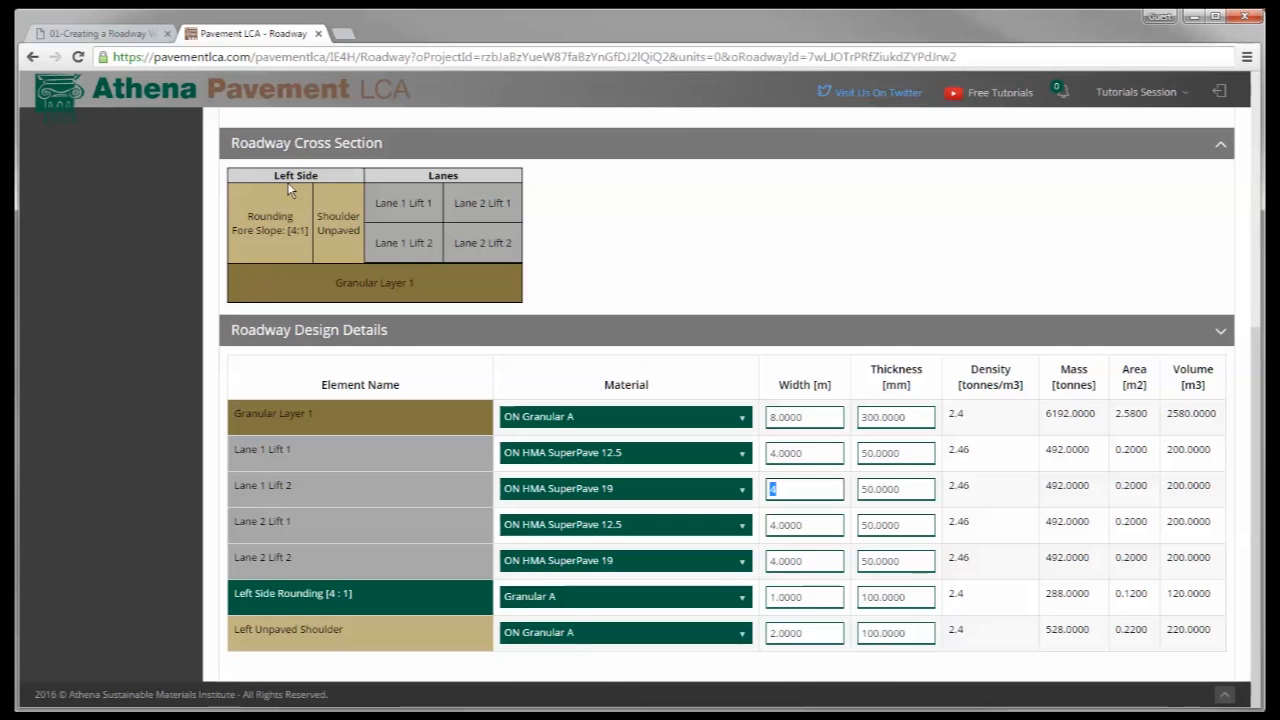
mouse_move(268, 198)
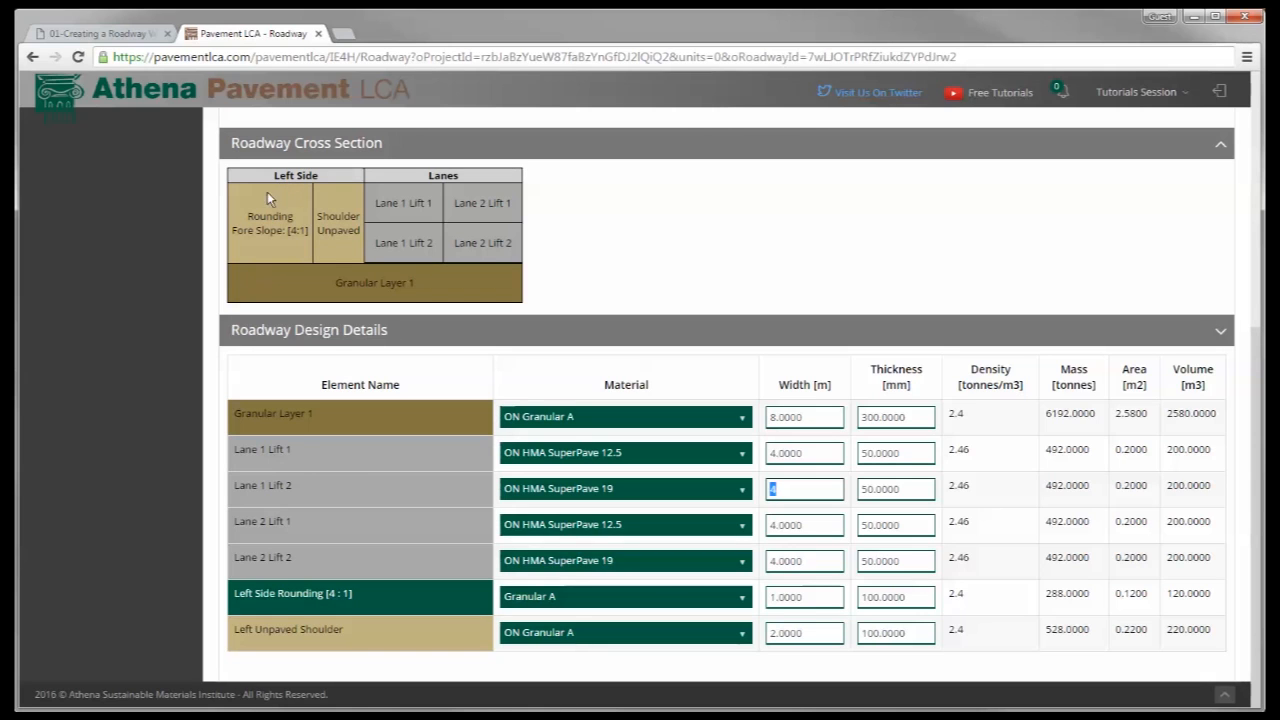
mouse_move(283, 197)
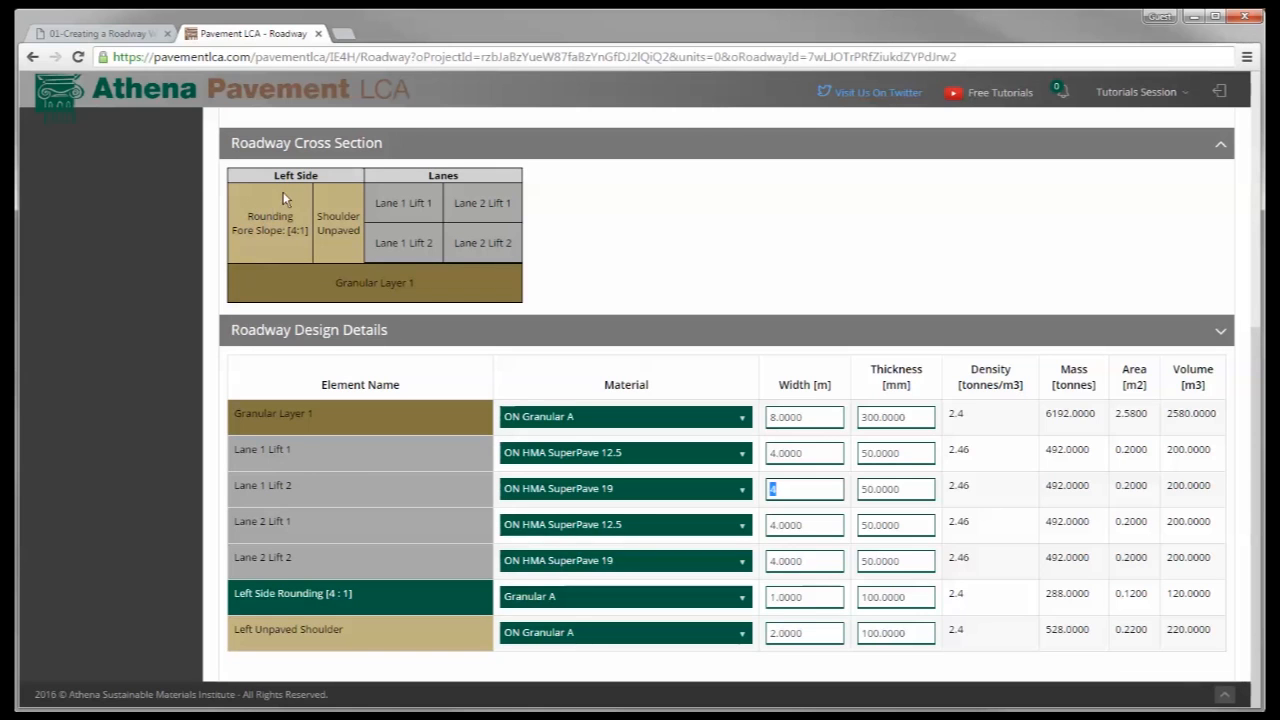
mouse_move(243, 251)
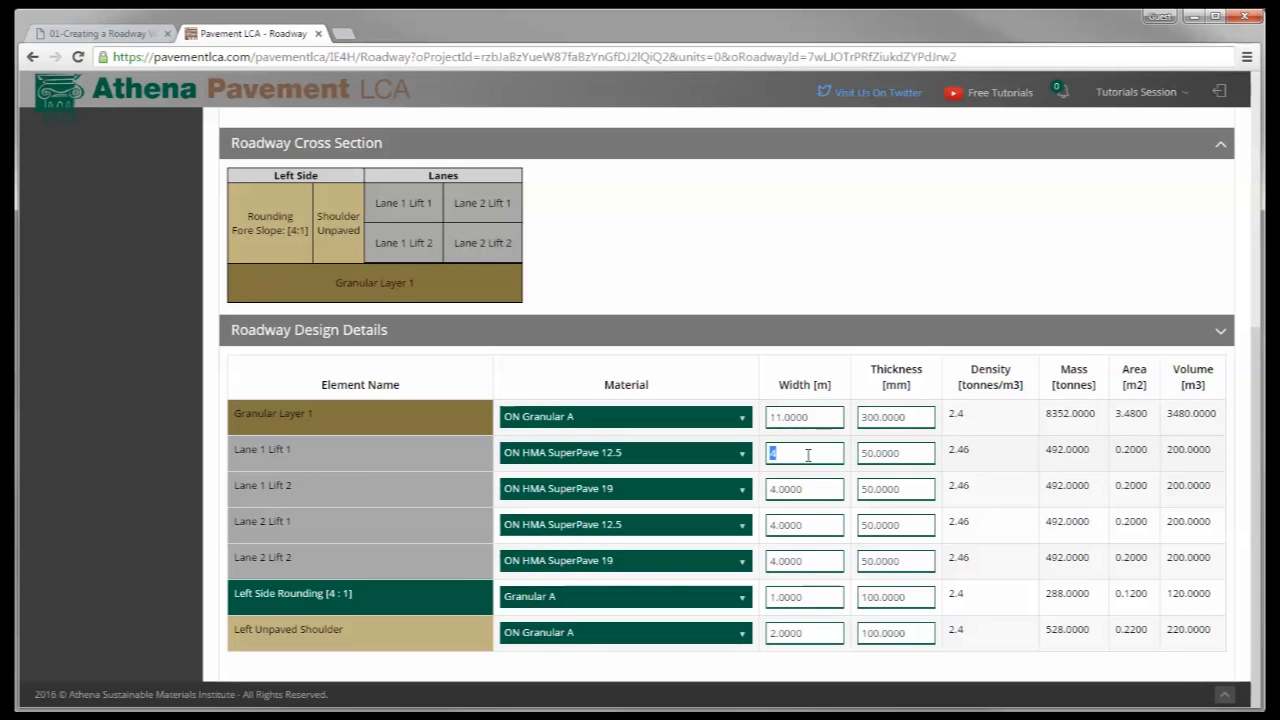
- Check the Lane 1 Lift 1 and Lift 2 width values
left_click(804, 489)
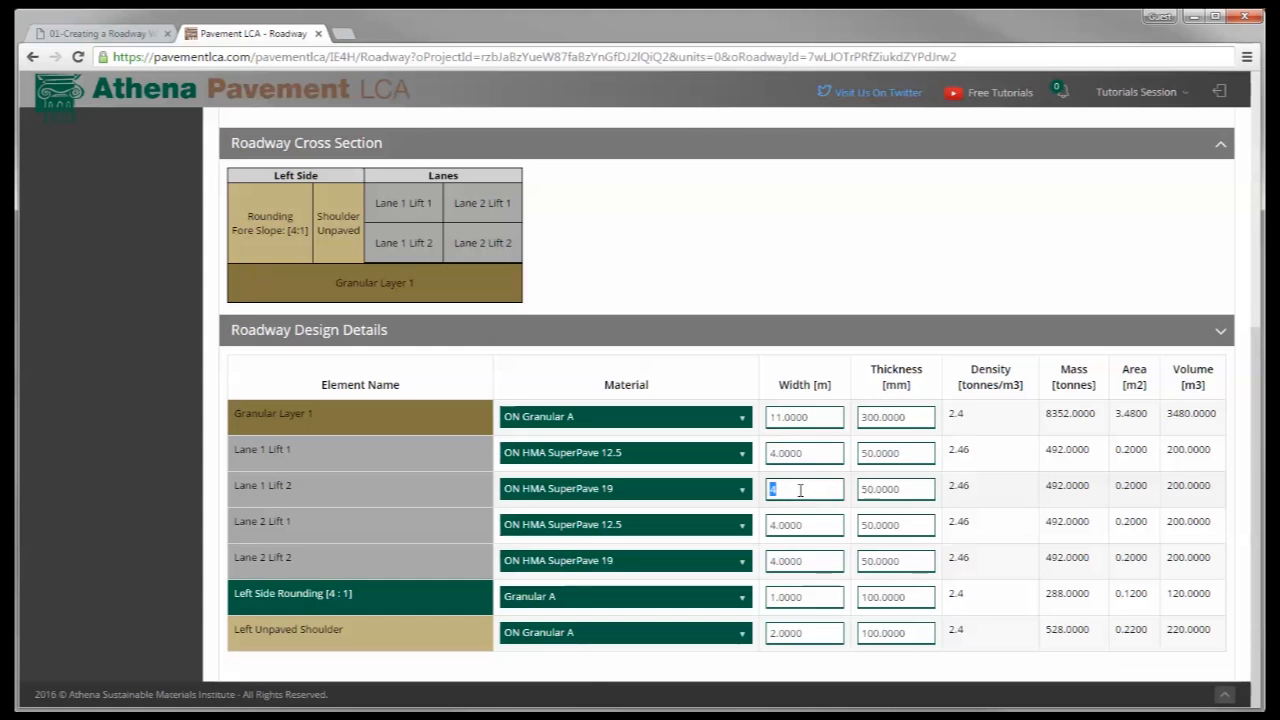
left_click(804, 560)
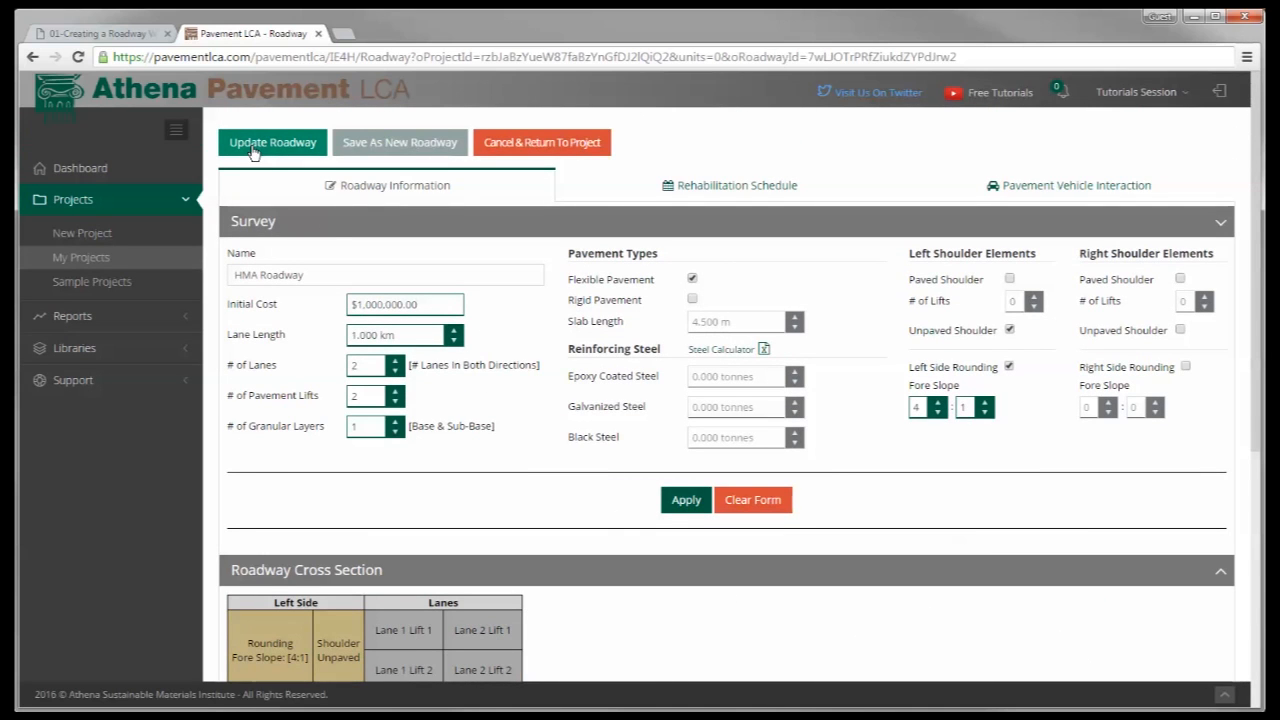
- Update the HMA Roadway and return to the My Projects list
left_click(271, 142)
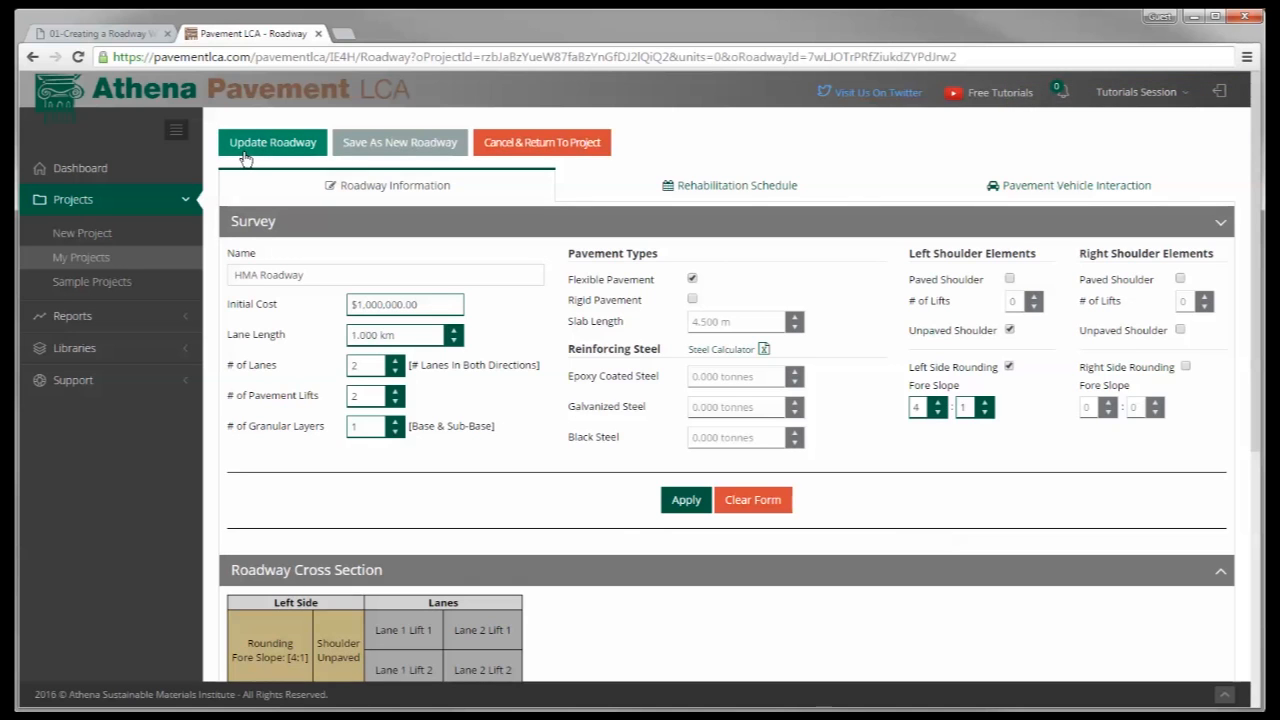
left_click(271, 142)
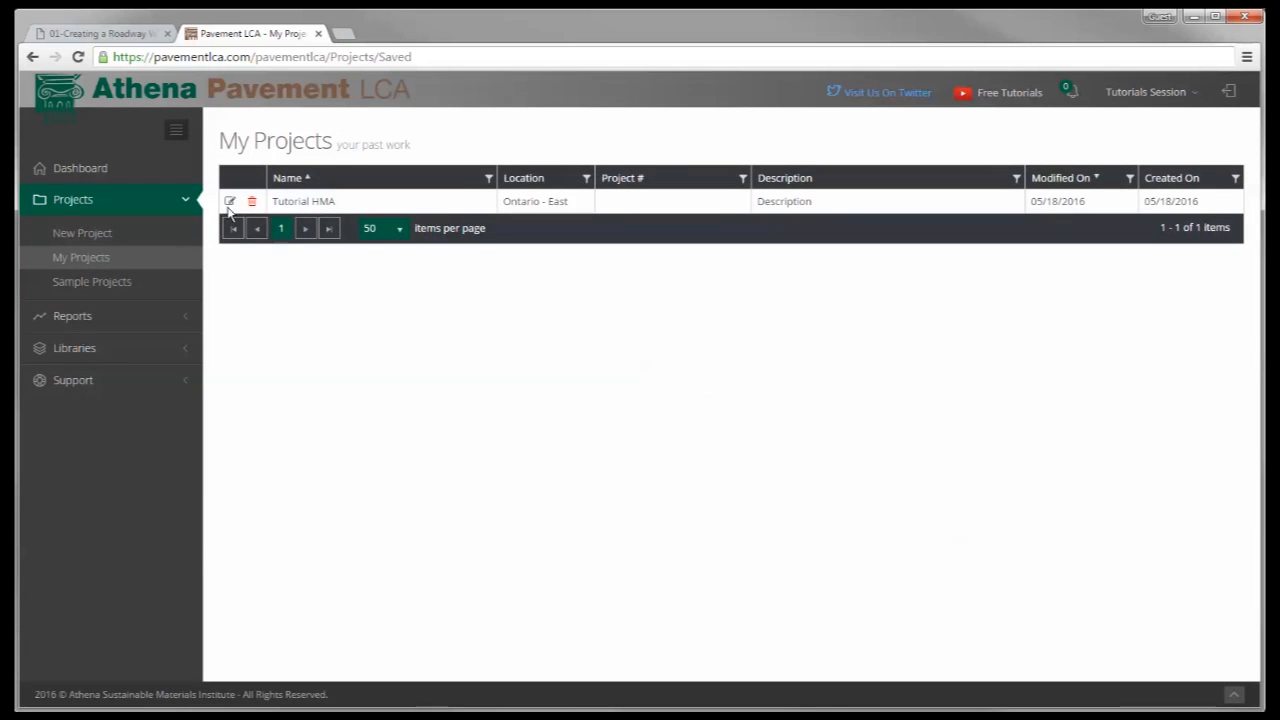
mouse_move(348, 210)
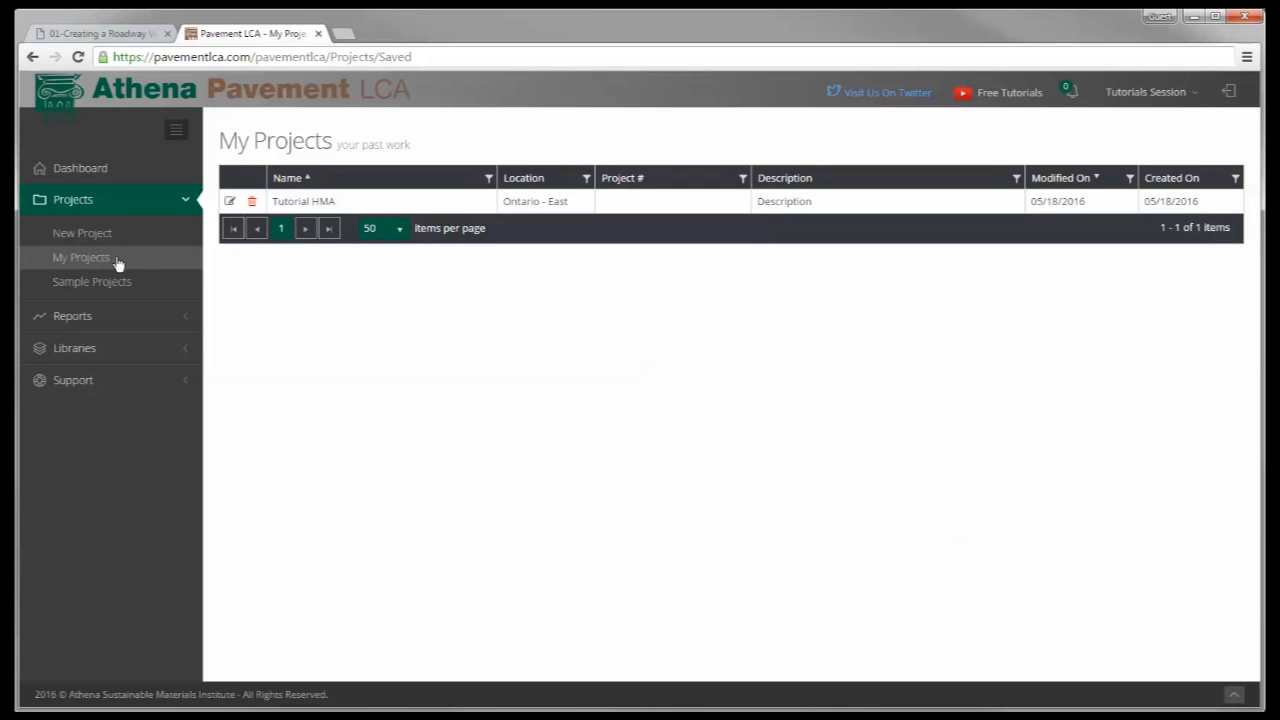
- Create the project 'Tutorial PCC' located in Ontario - East and save it
left_click(82, 232)
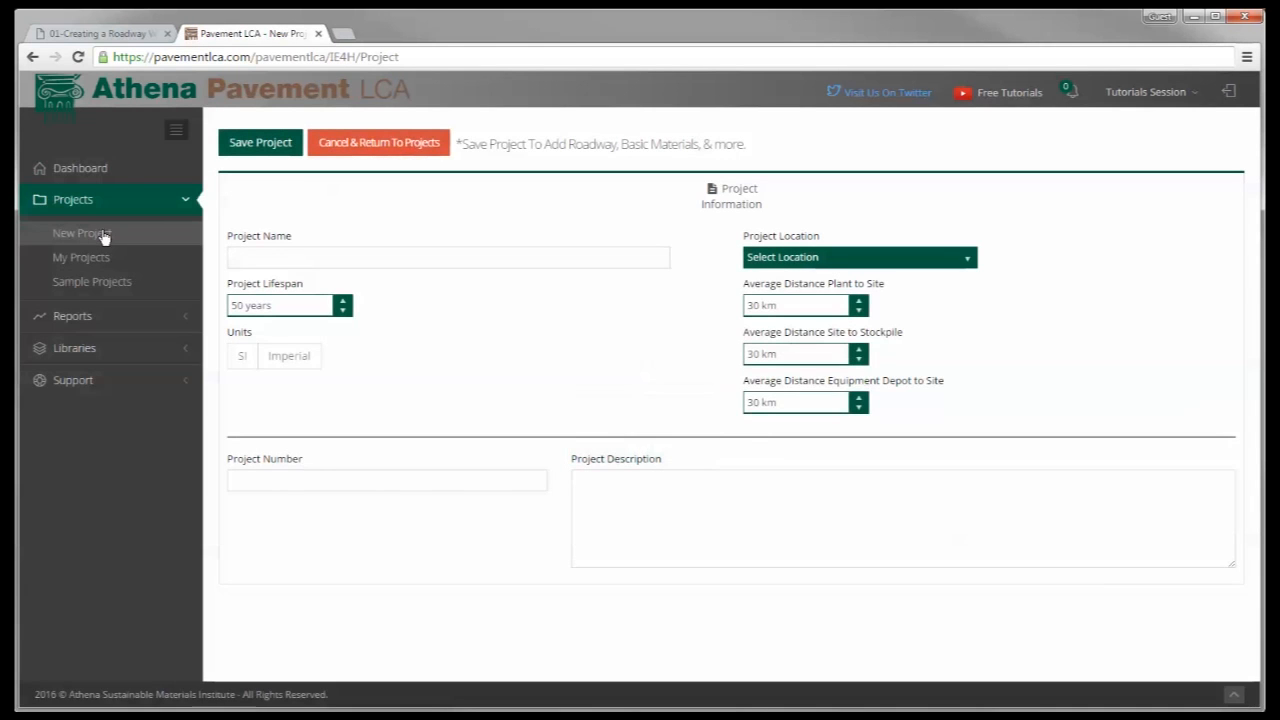
type("Tutorial PCC")
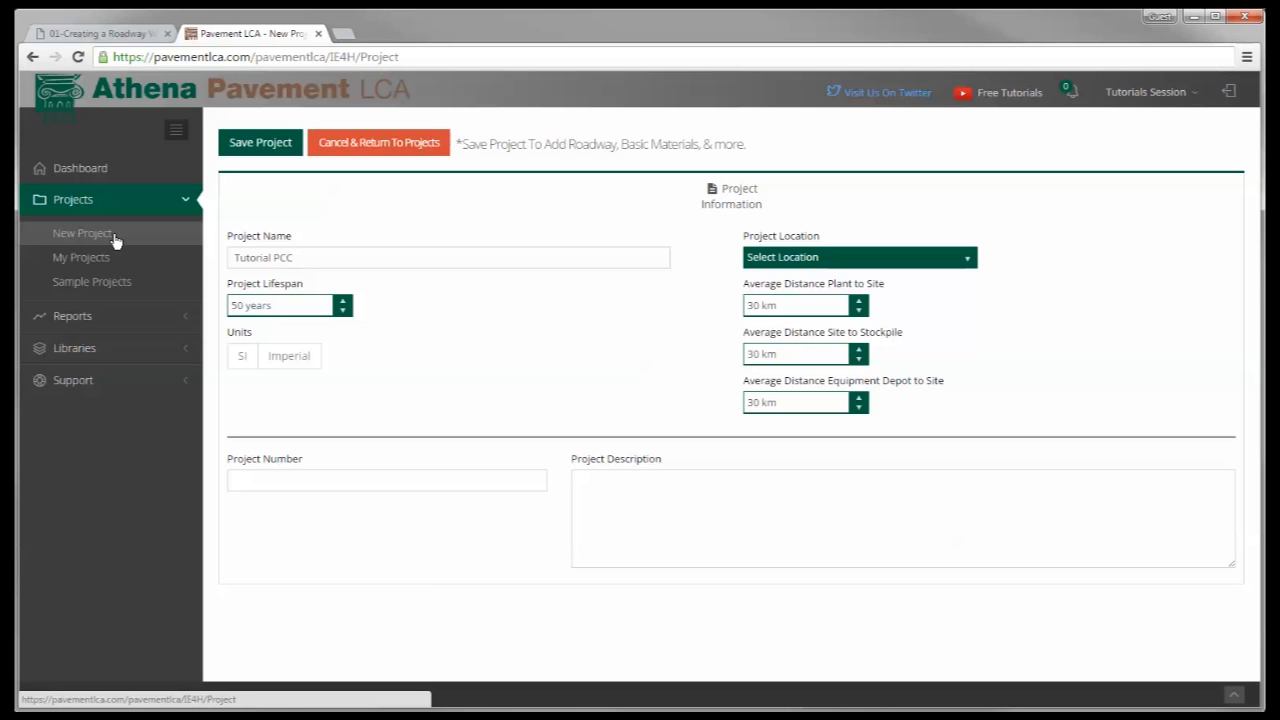
left_click(857, 257)
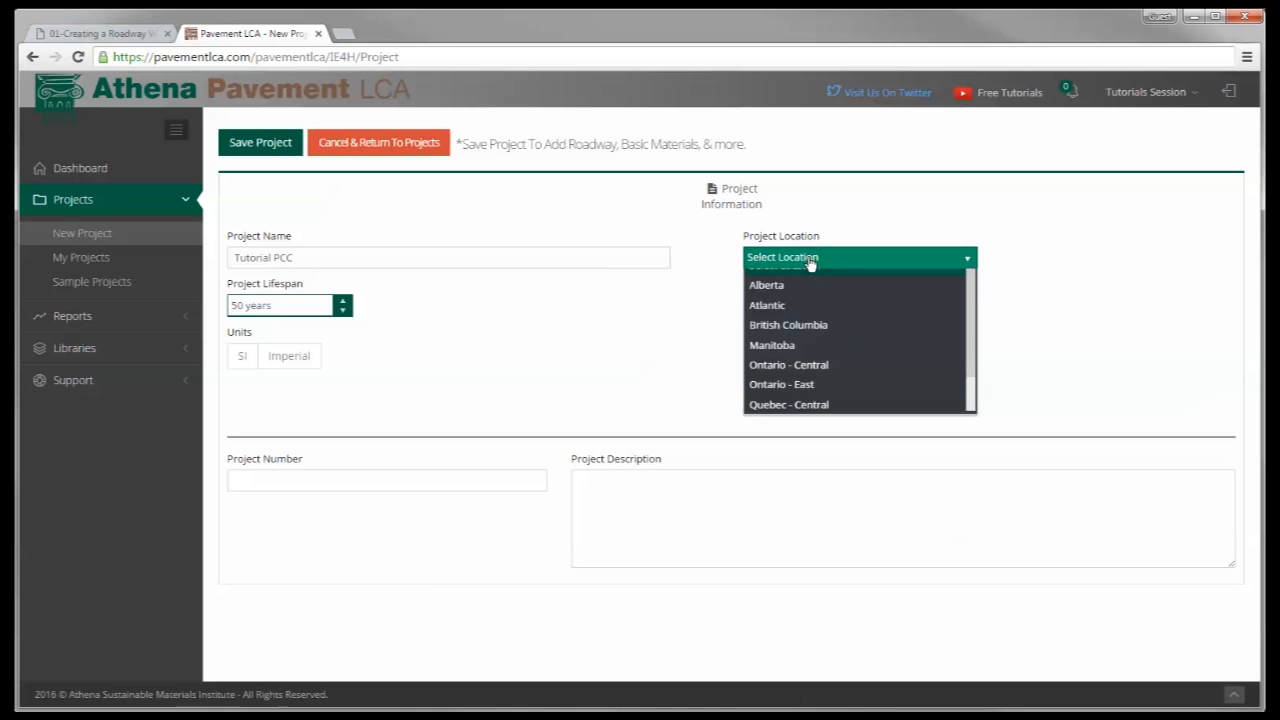
left_click(781, 384)
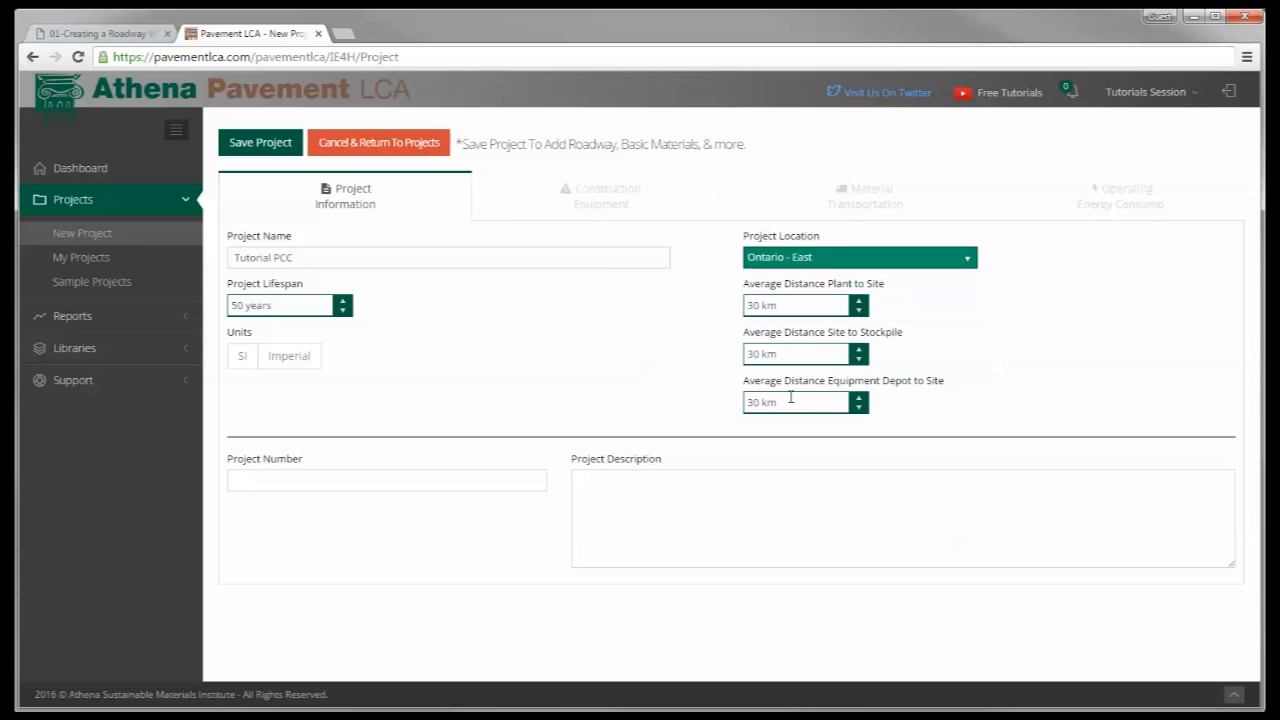
left_click(260, 142)
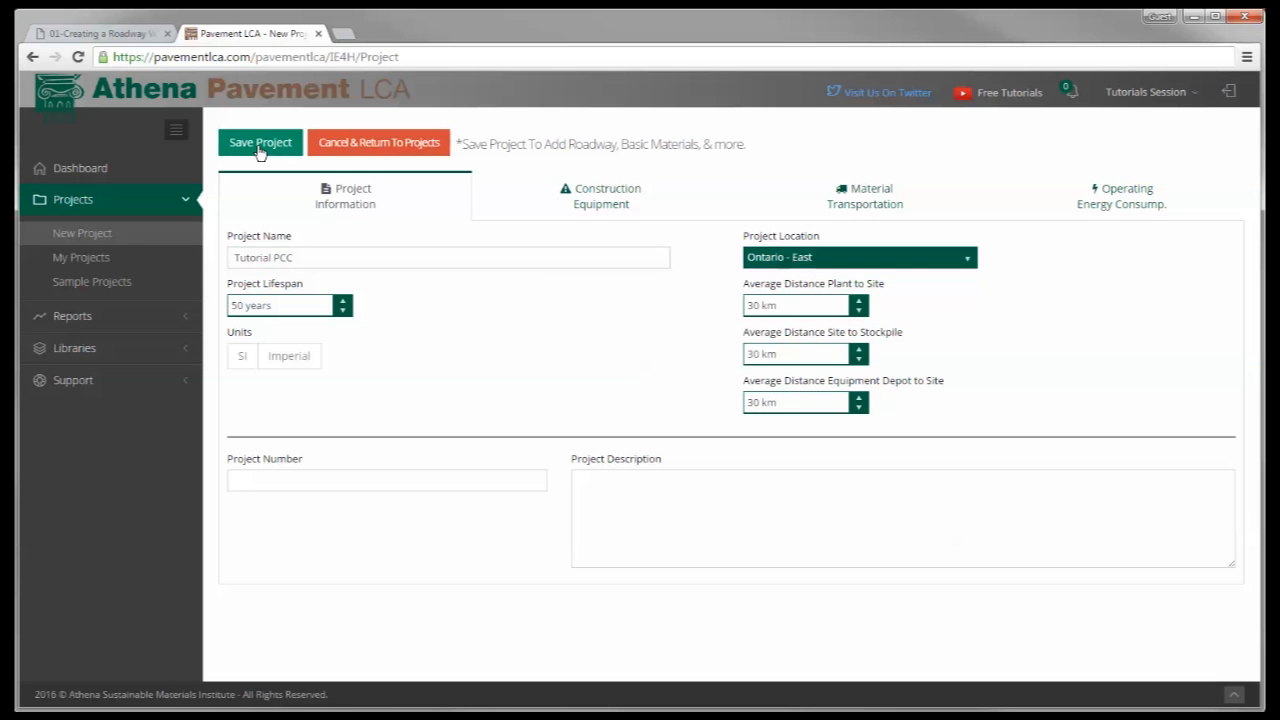
left_click(260, 142)
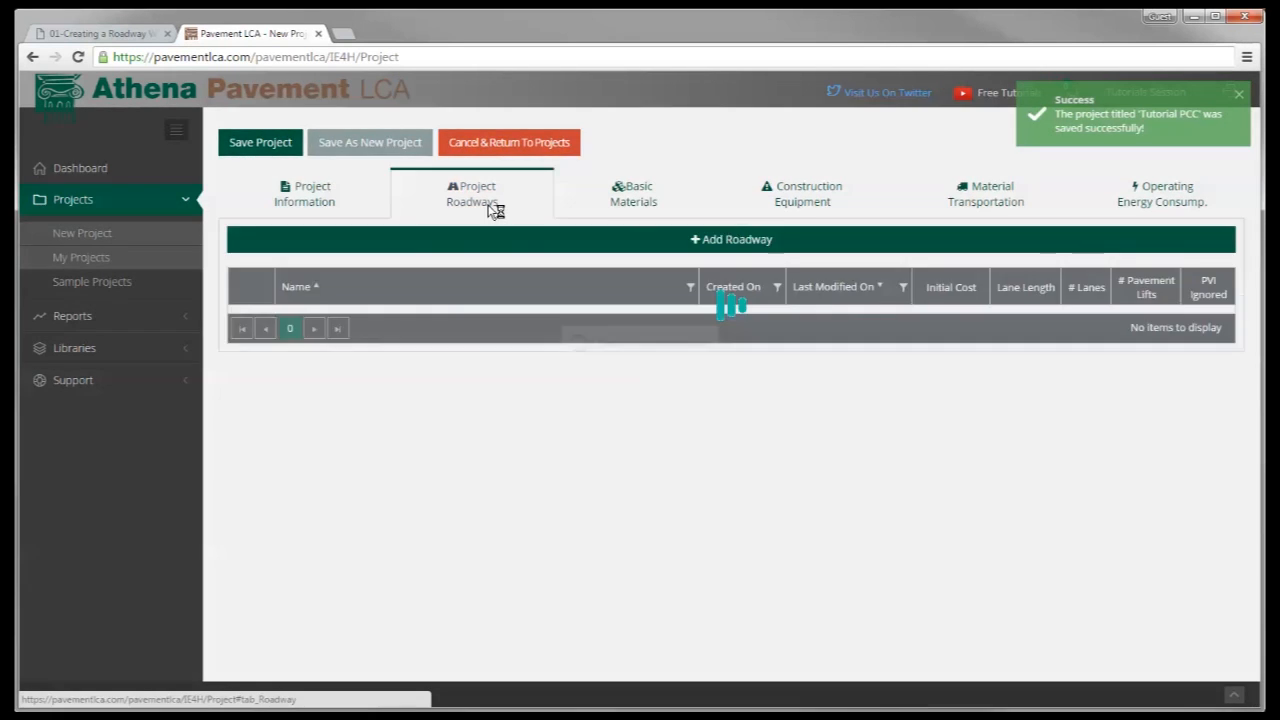
- Add a roadway 'PCC Roadway': 1 km lane length, 2 lanes, 1 pavement lift, 1 granular layer
left_click(731, 239)
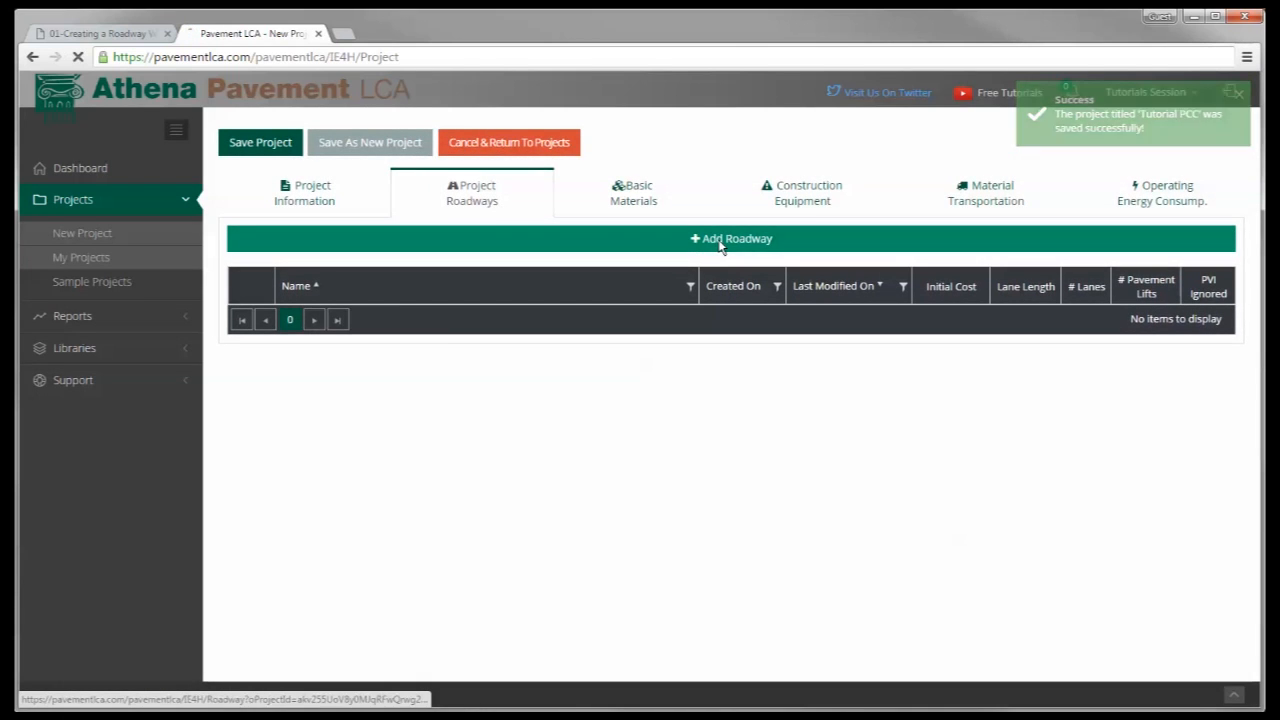
left_click(731, 238)
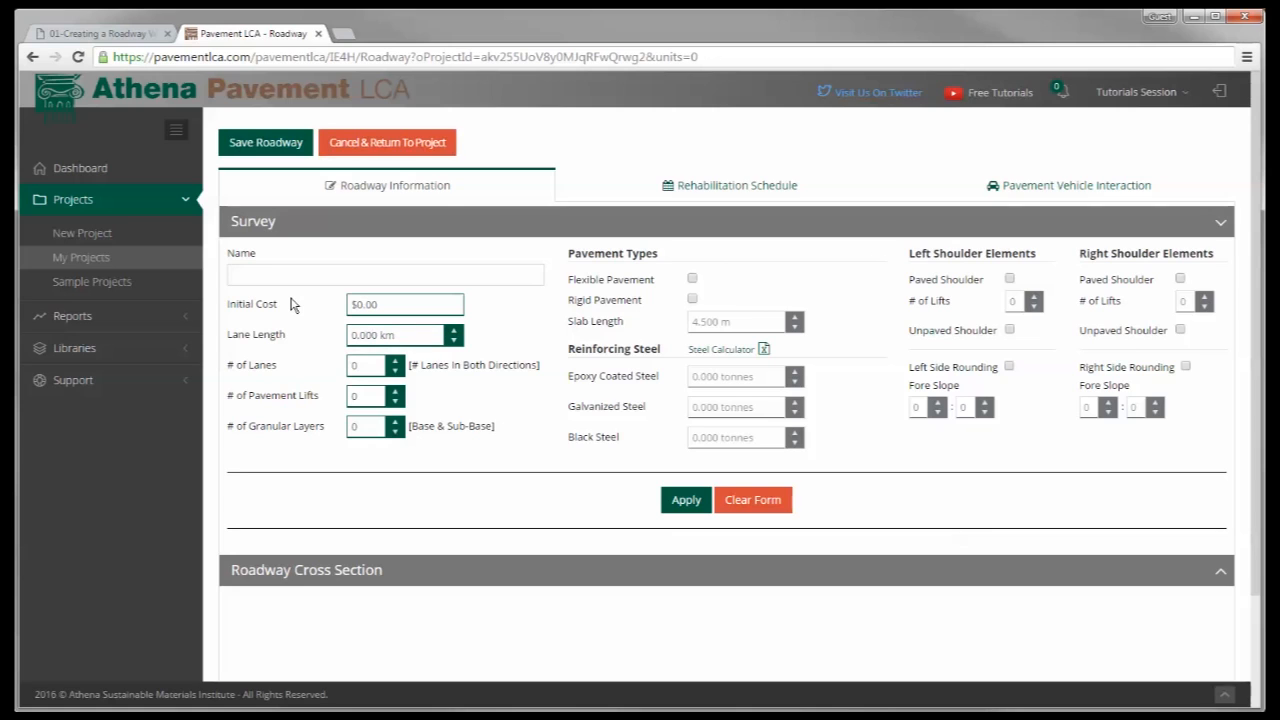
type("PCC Roadw")
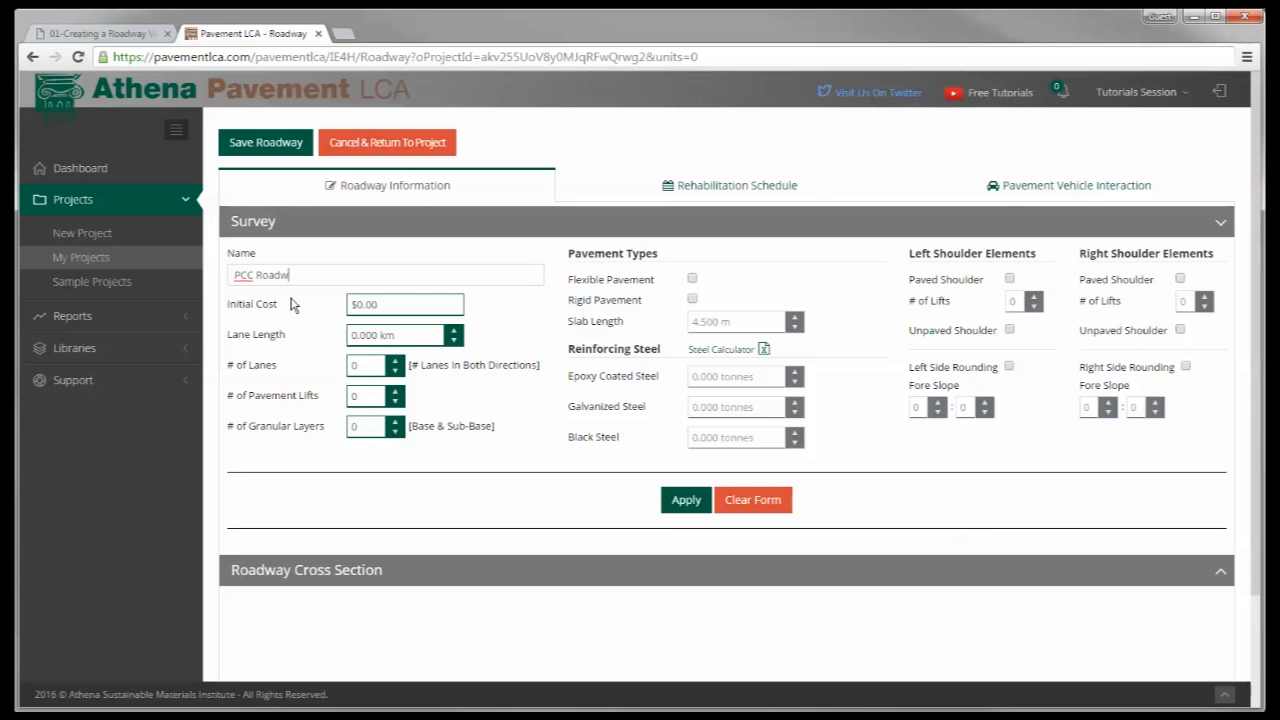
left_click(405, 304)
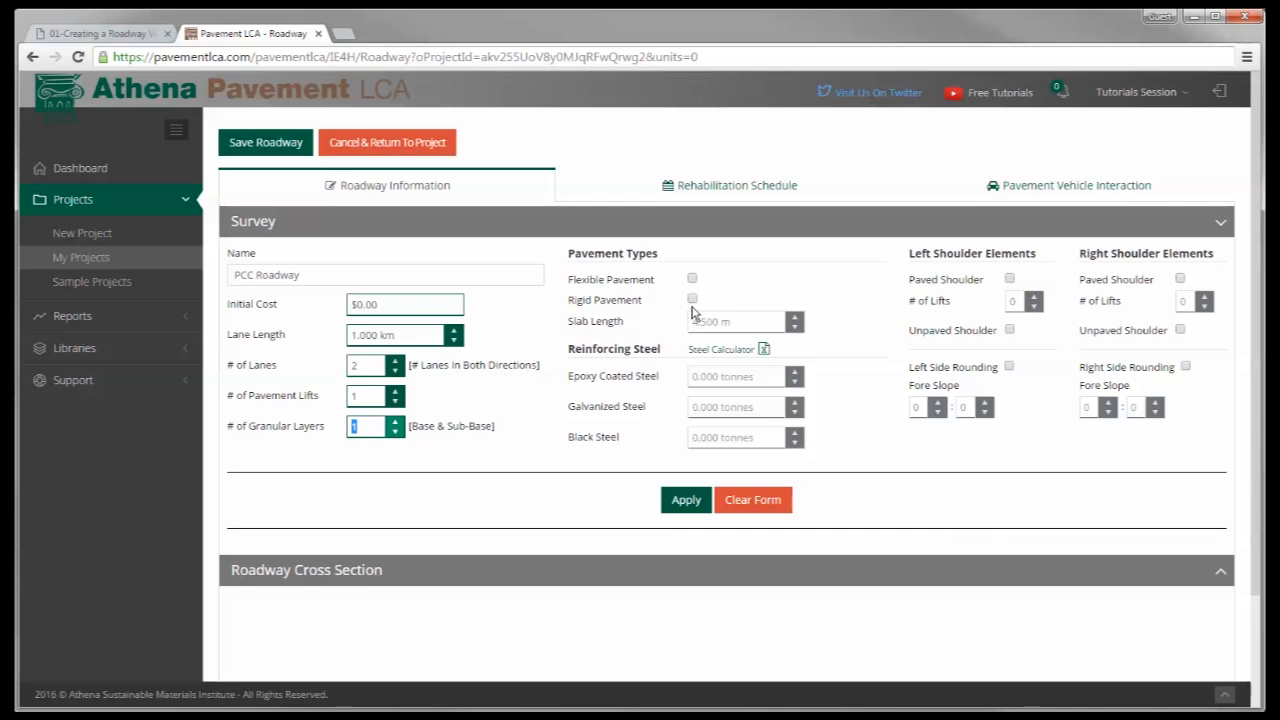
- Make PCC Roadway rigid with 4.500 m slabs and open the downloaded steel calculator workbook
left_click(692, 299)
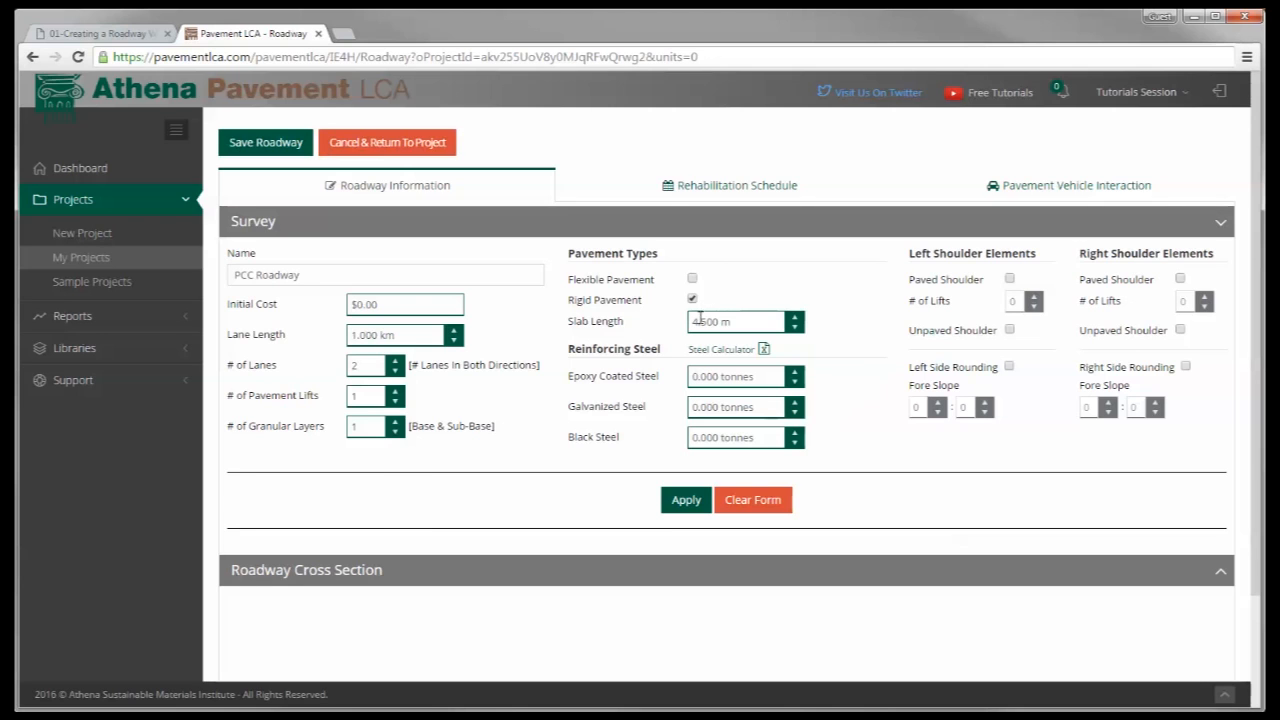
left_click(795, 316)
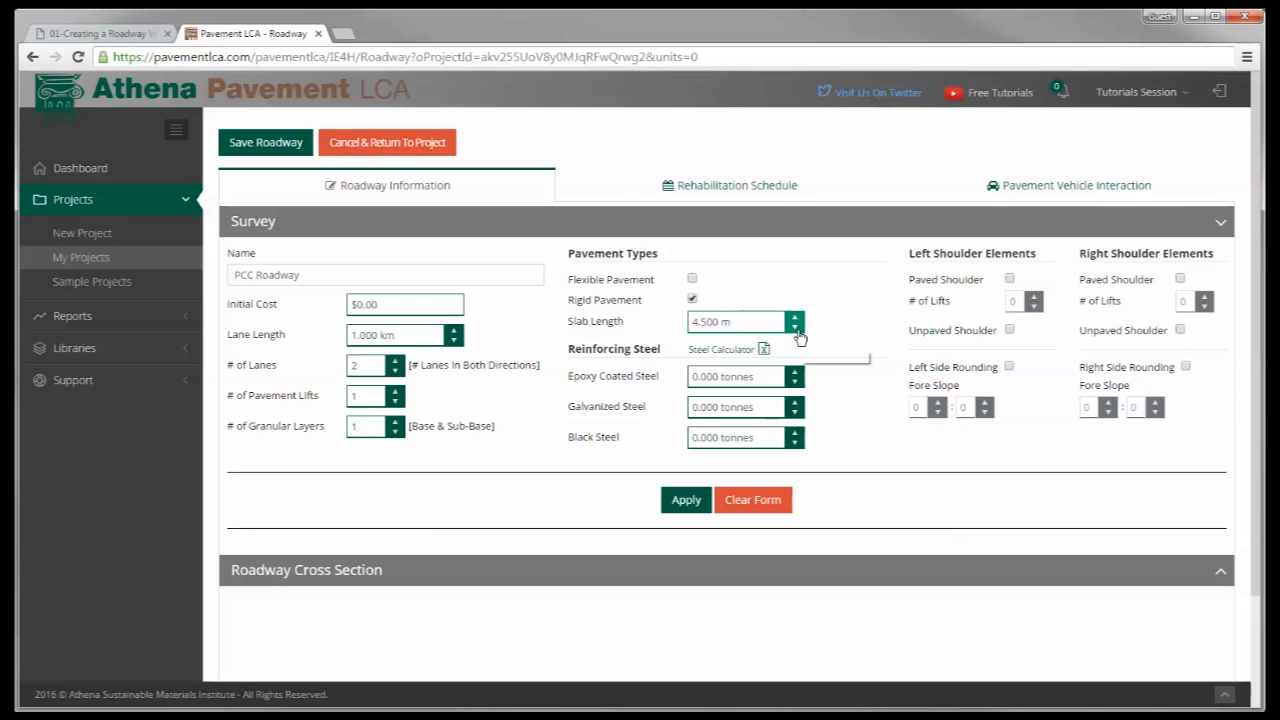
mouse_move(795, 327)
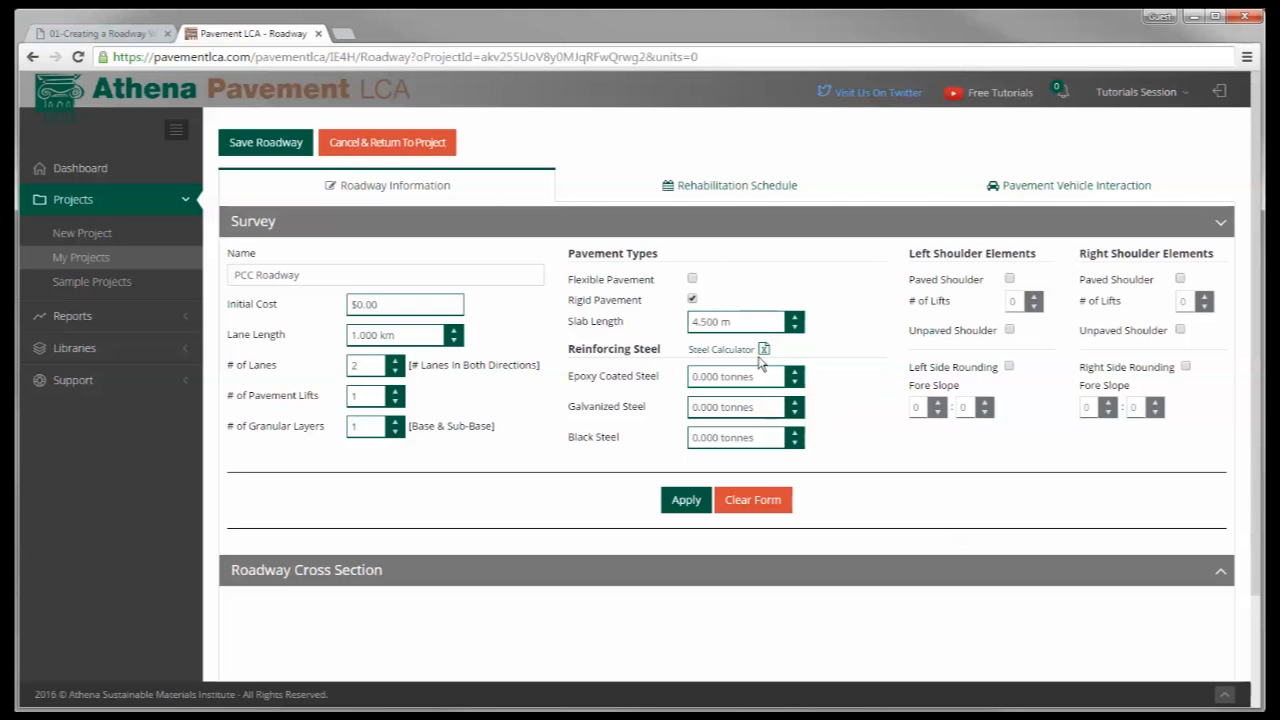
mouse_move(763, 349)
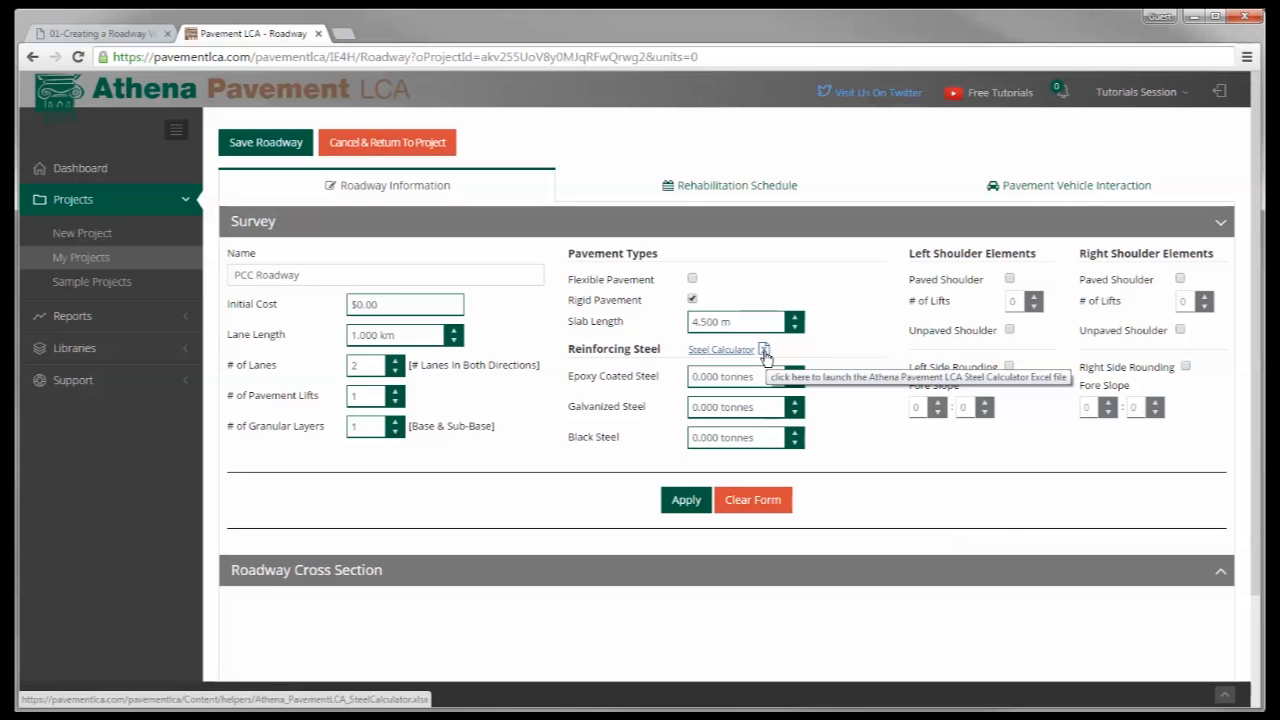
left_click(721, 349)
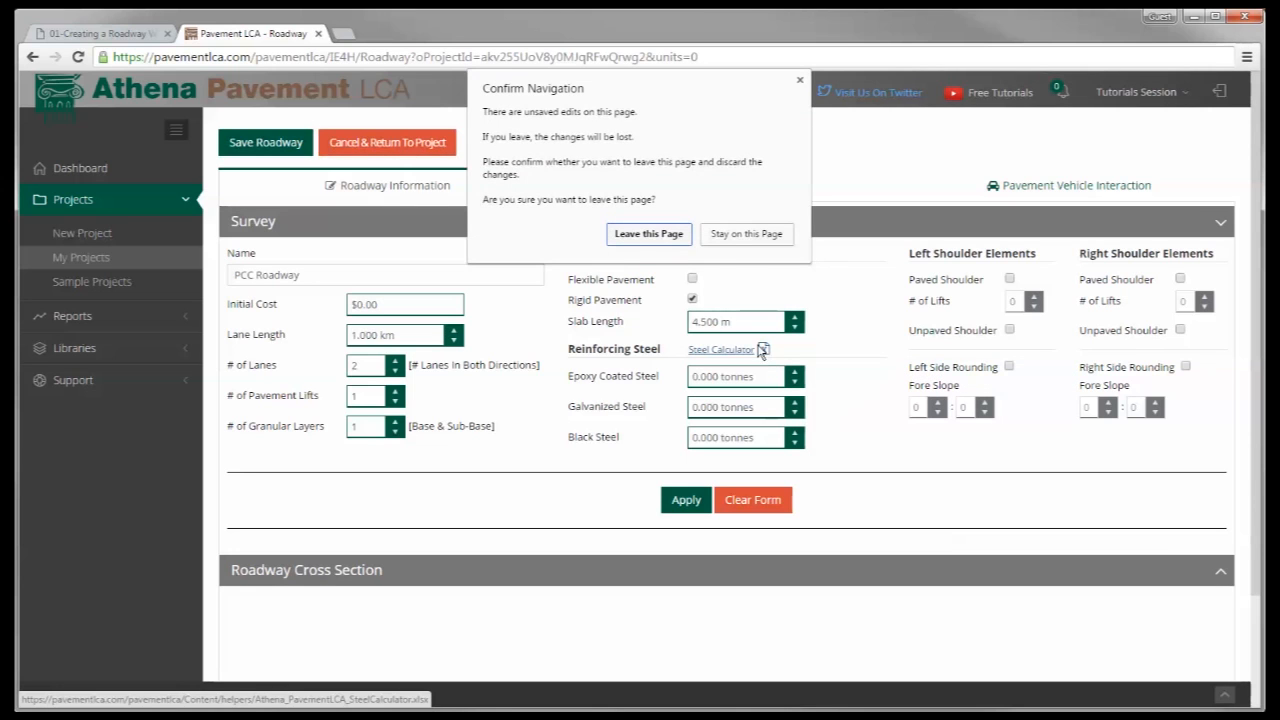
left_click(648, 233)
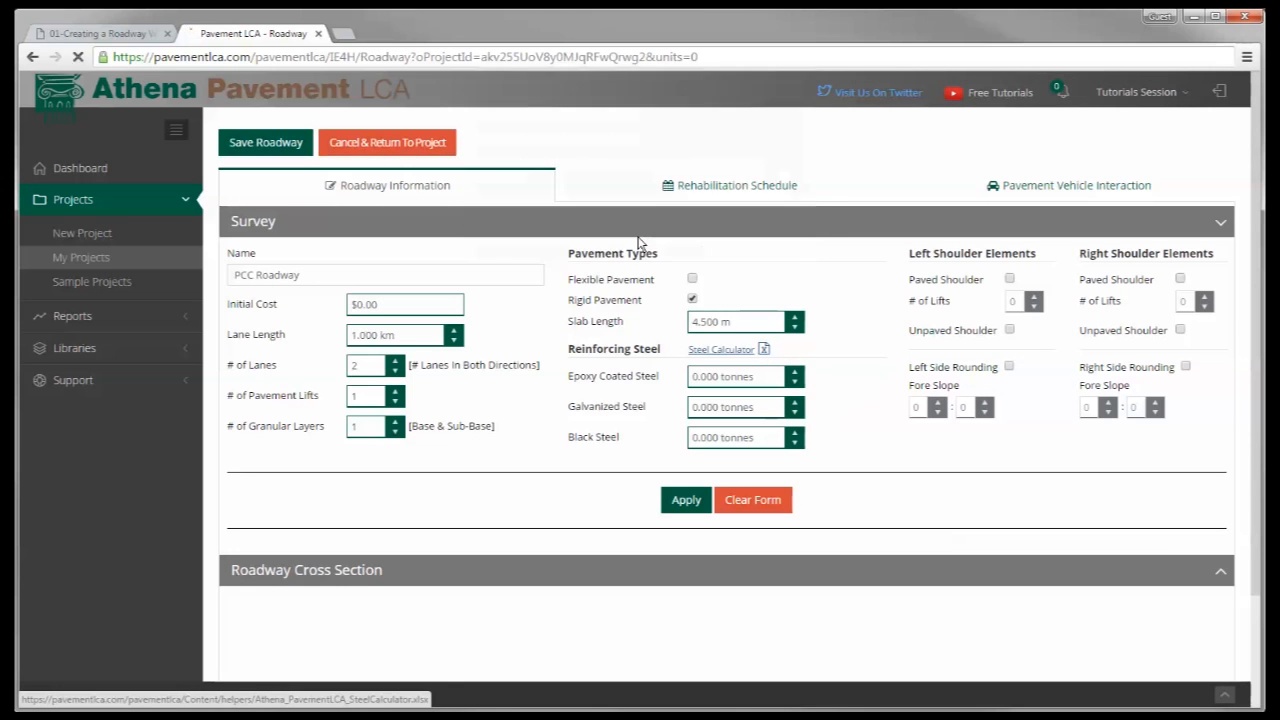
left_click(721, 349)
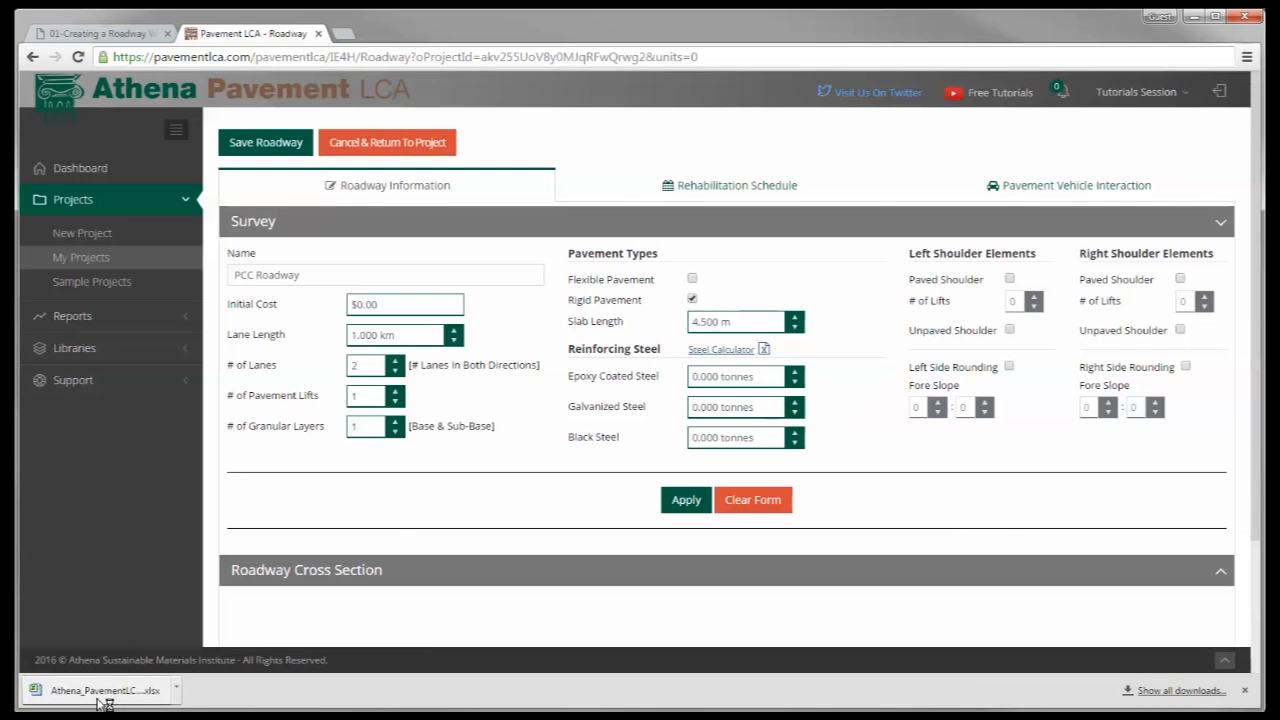
left_click(95, 690)
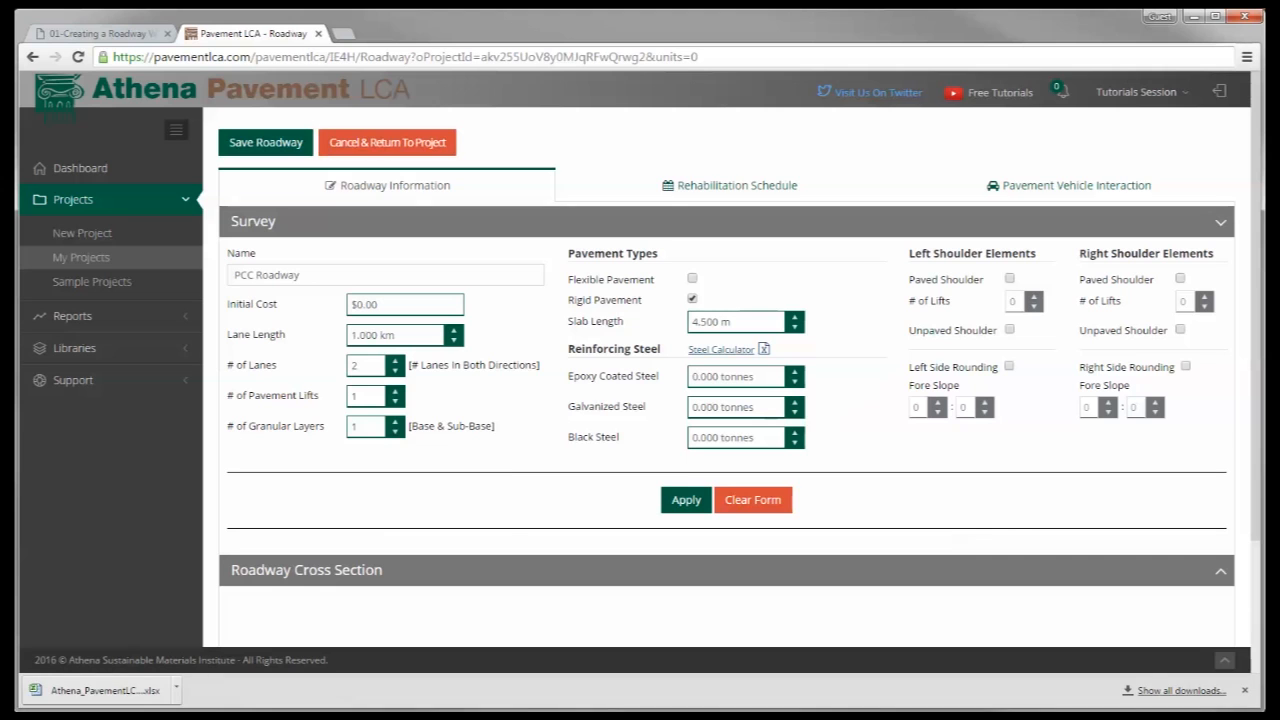
left_click(721, 349)
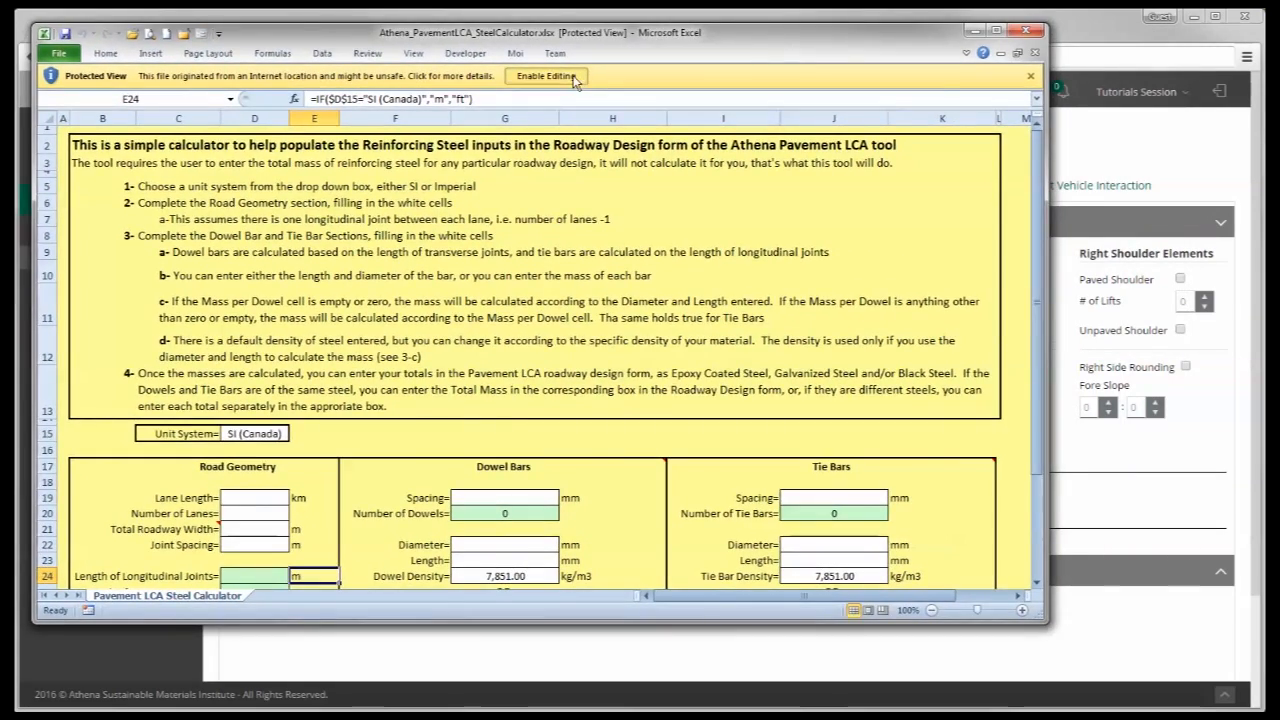
- Enable editing and enter Road Geometry: 1 km length, 2 lanes, 8 m width, 4.5 m joints
left_click(545, 75)
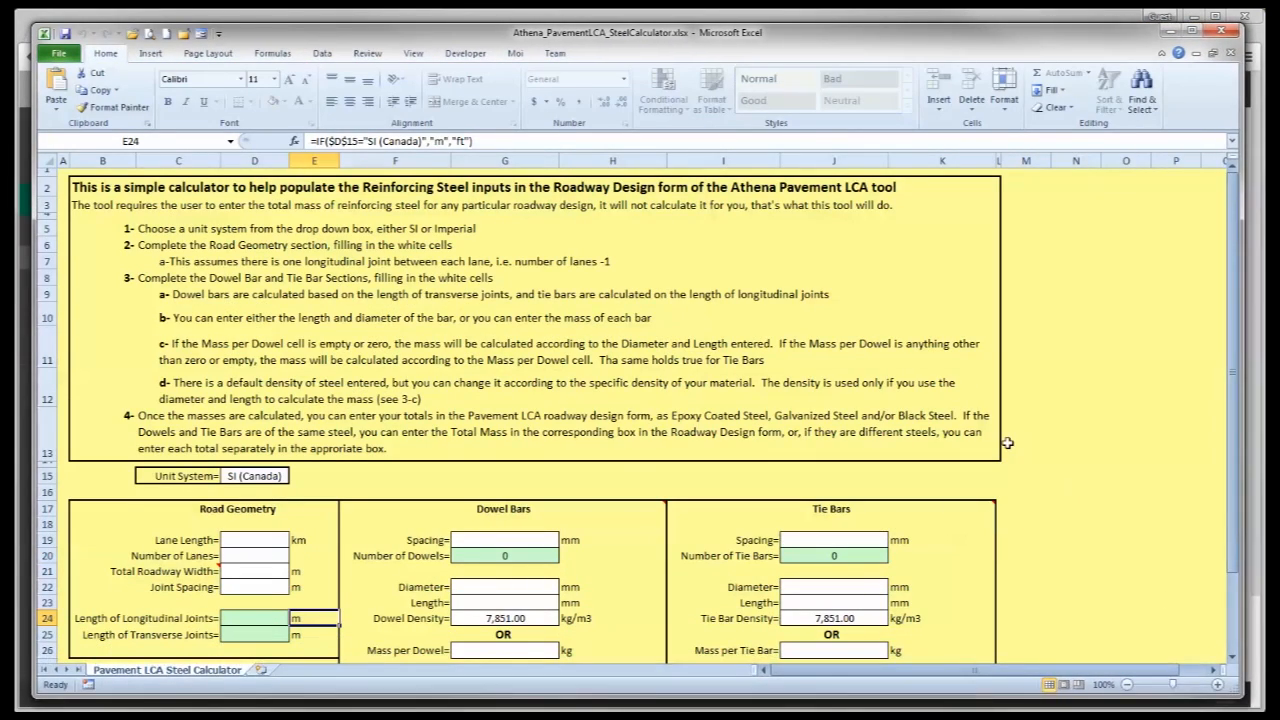
mouse_move(1150, 230)
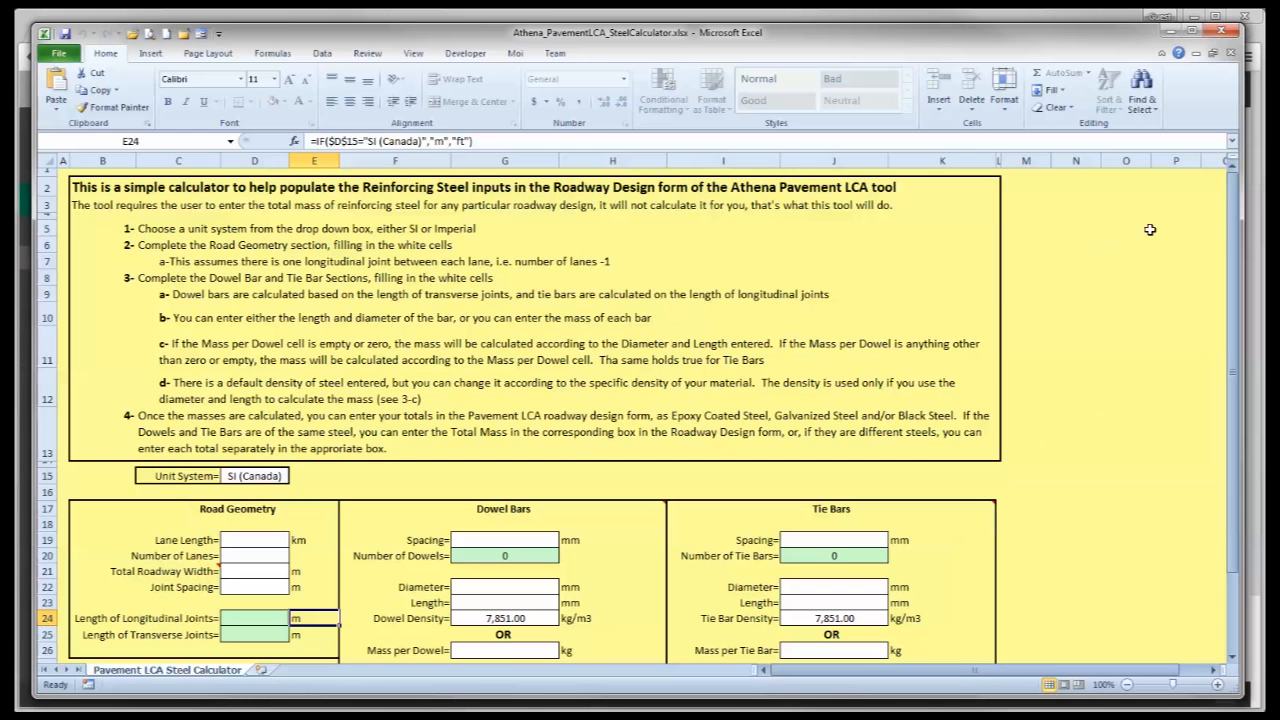
scroll("down", 3)
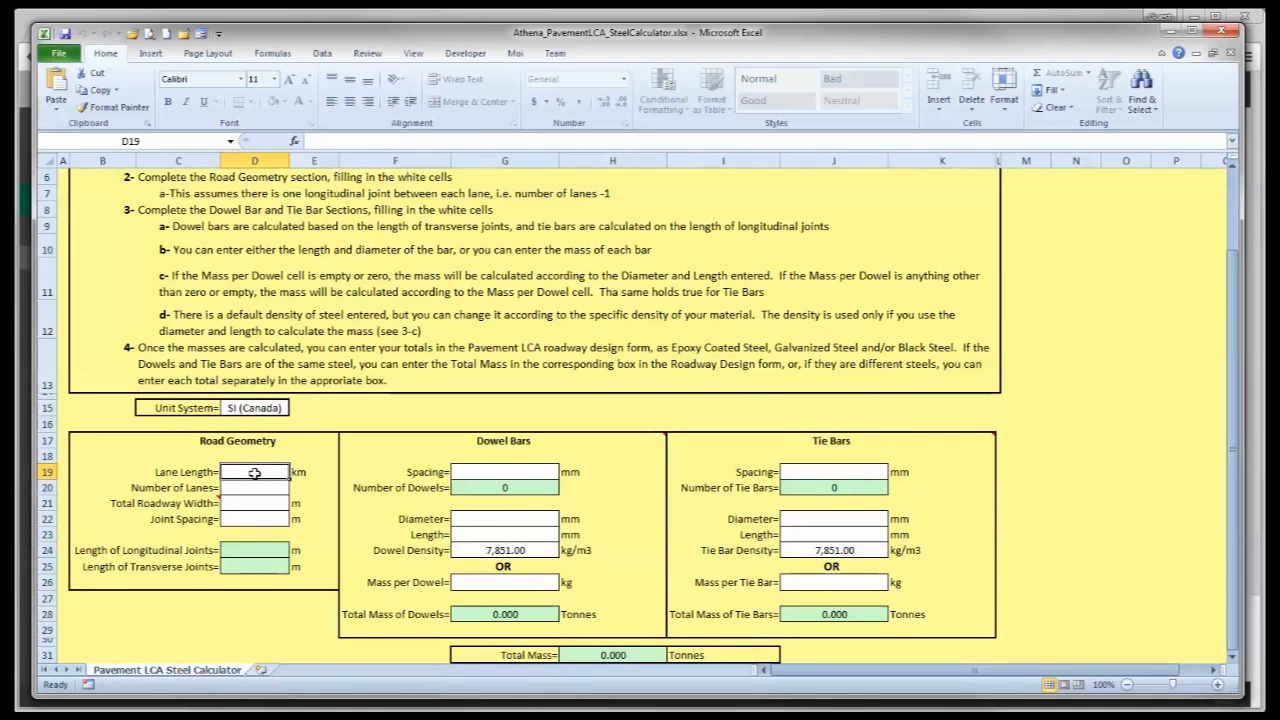
type("1.000")
left_click(255, 487)
type("2")
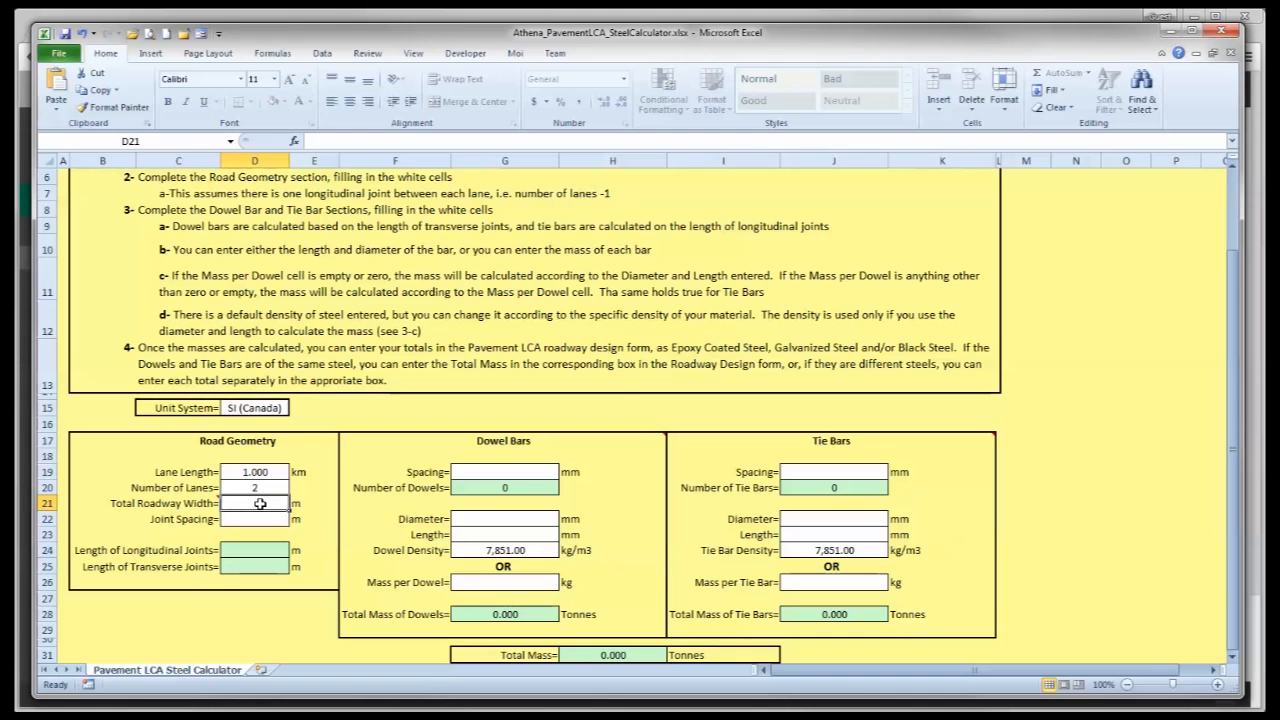
type("8")
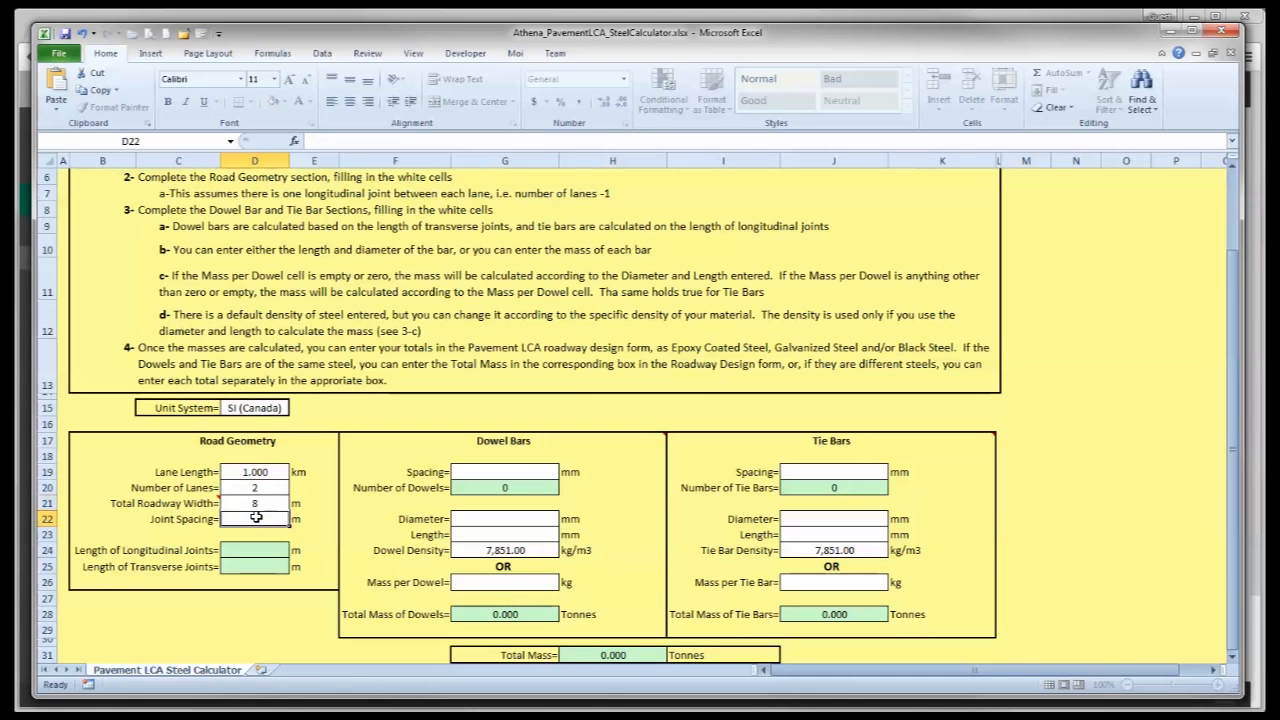
type("4.5")
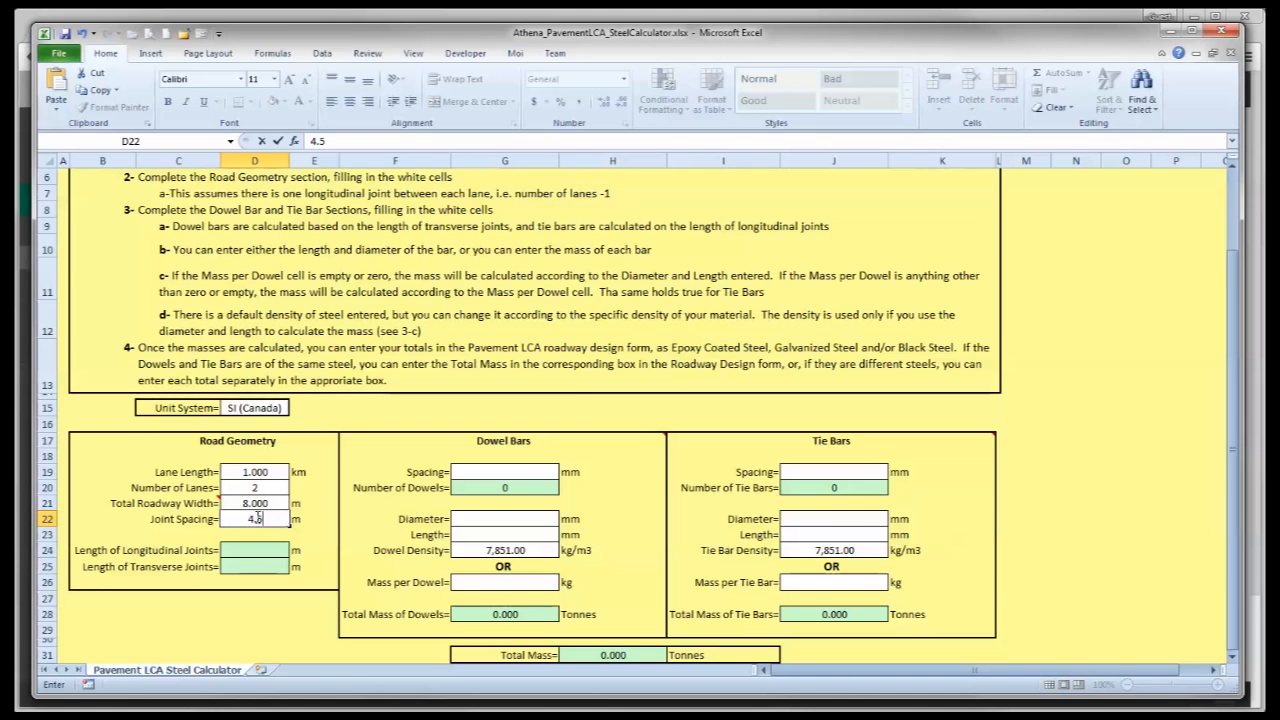
mouse_move(463, 472)
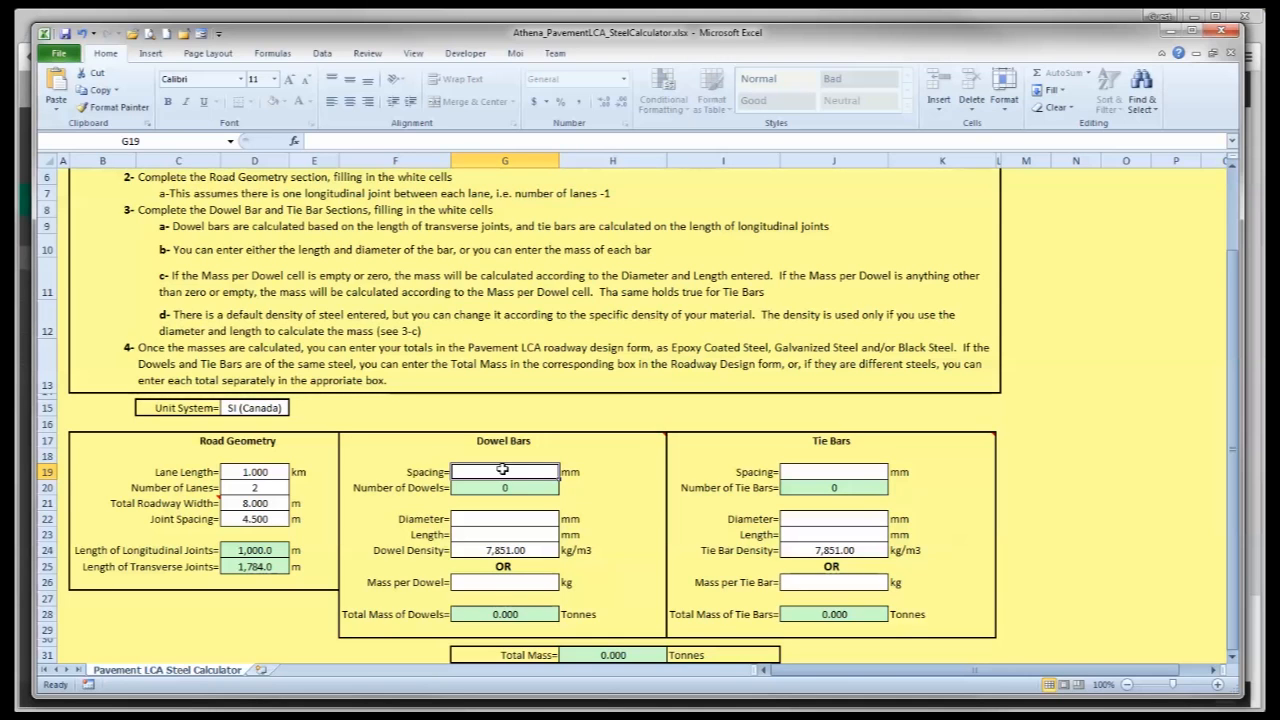
- Enter dowel bars at 300 mm spacing, 28 mm by 450 mm, totalling 12.937 tonnes
type("30")
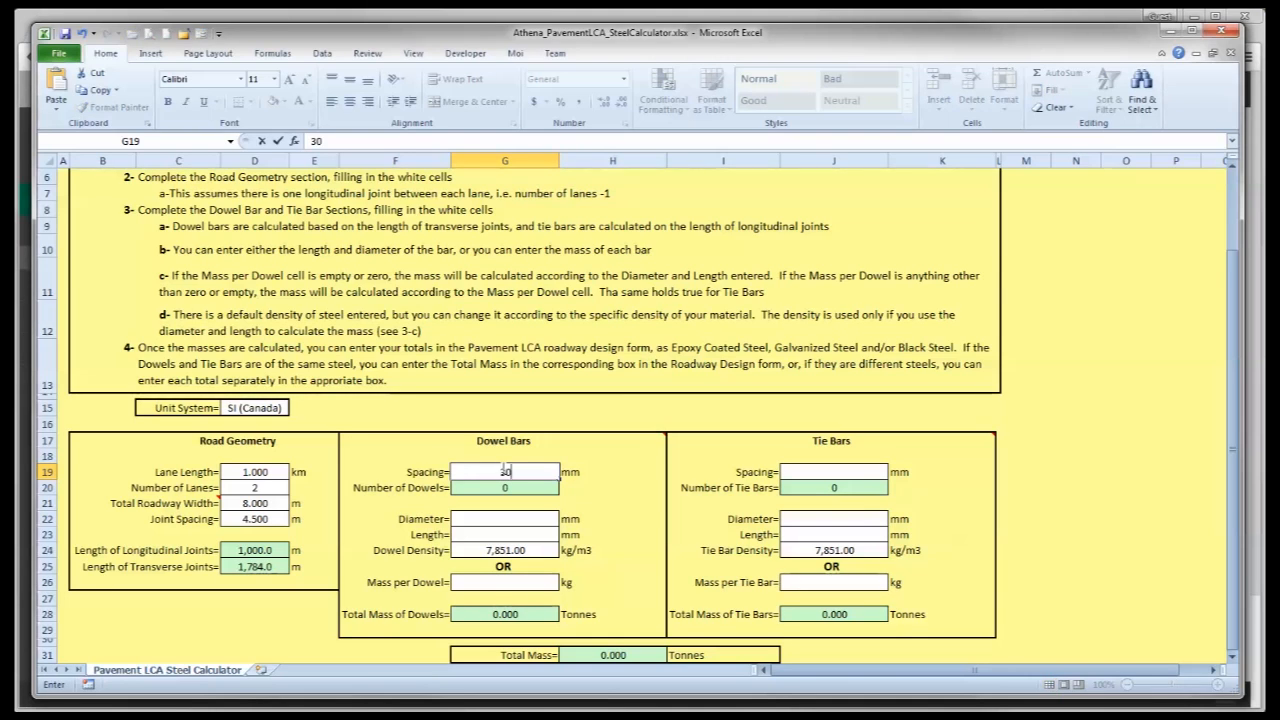
left_click(505, 519)
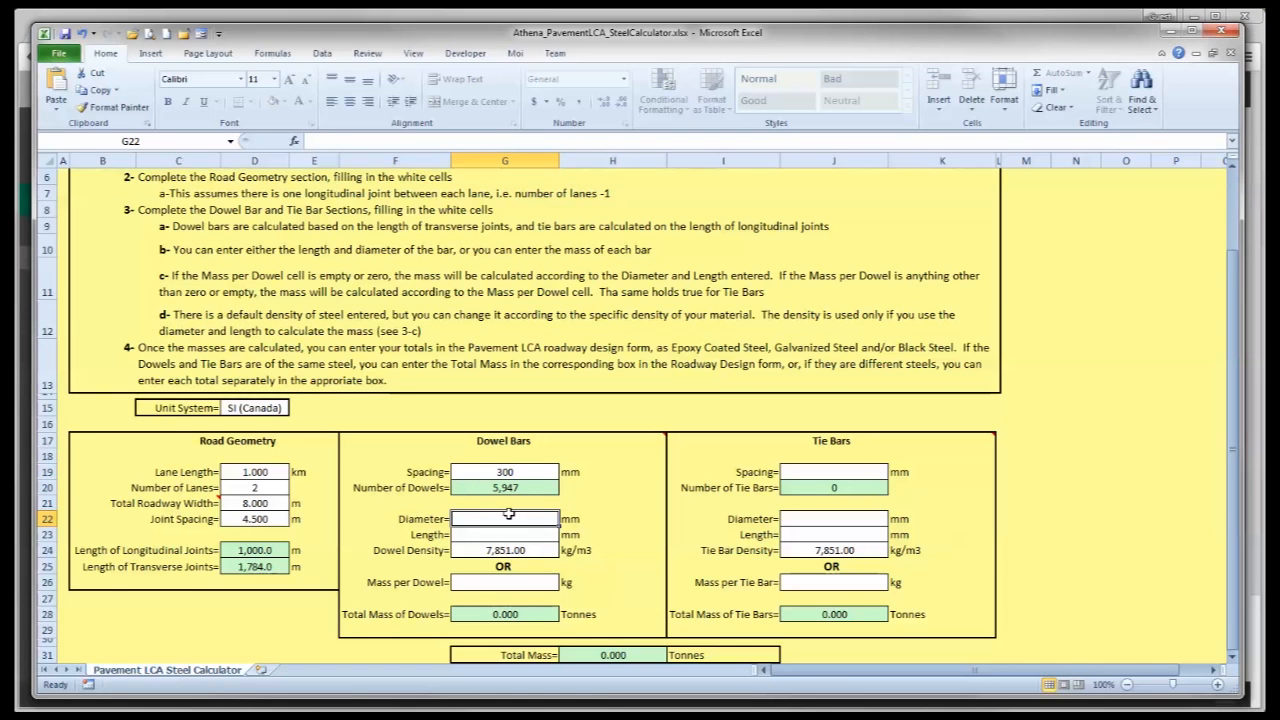
type("28")
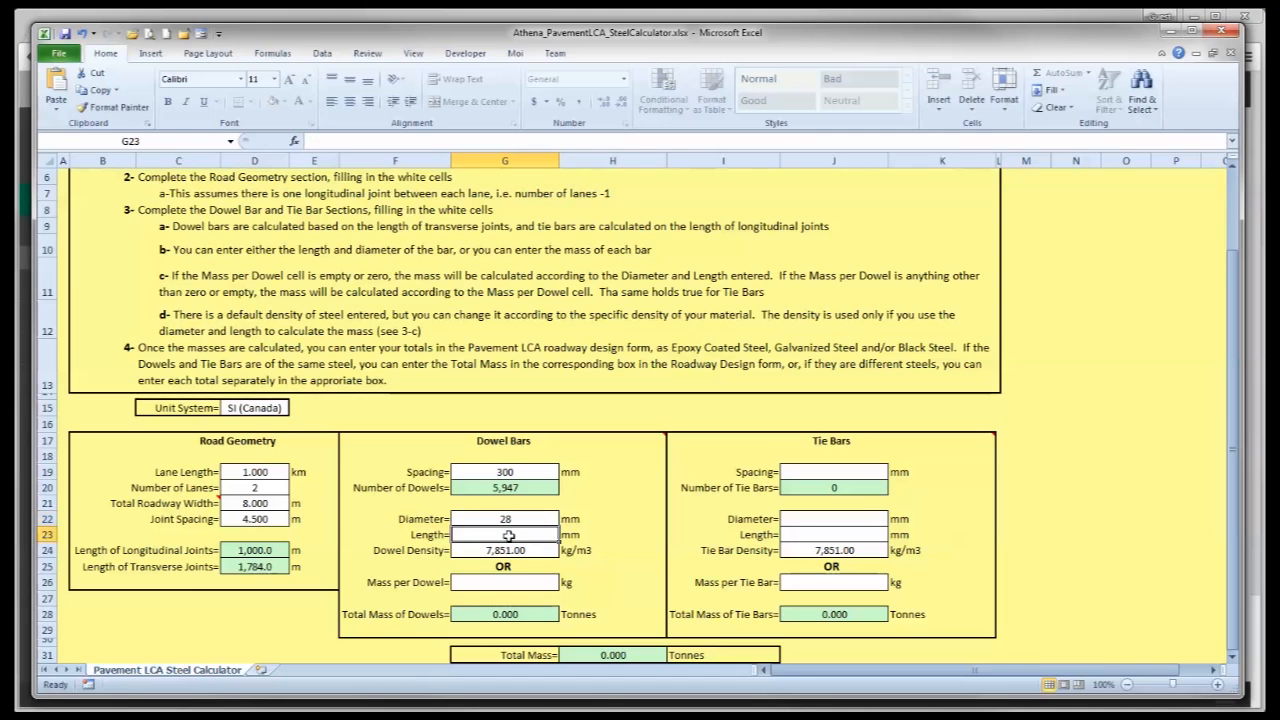
type("450")
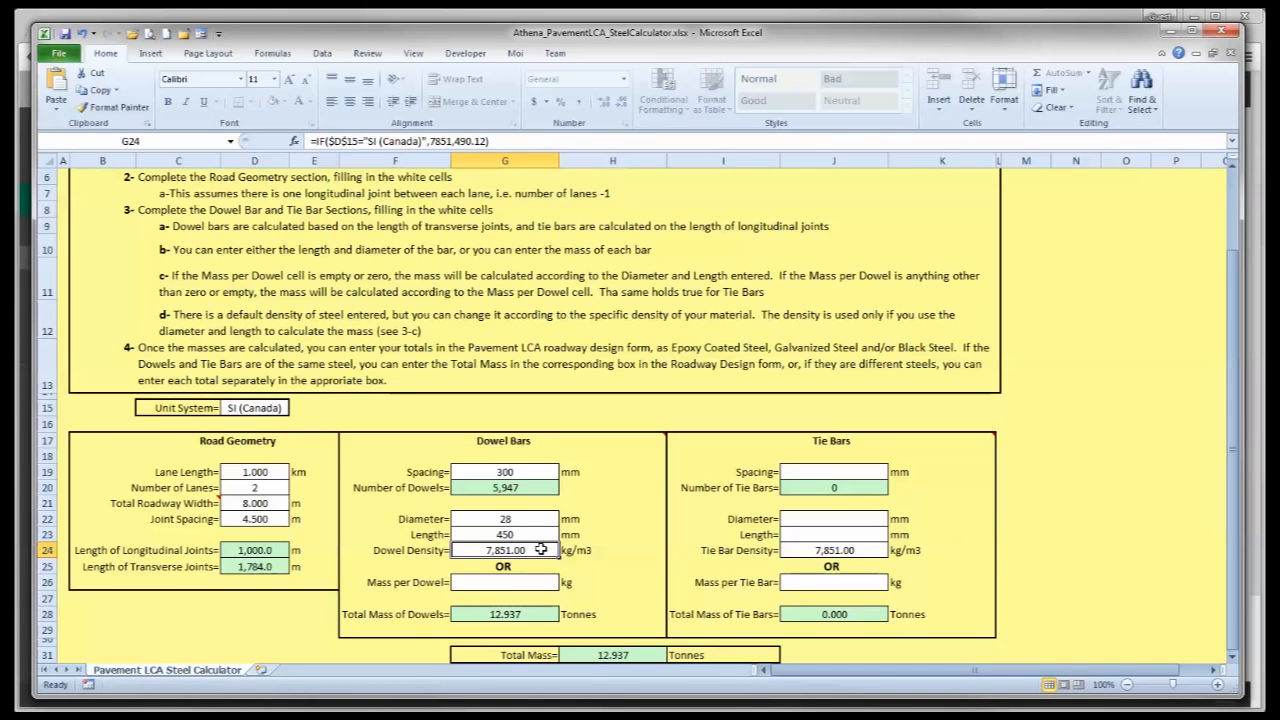
mouse_move(540, 550)
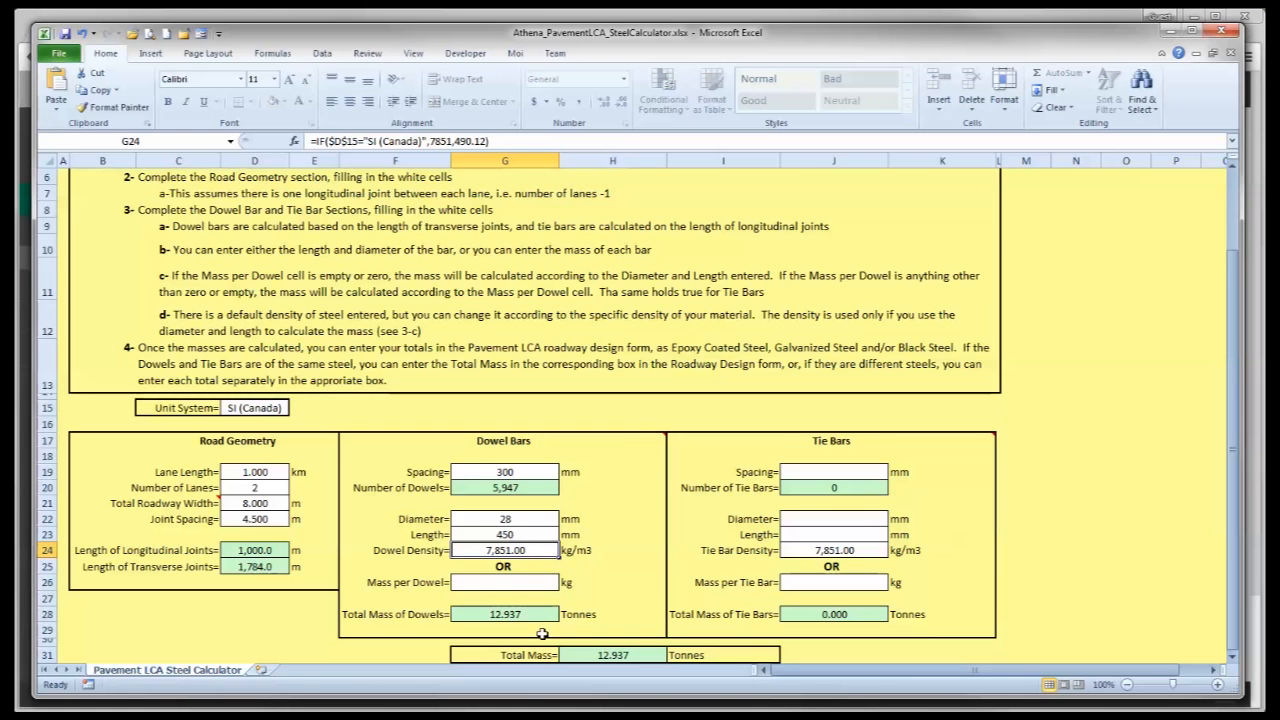
mouse_move(521, 609)
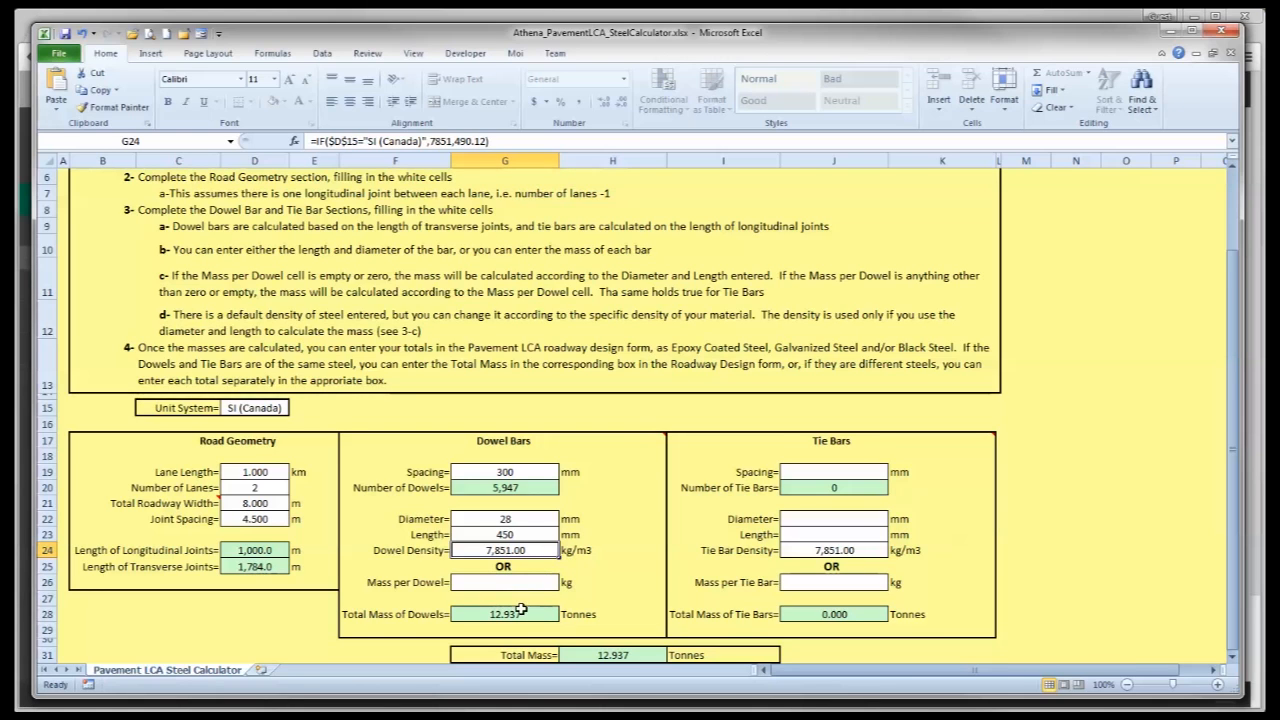
mouse_move(528, 610)
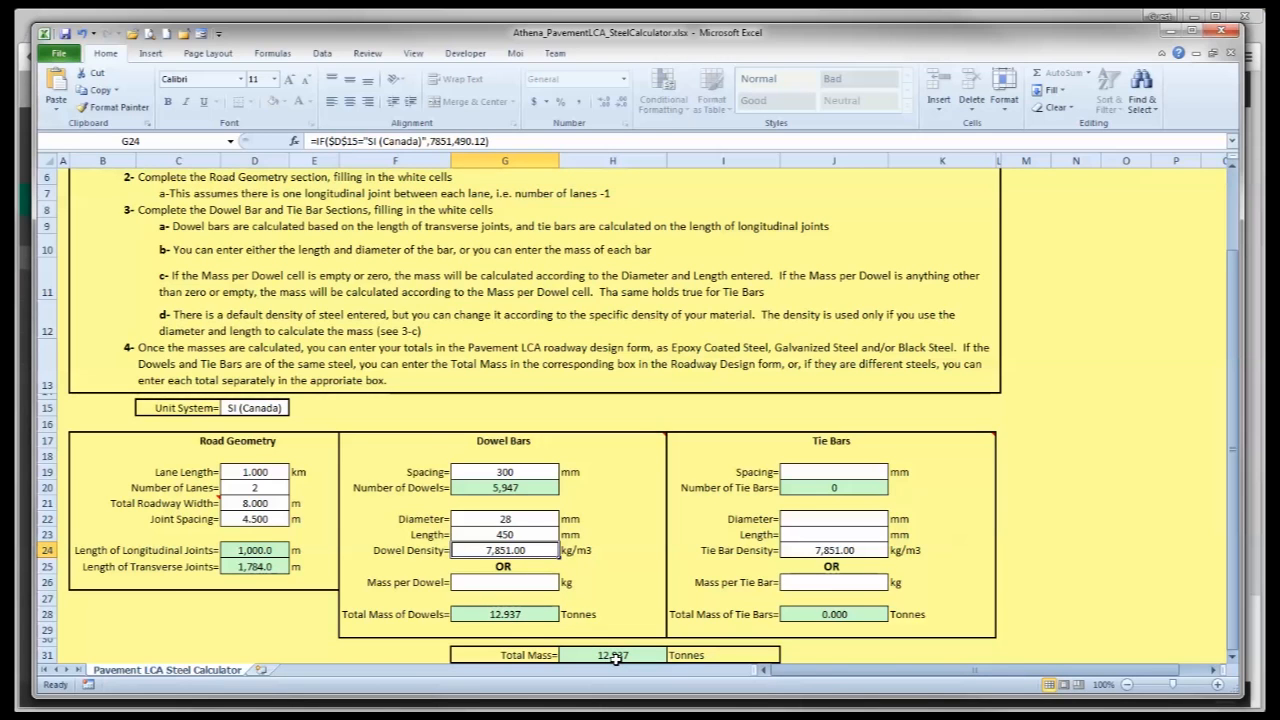
left_click(505, 614)
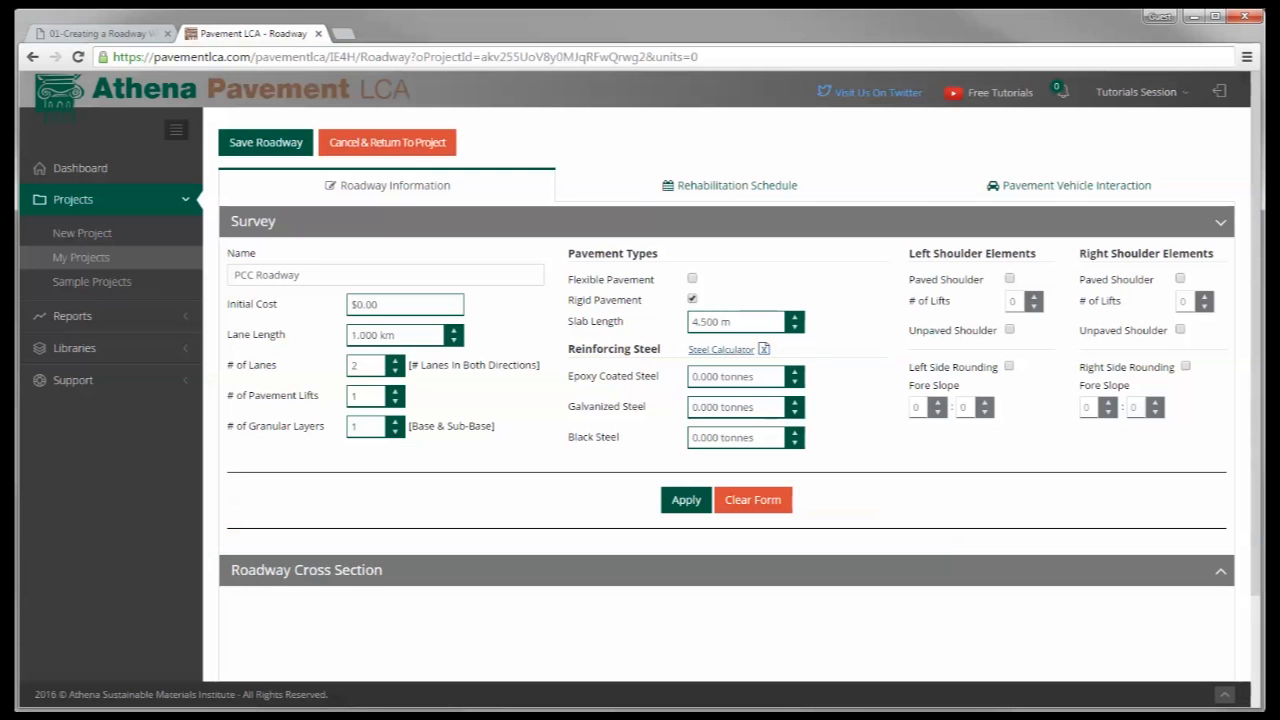
- Enter 12.937 tonnes as PCC Roadway's Epoxy Coated Steel mass
left_click(735, 376)
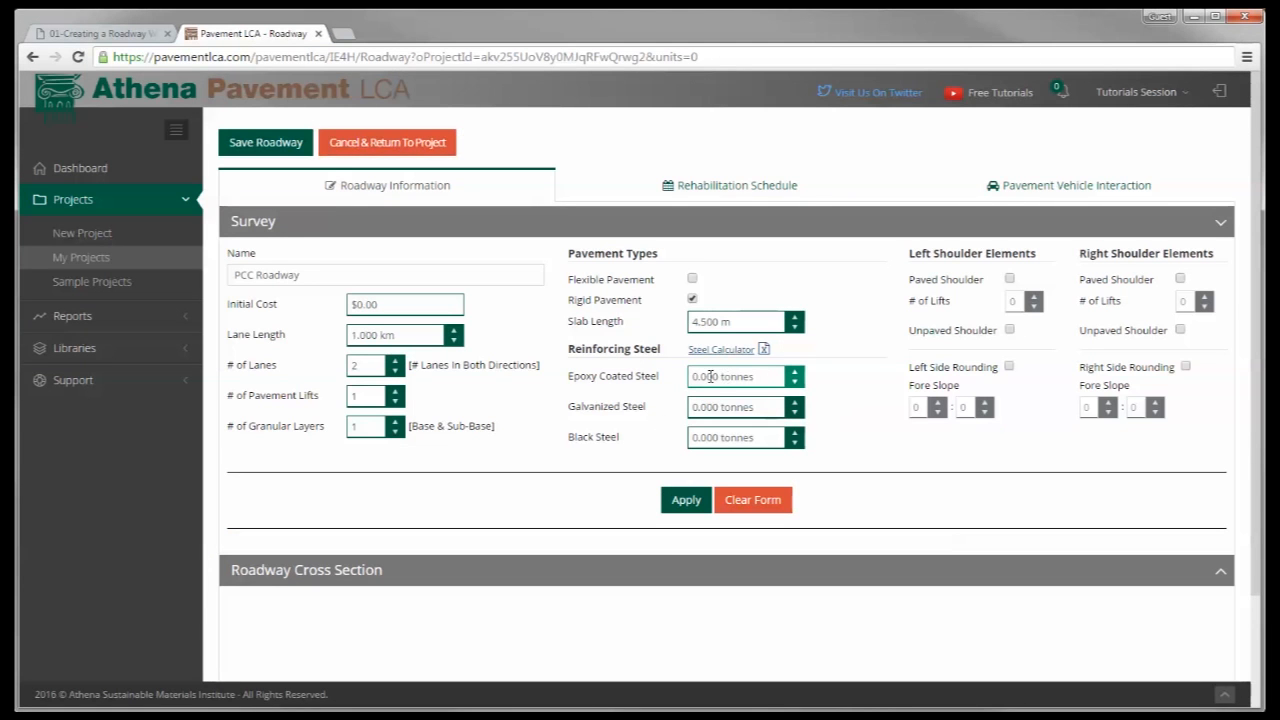
type("12.937")
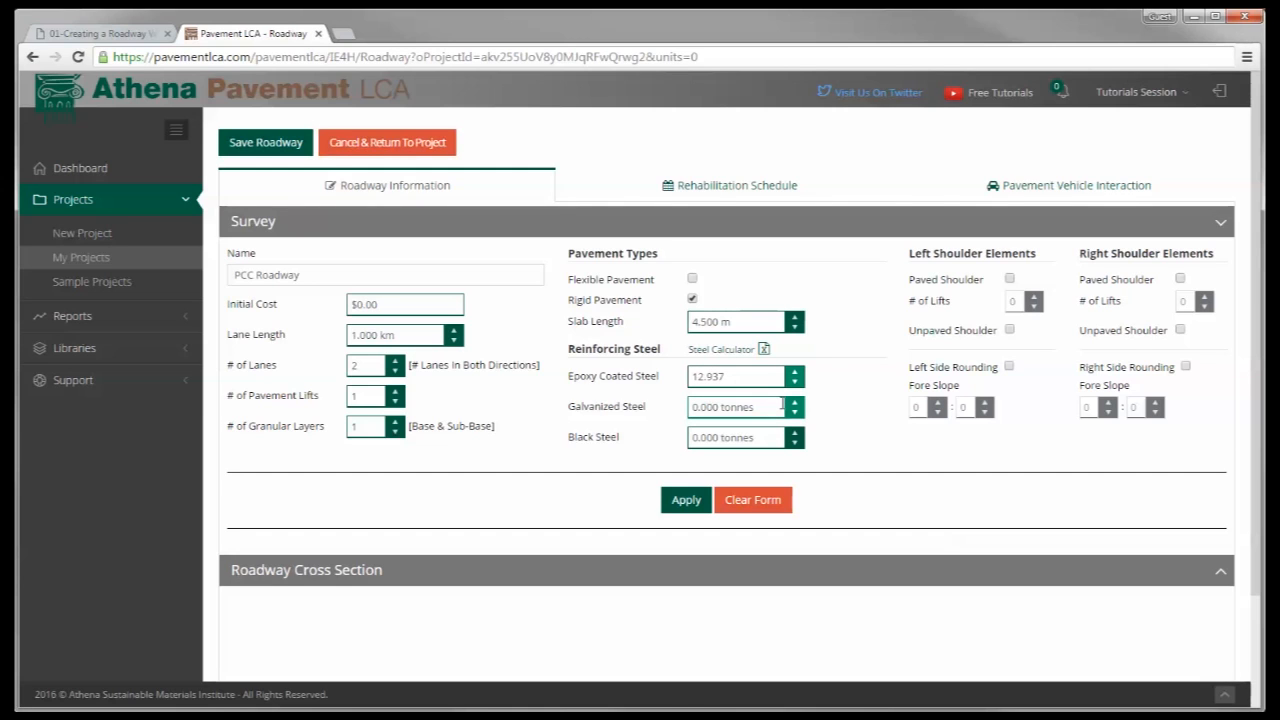
left_click(735, 376)
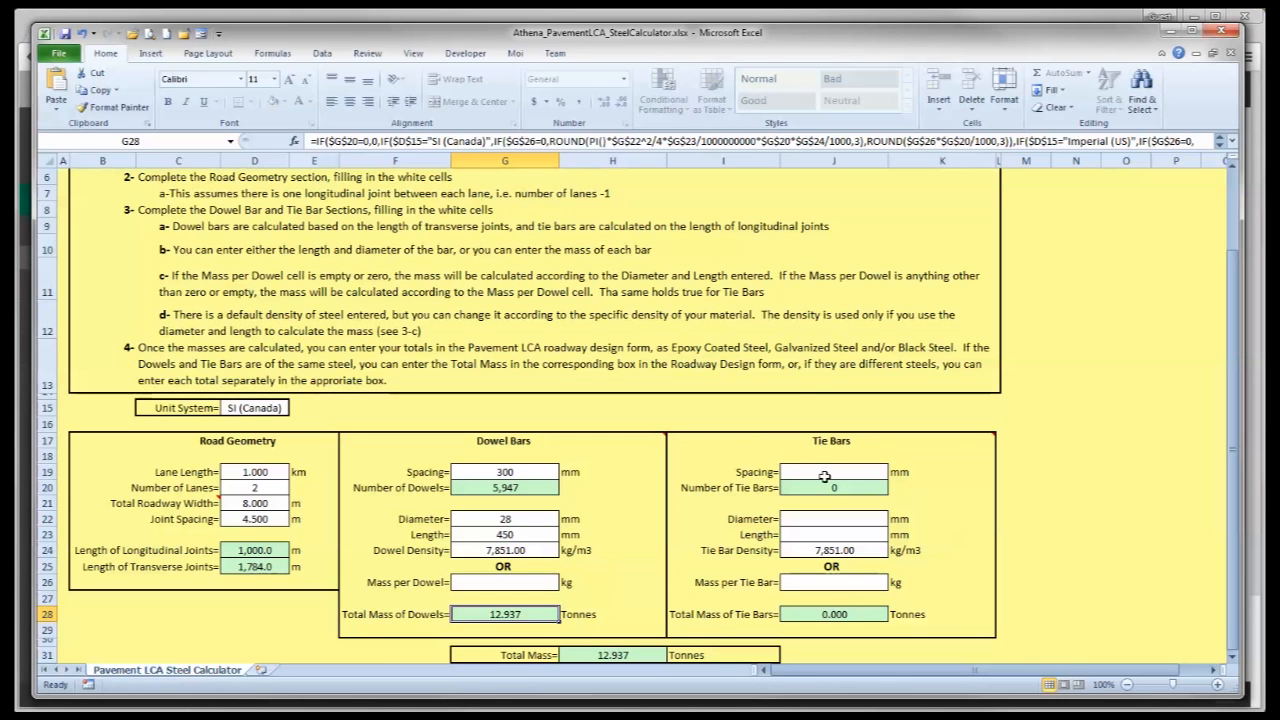
- Enter tie bars at 900 mm spacing, 15 mm diameter, 450 mm length, totalling 0.694 tonnes
left_click(833, 471)
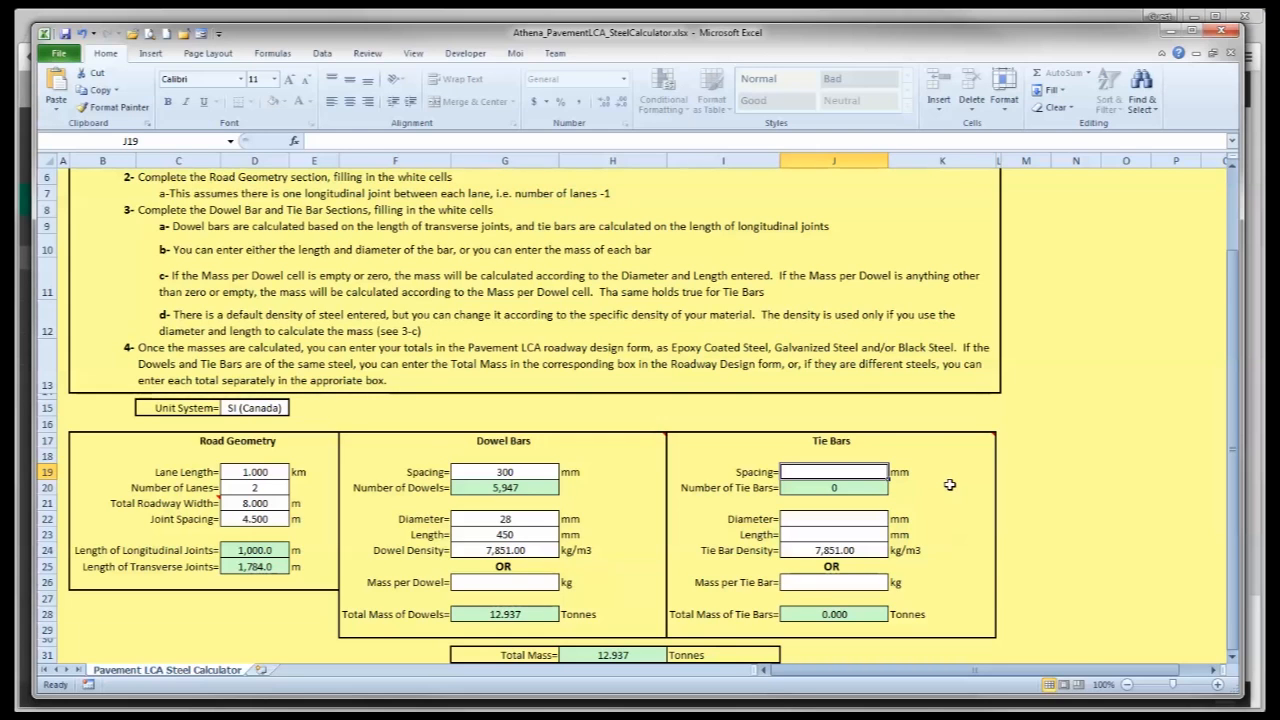
type("900")
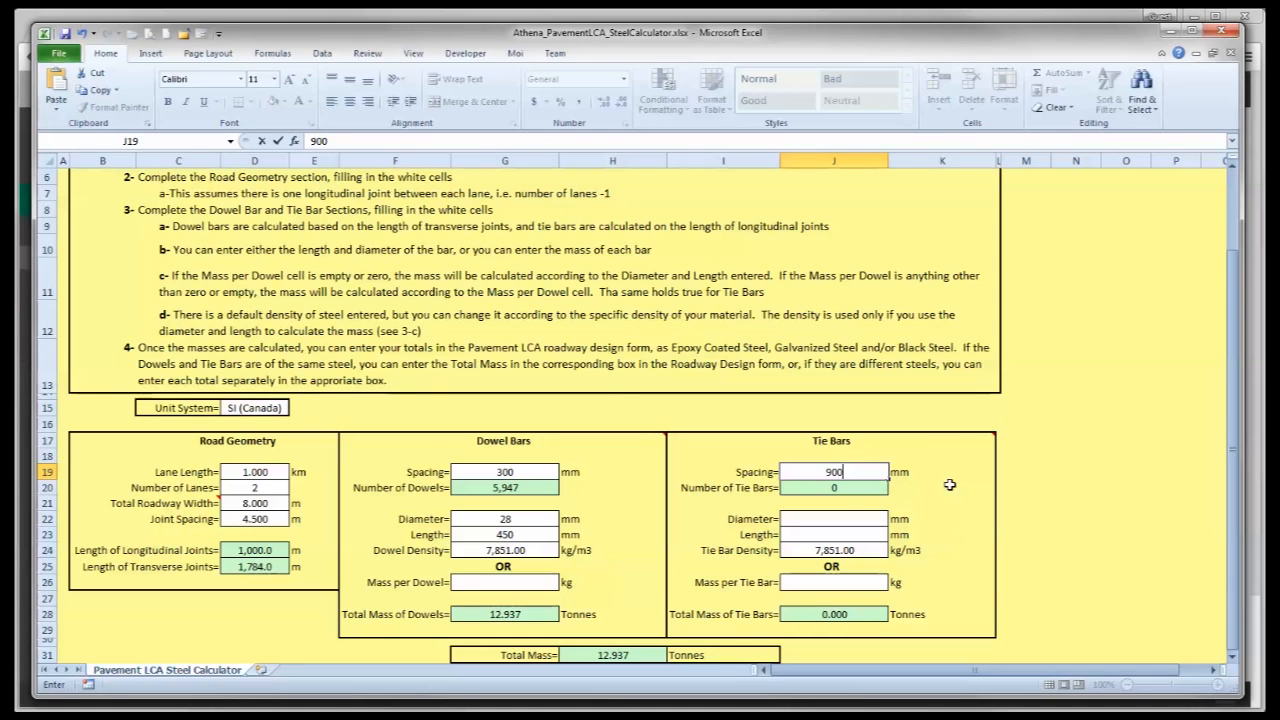
type("15")
left_click(833, 534)
type("450")
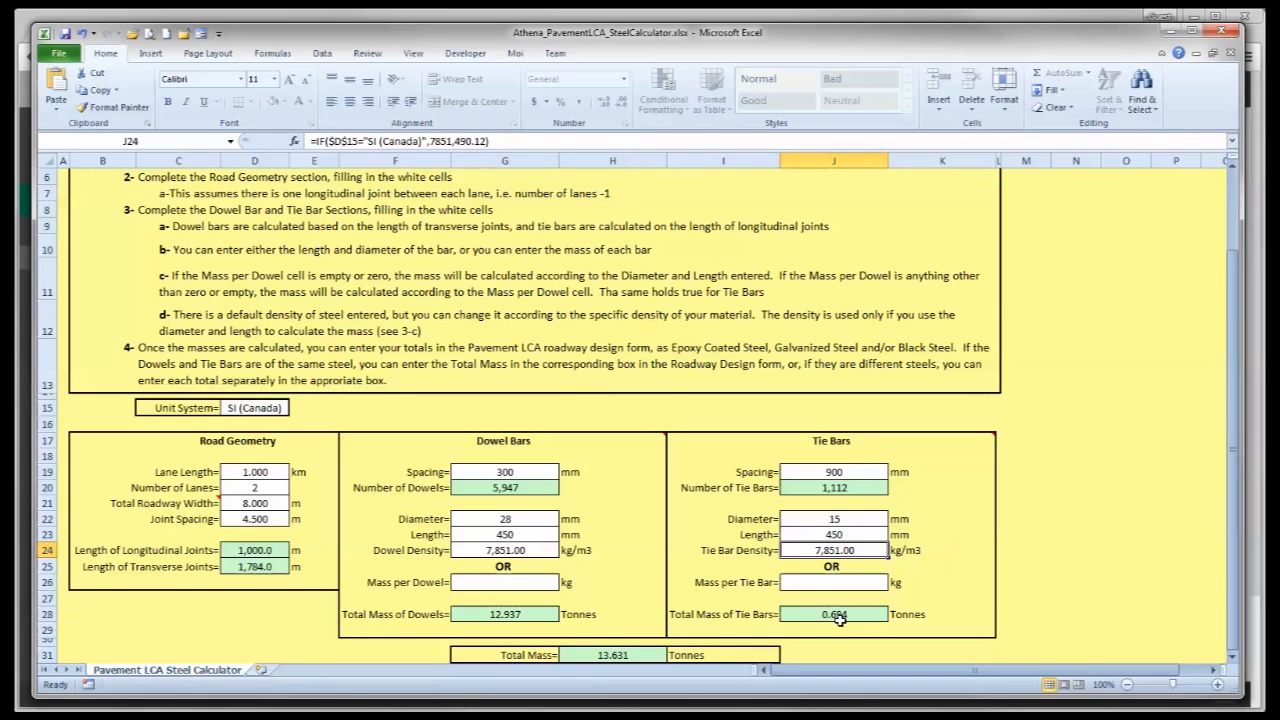
mouse_move(873, 622)
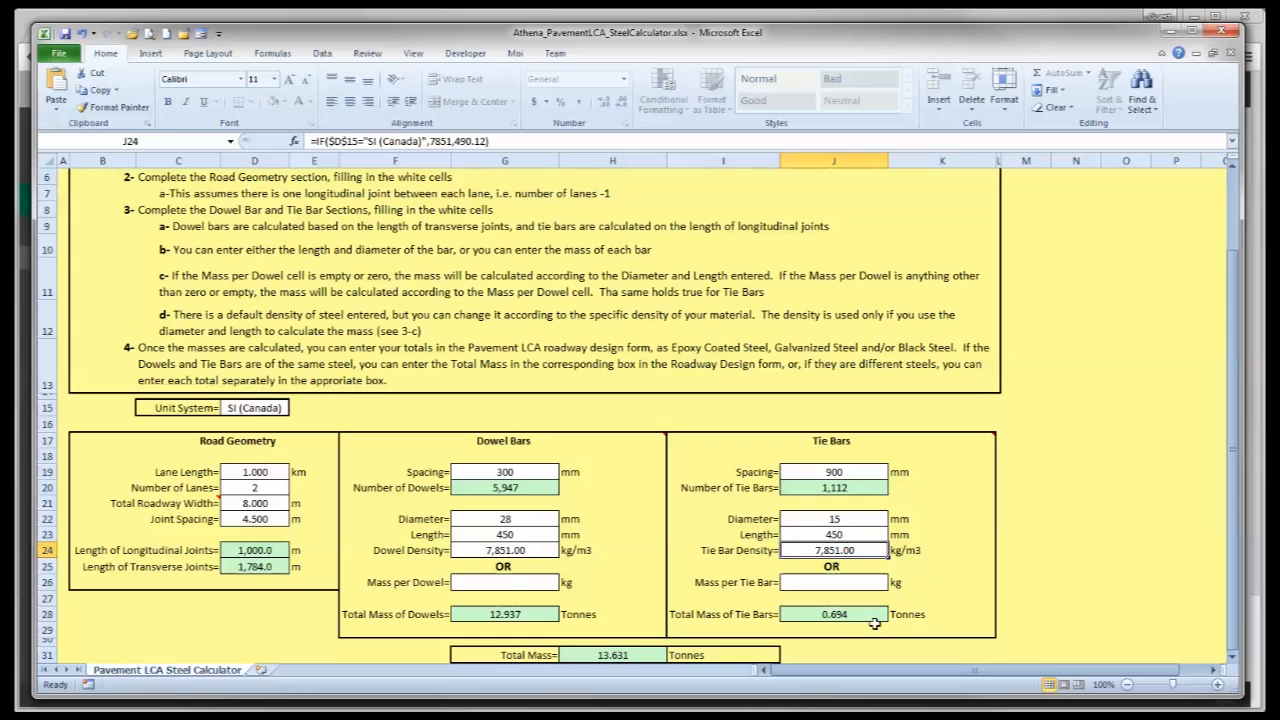
mouse_move(868, 622)
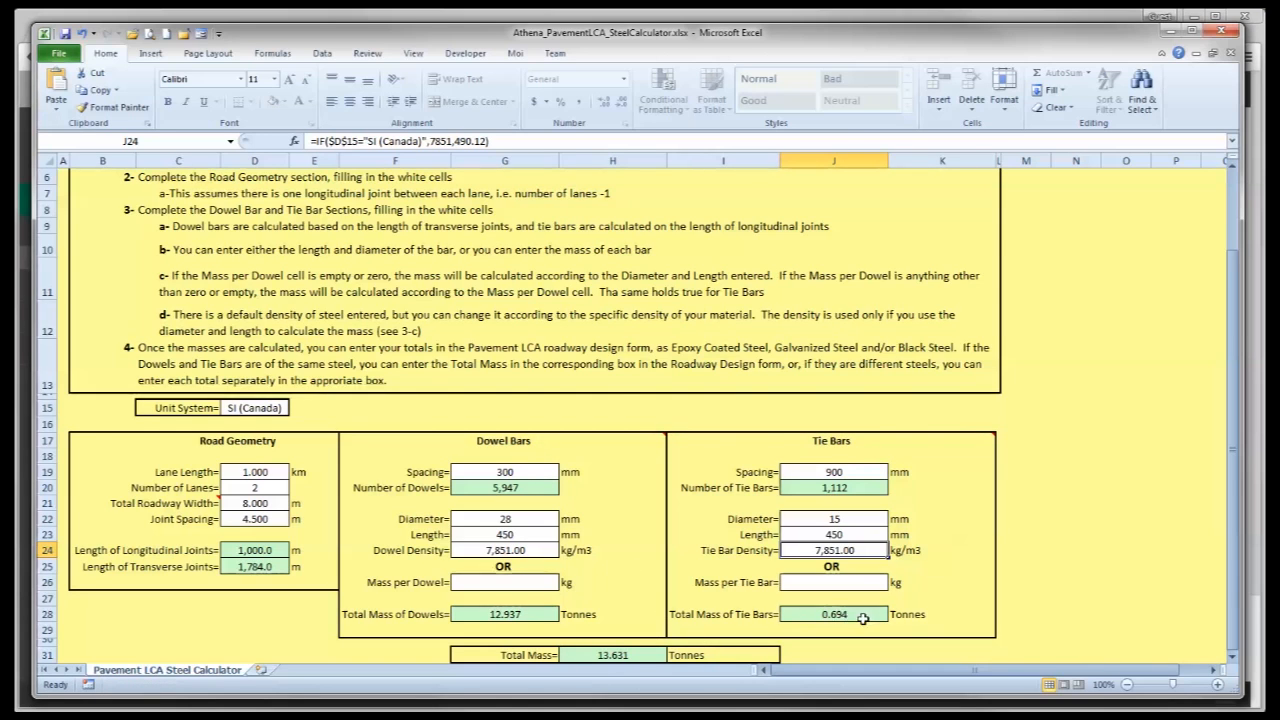
mouse_move(865, 608)
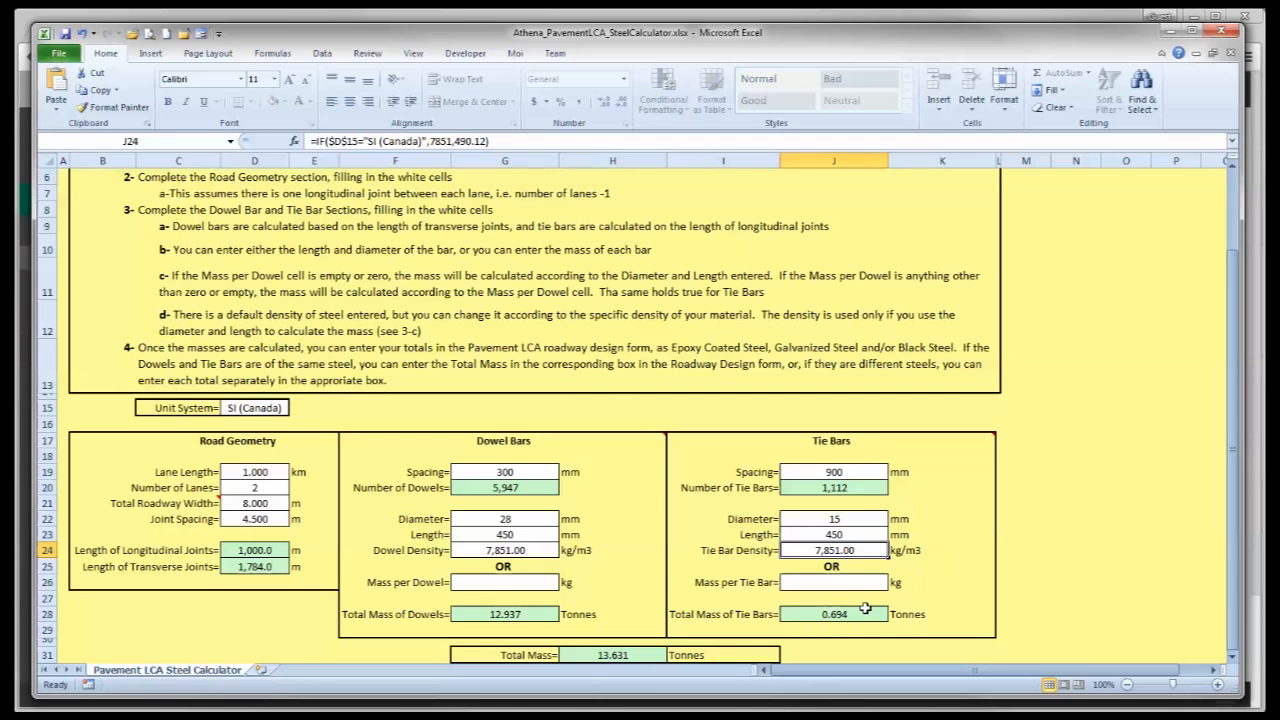
mouse_move(861, 608)
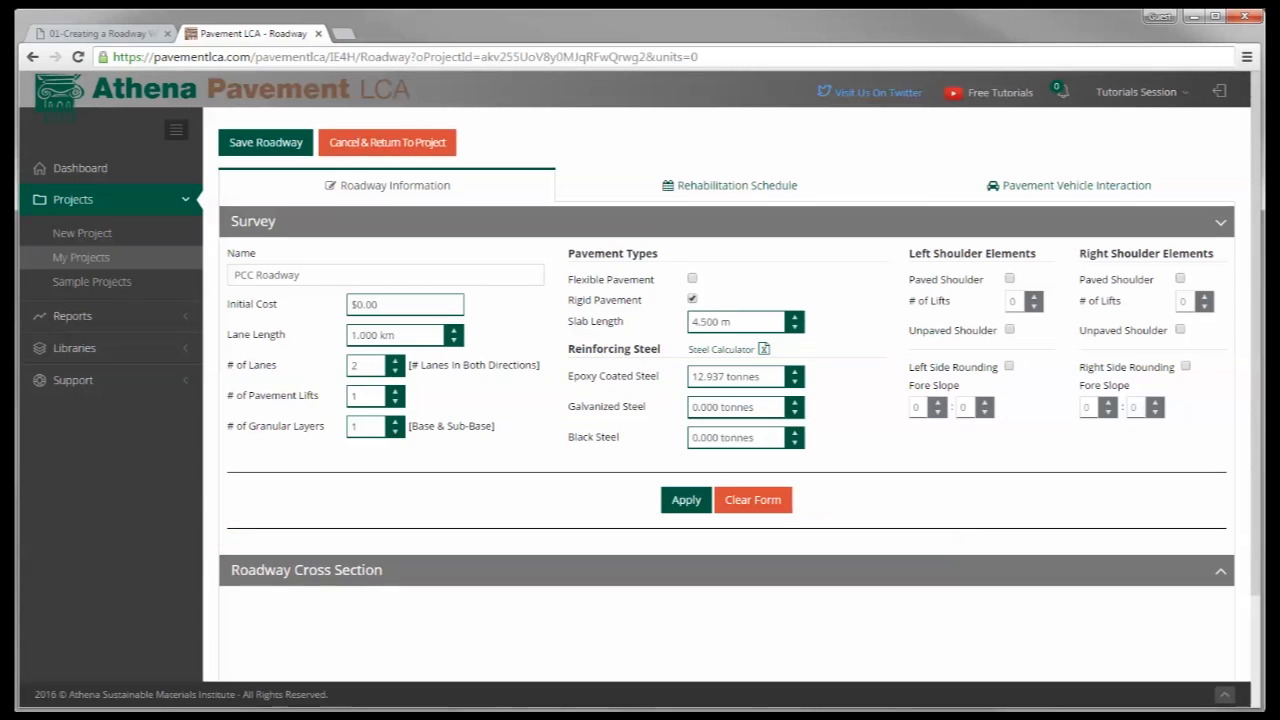
- Replace Galvanized Steel with 0.694 tonnes and apply to build the roadway cross section
left_click(735, 407)
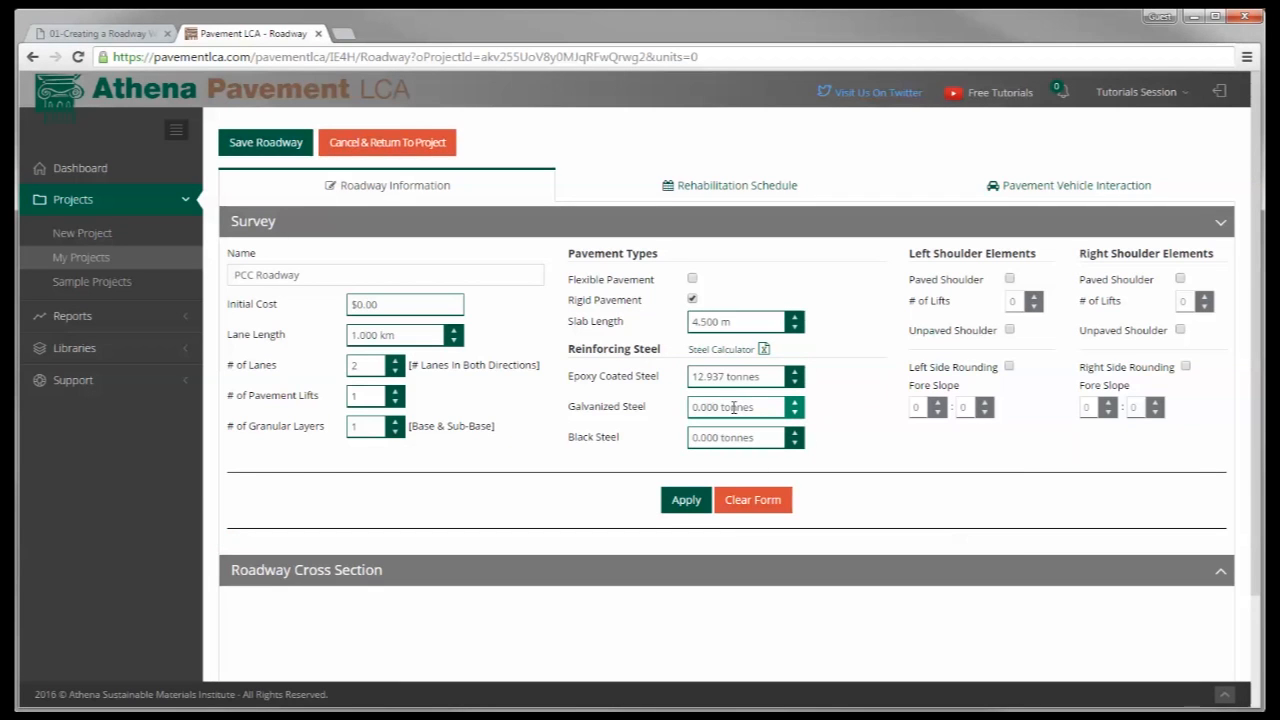
left_click(740, 407)
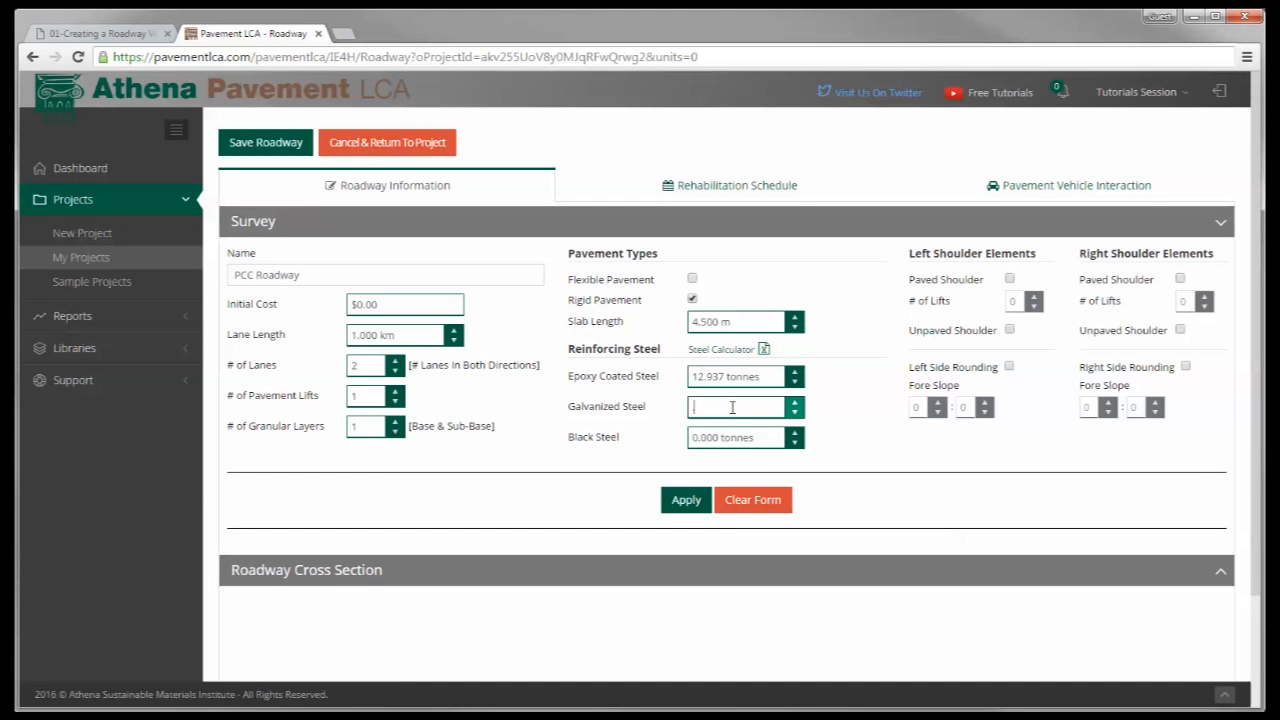
type(".694")
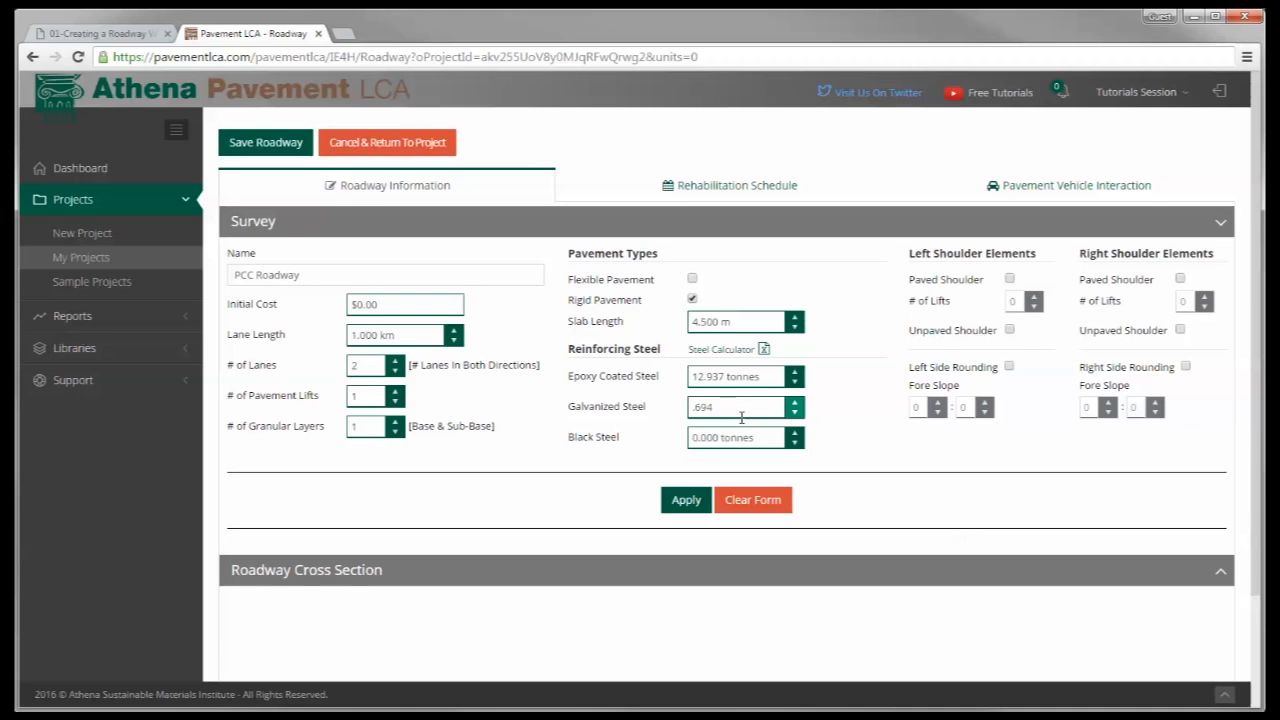
mouse_move(884, 387)
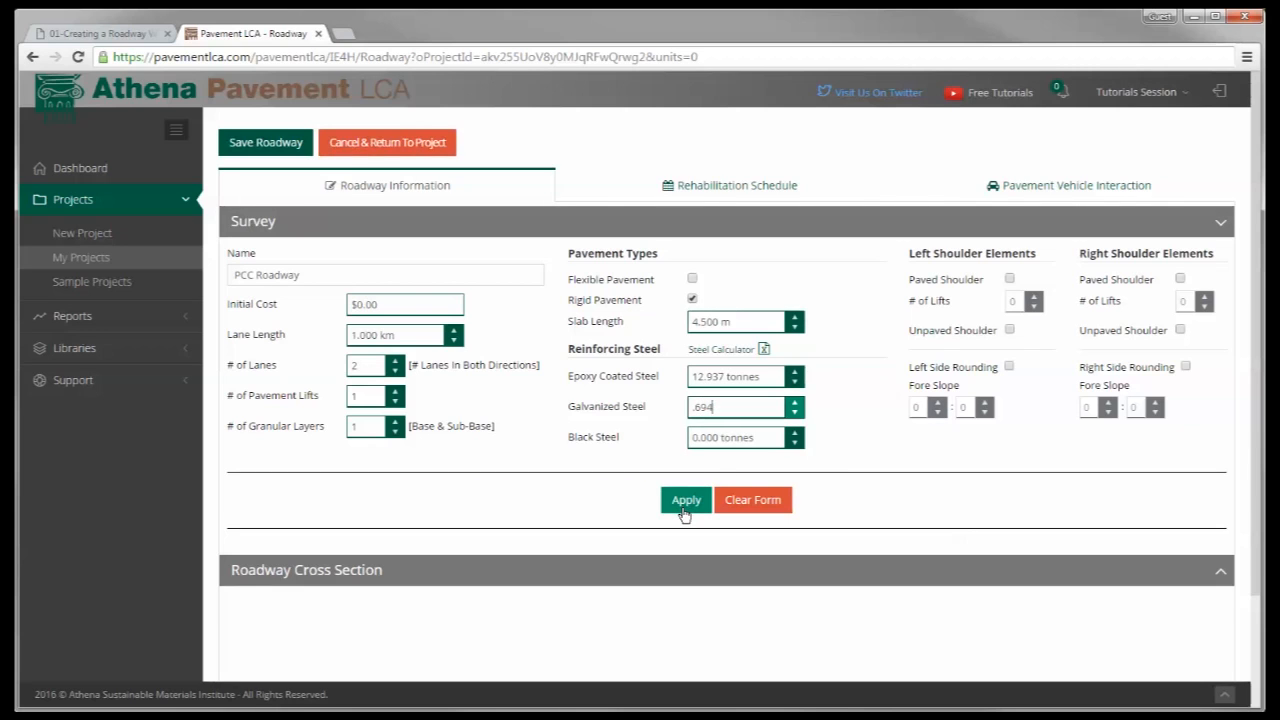
left_click(686, 500)
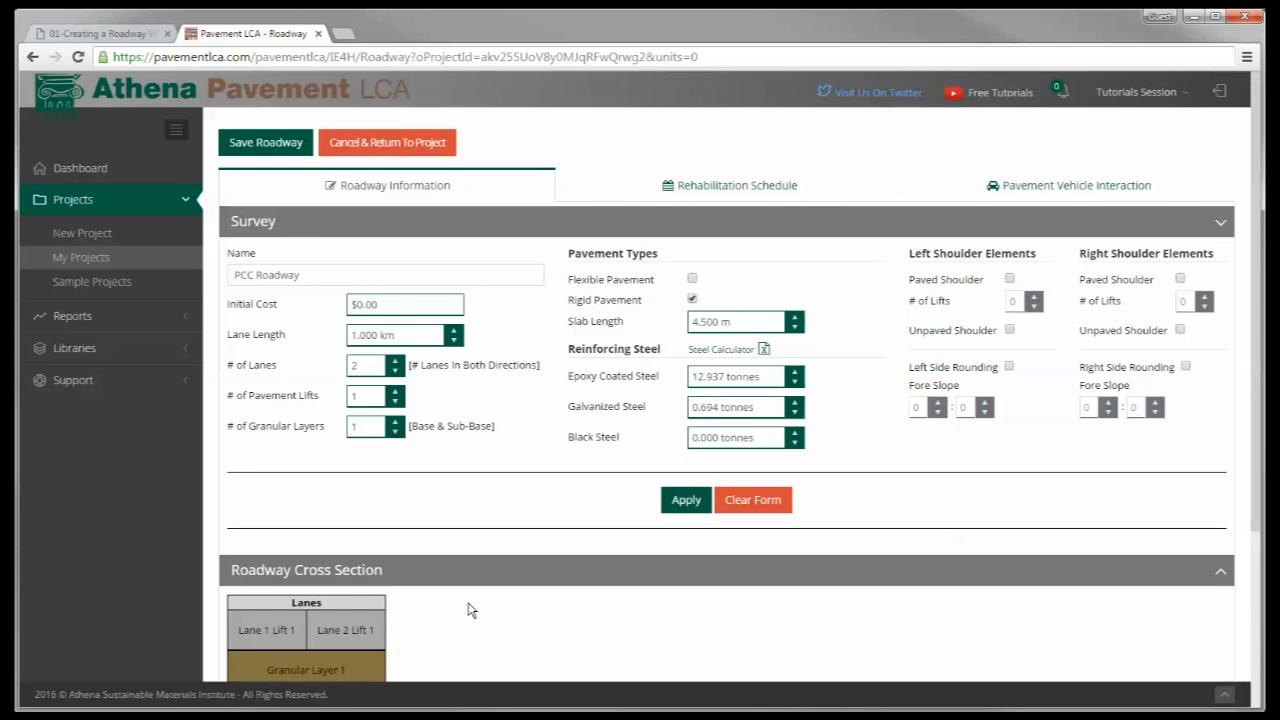
scroll("down", 3)
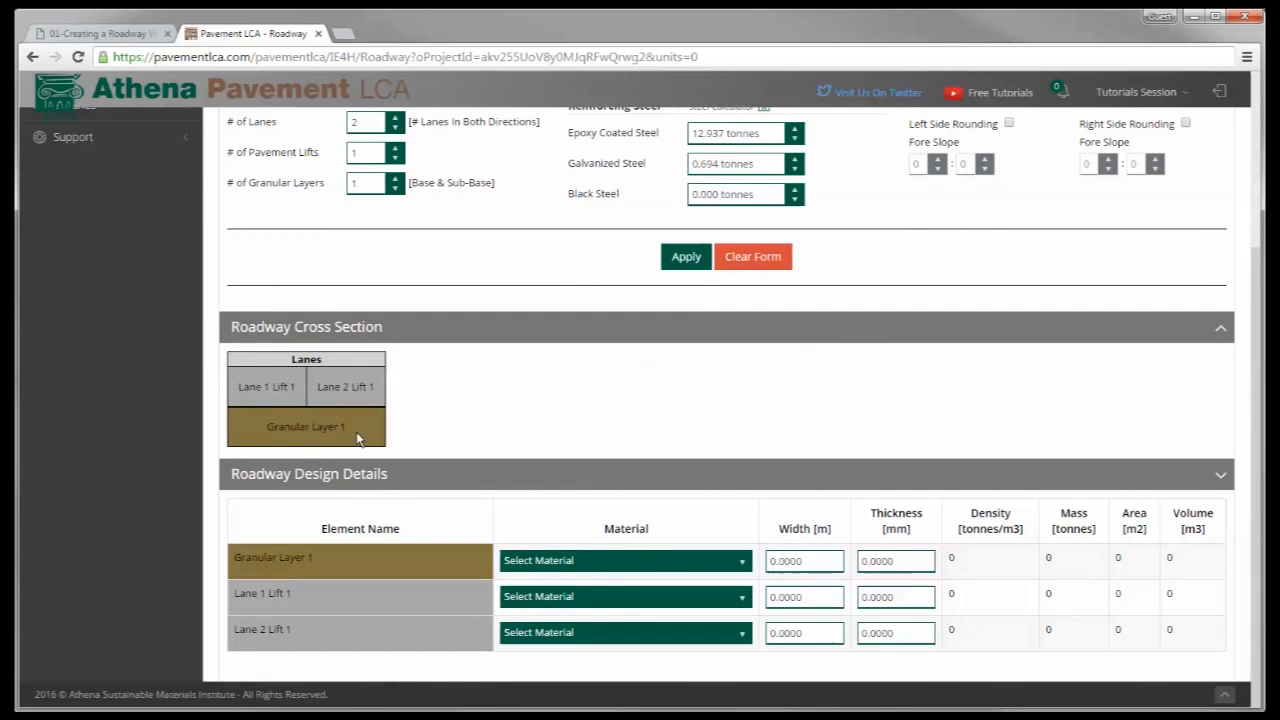
- Set Granular Layer 1 to ON Granular A, 8 m by 200 mm, with ON PCC lane lifts
left_click(625, 560)
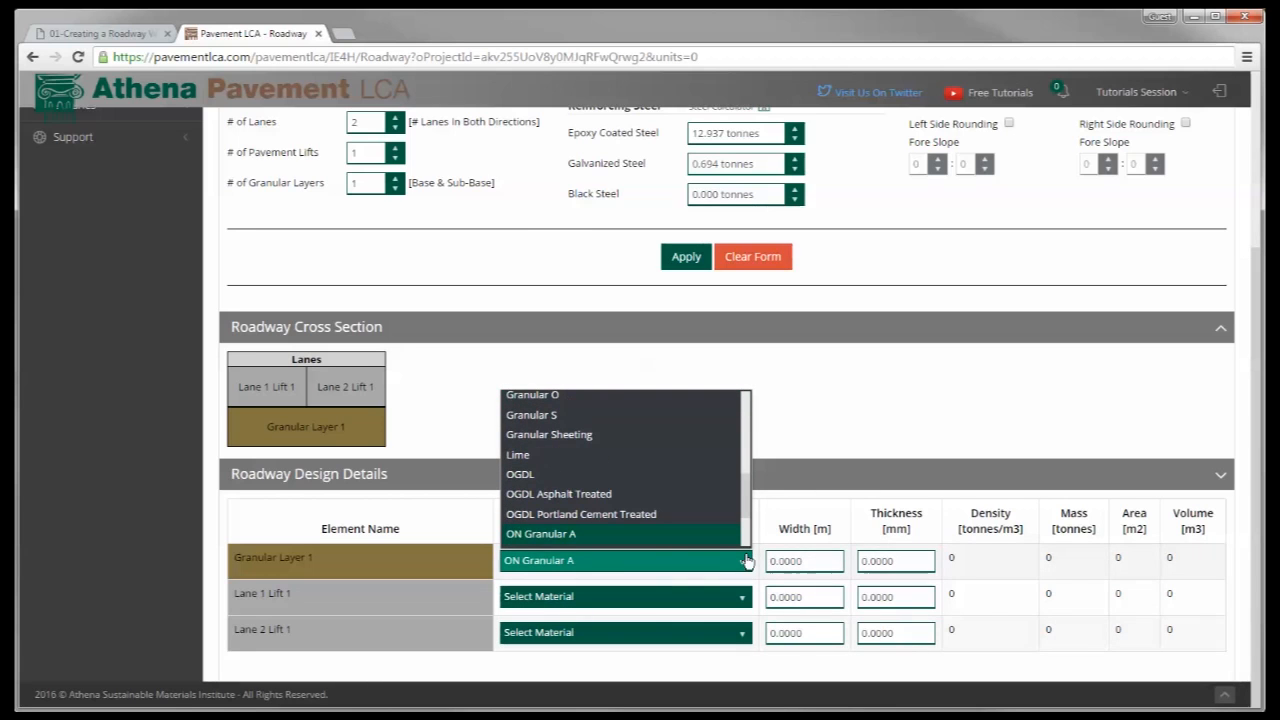
left_click(538, 560)
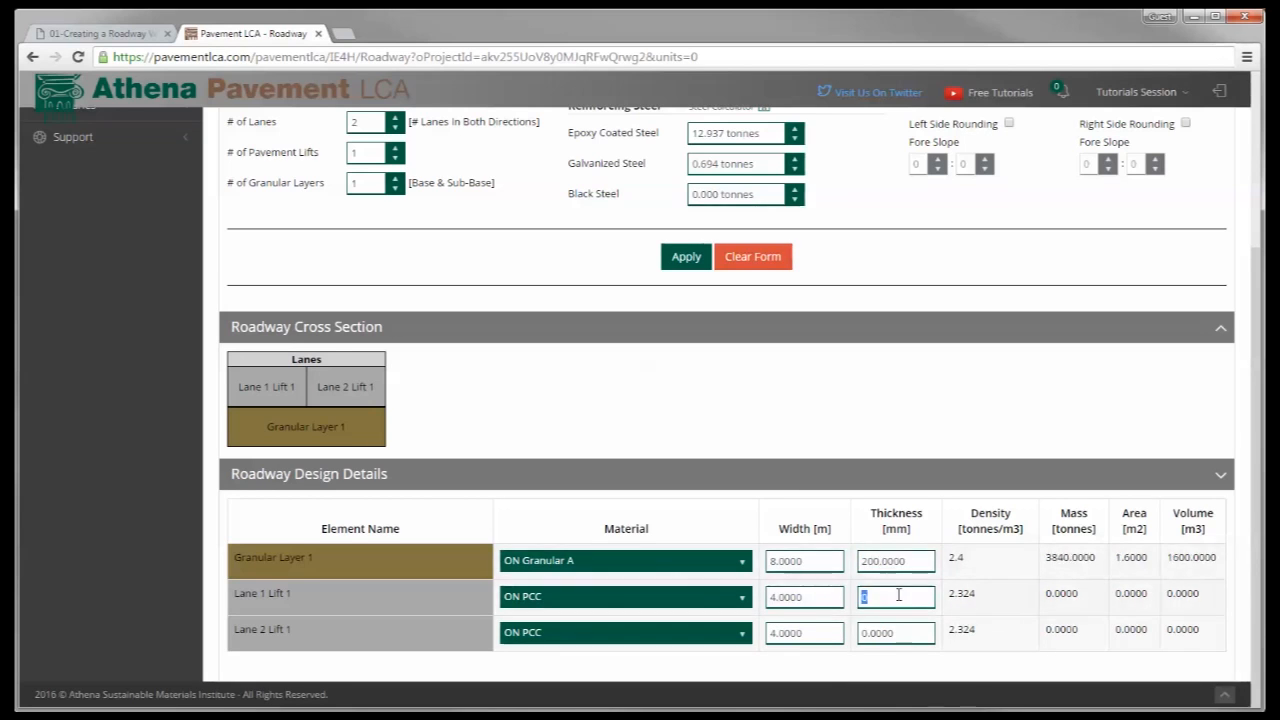
type("5")
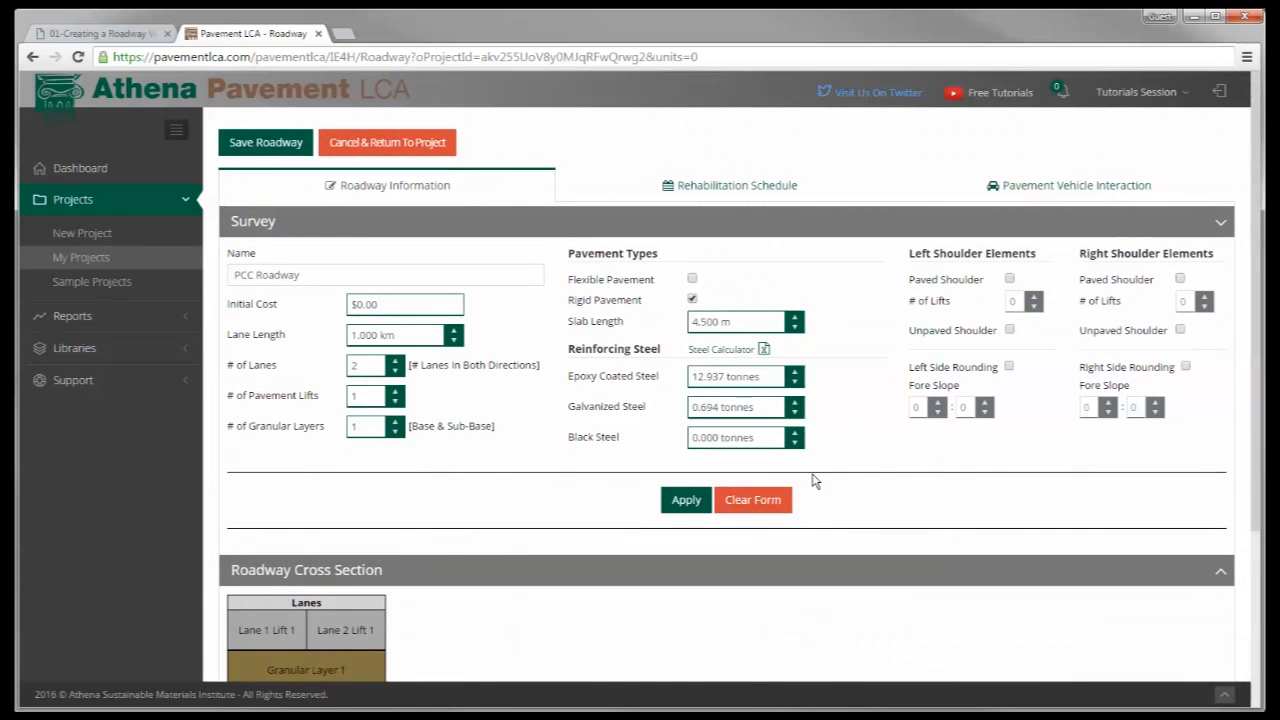
- Save PCC Roadway and view My Projects showing Tutorial PCC and Tutorial HMA
scroll("down", 3)
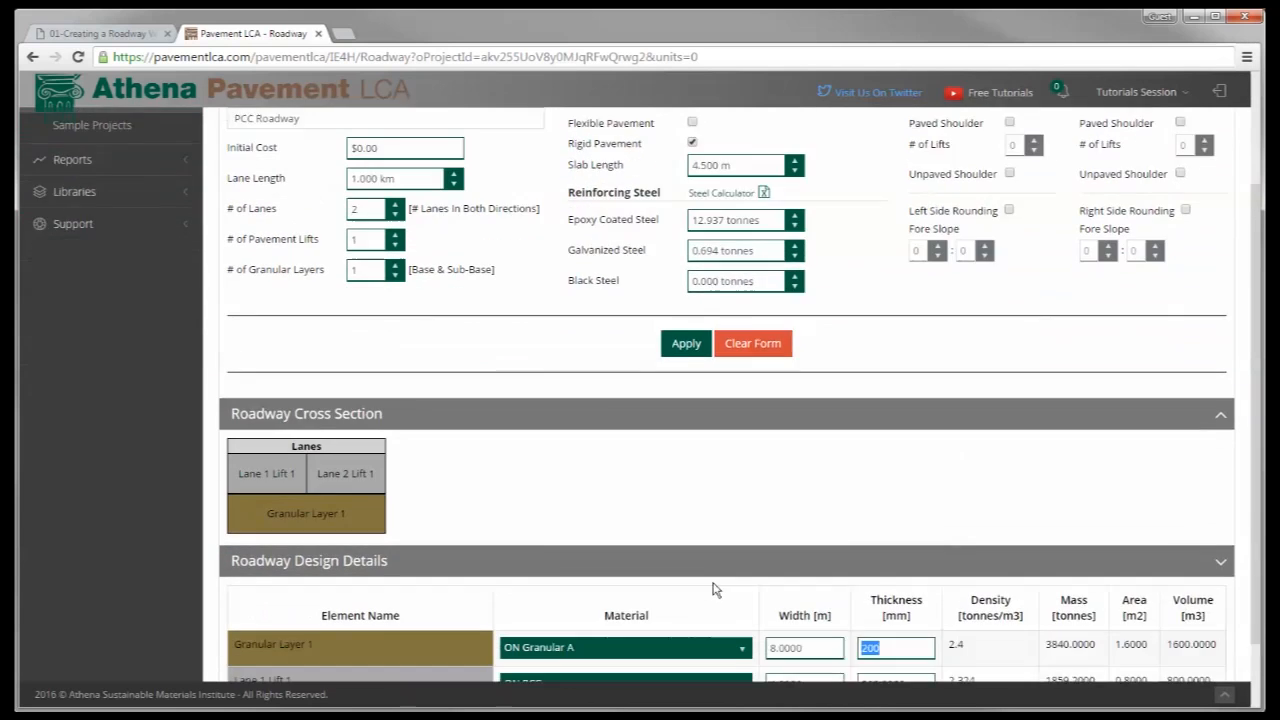
scroll("down", 3)
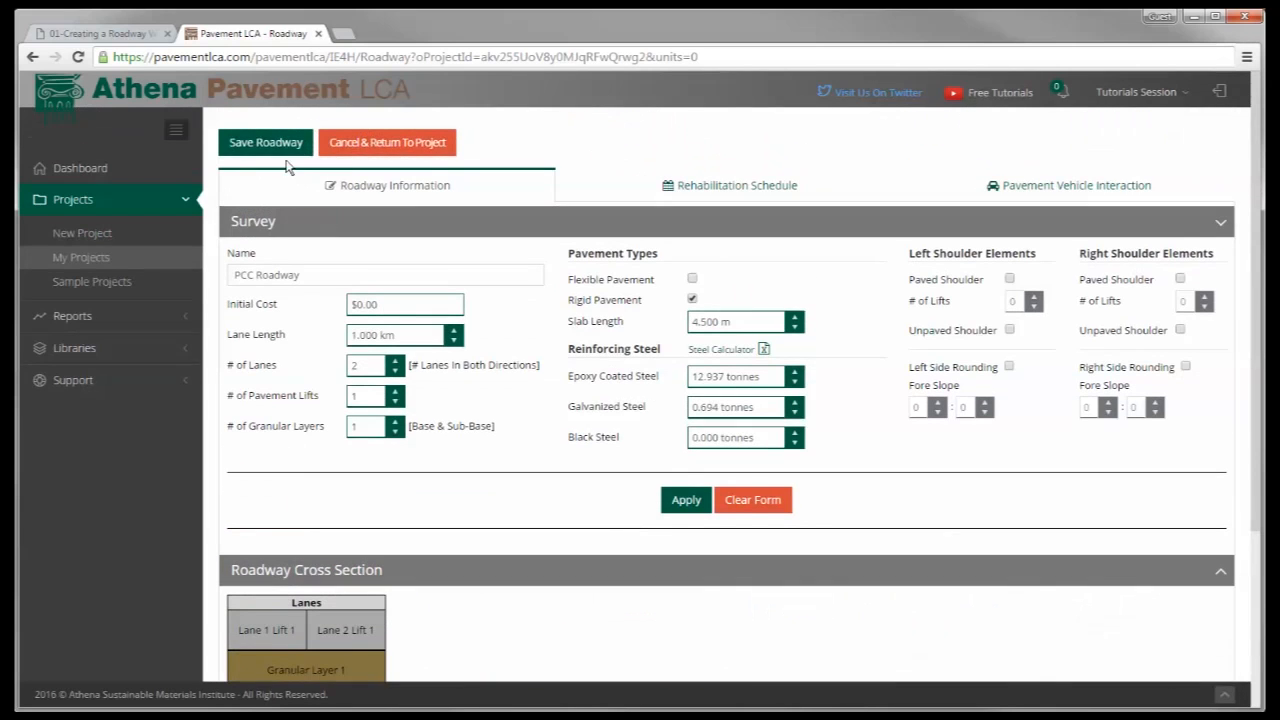
left_click(265, 142)
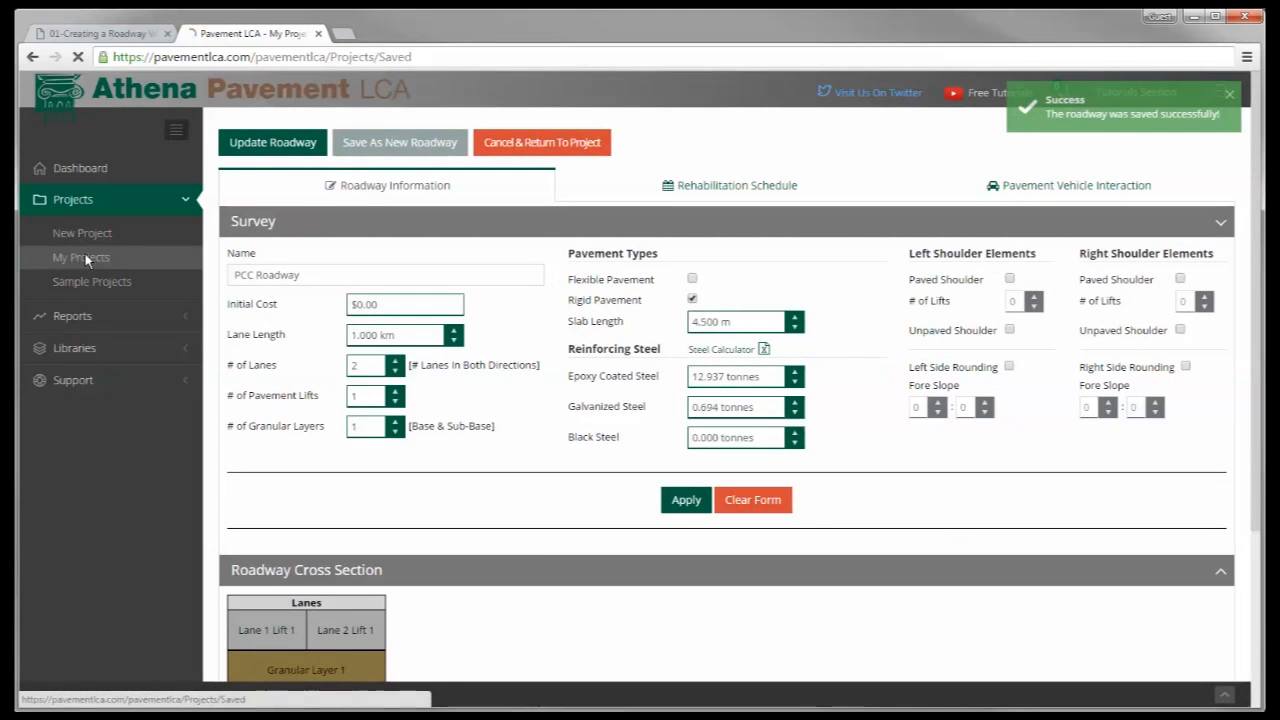
left_click(81, 257)
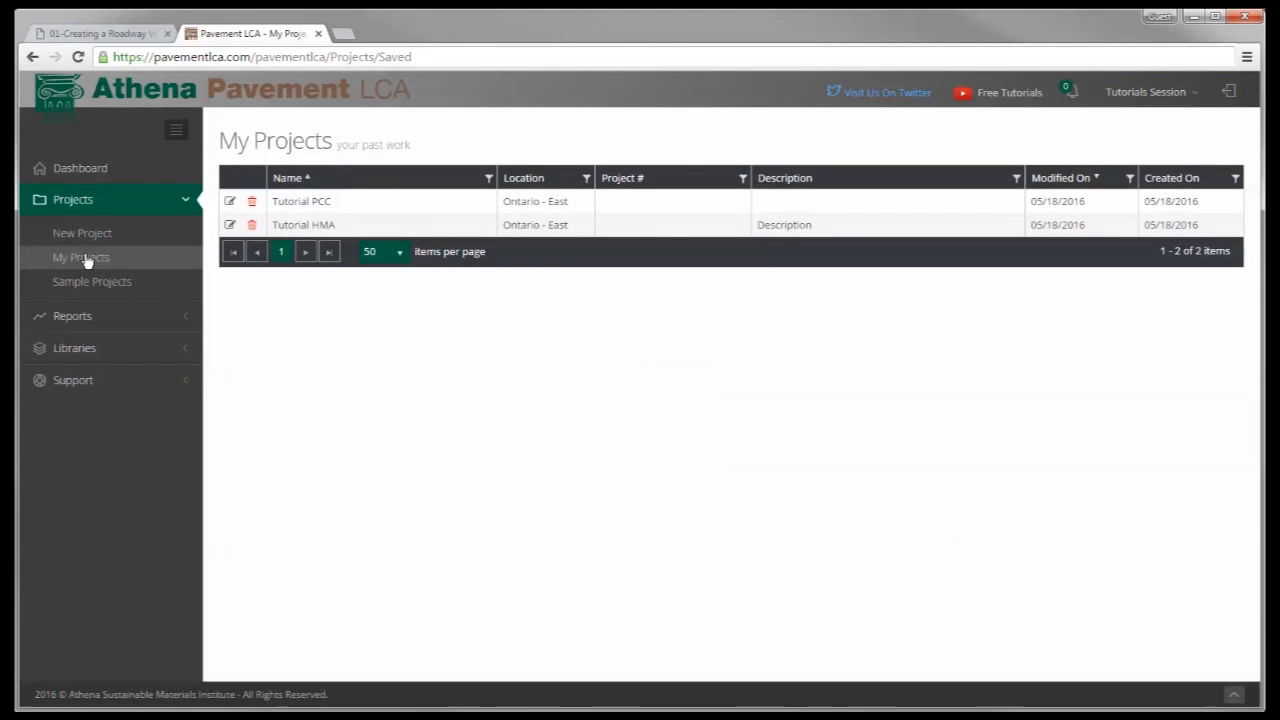